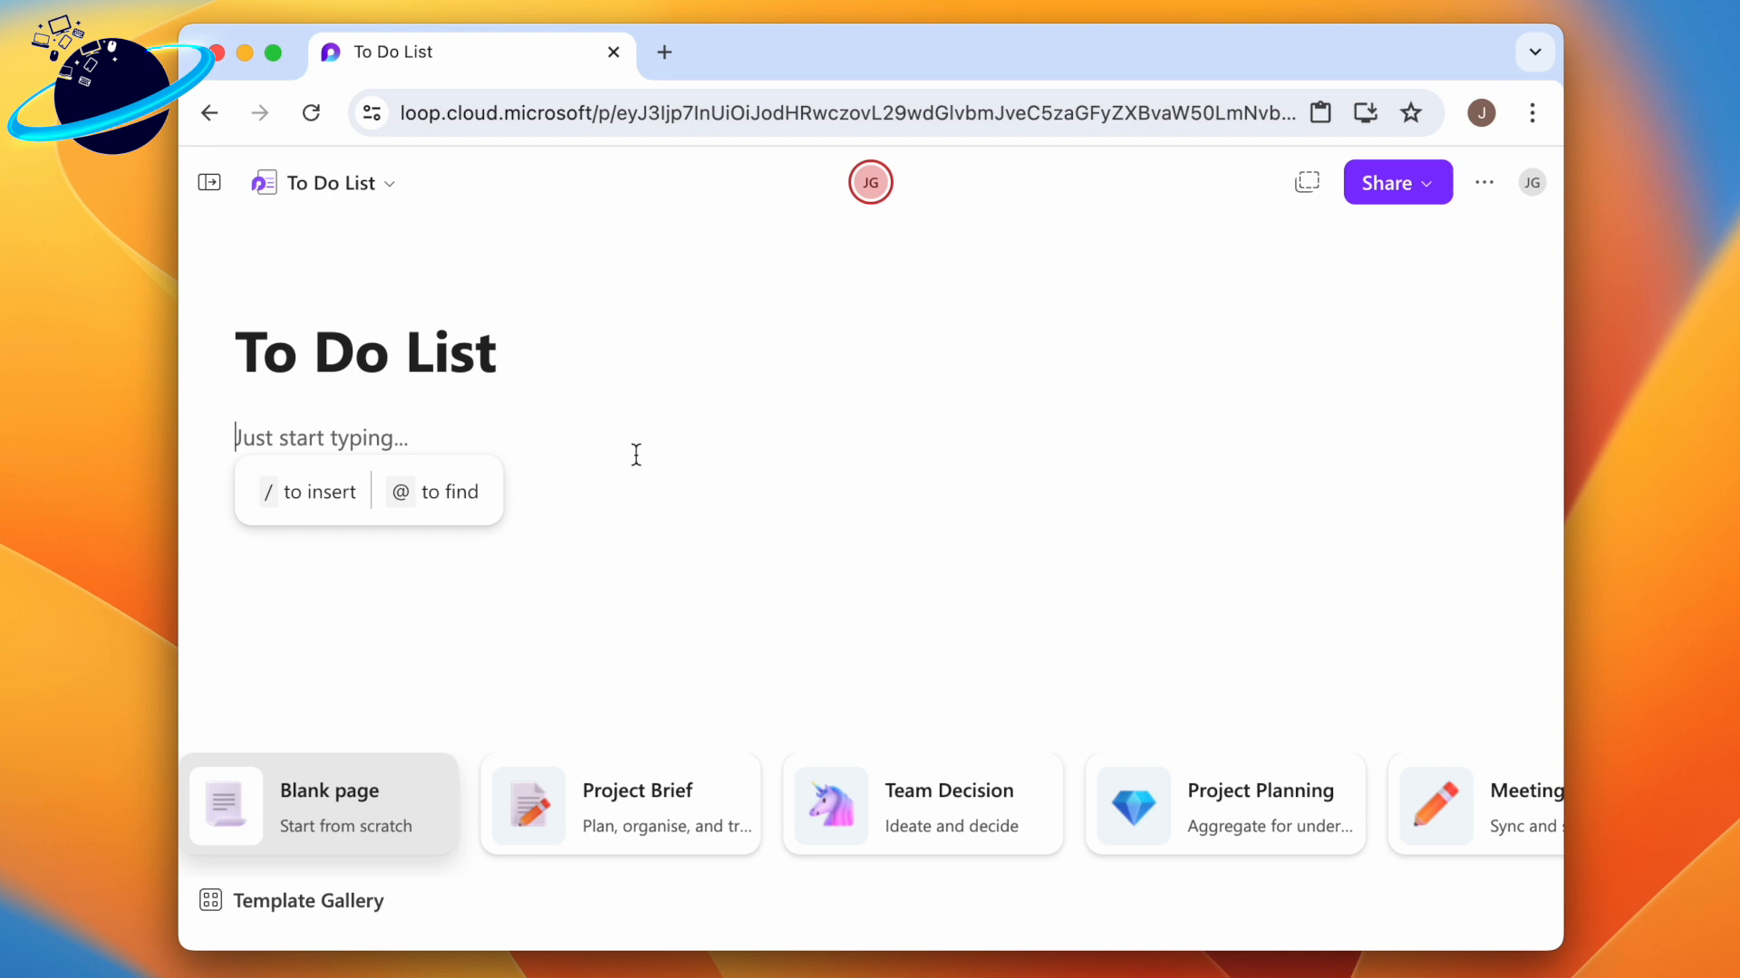
Step: Insert a Kanban board on the blank To Do List page using the /board command
text(/b)
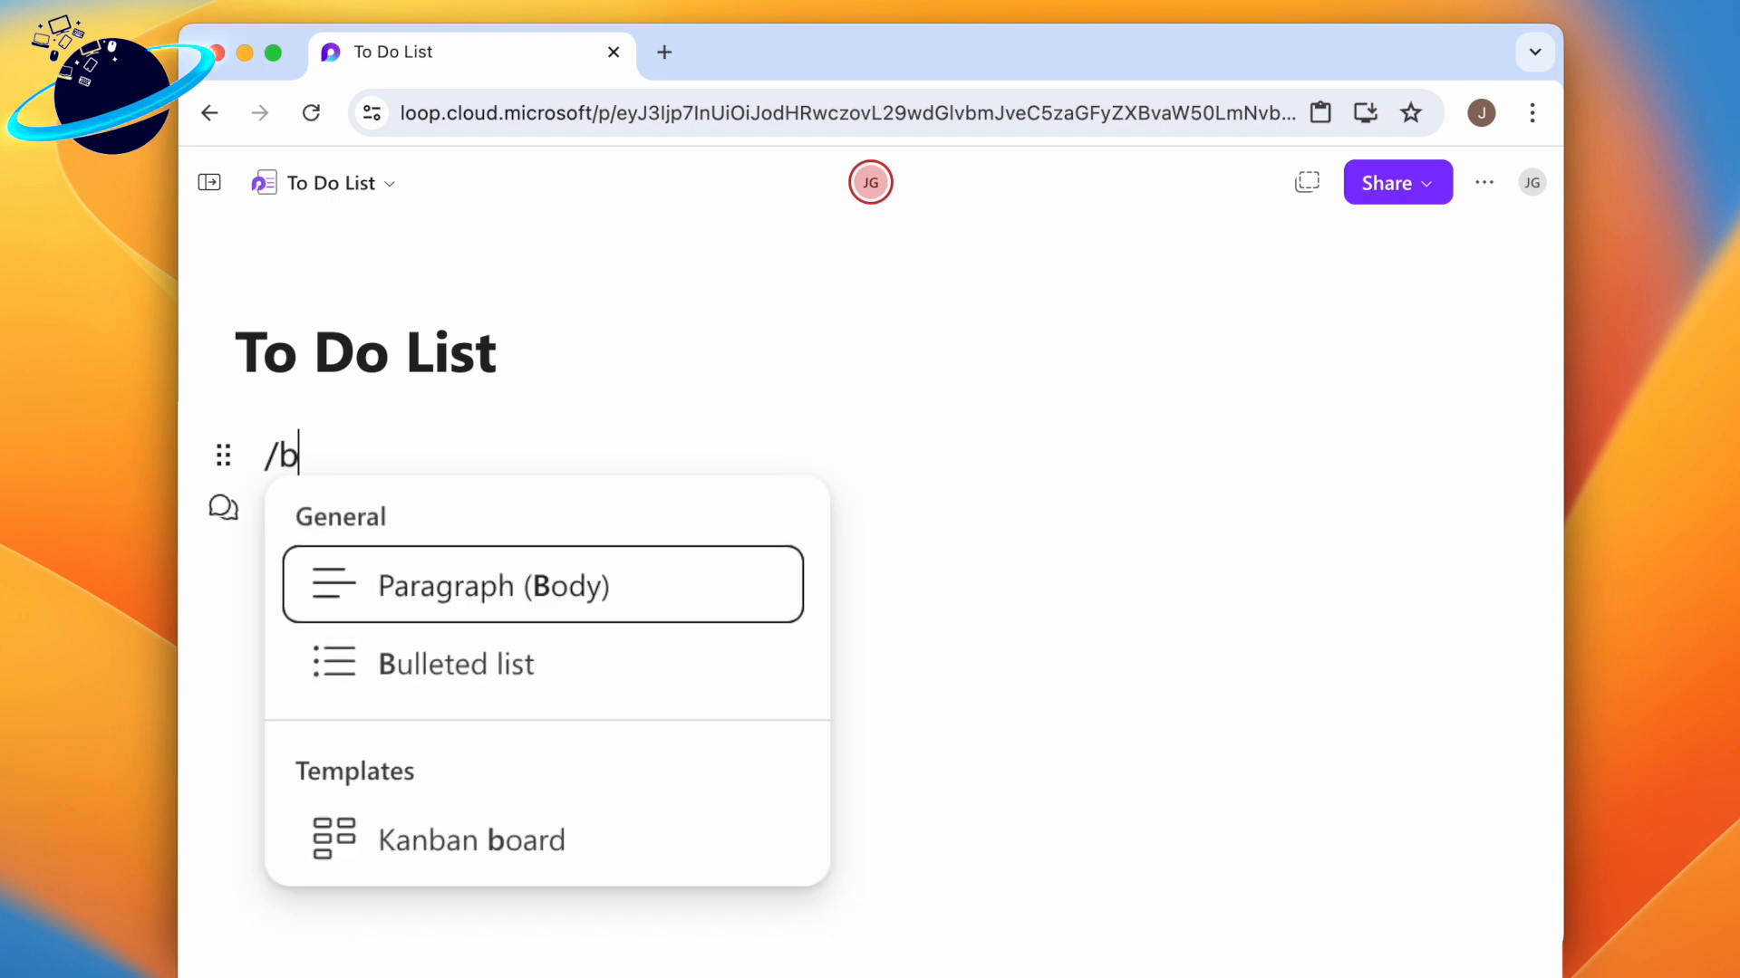
text(oard)
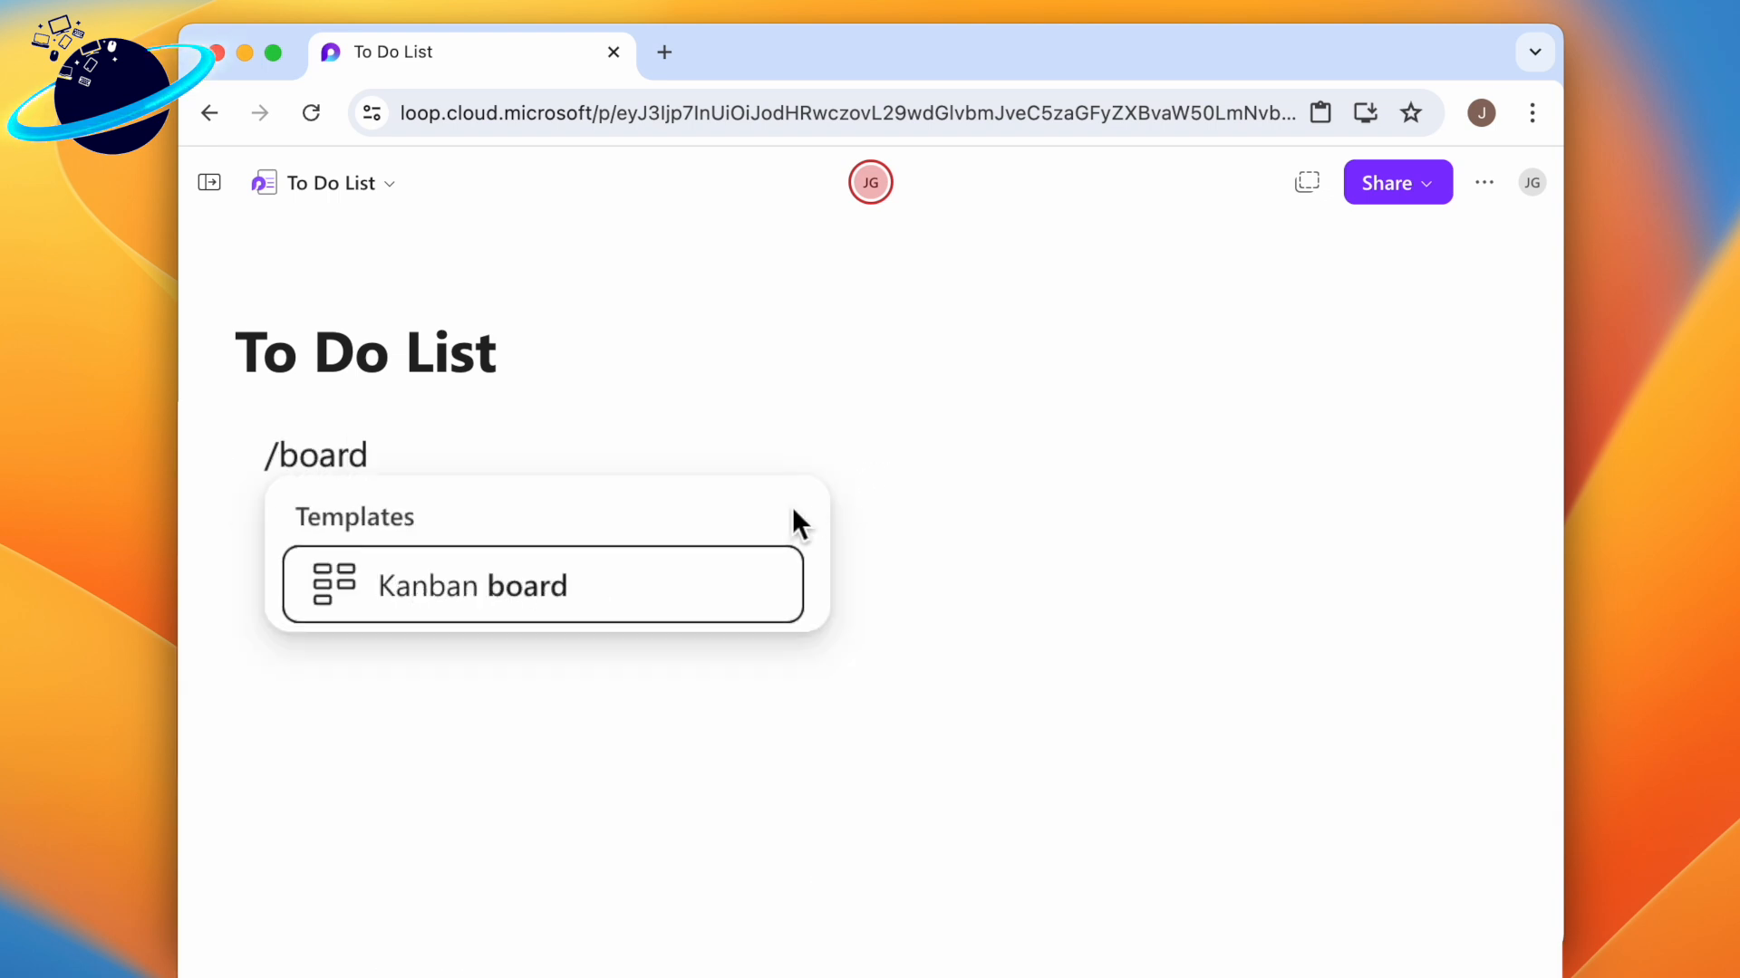
click(471, 586)
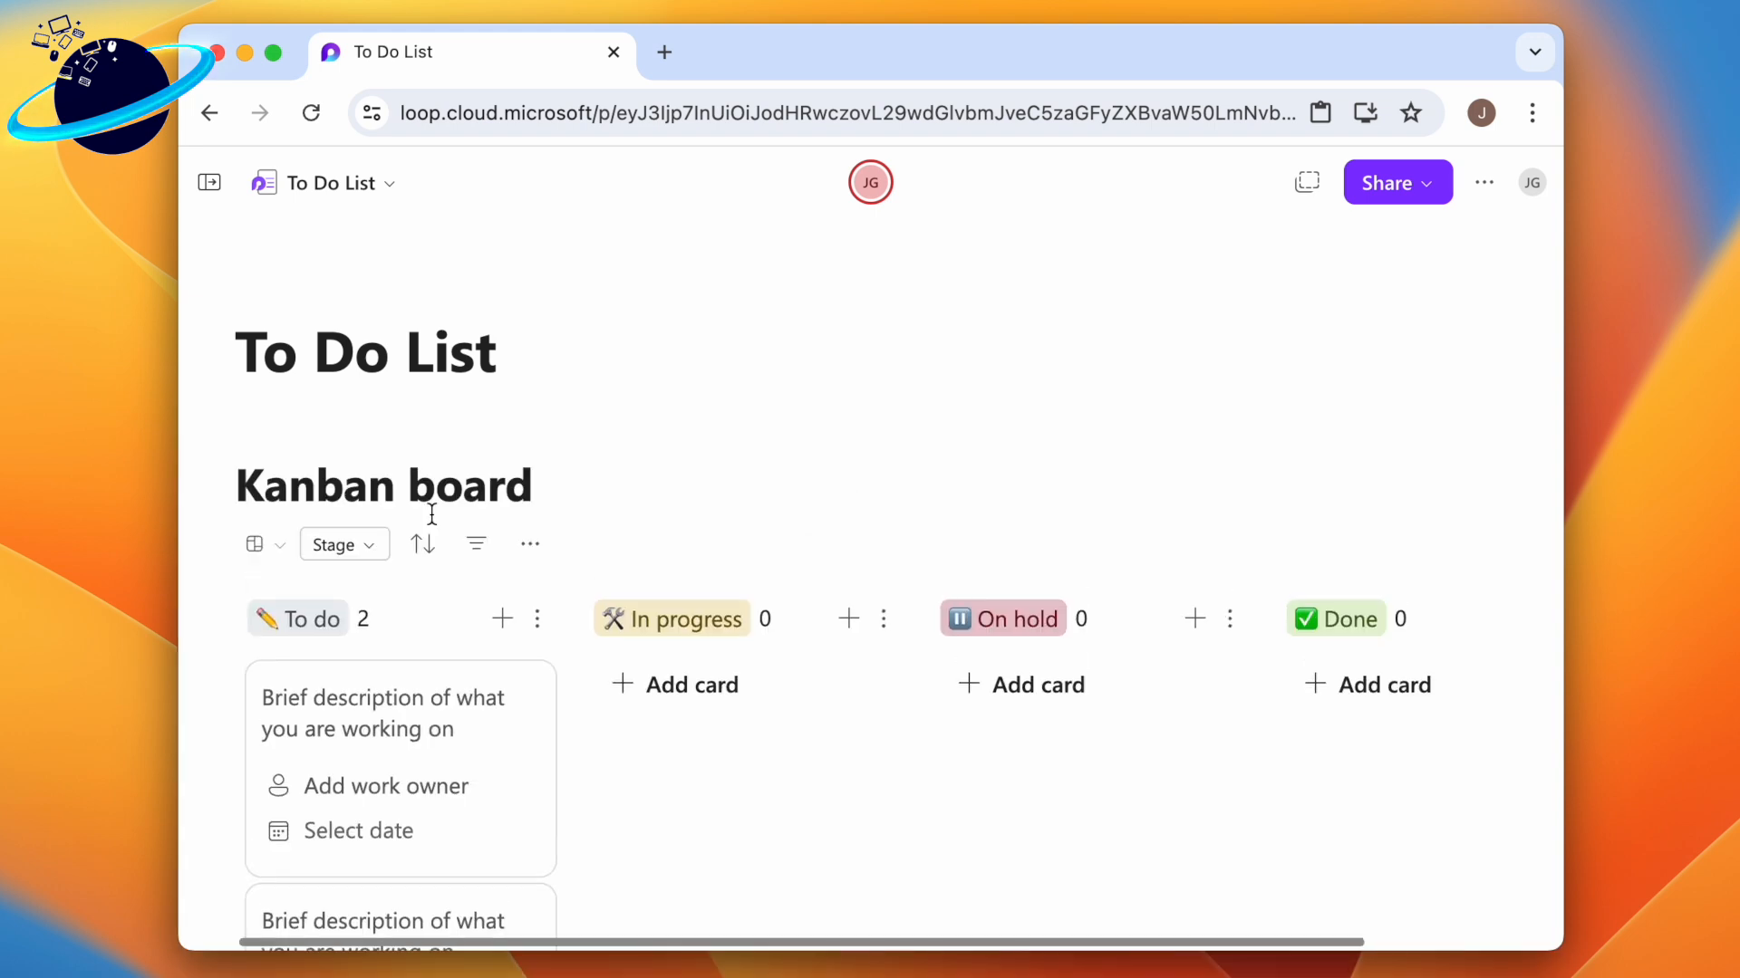
Step: Title the first To do card 'Proofread Lorem1' with the Lorem1 file linked
scroll(down, 3)
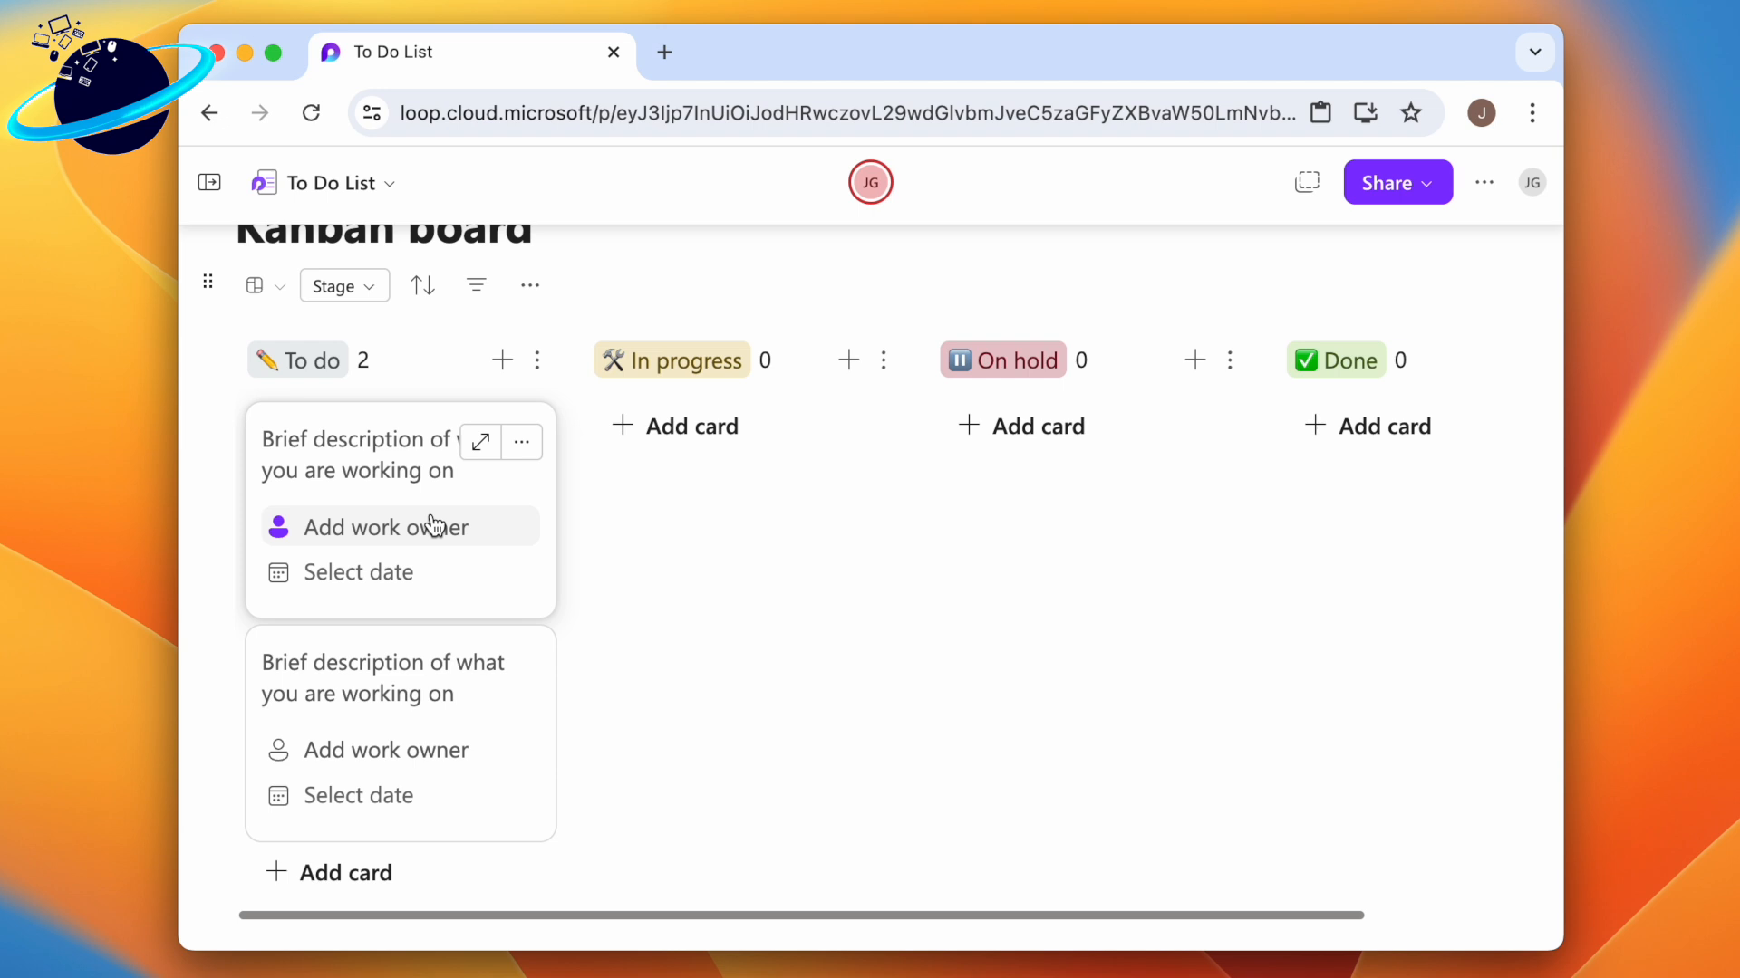
mouse_move(398, 471)
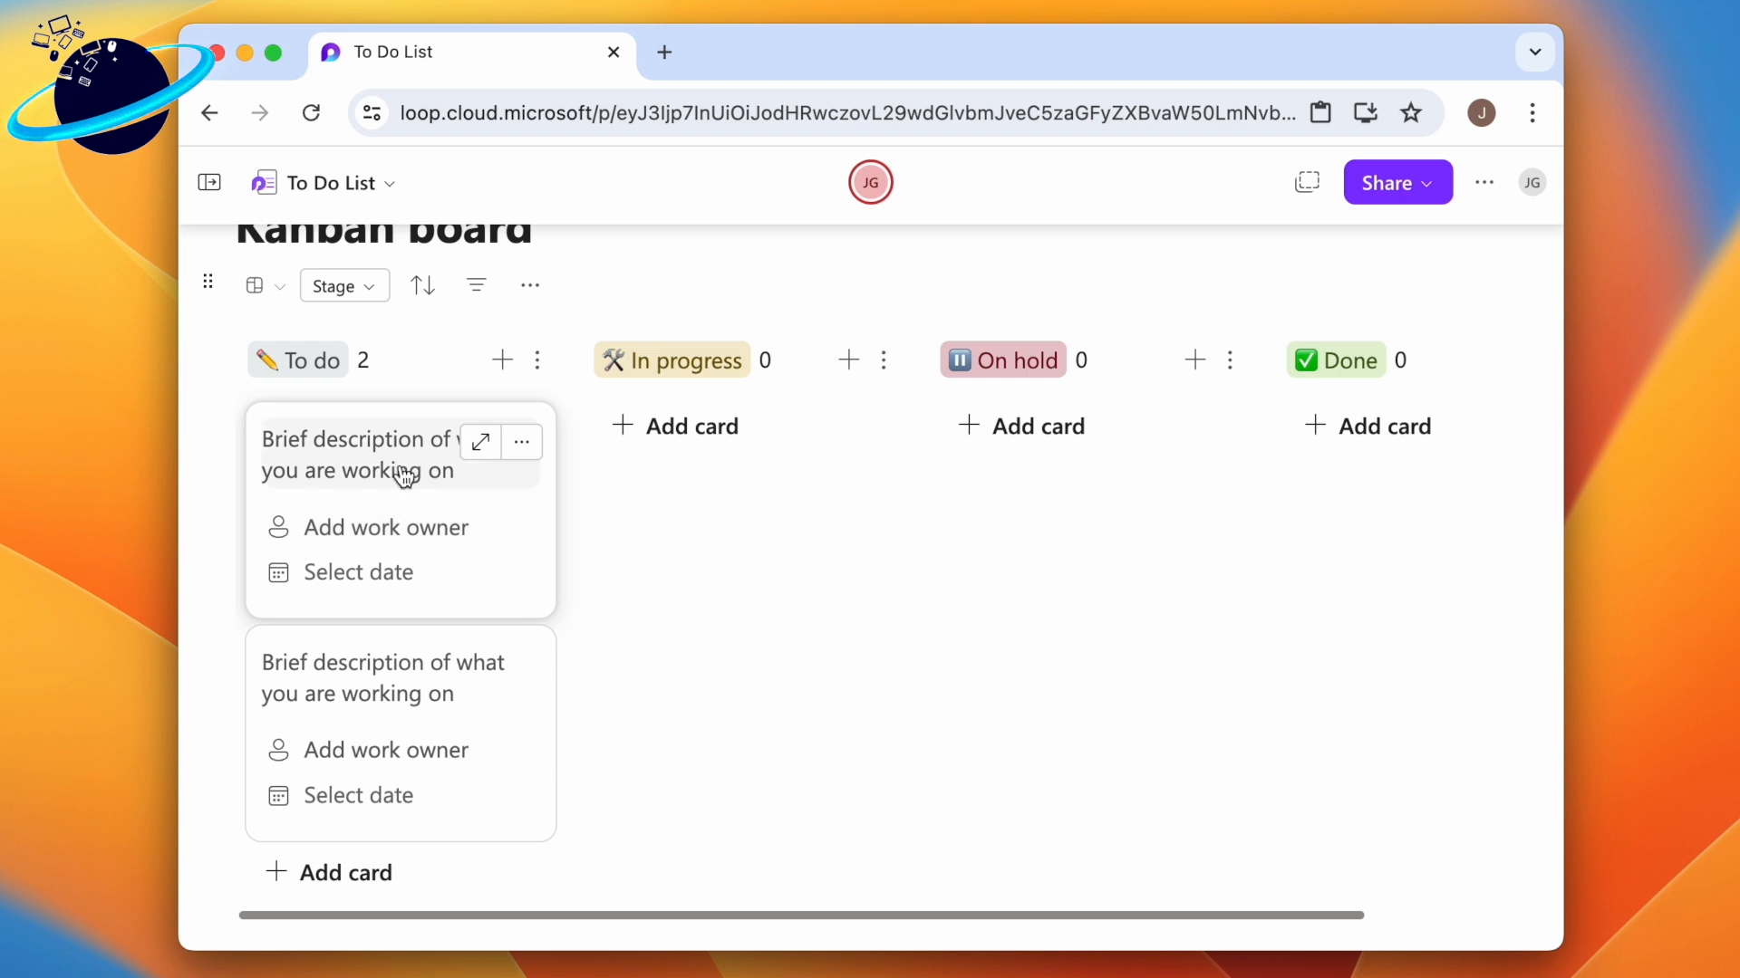
text(Proofread)
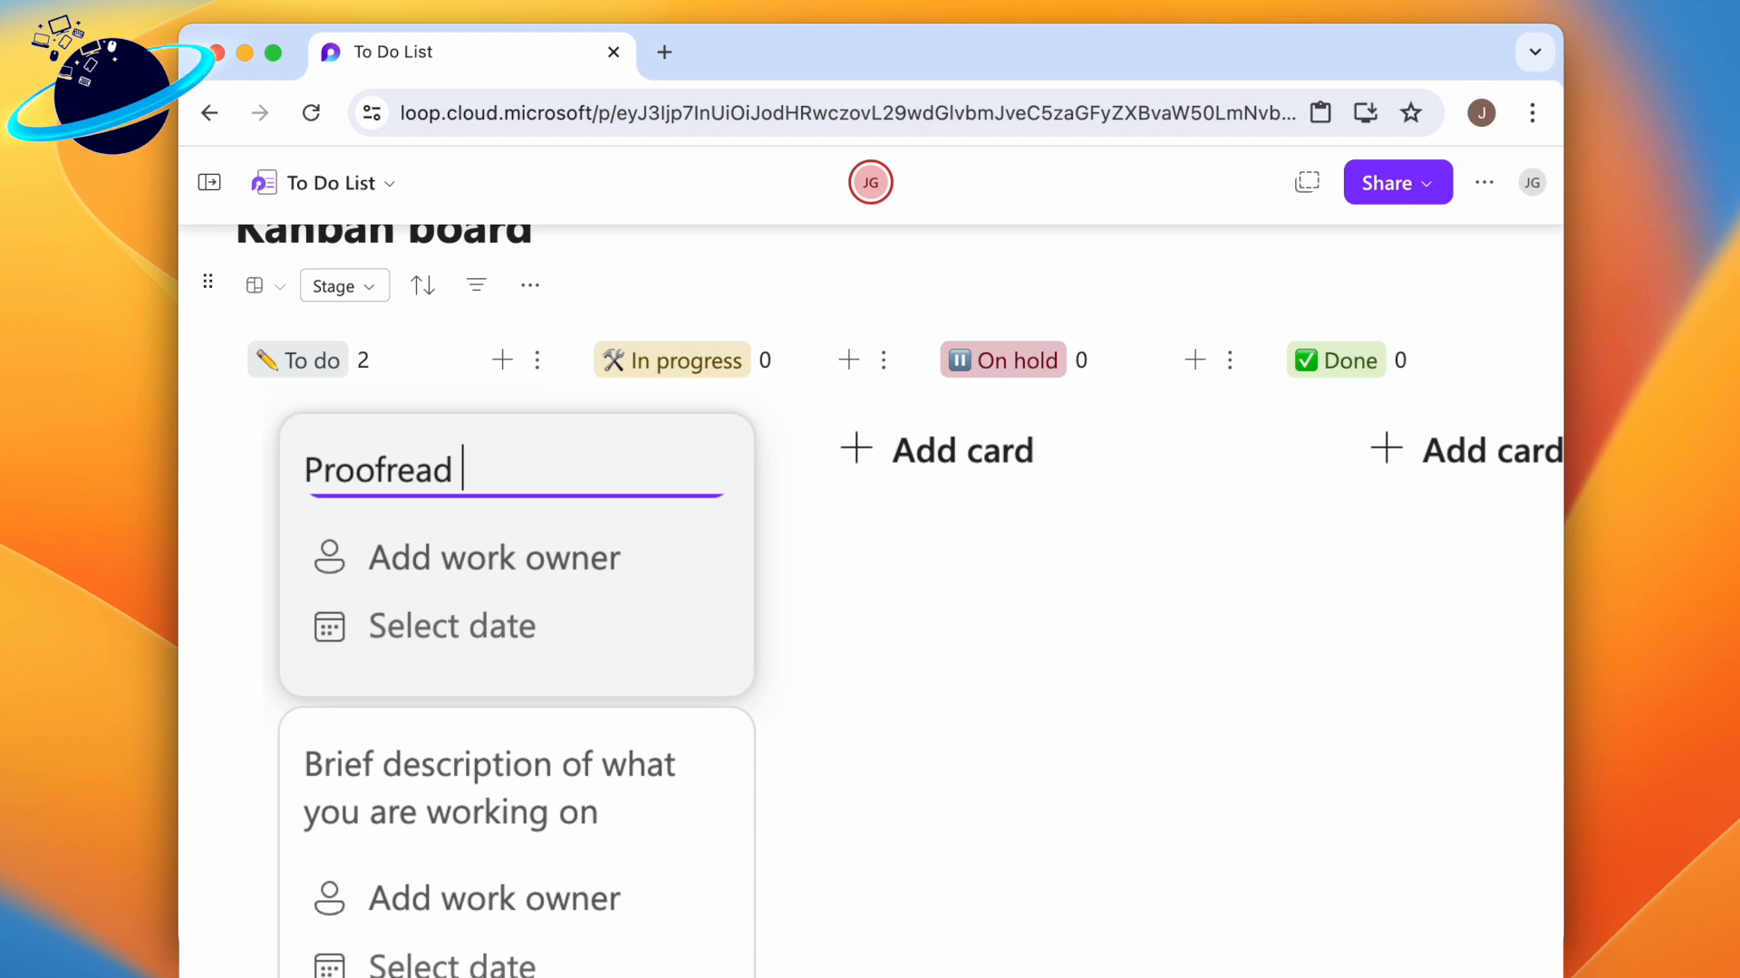
text(/lore)
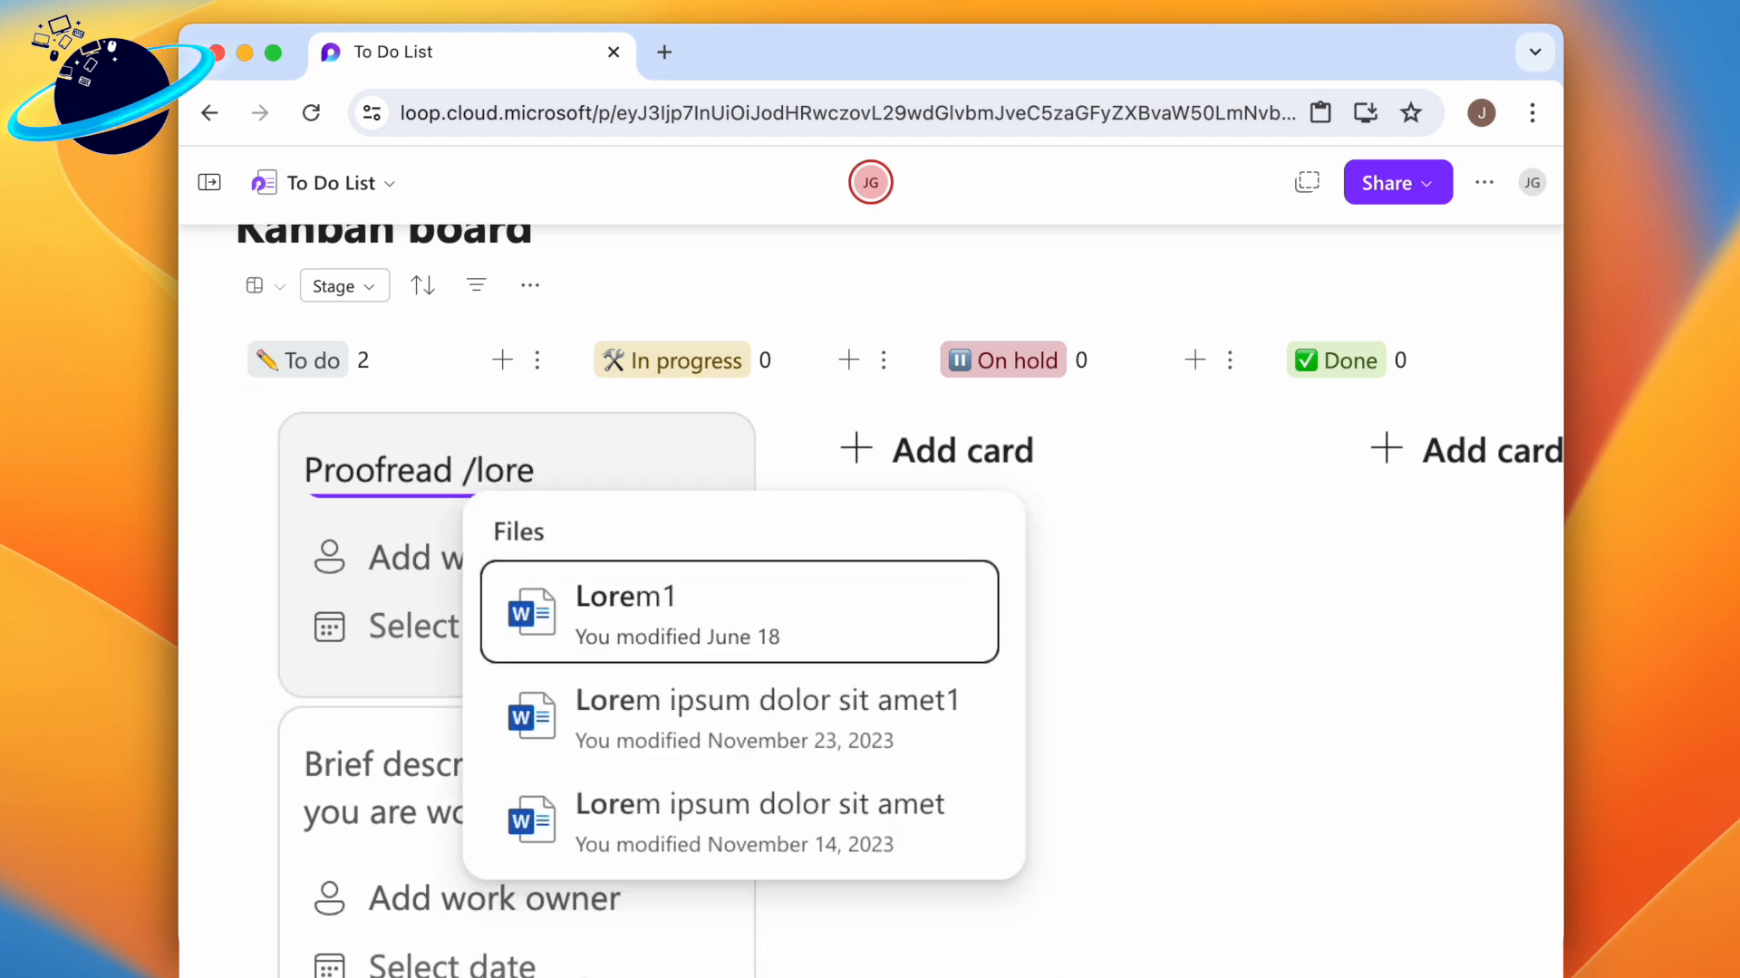
click(626, 596)
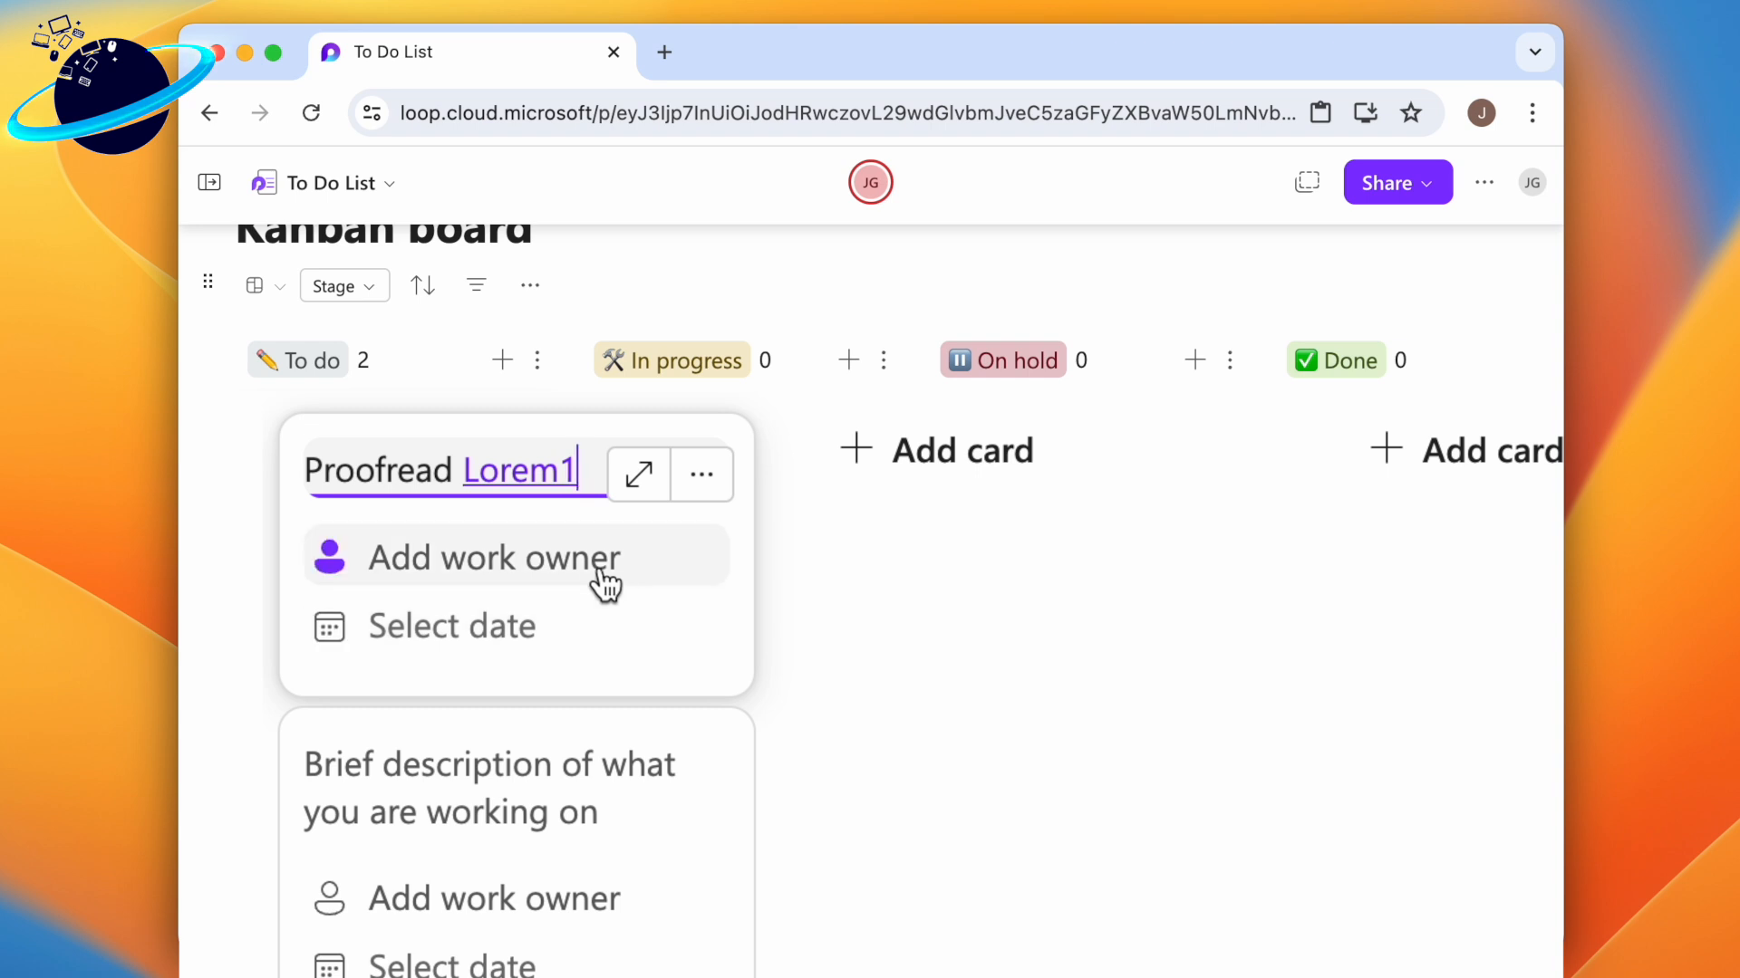
click(493, 556)
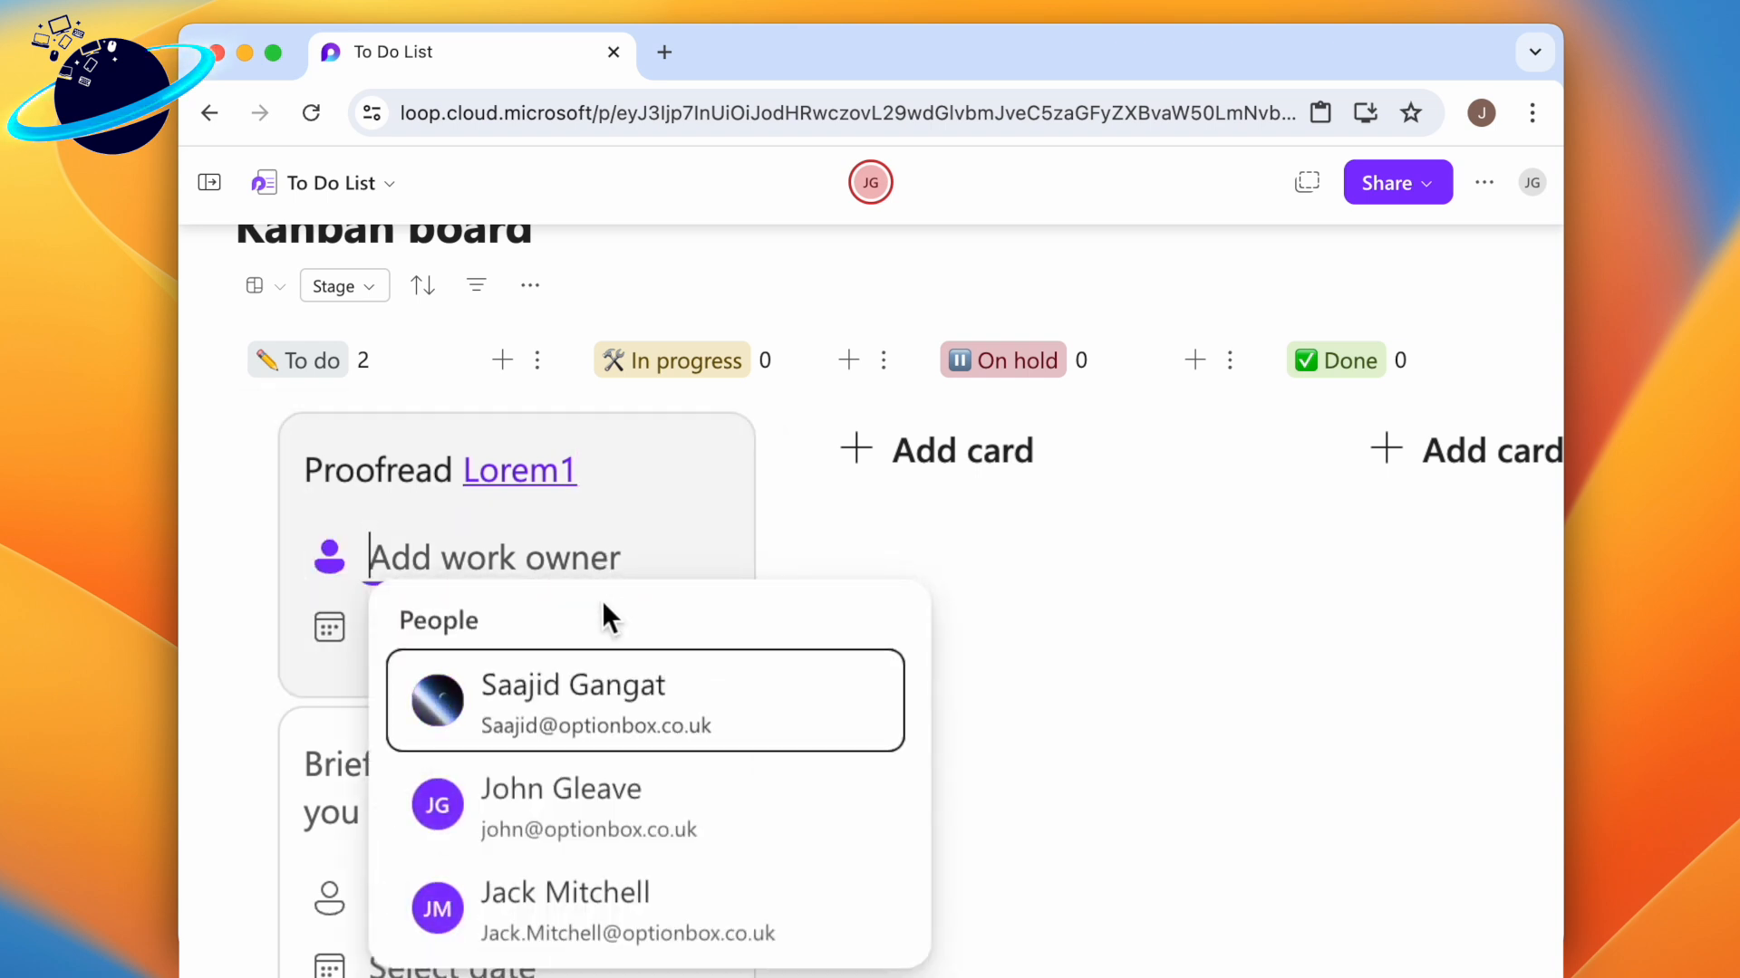
click(560, 805)
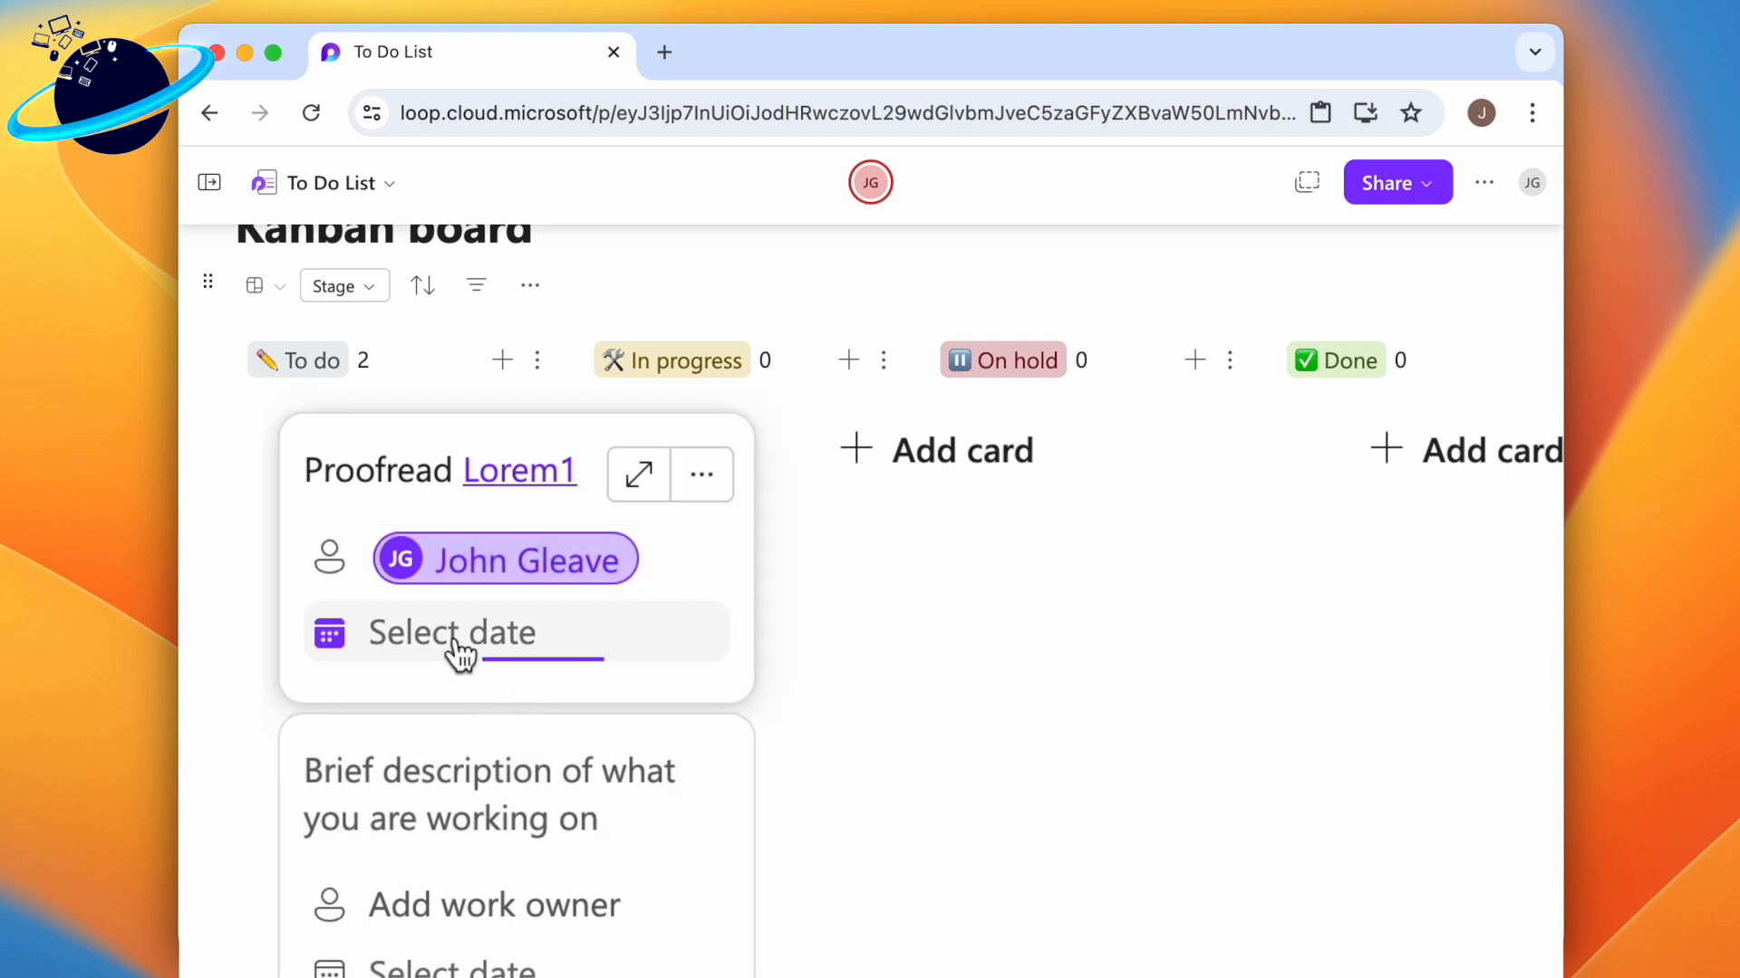
click(451, 632)
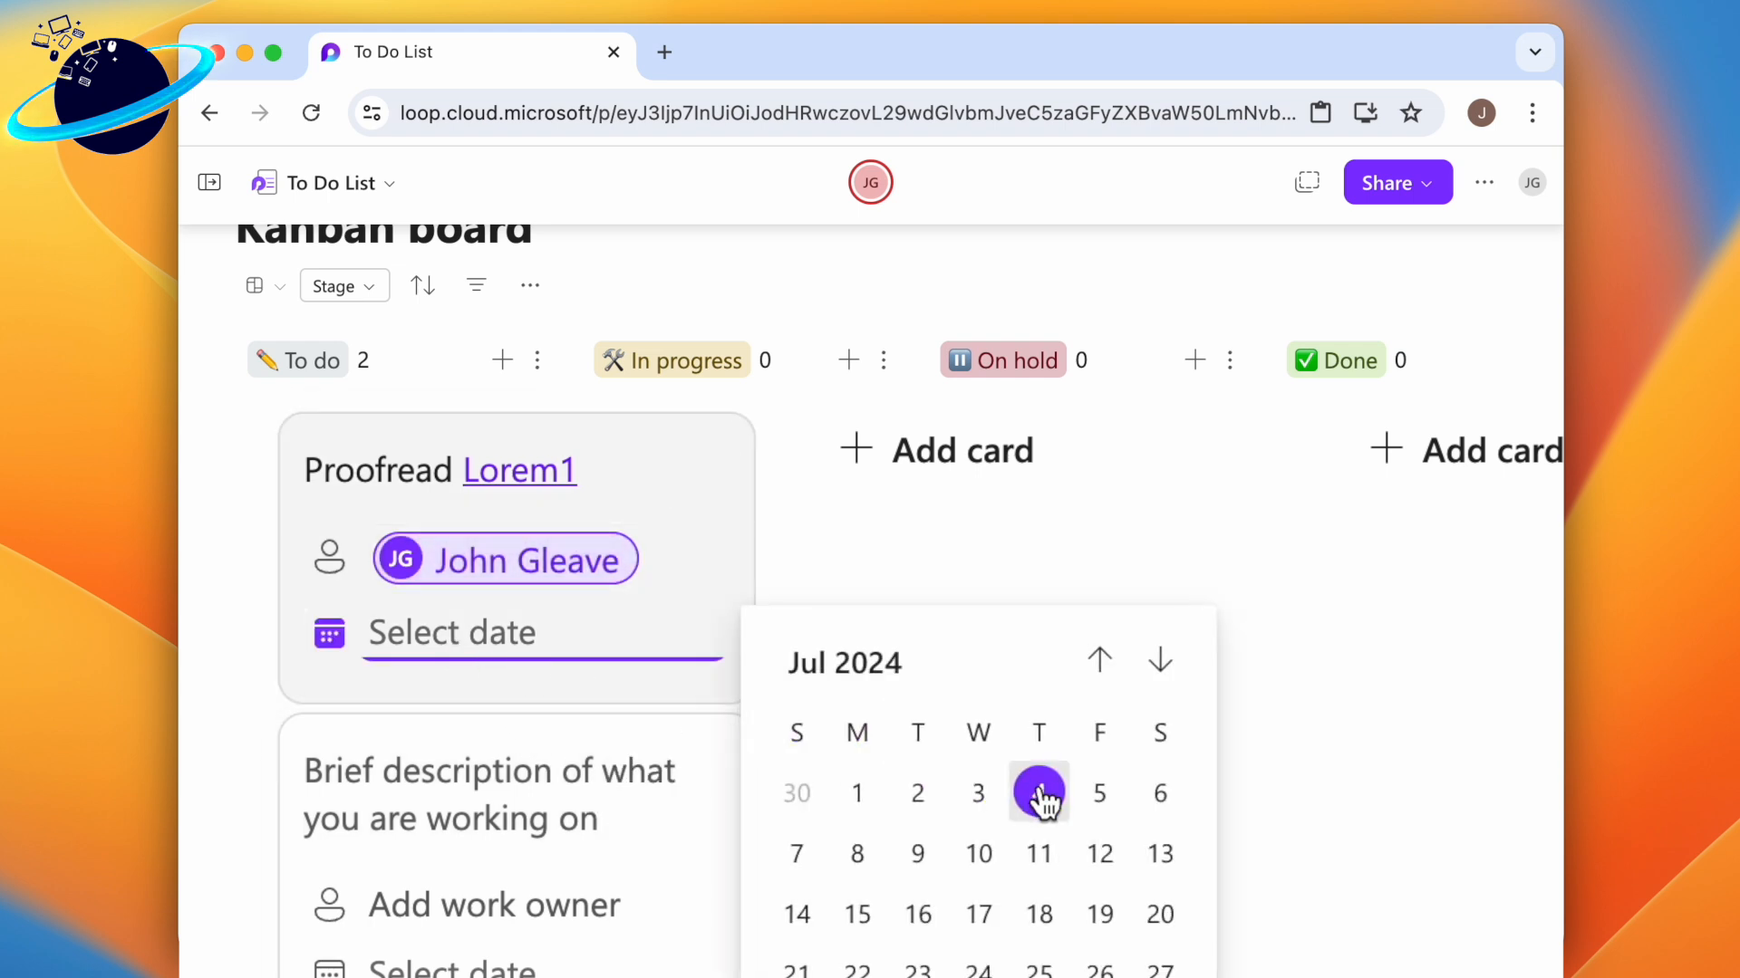
click(1038, 792)
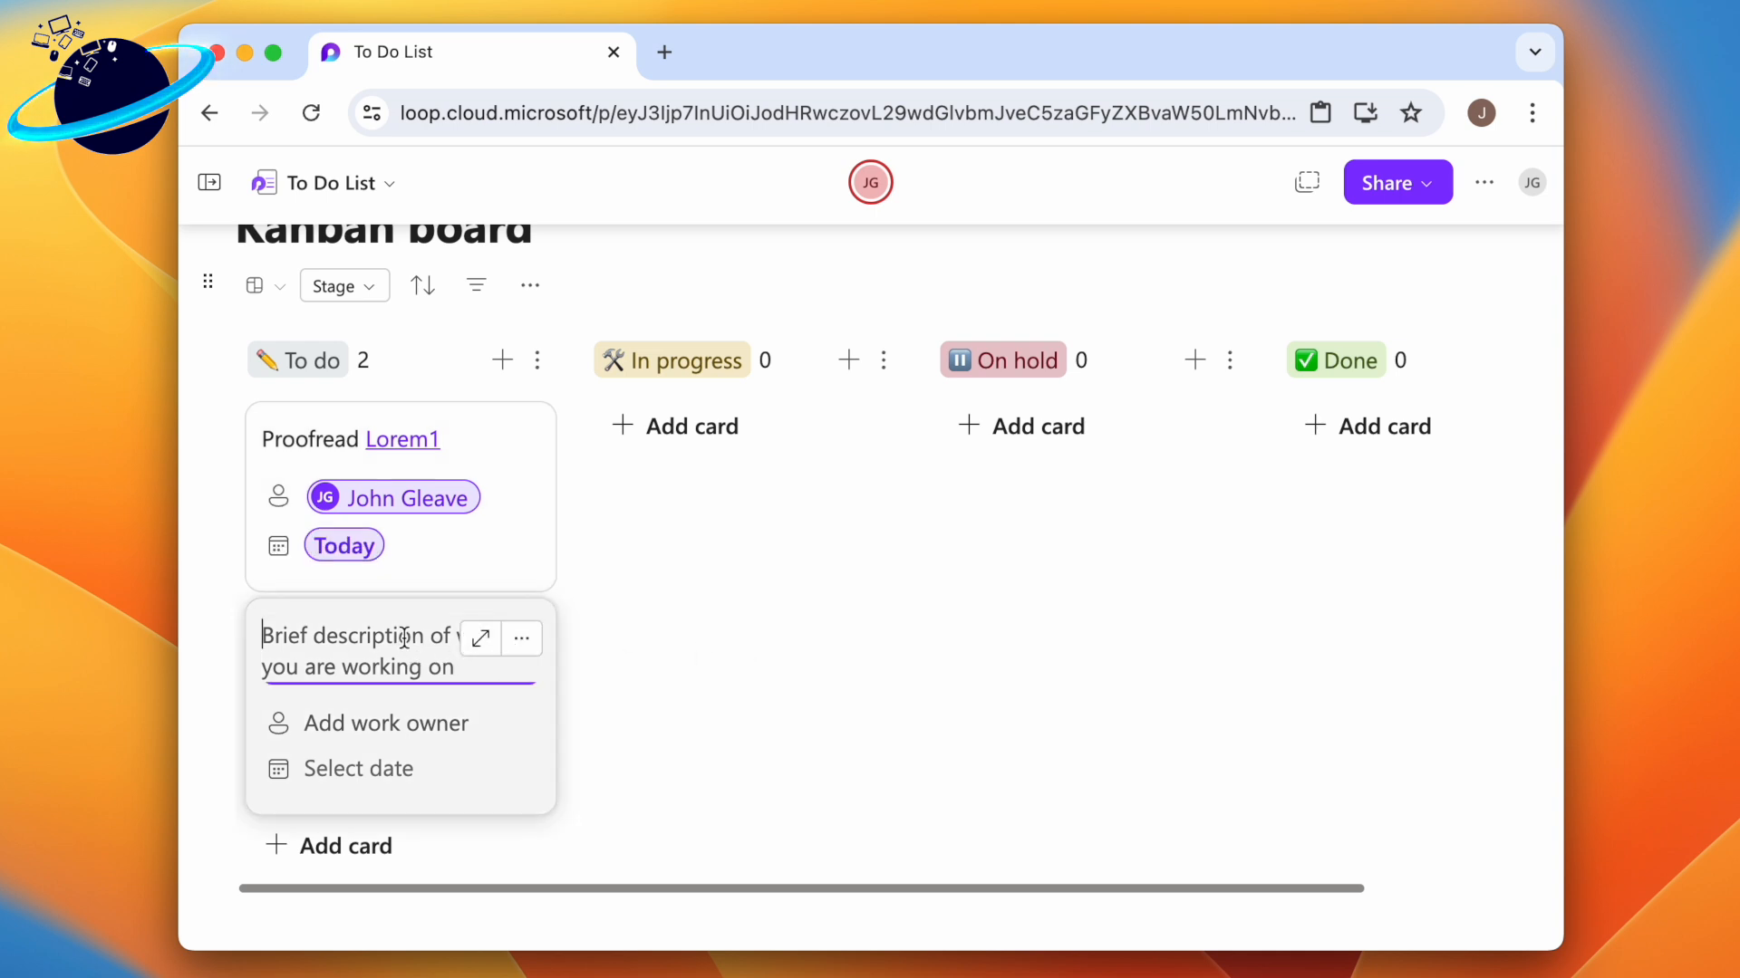
Step: Title the second To do card 'Publish Lorem1' with the Lorem1 file linked
text(Publish /lor)
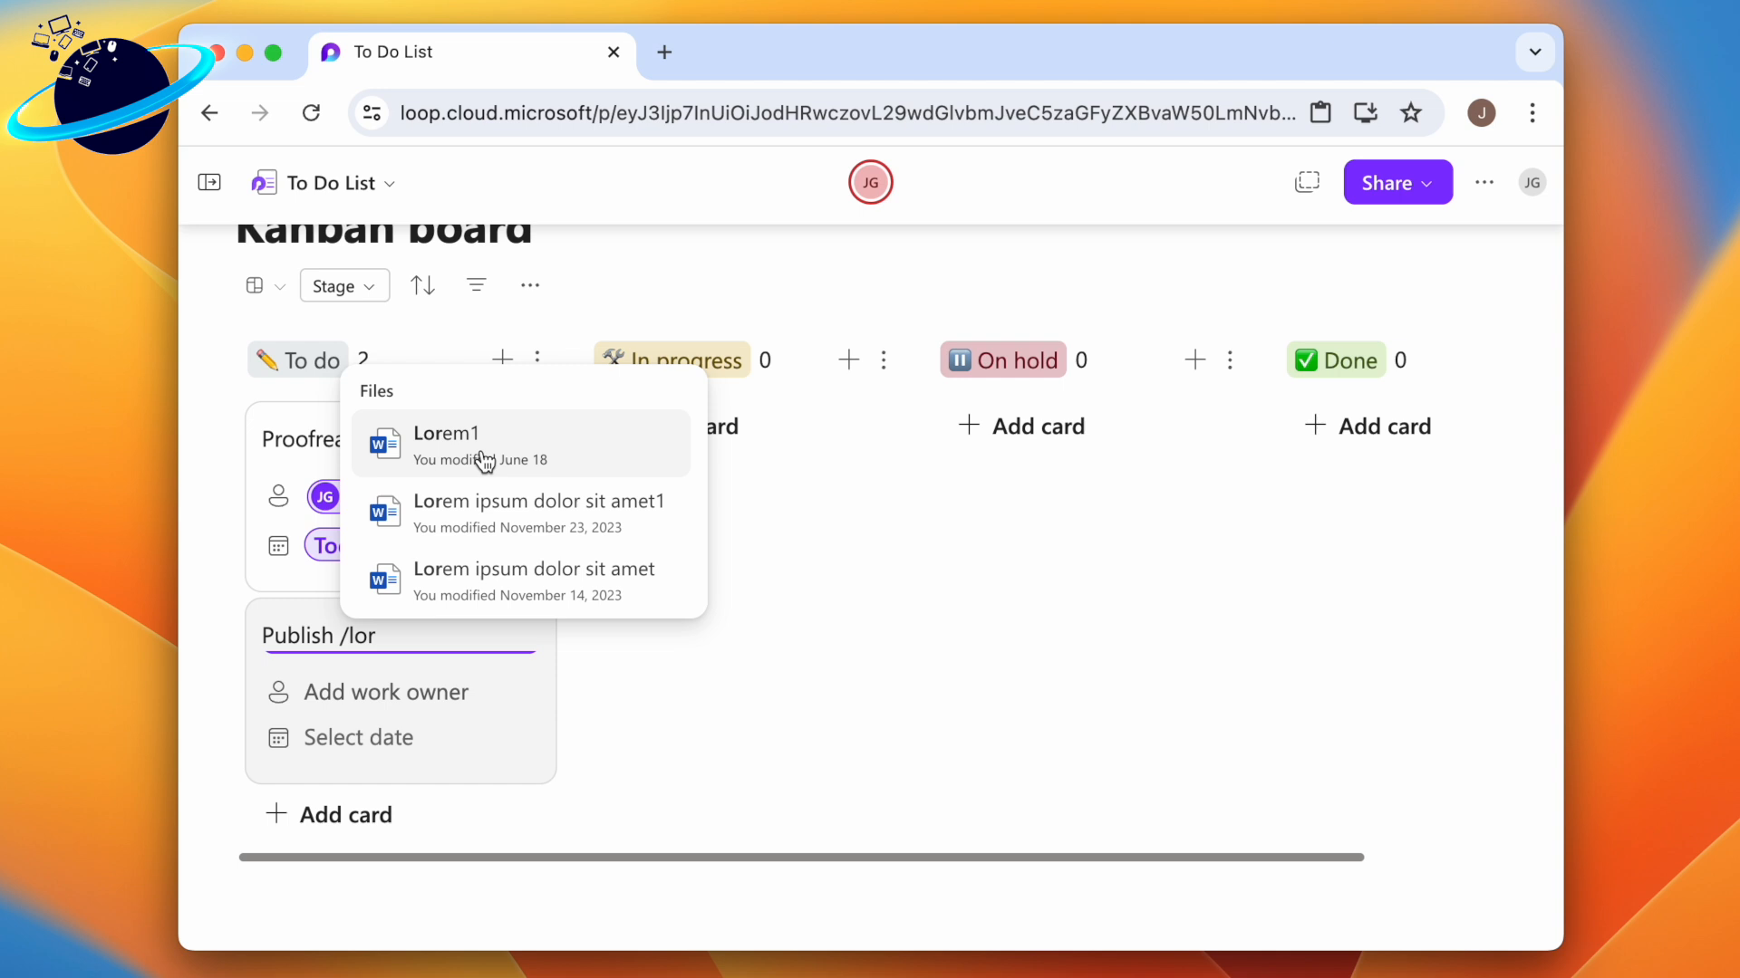
click(357, 737)
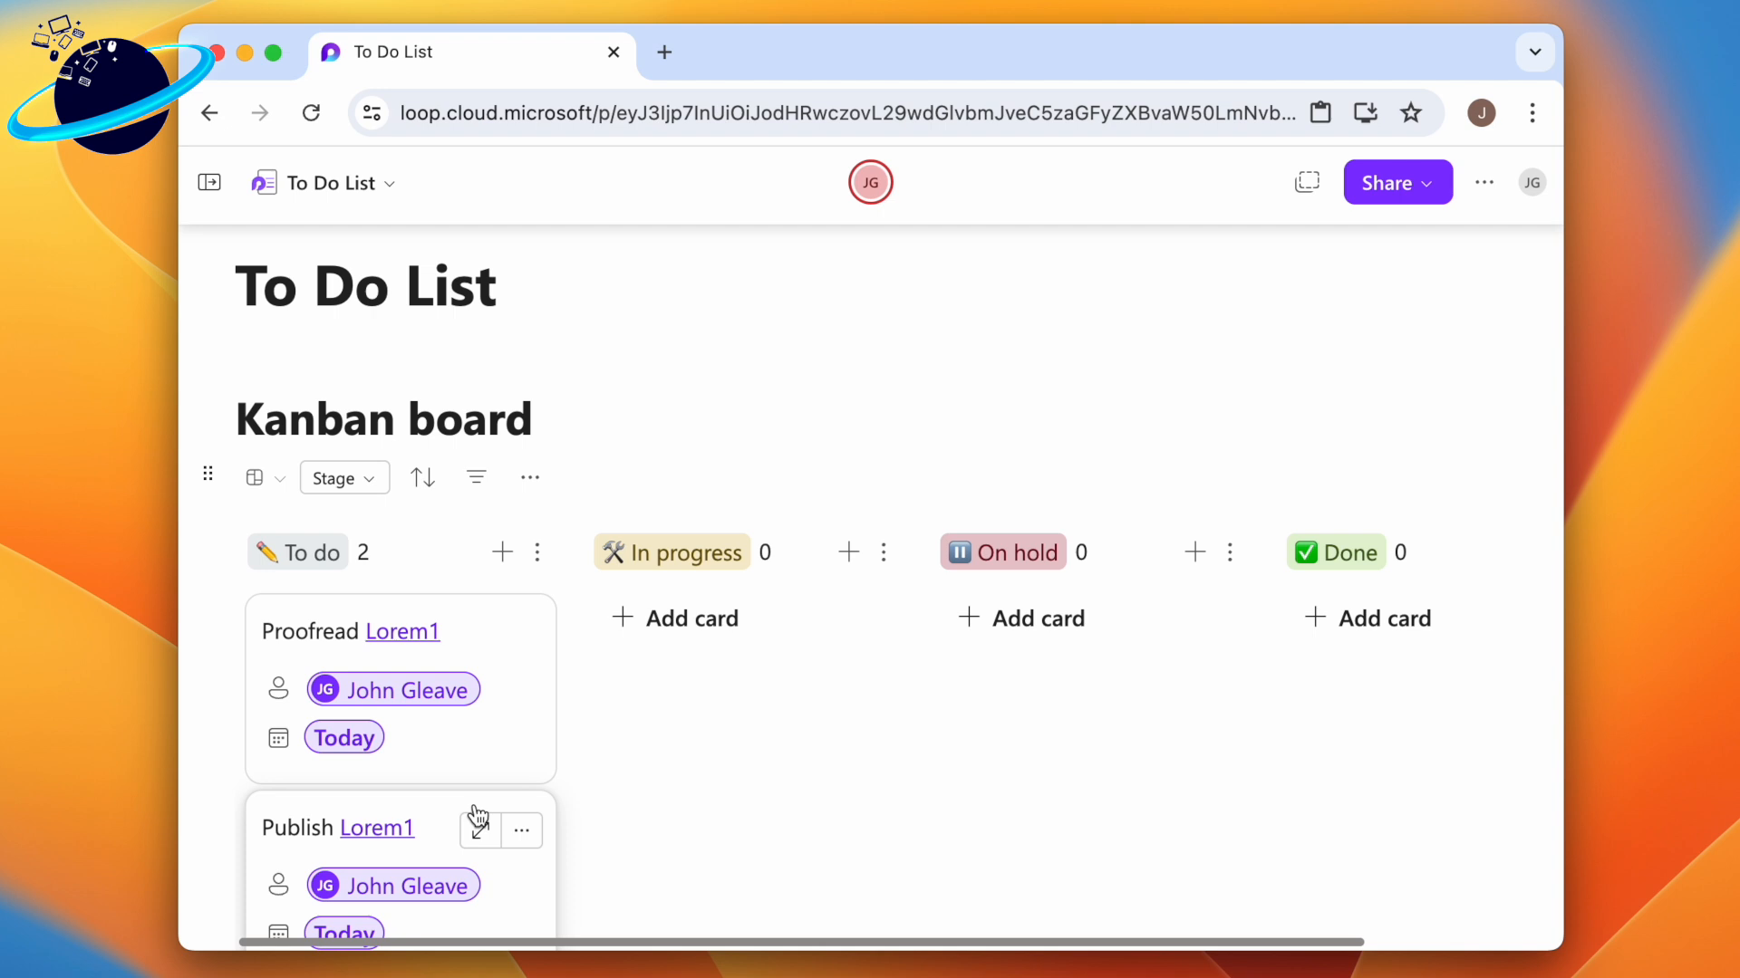
mouse_move(476, 629)
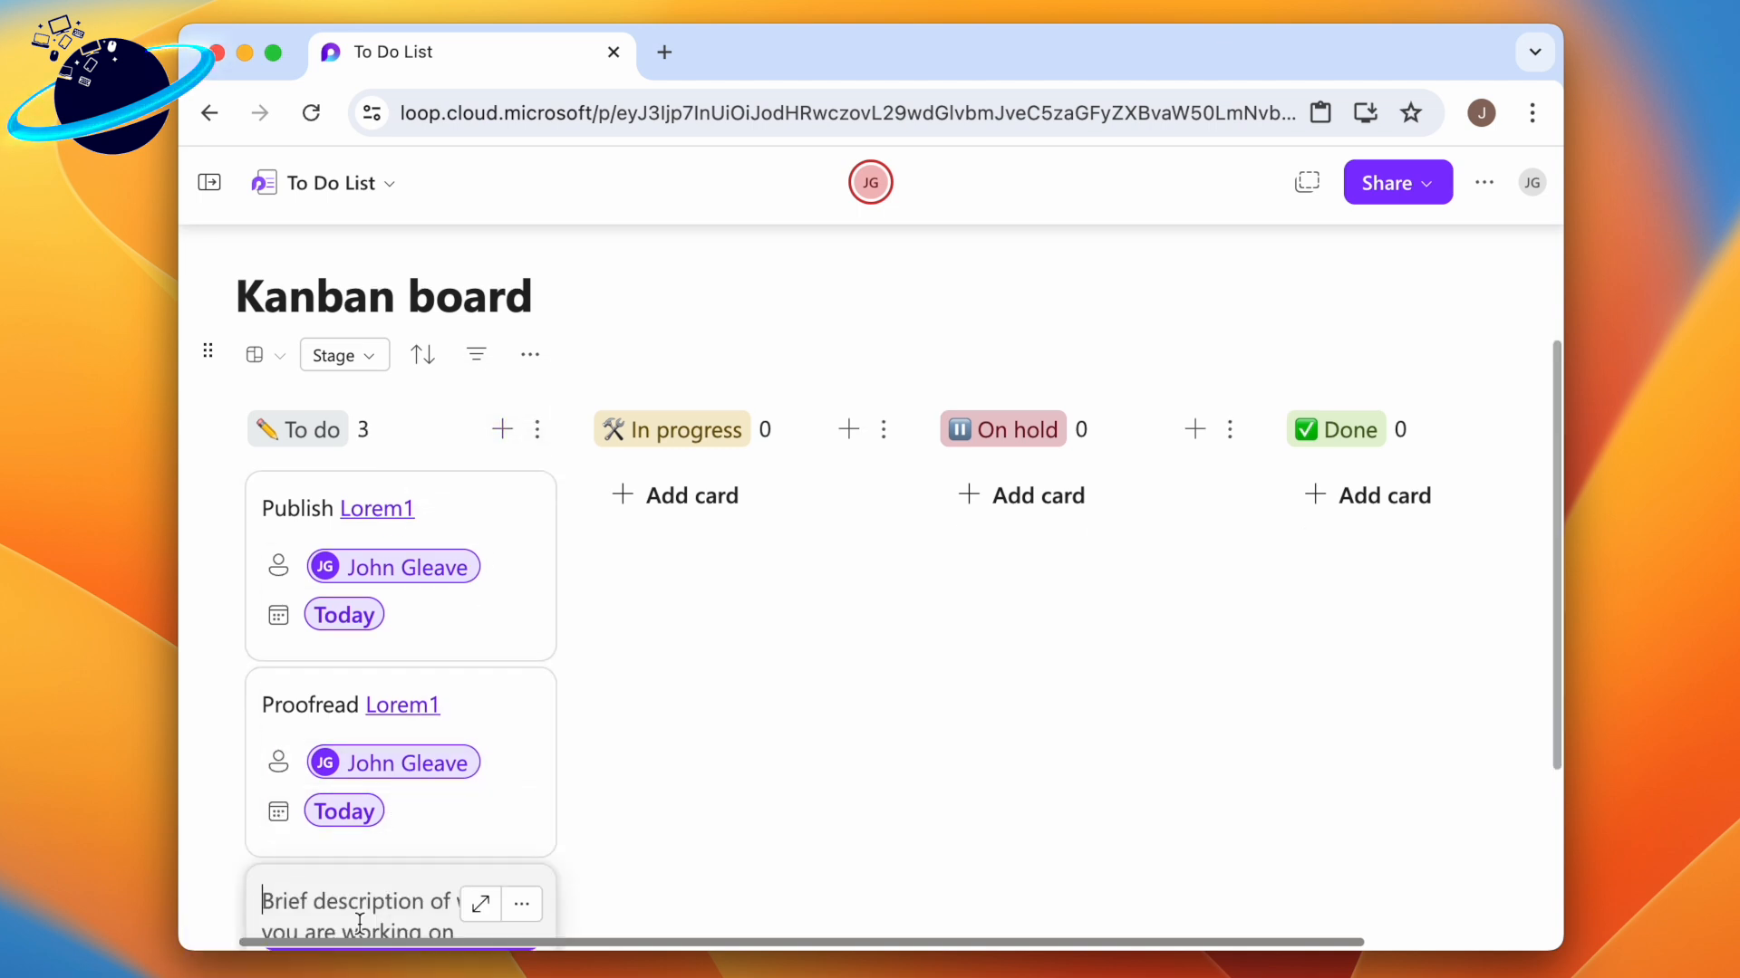
Step: Delete the blank third card from the To do column via its options menu
scroll(down, 3)
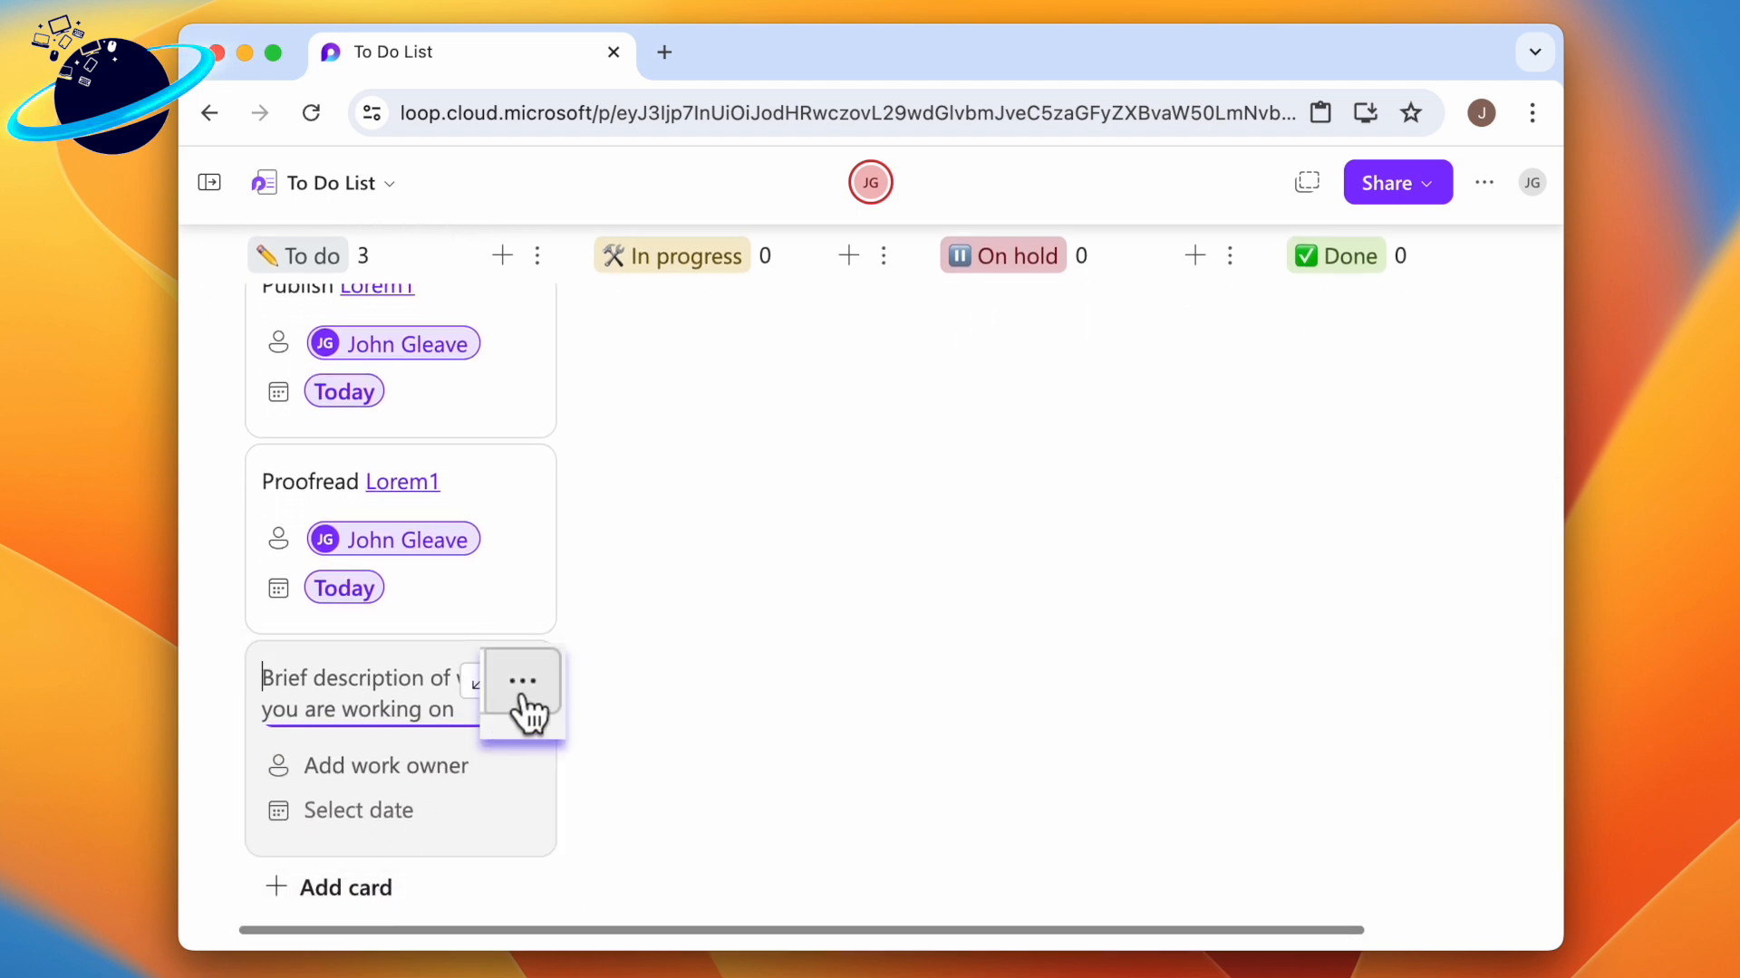
click(522, 681)
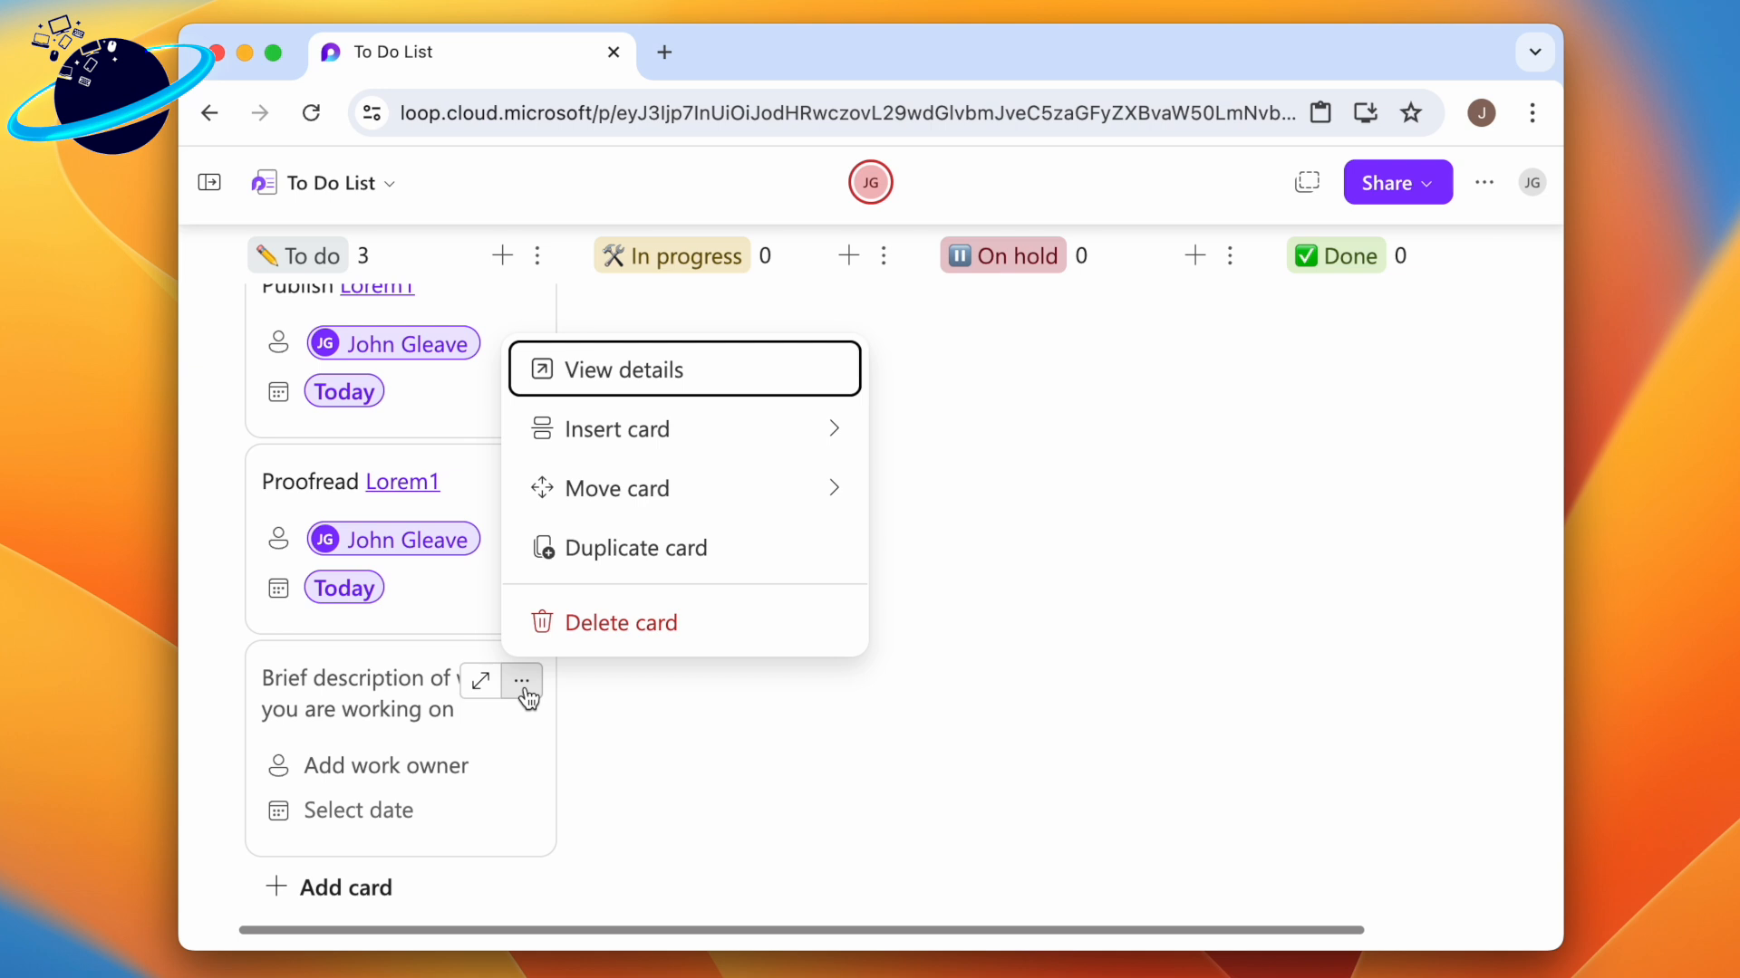
mouse_move(587, 632)
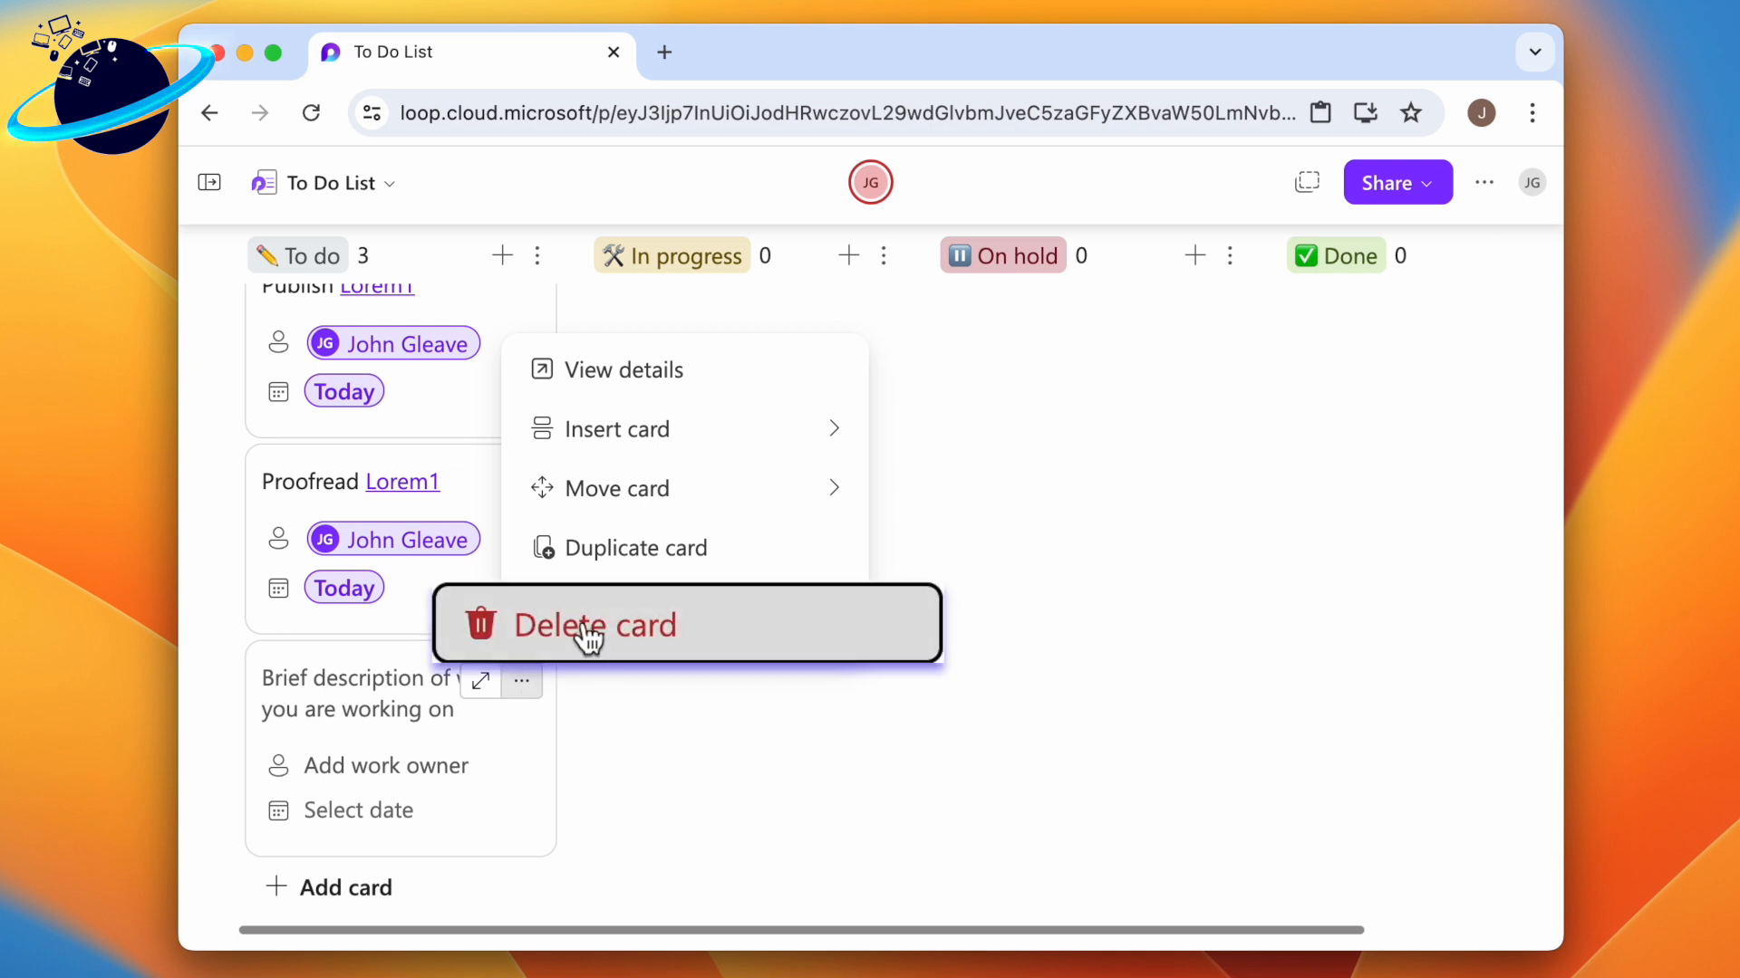
click(596, 625)
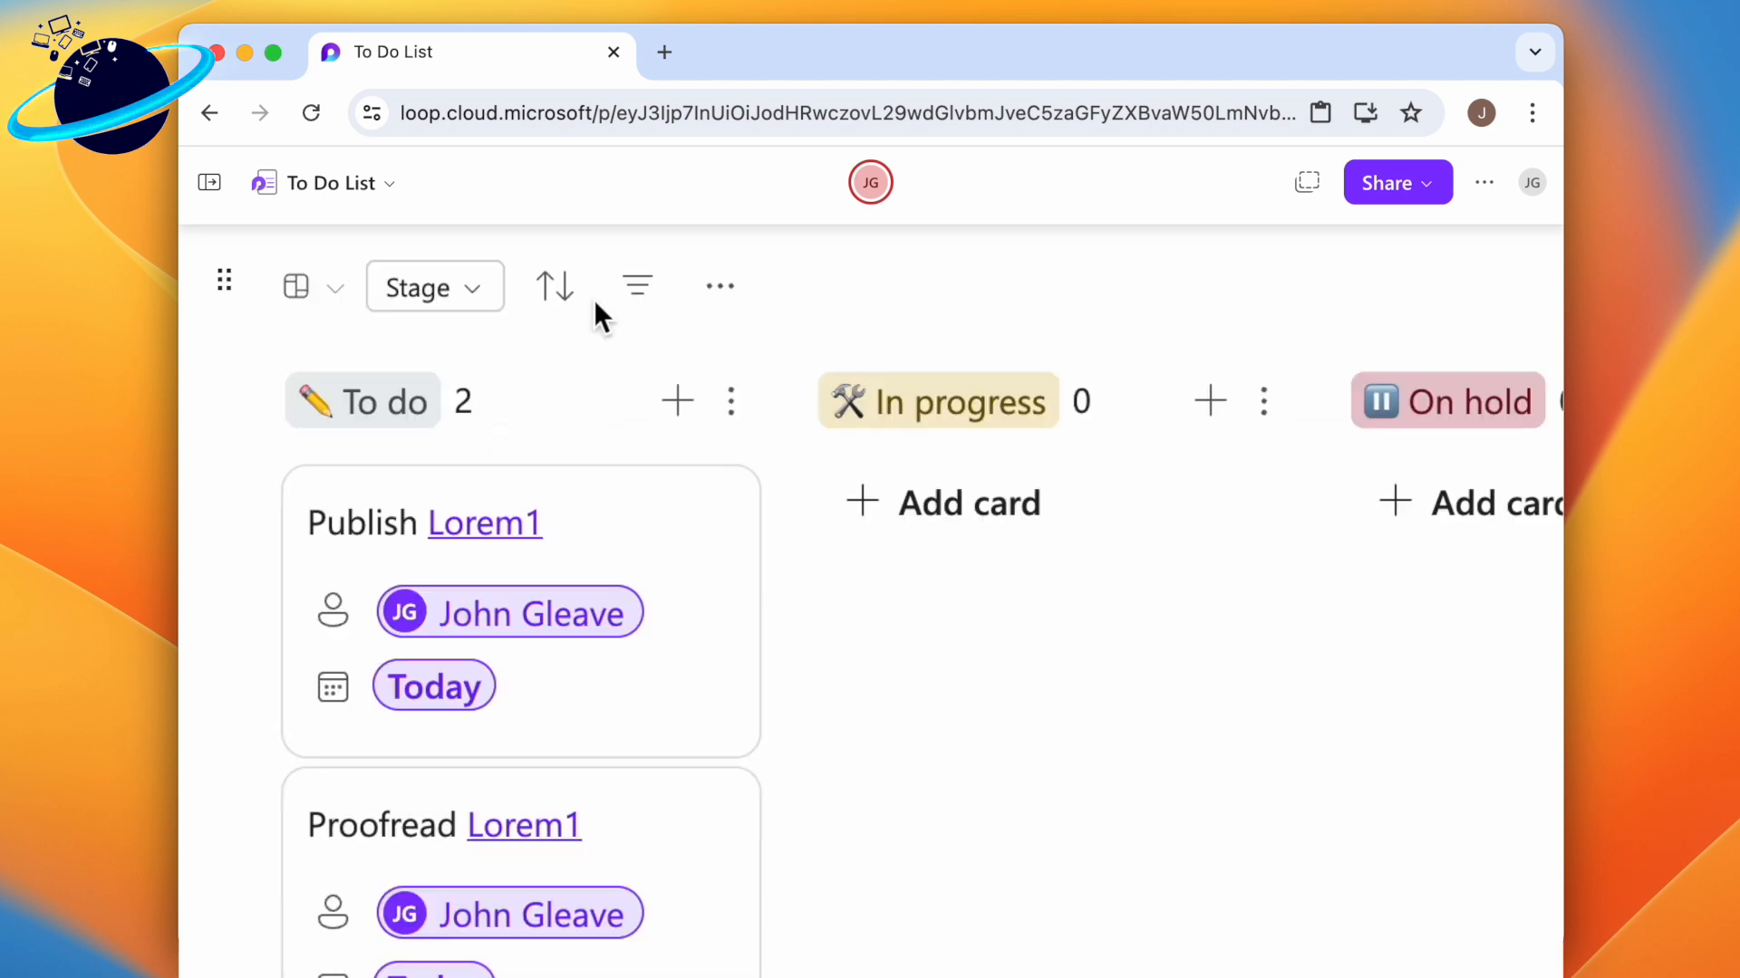
click(555, 287)
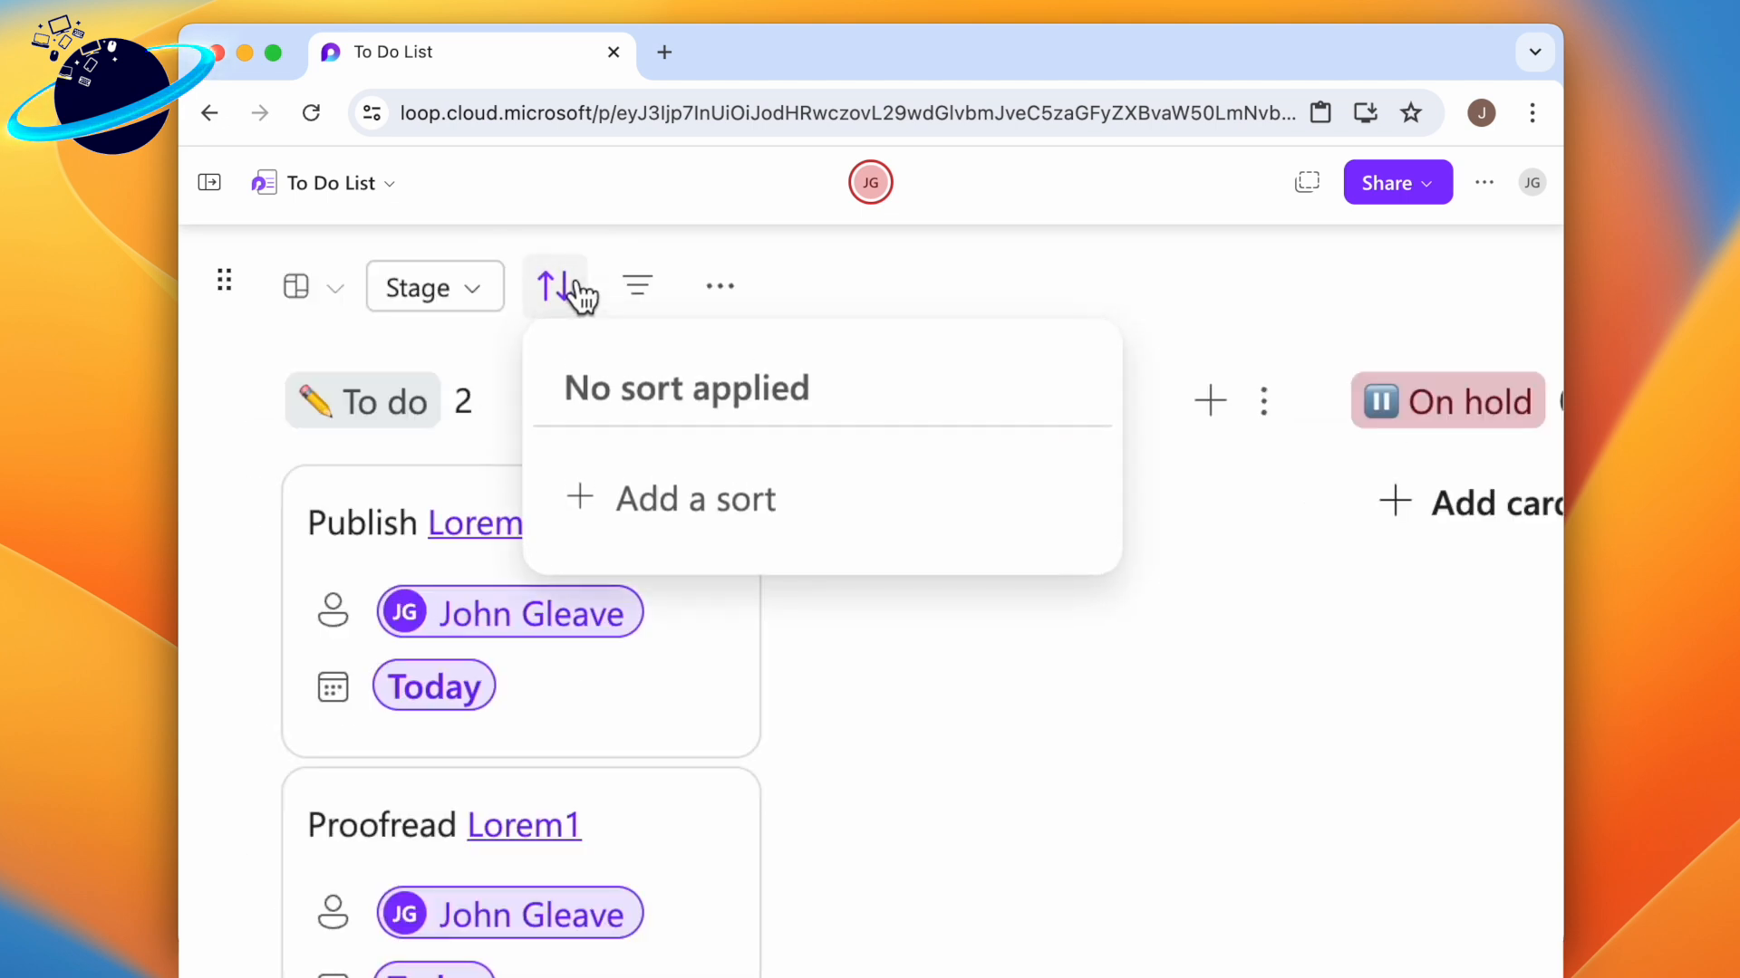
mouse_move(670, 528)
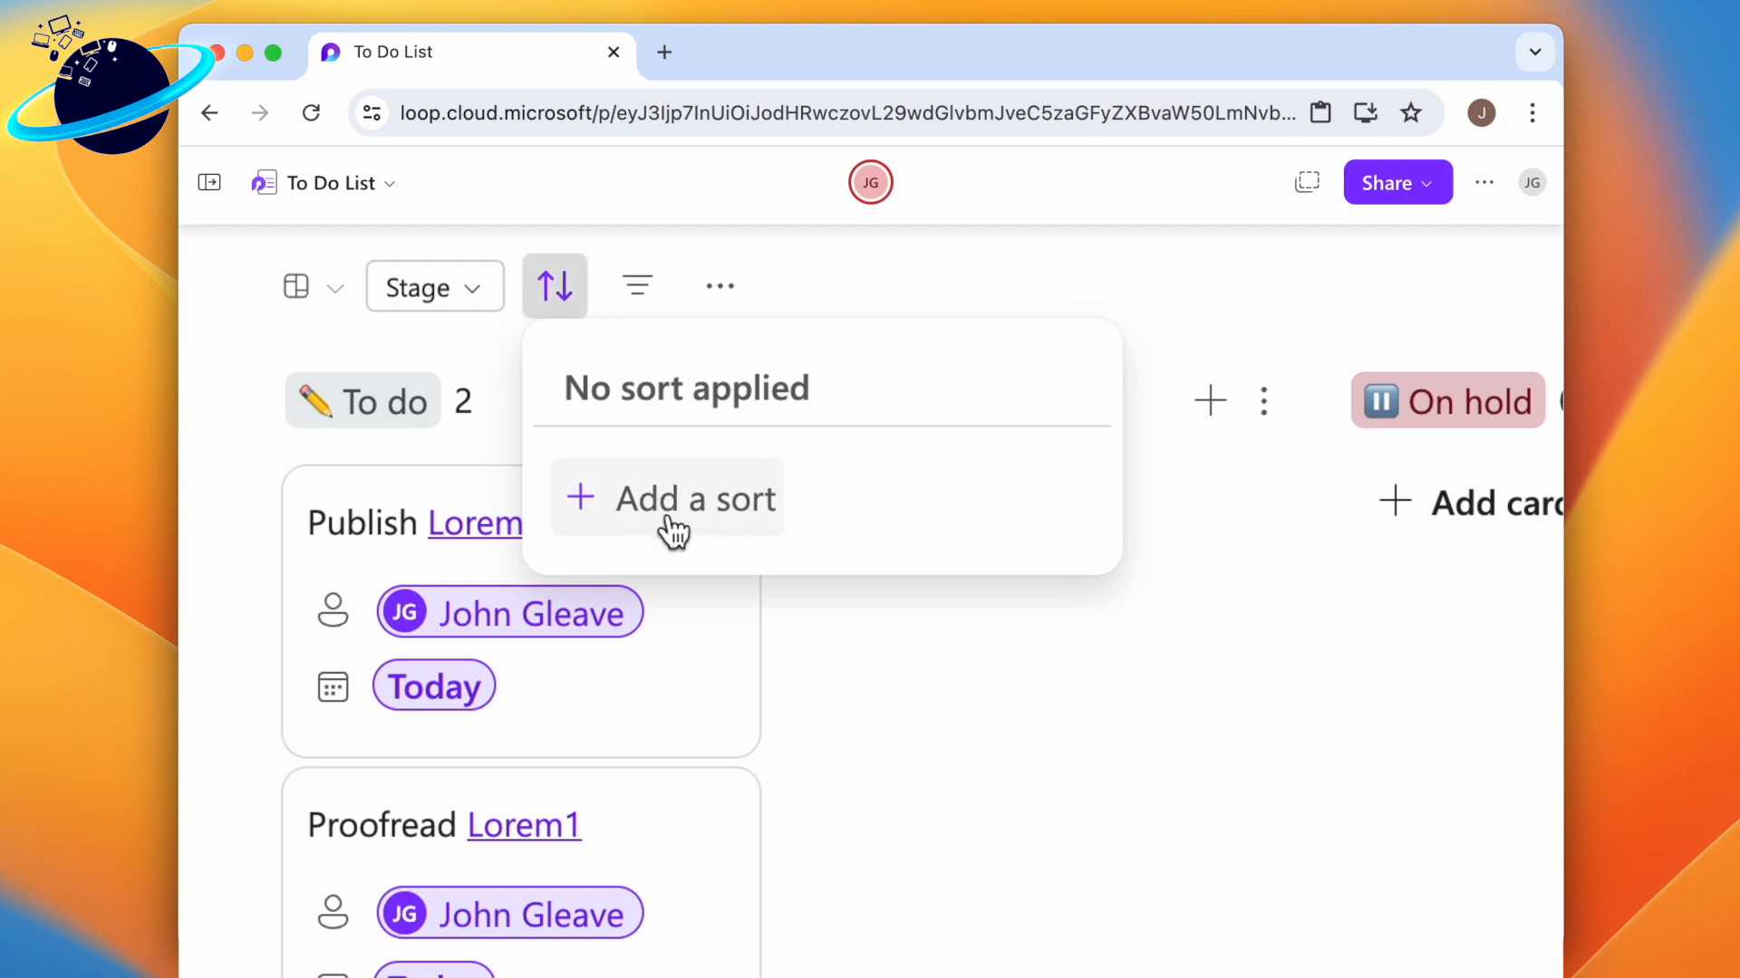
click(669, 498)
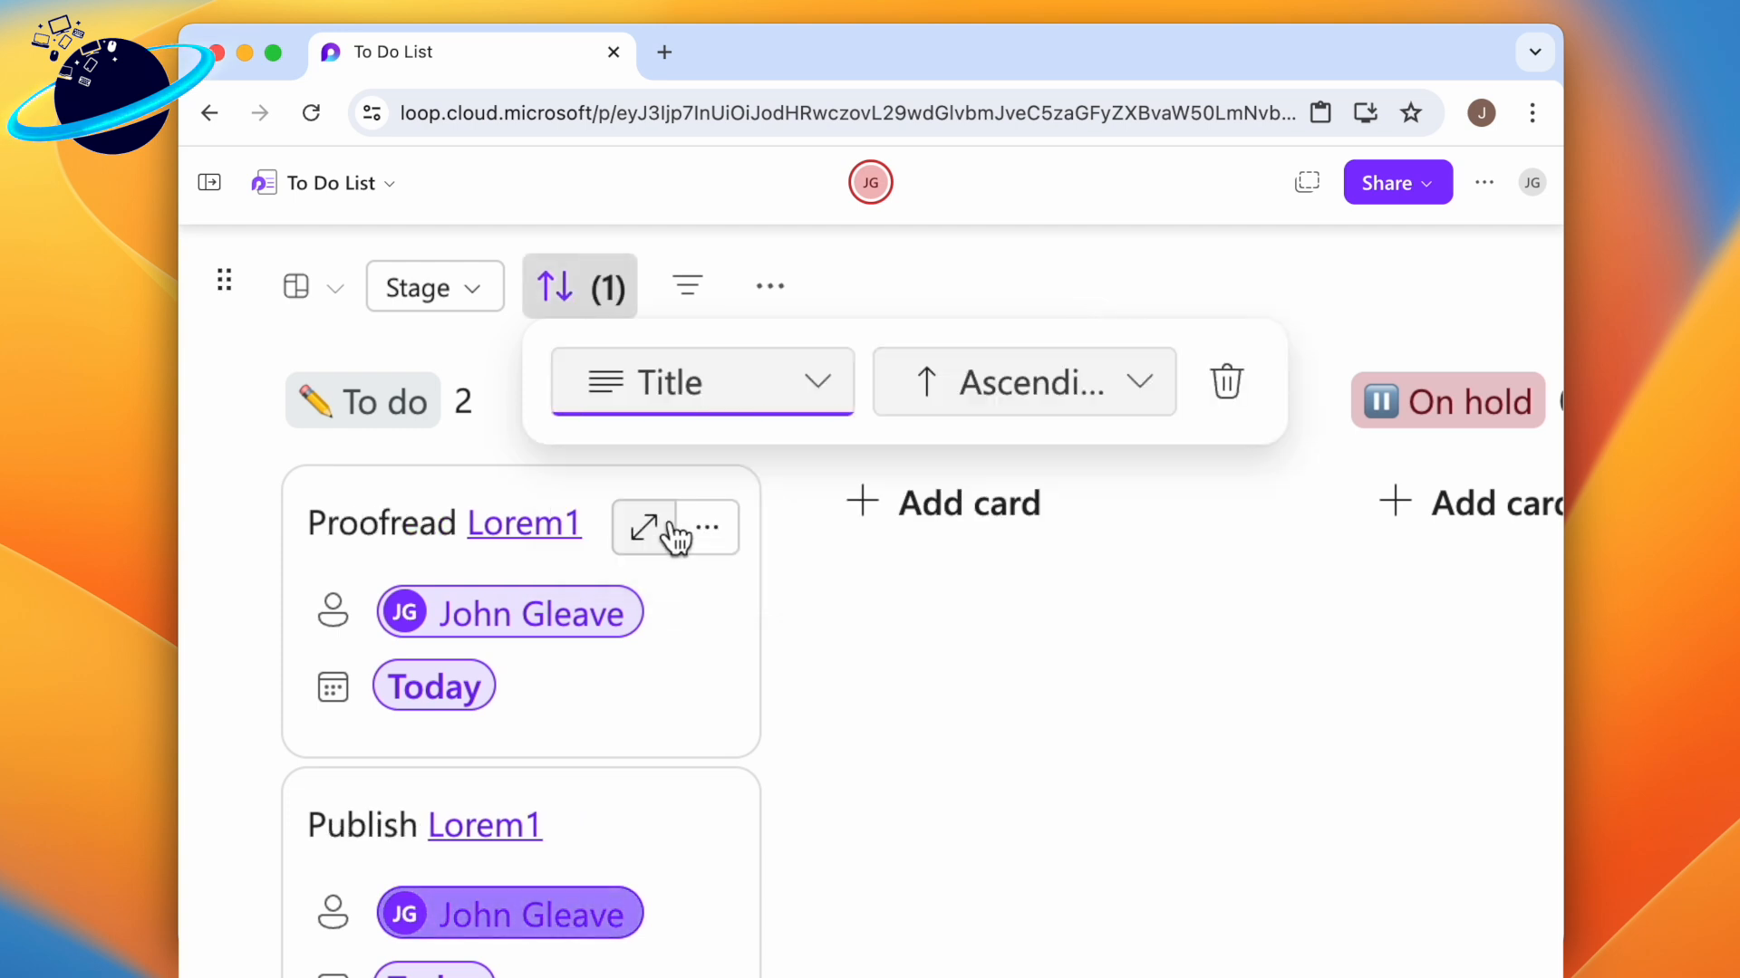
mouse_move(799, 411)
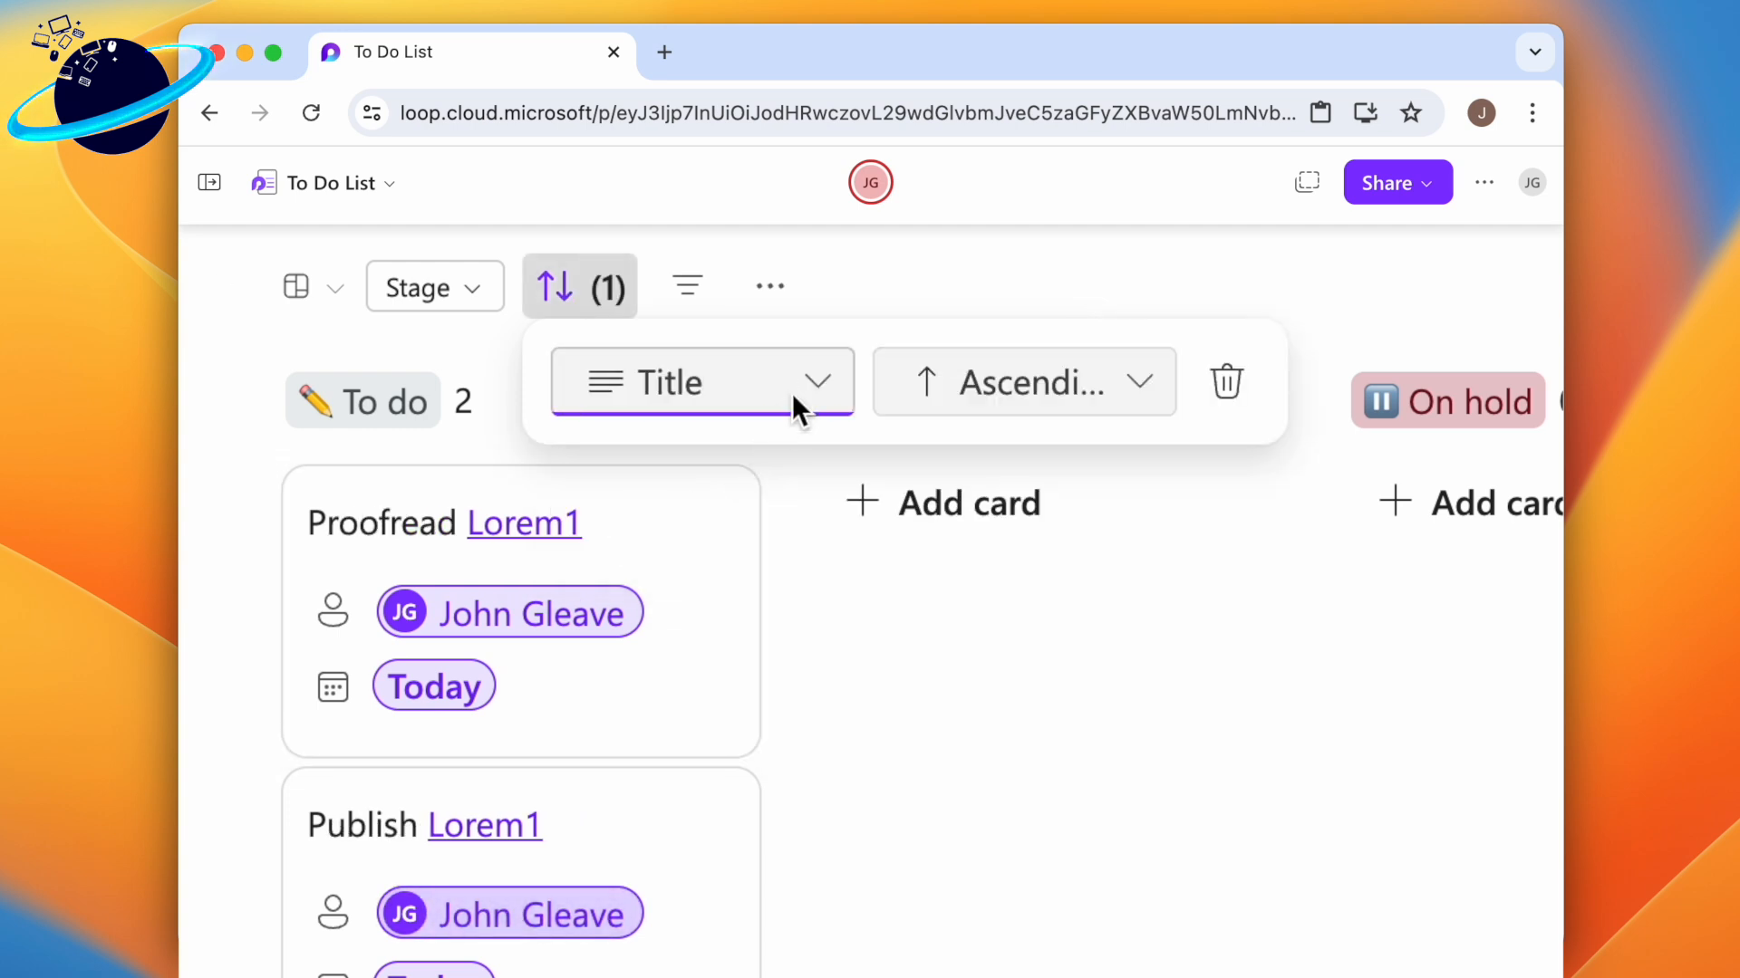
click(701, 383)
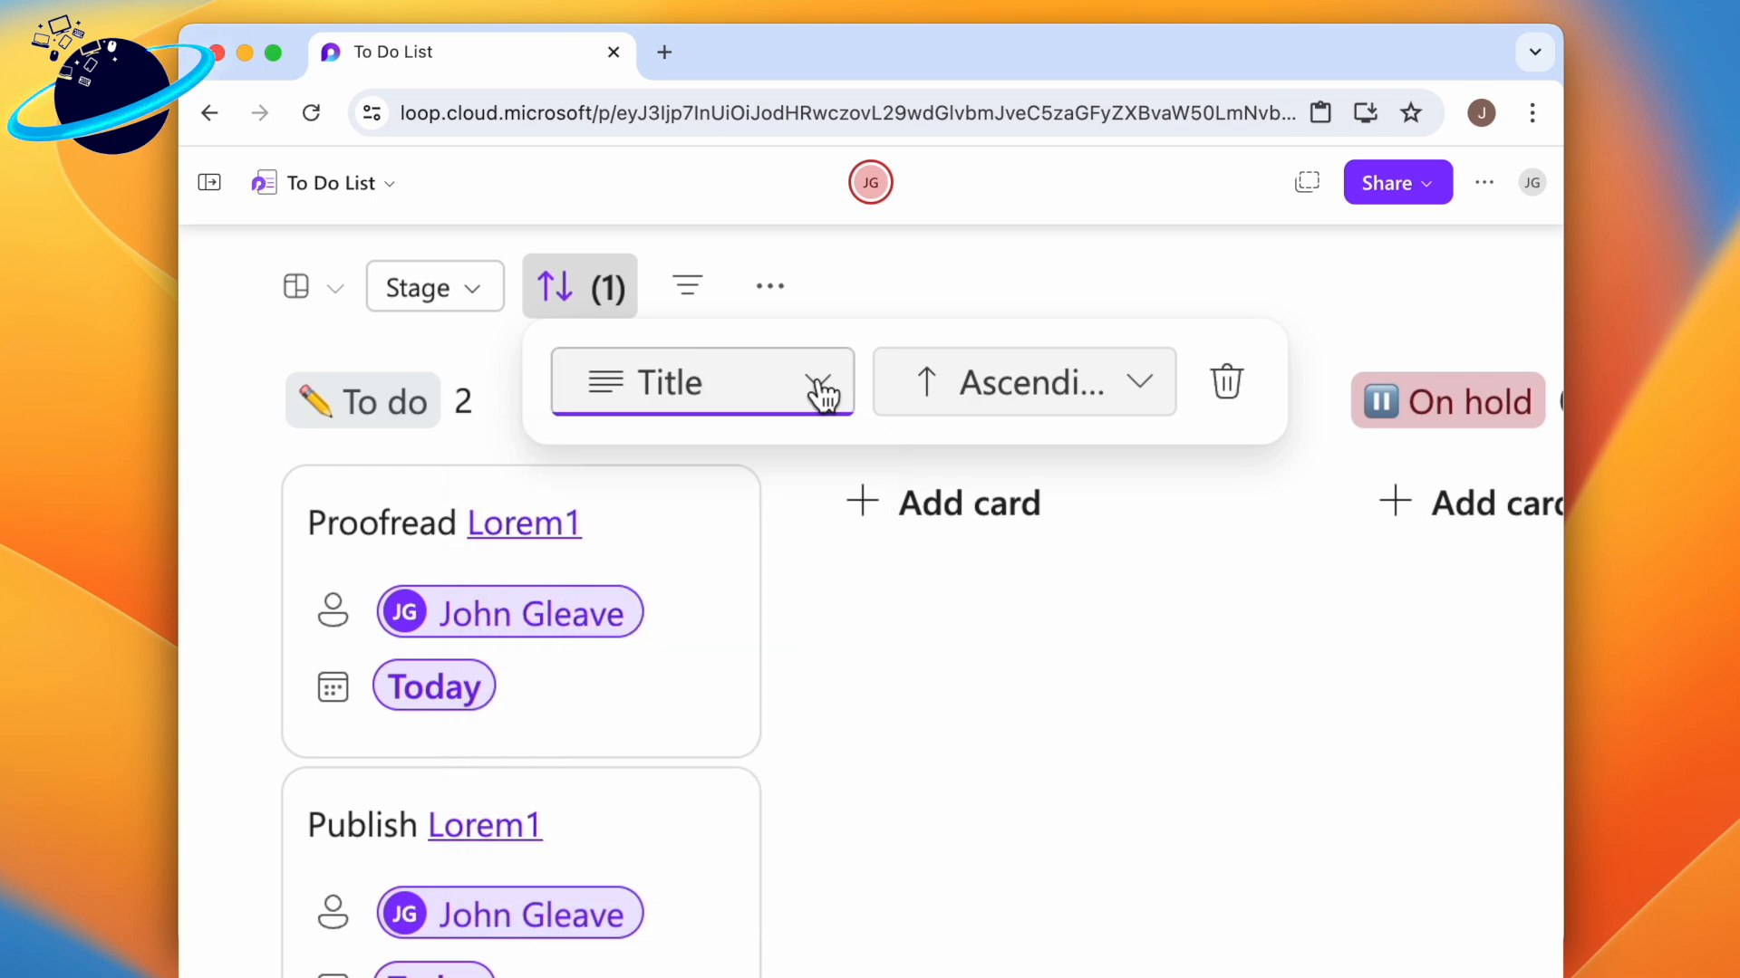
click(1020, 382)
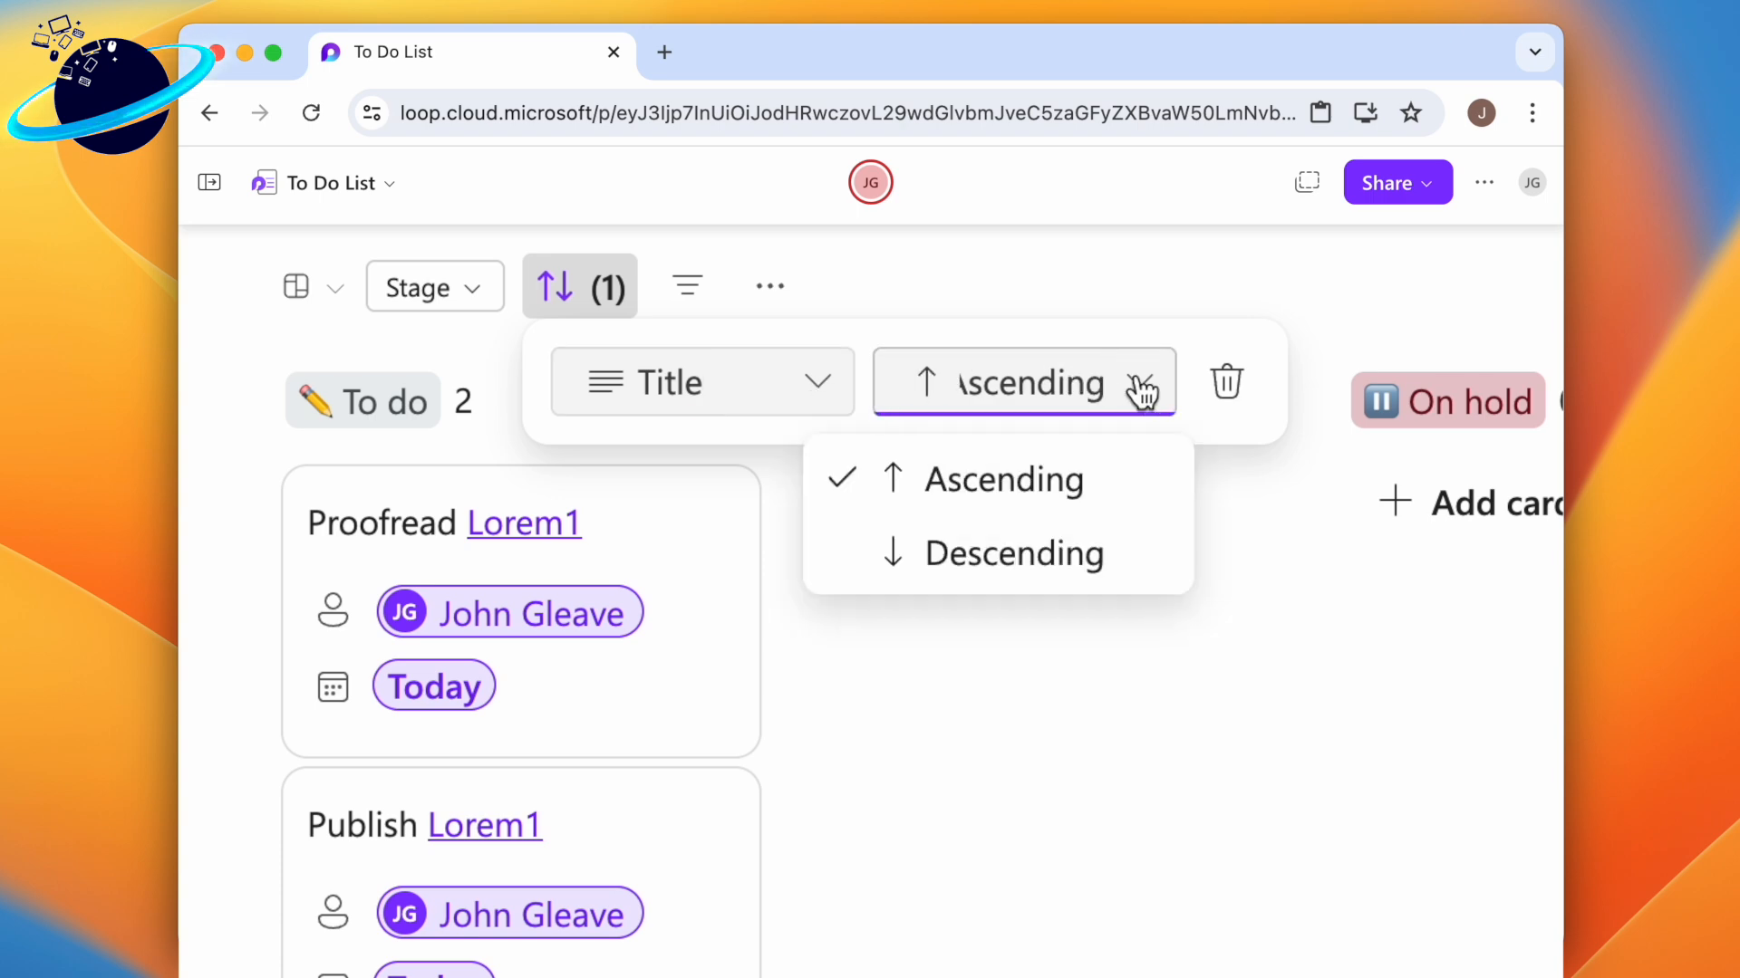
click(1009, 552)
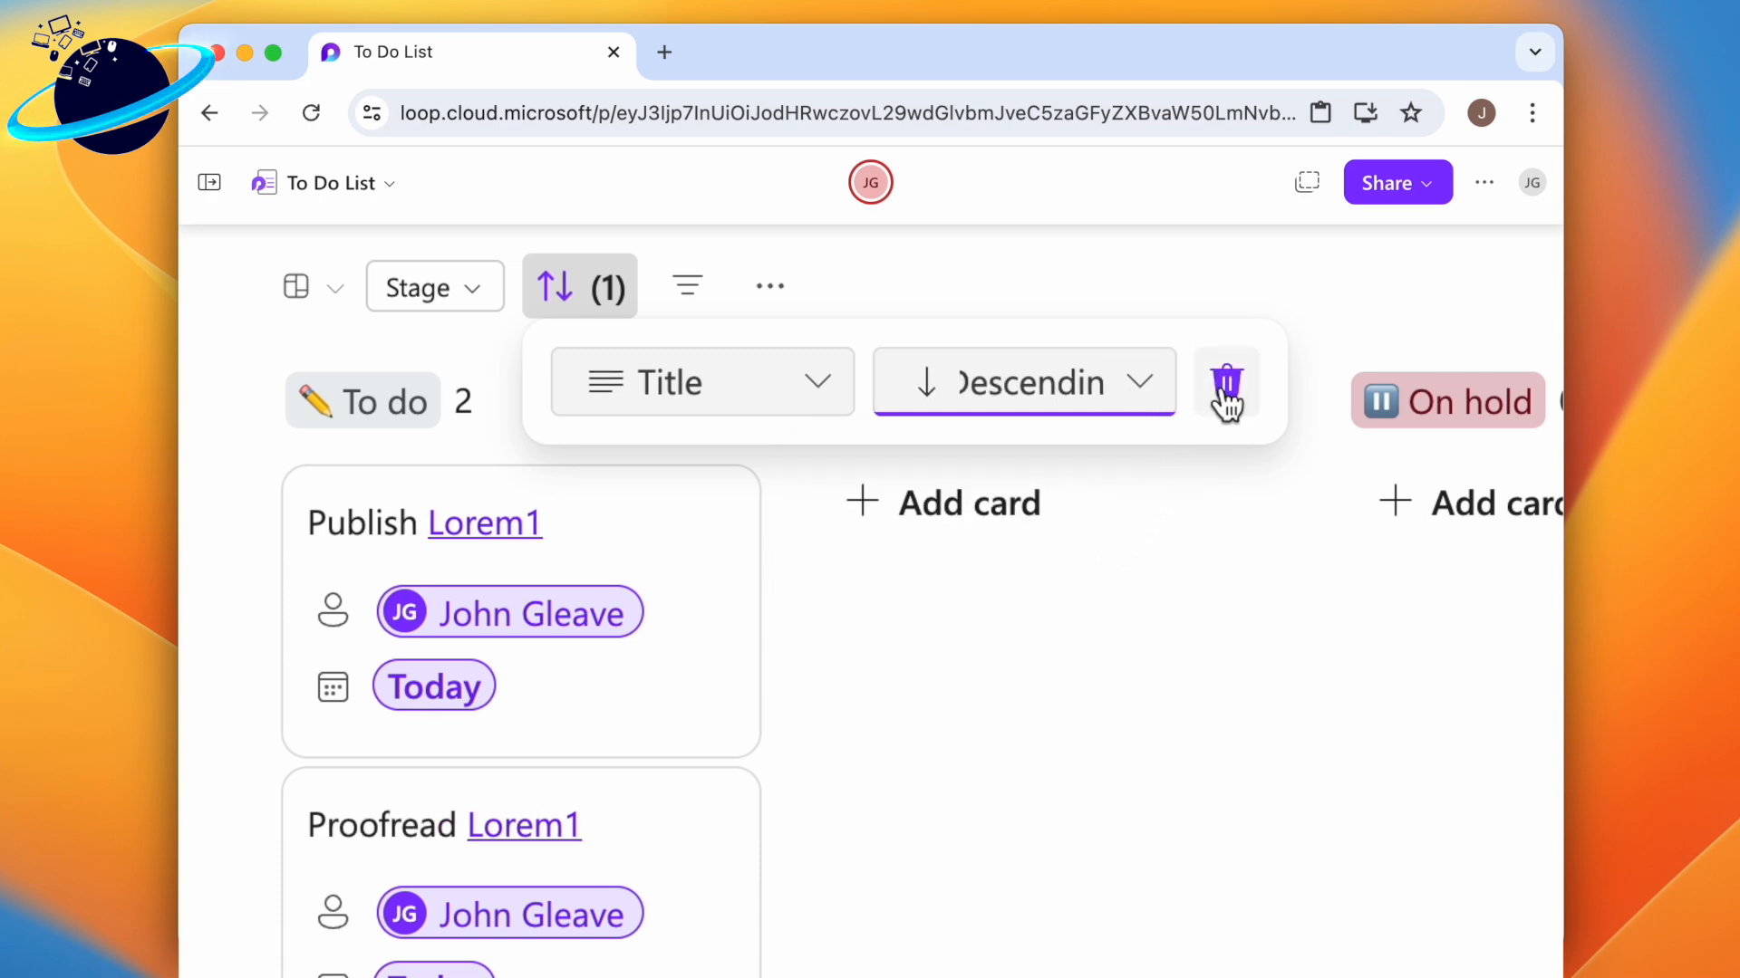
click(1226, 382)
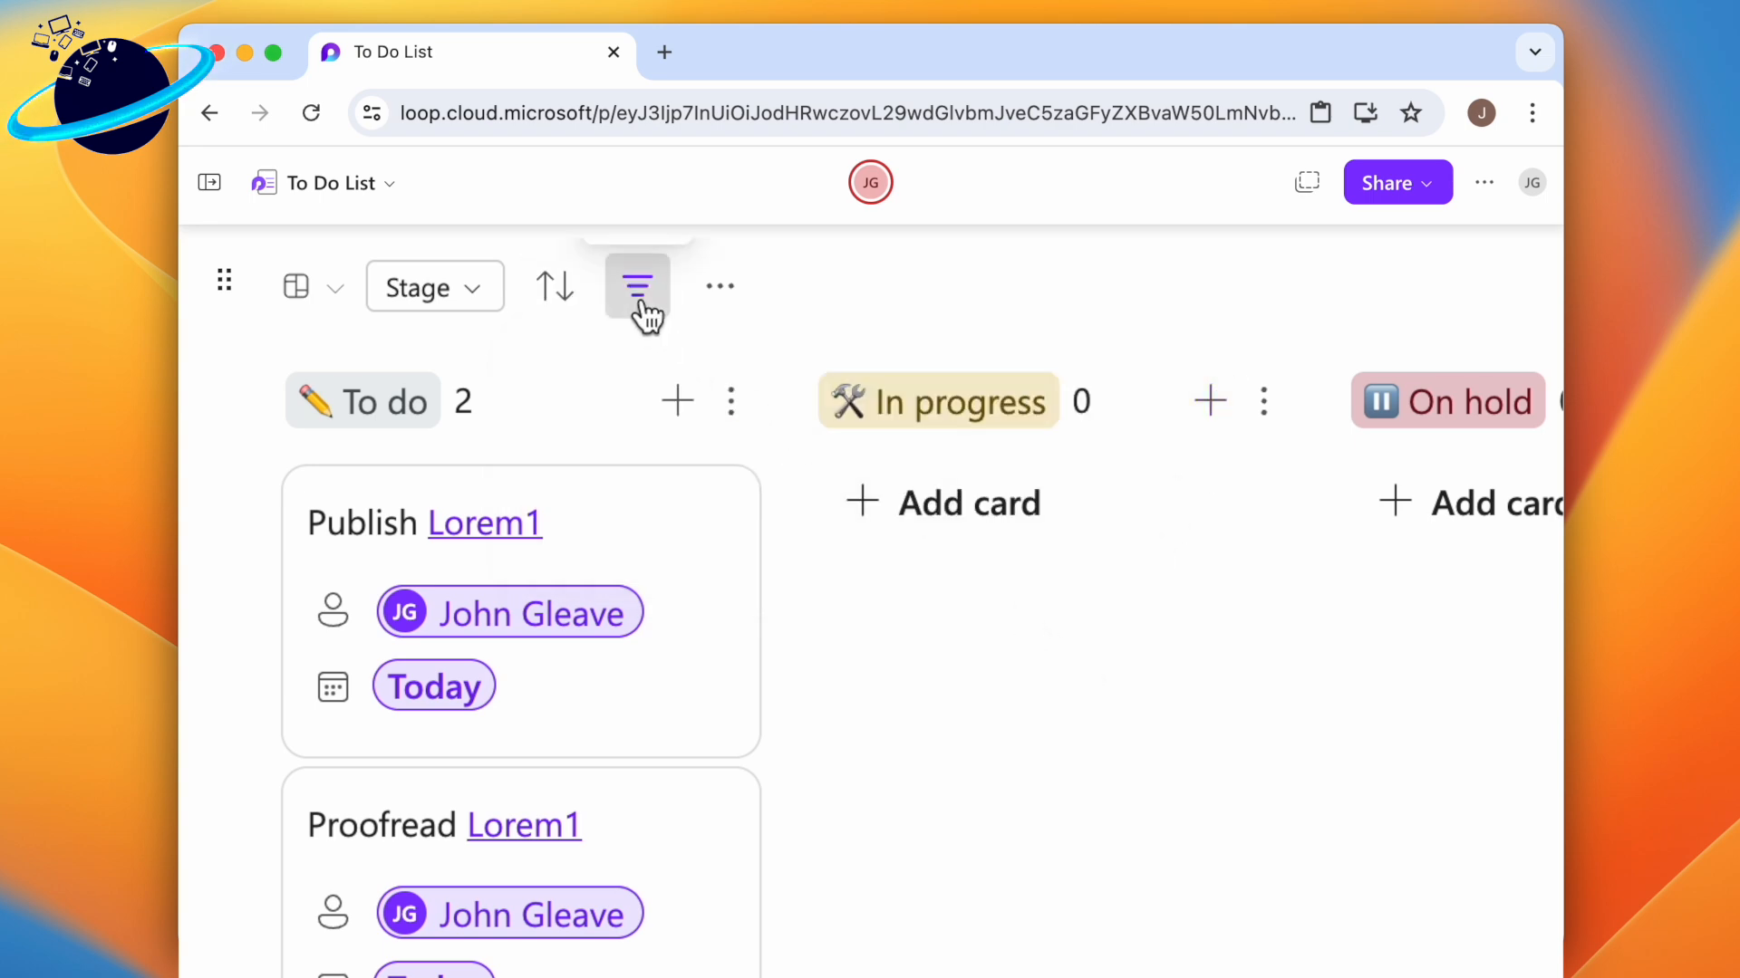
Step: Filter the board to cards whose Title contains 'Publish'
click(636, 286)
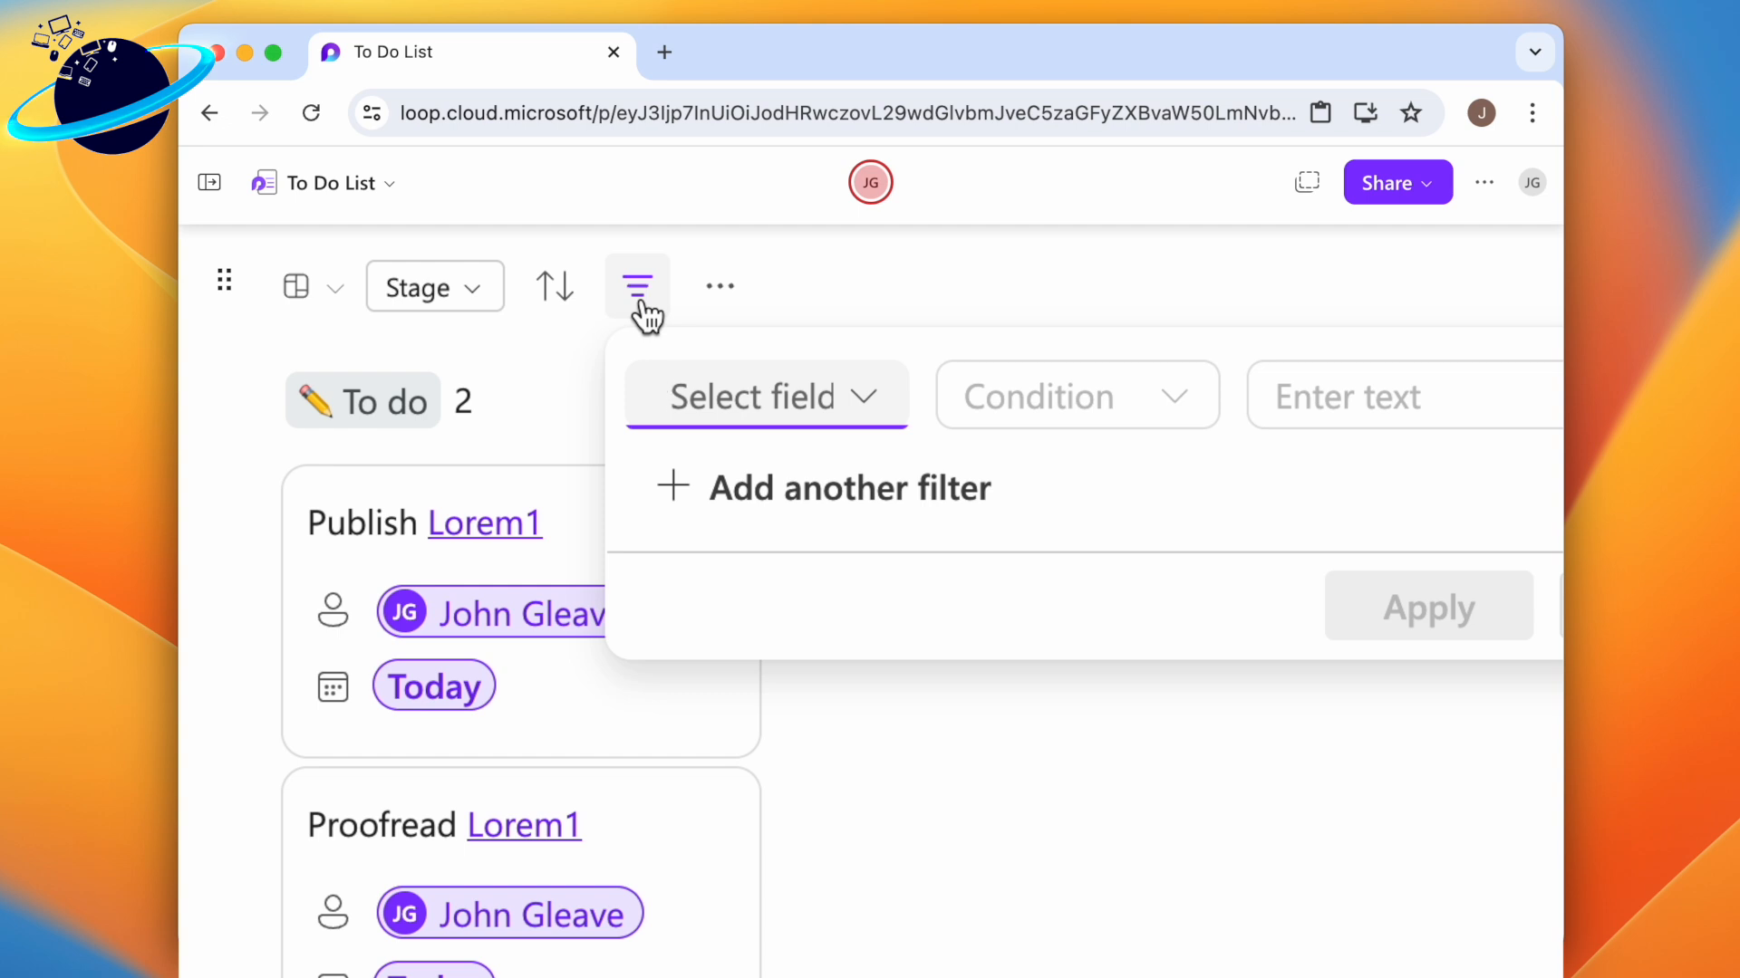
click(763, 397)
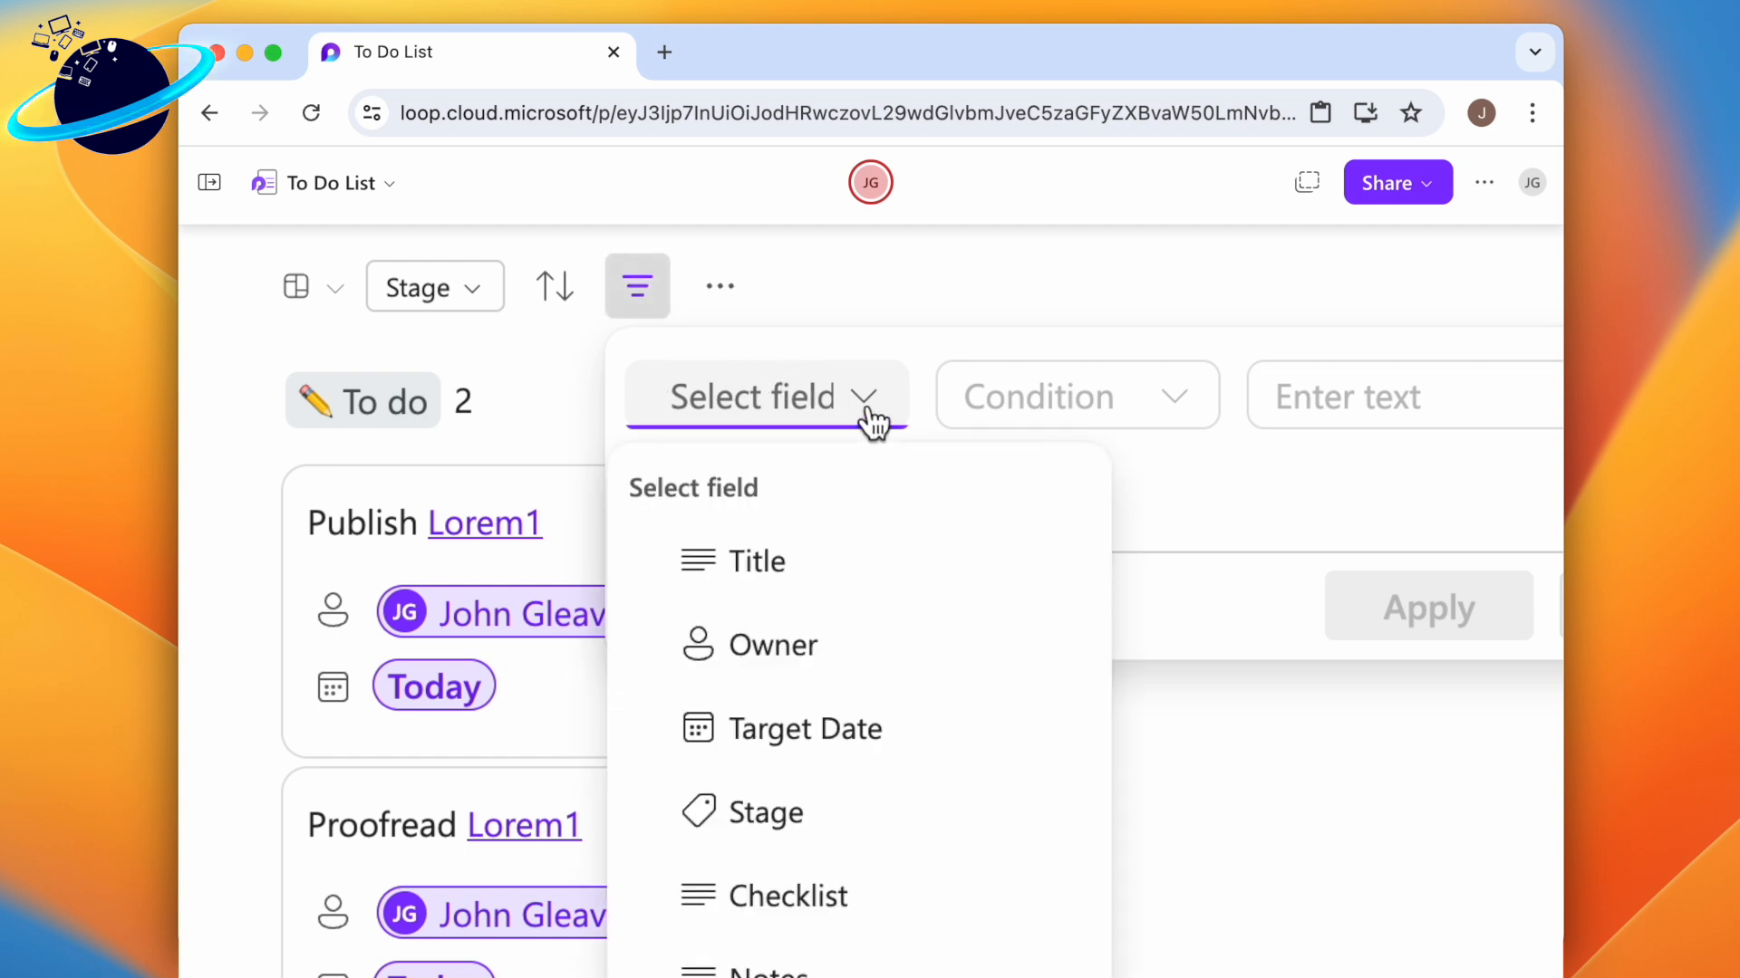
mouse_move(847, 569)
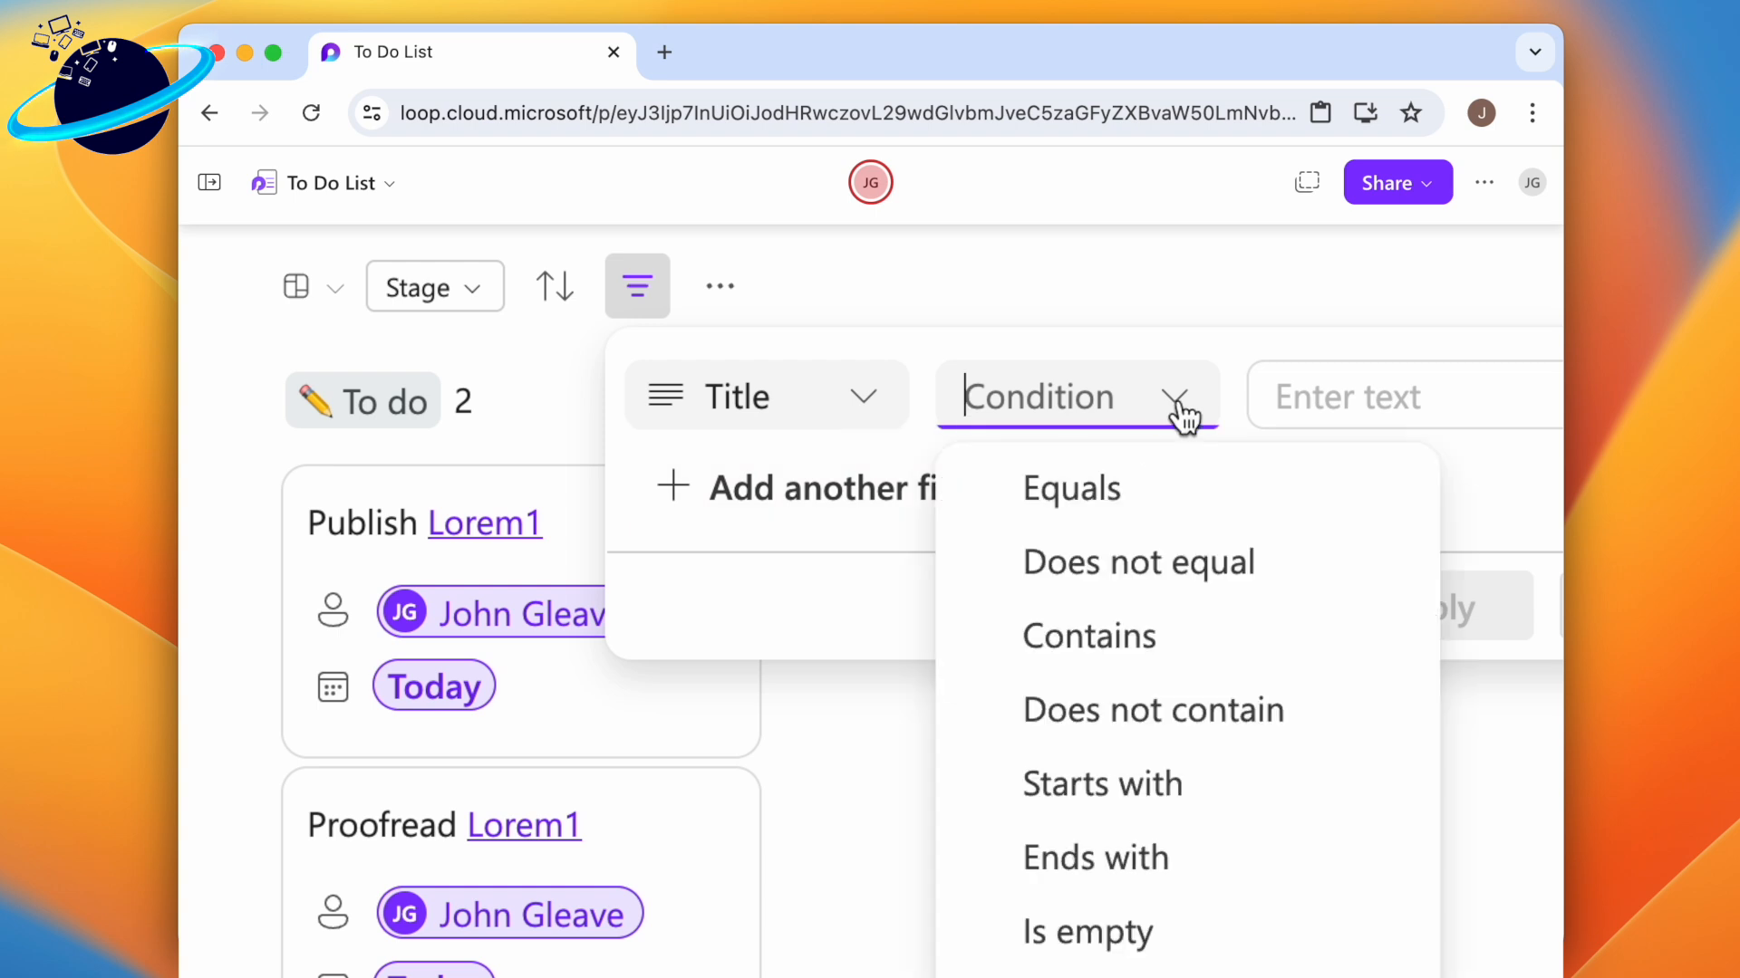
click(1089, 636)
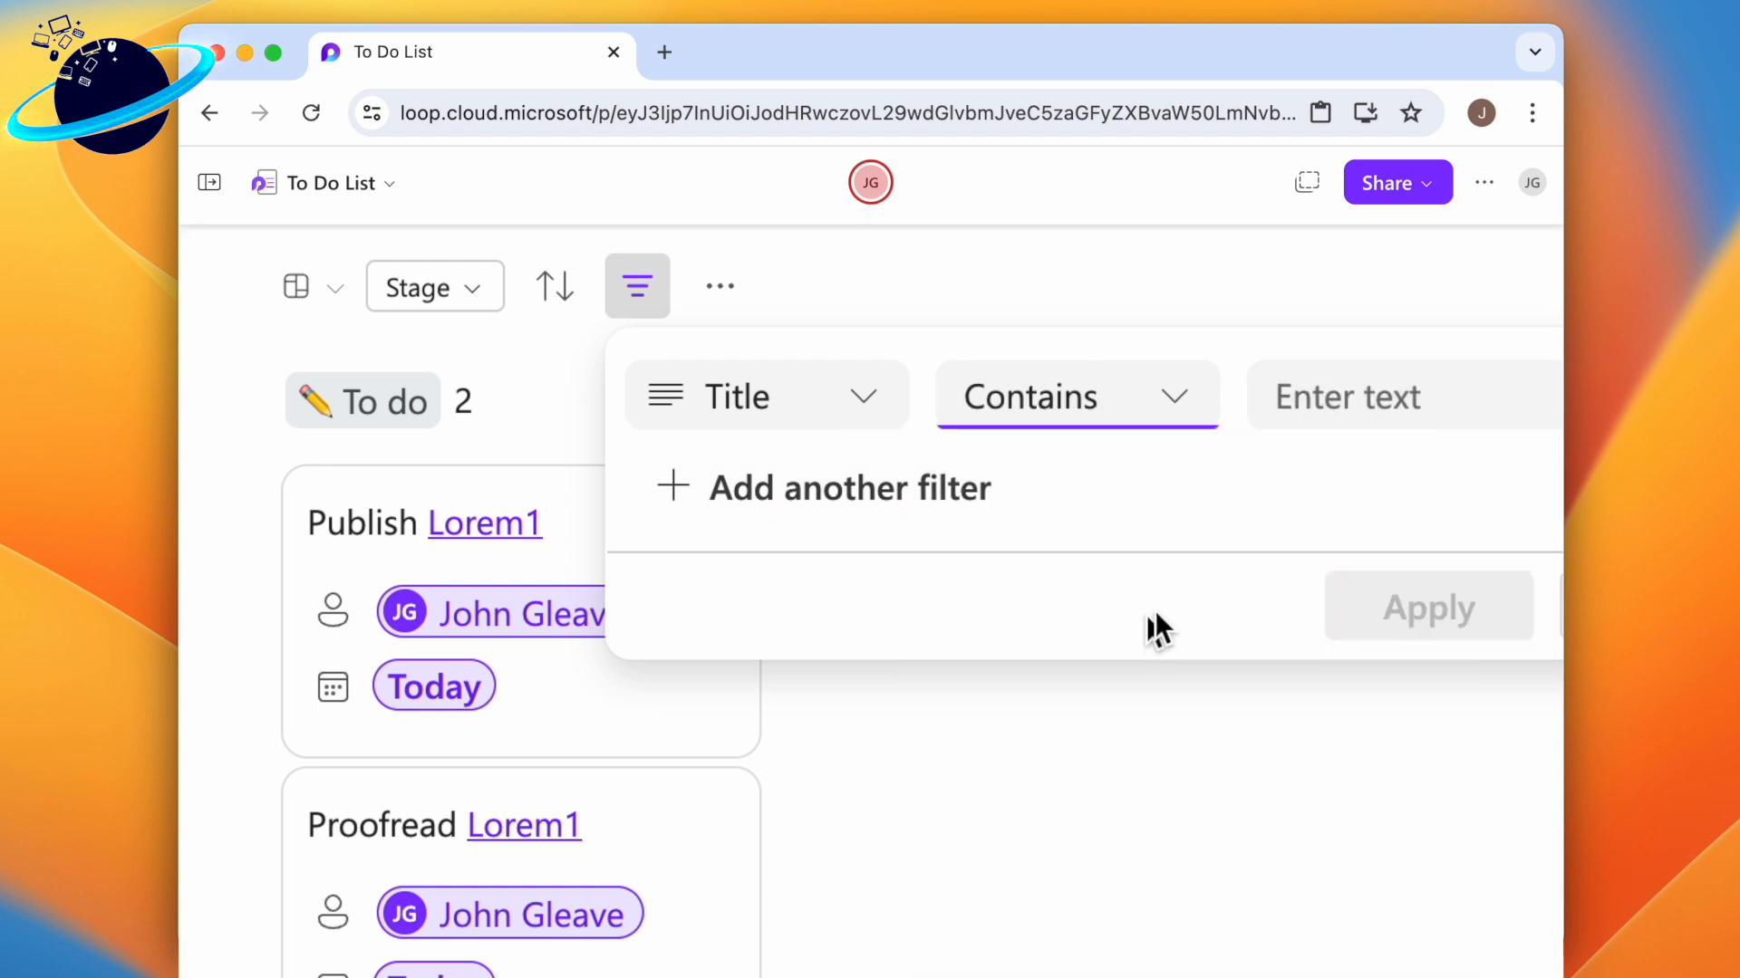
text(Pub)
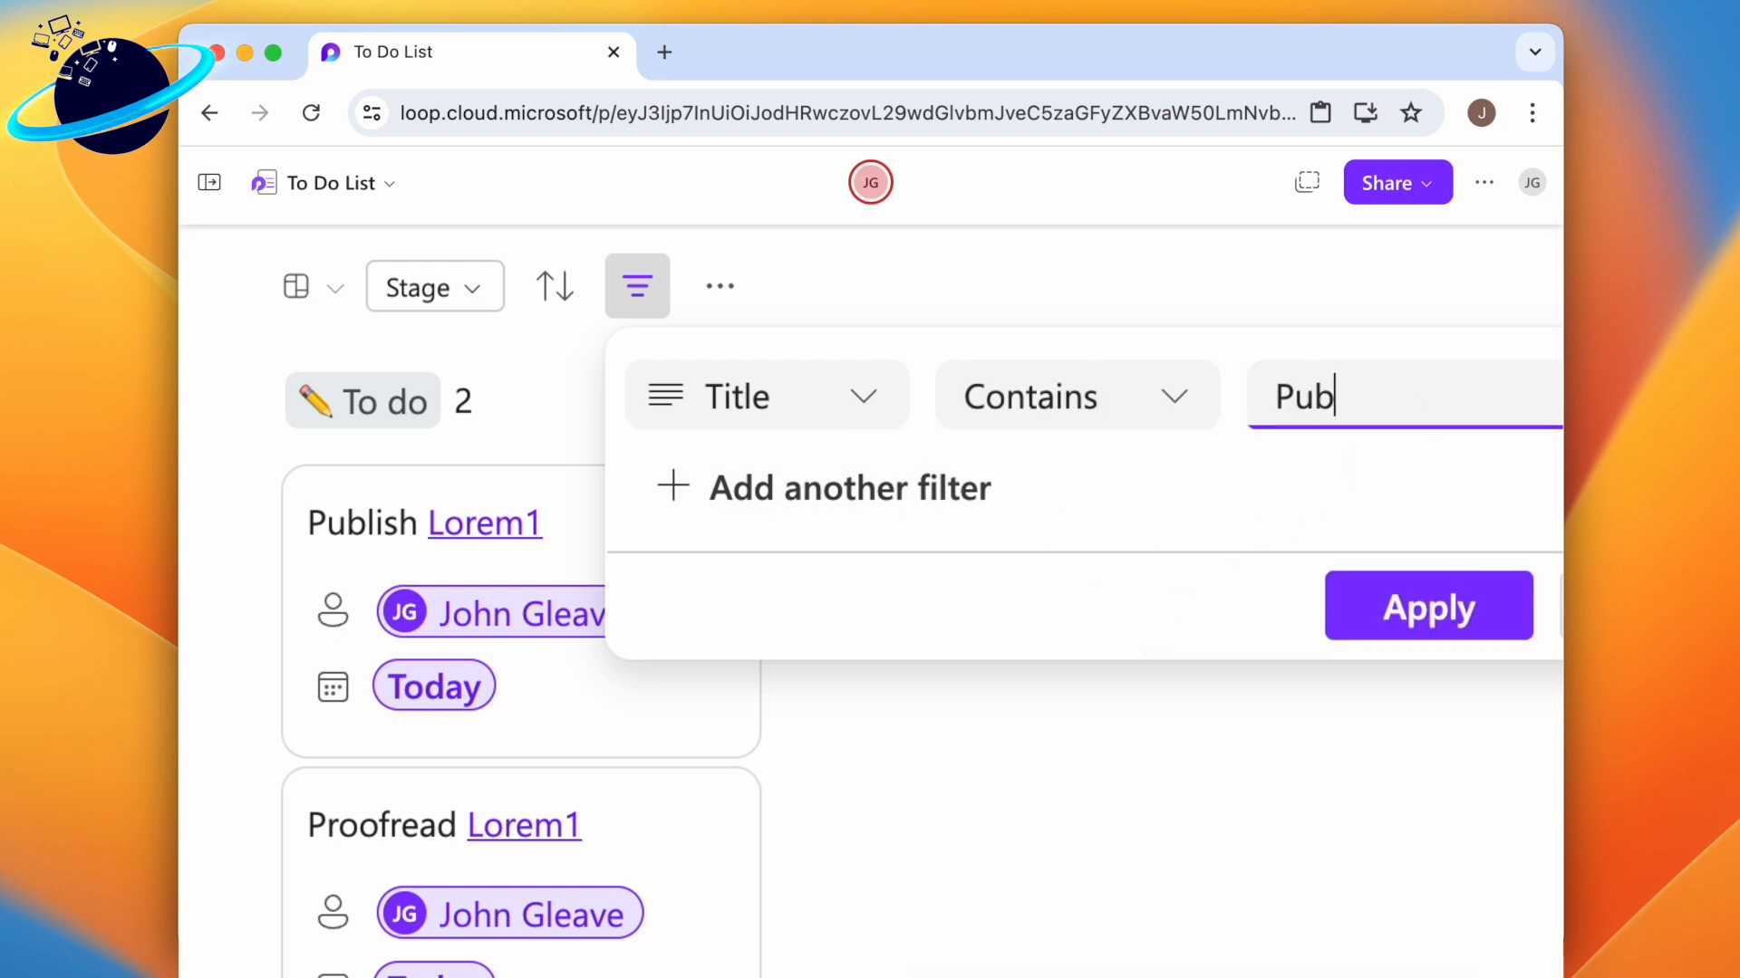
text(lish)
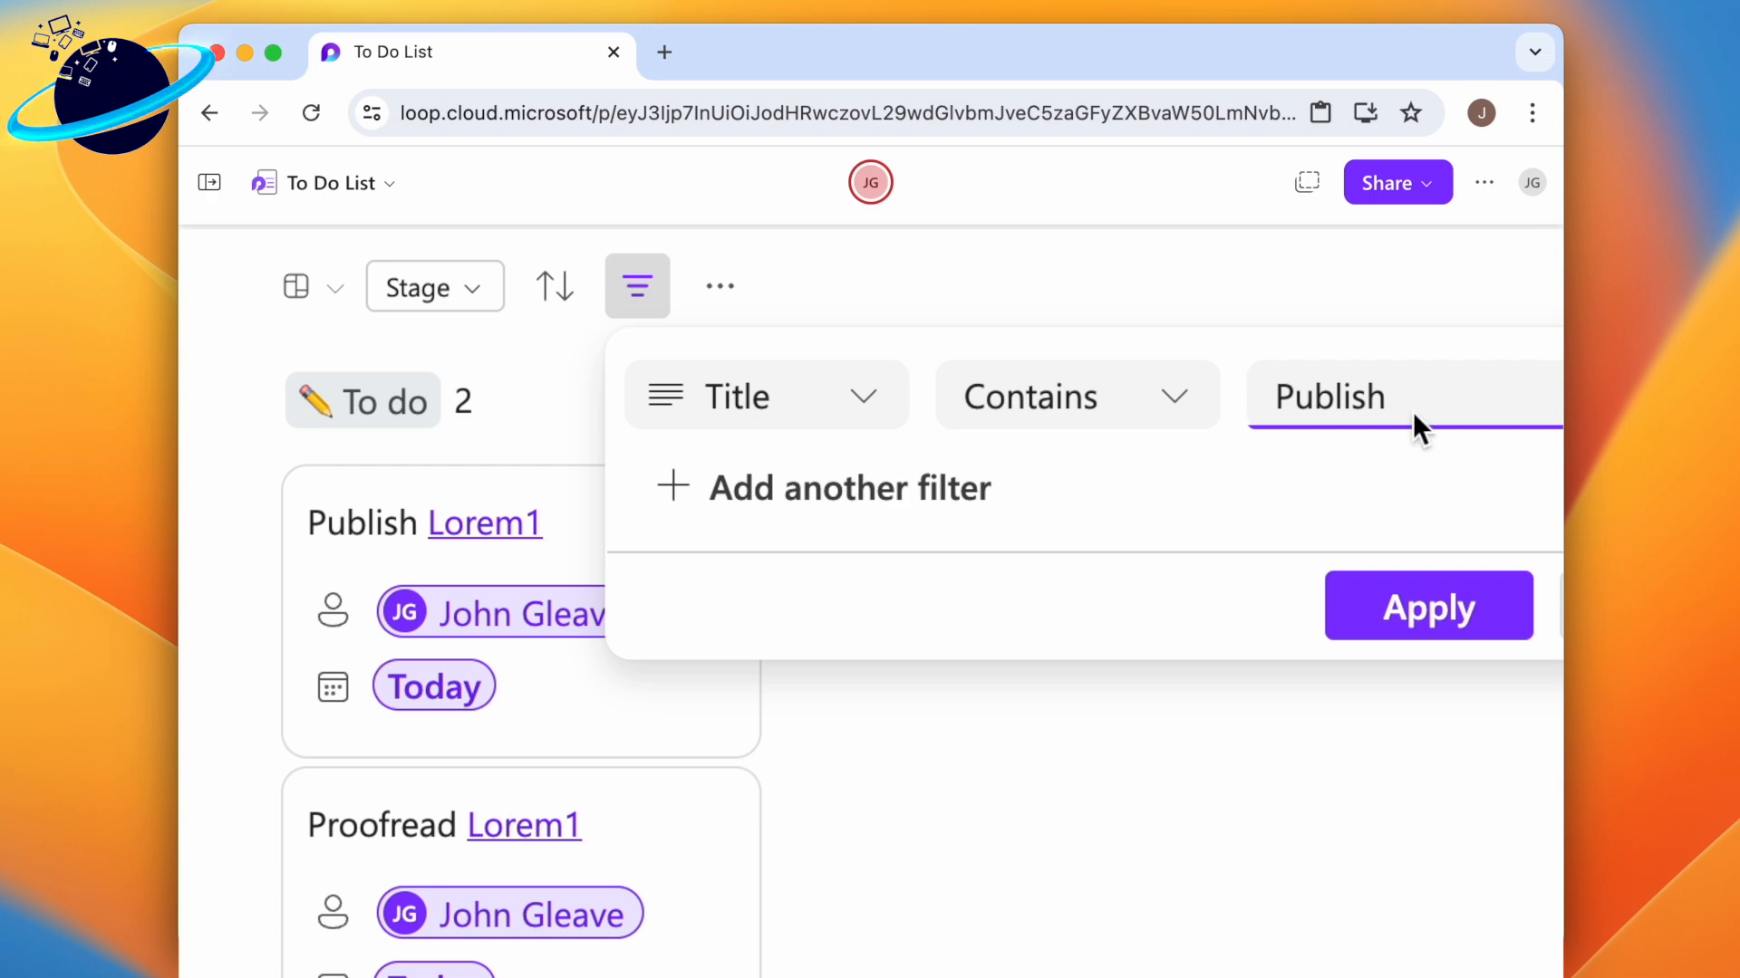
click(1427, 605)
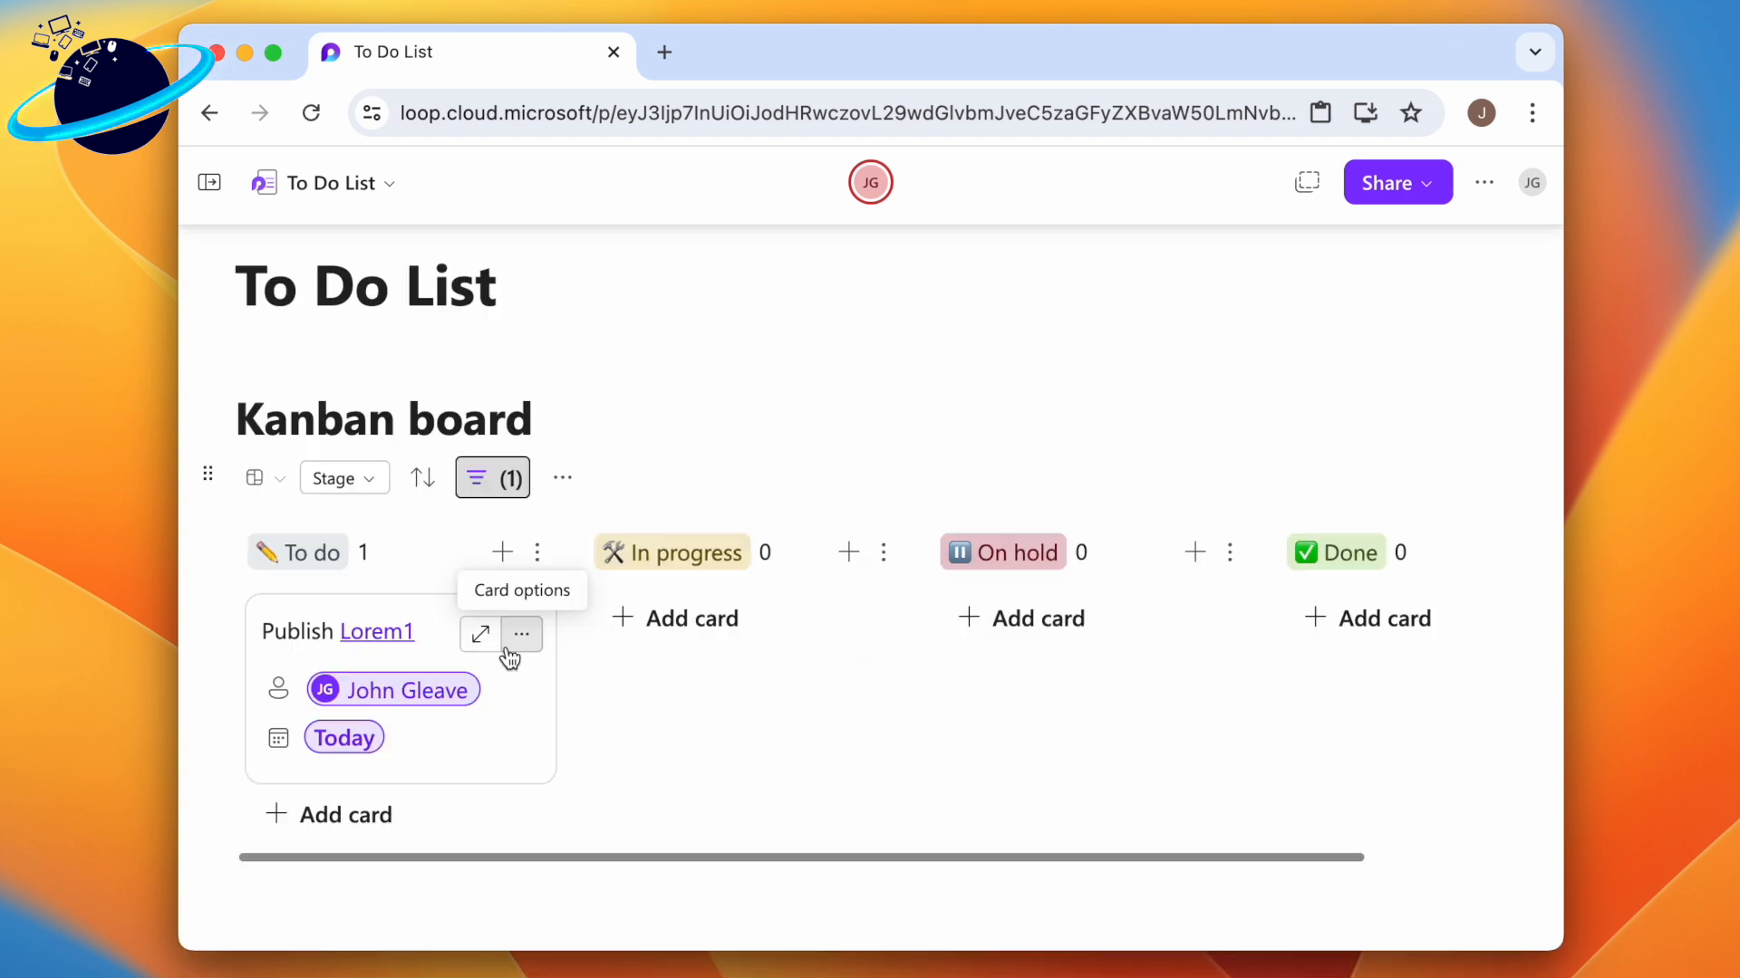
Step: Remove the Publish title filter so both To do cards show again
click(491, 476)
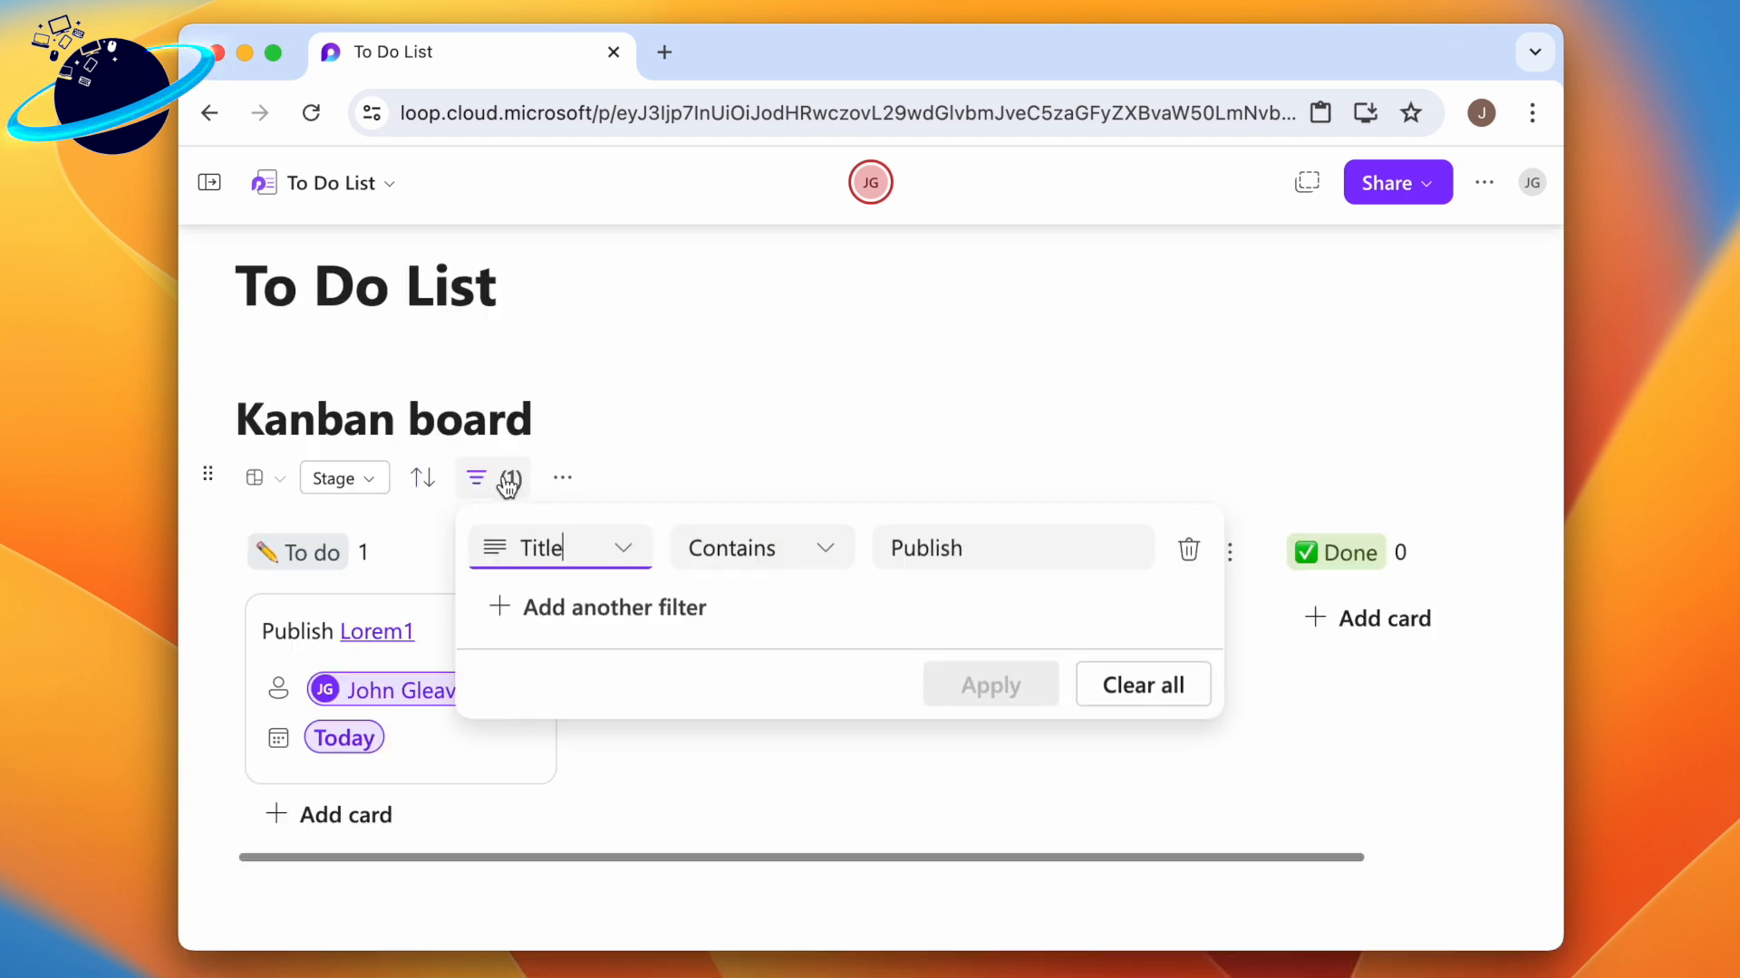
mouse_move(1188, 545)
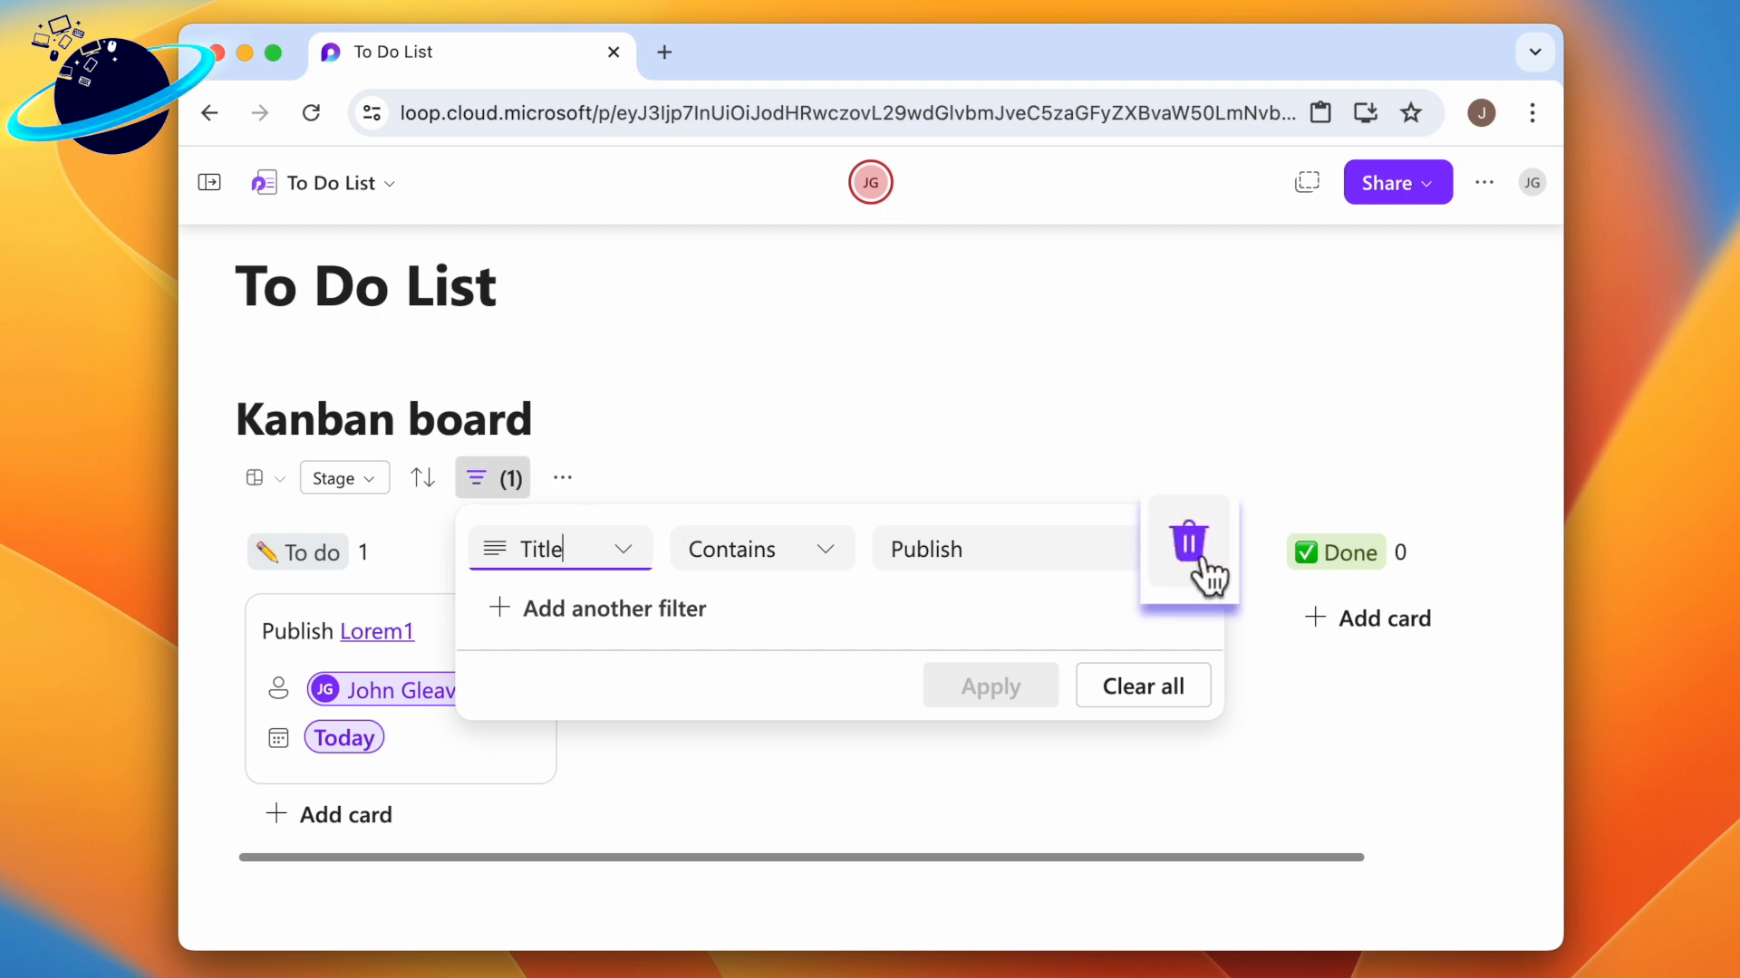
click(1187, 544)
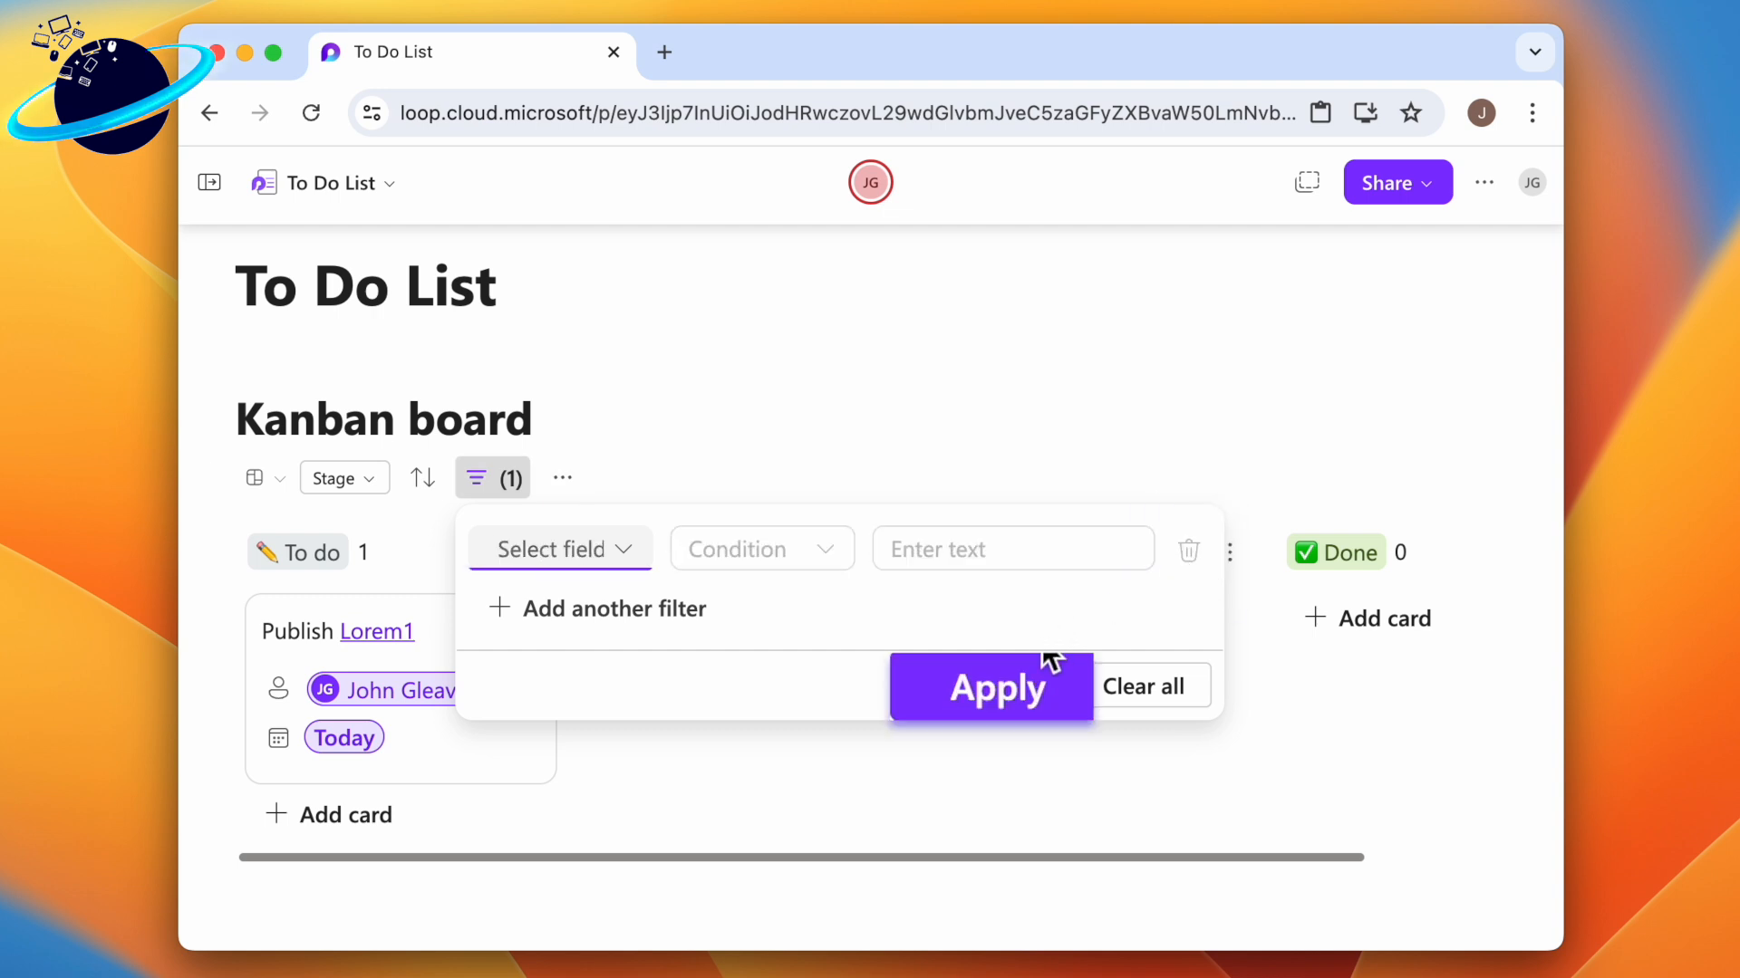
click(991, 685)
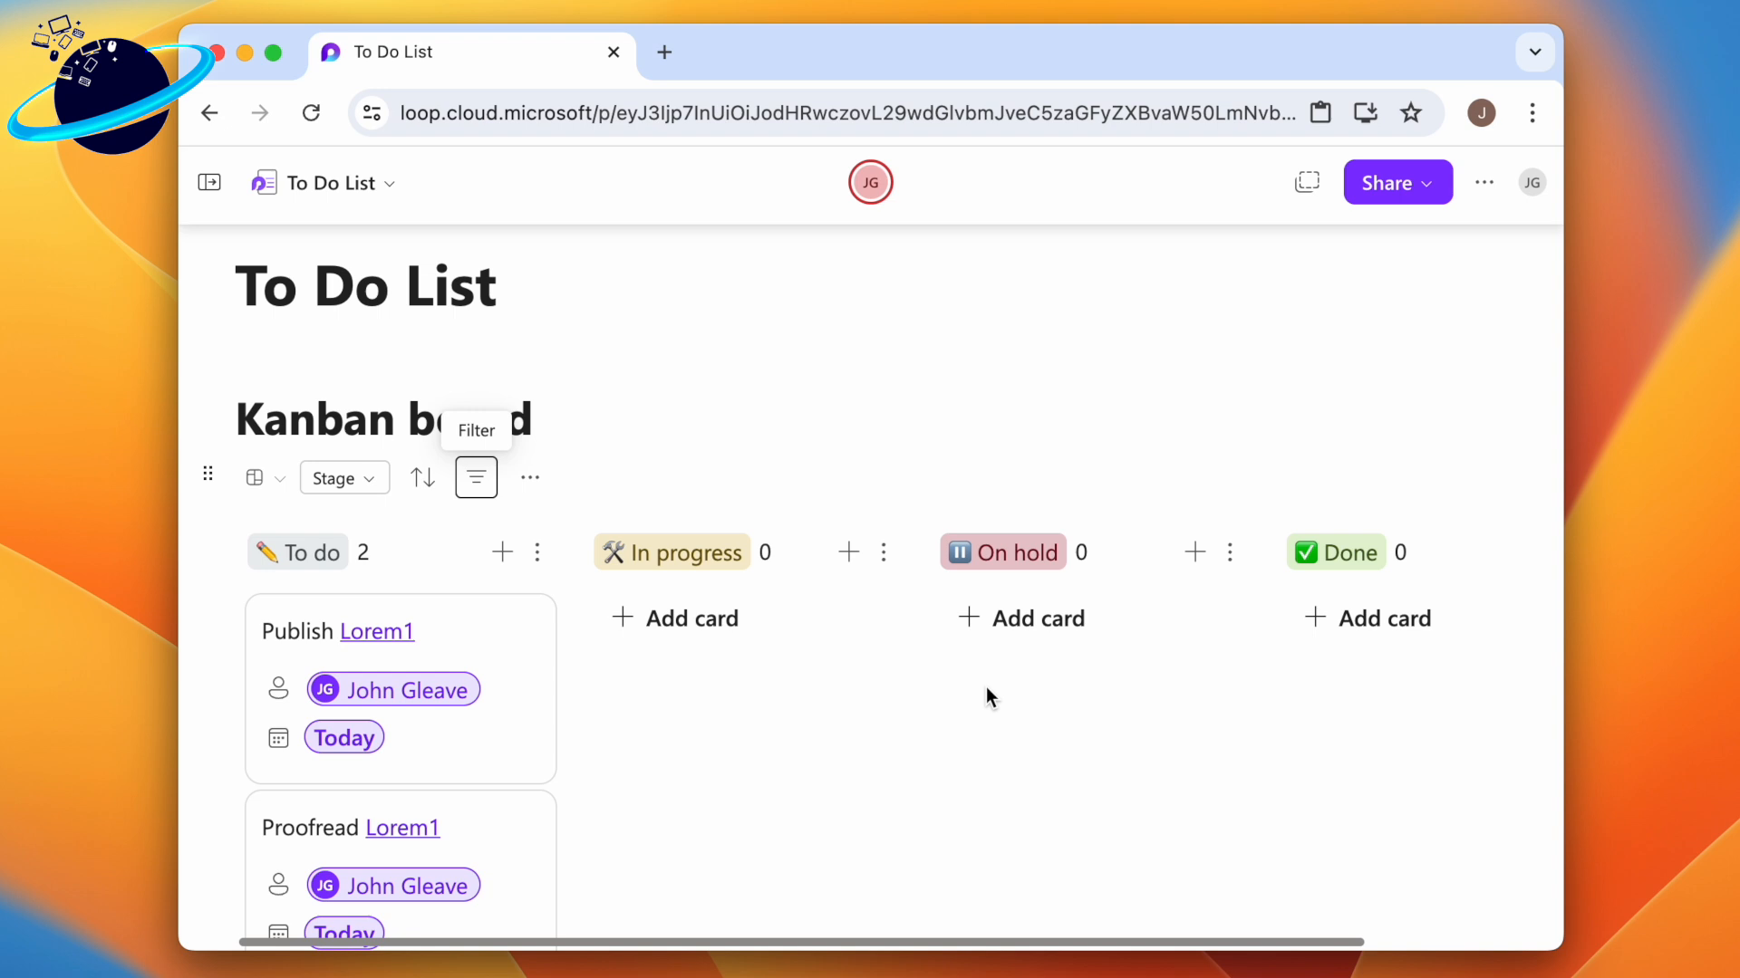
scroll(down, 3)
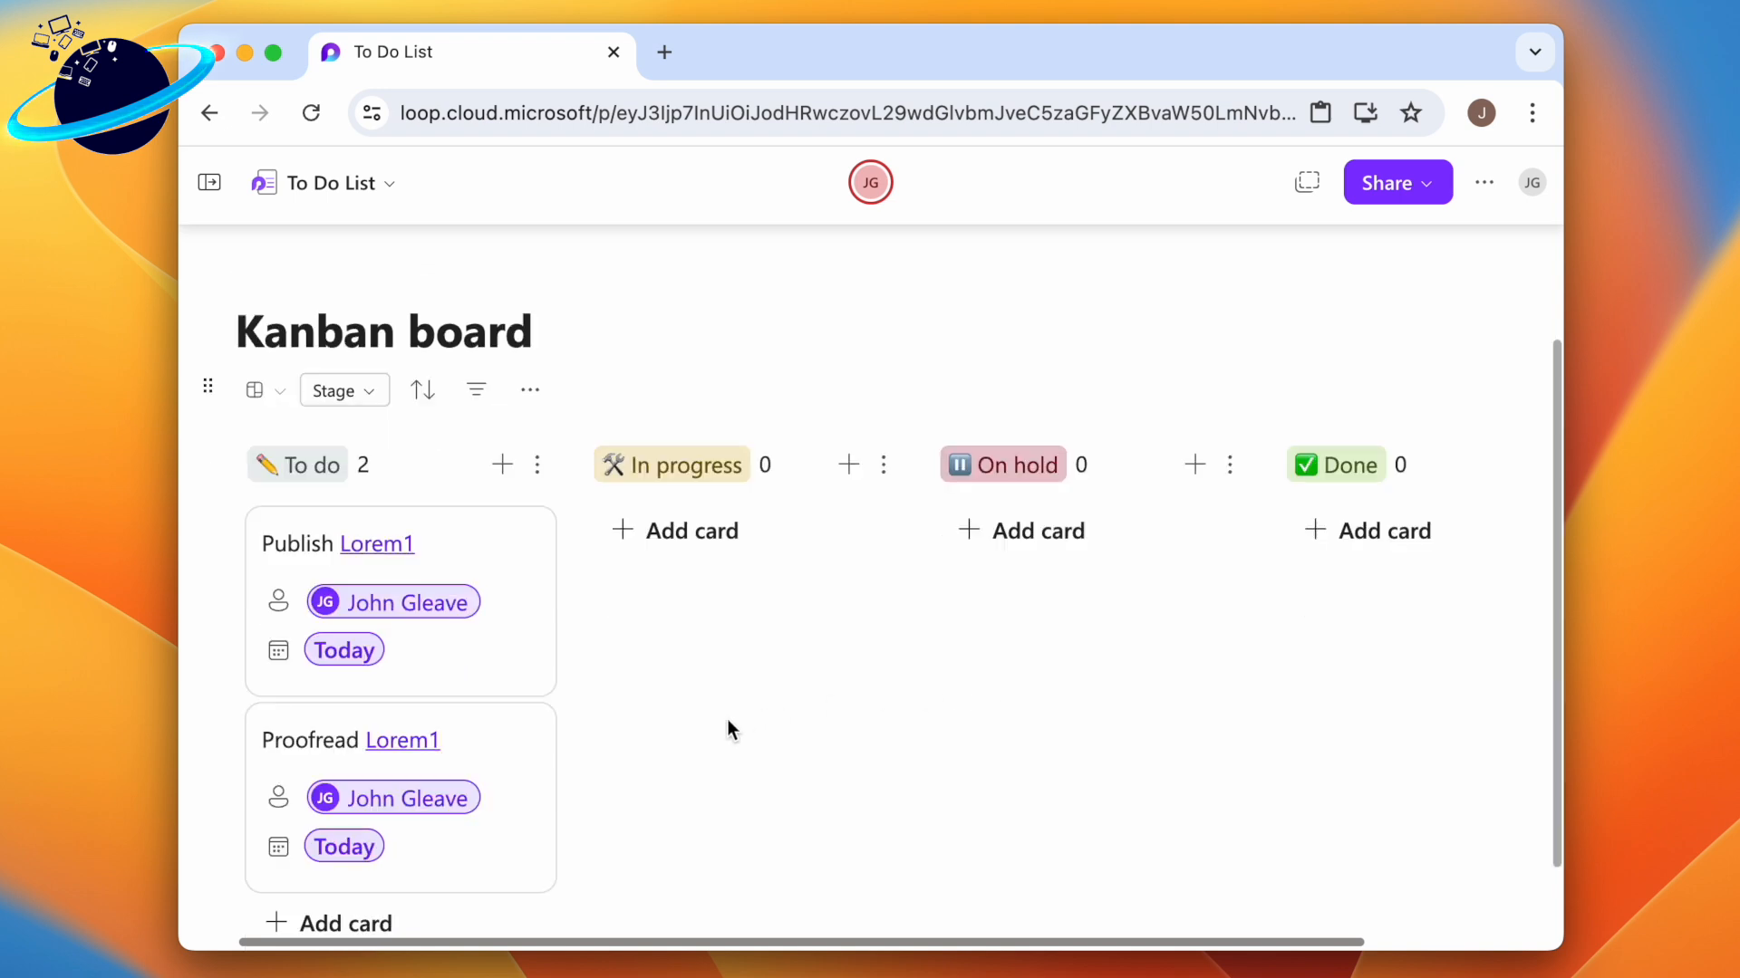
mouse_move(615, 550)
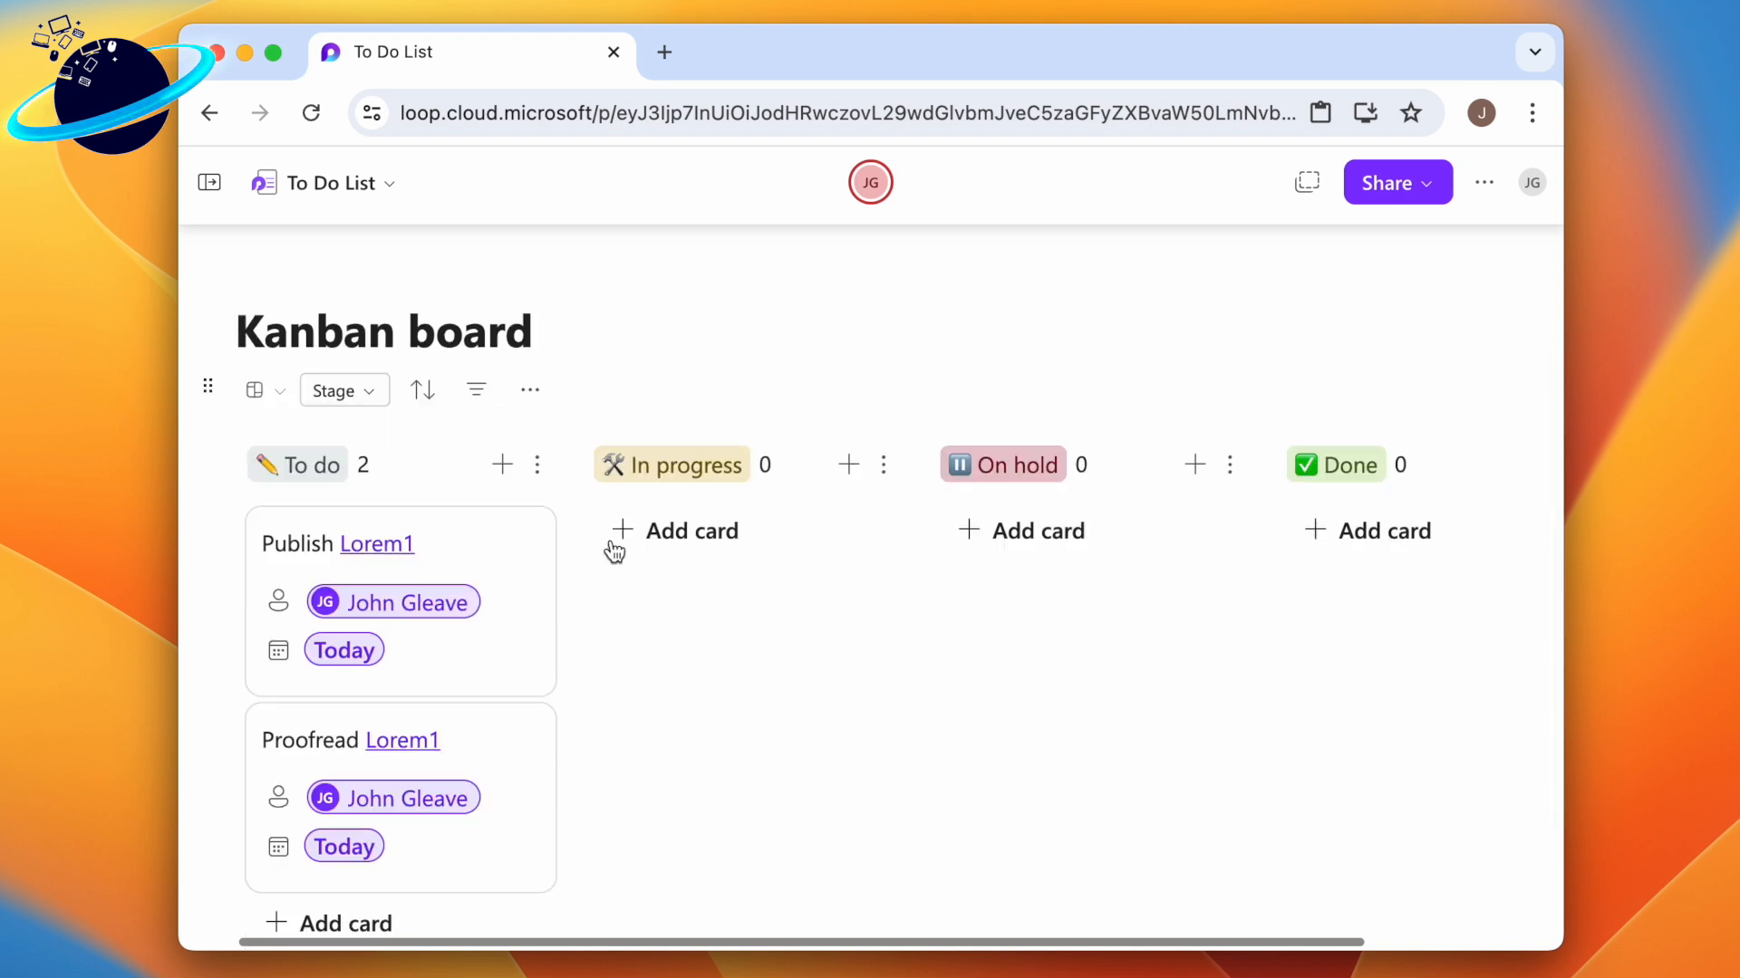
Step: Start a new board rule triggered when the Stage field Equals Done
click(529, 390)
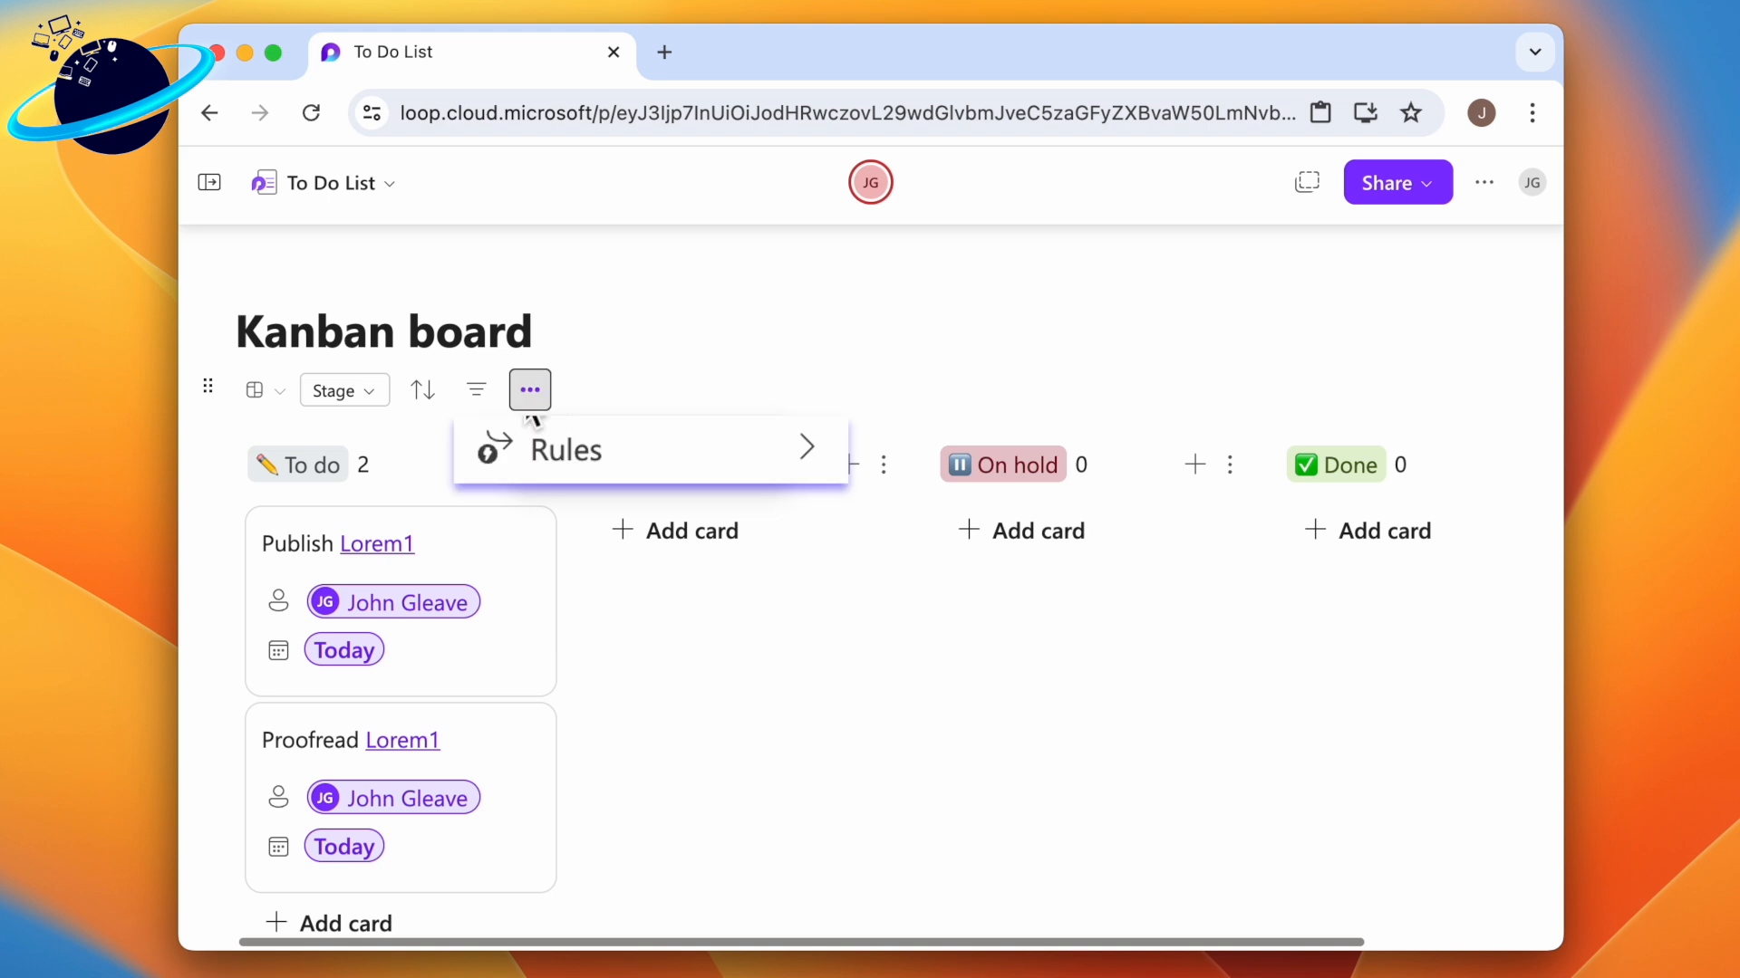
click(565, 449)
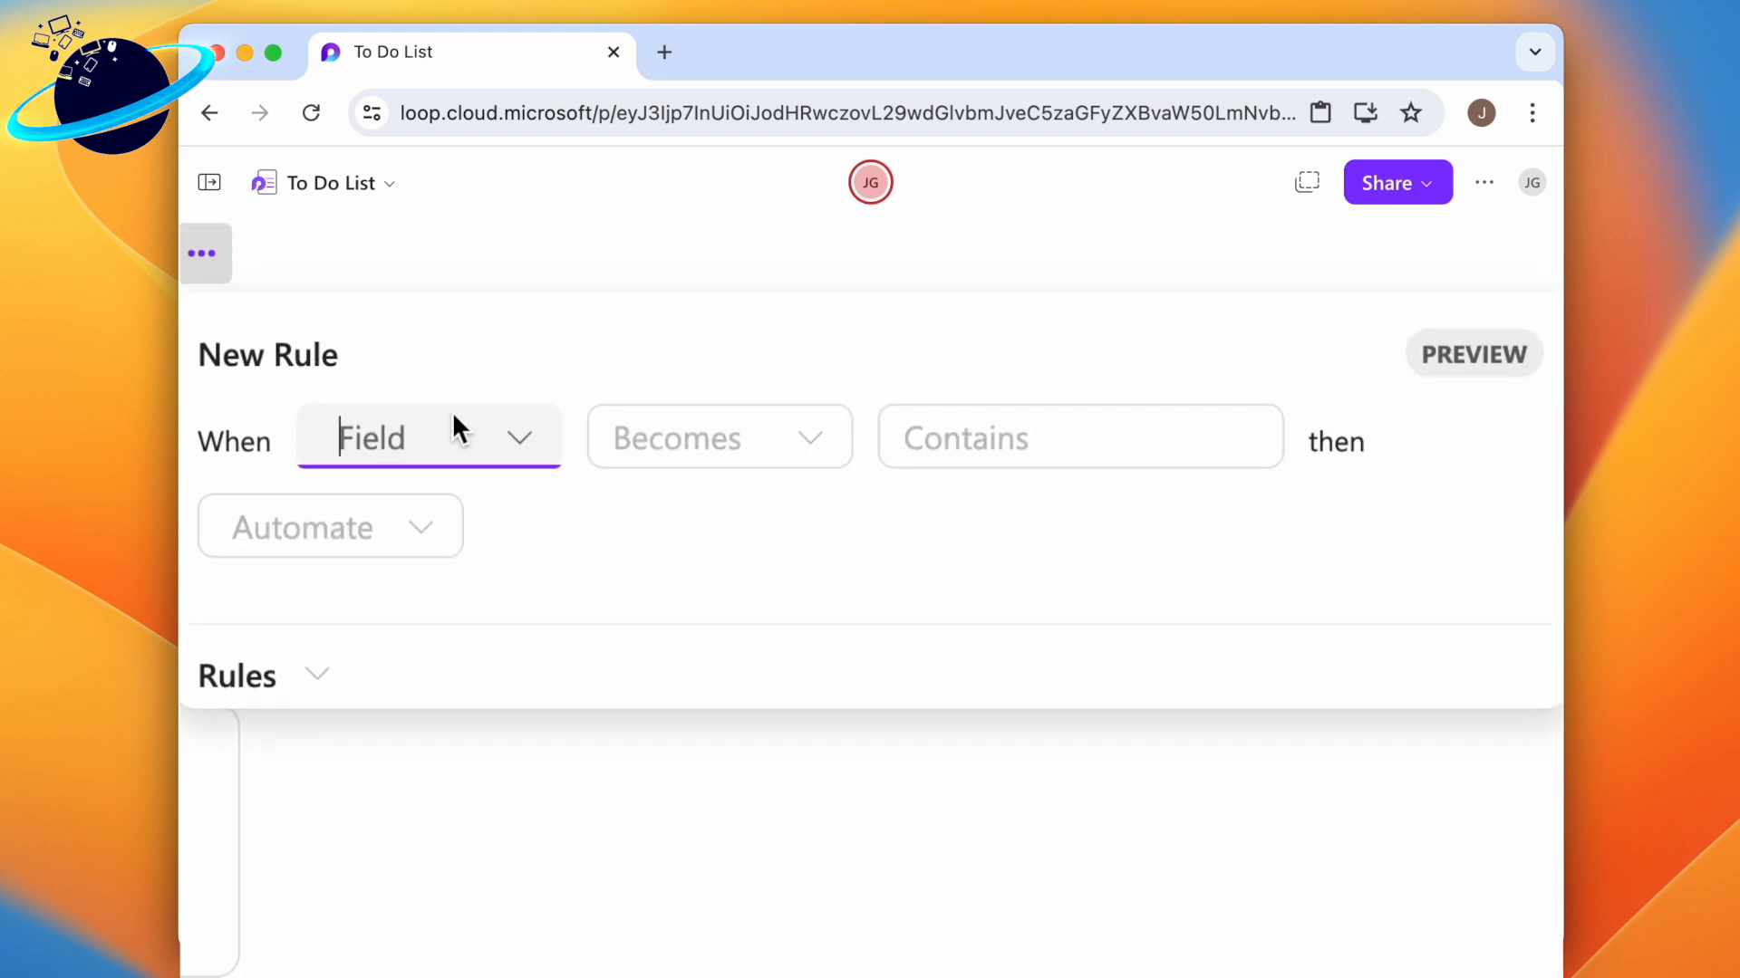
click(428, 436)
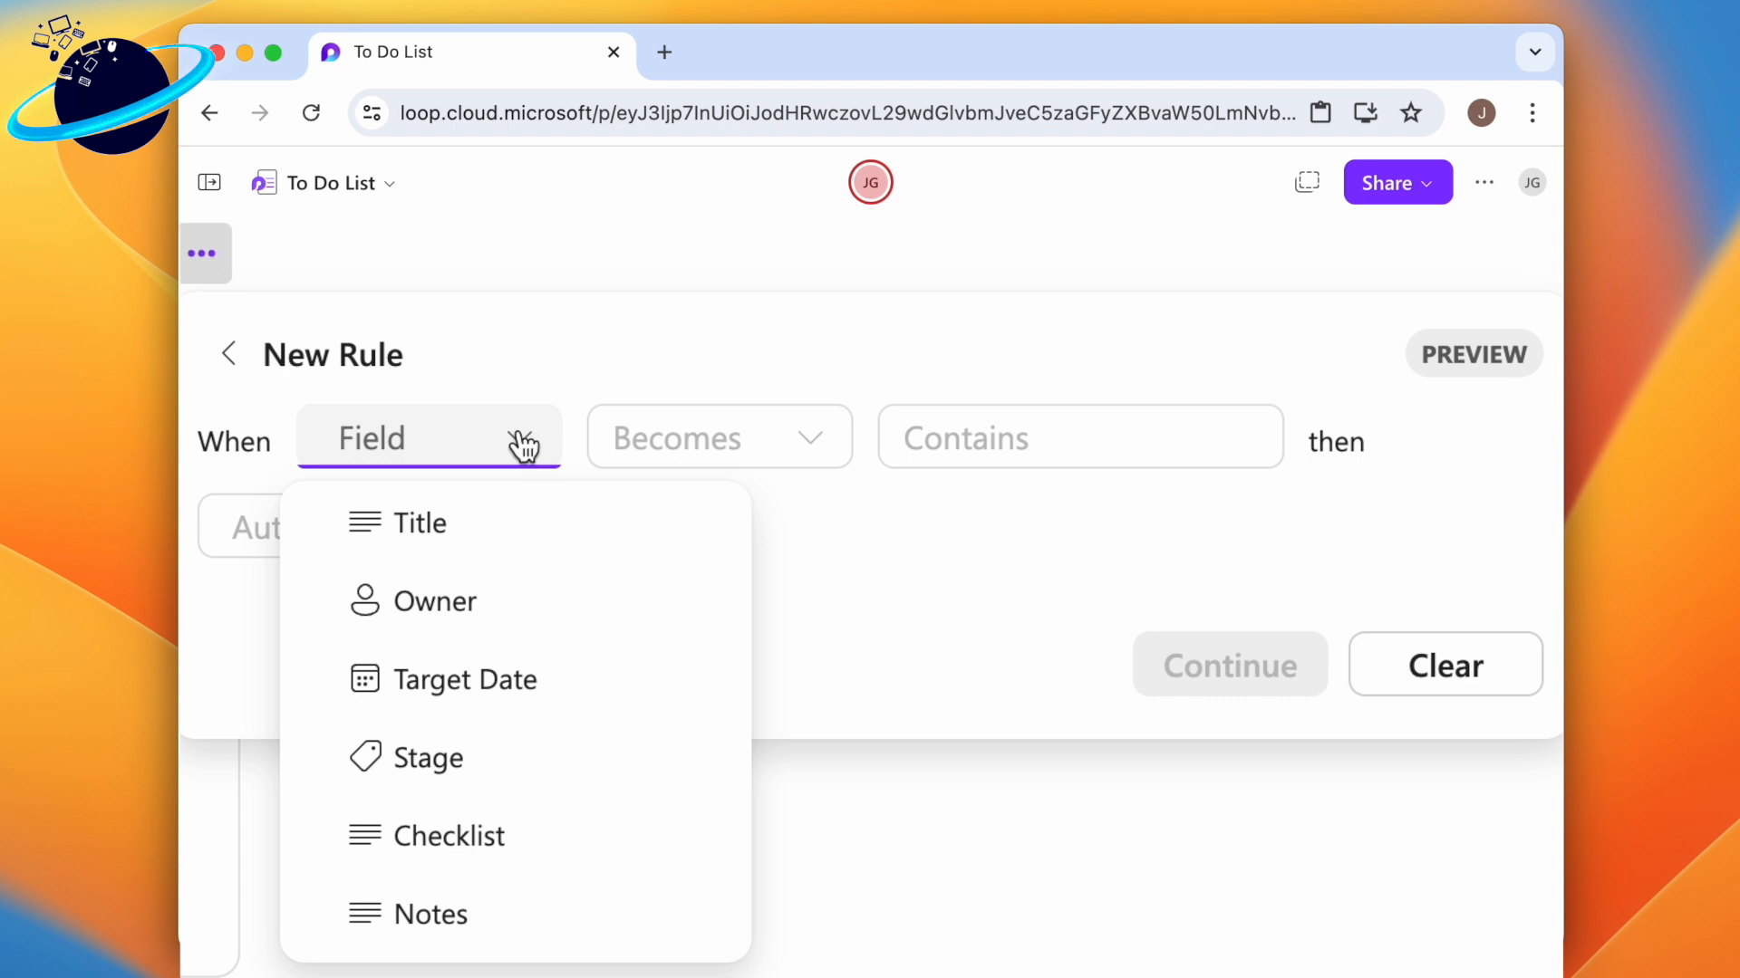
click(426, 757)
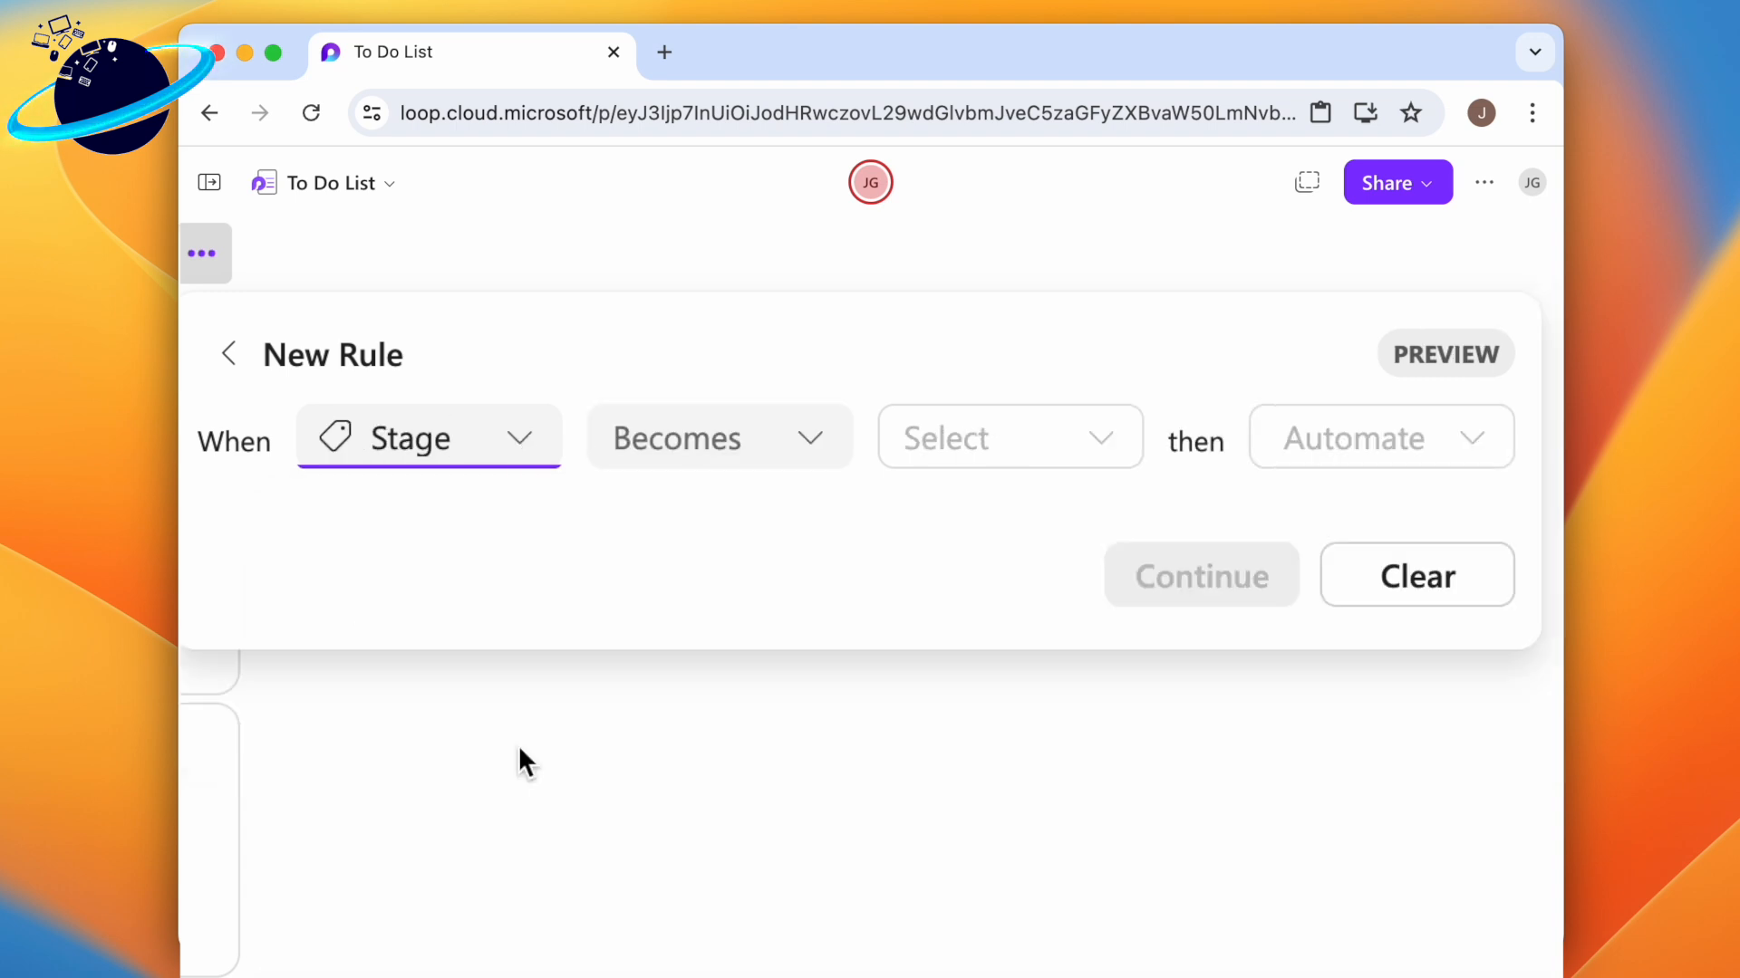
click(720, 436)
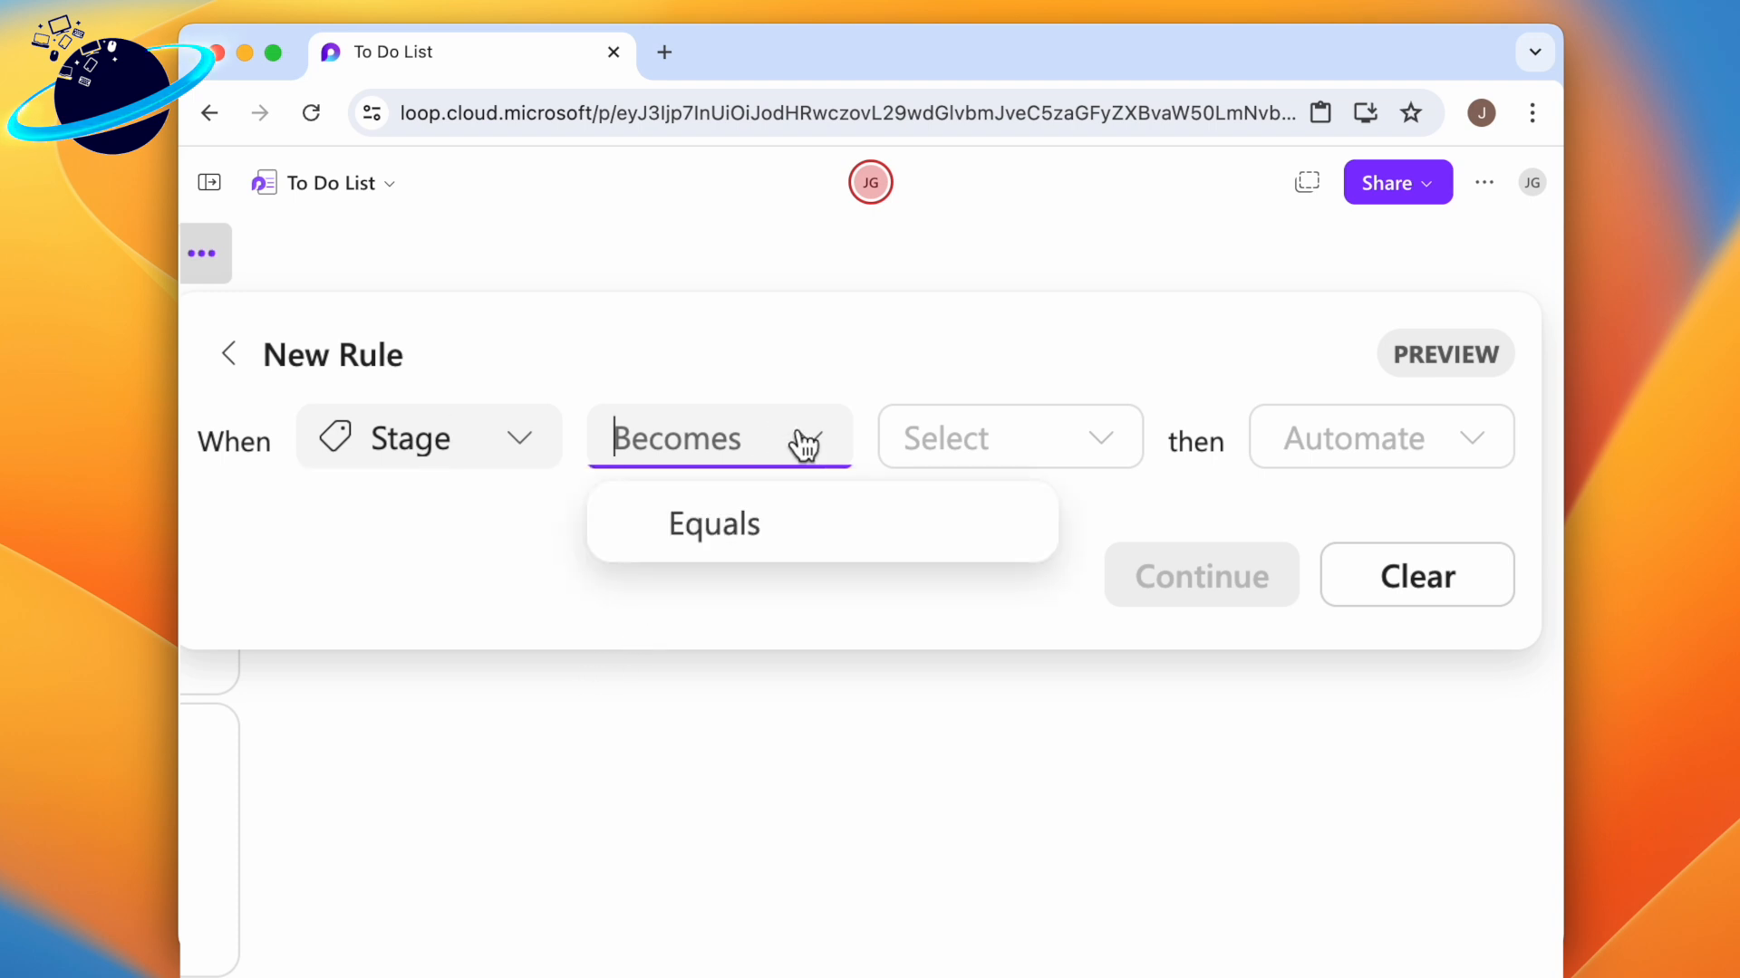
click(714, 522)
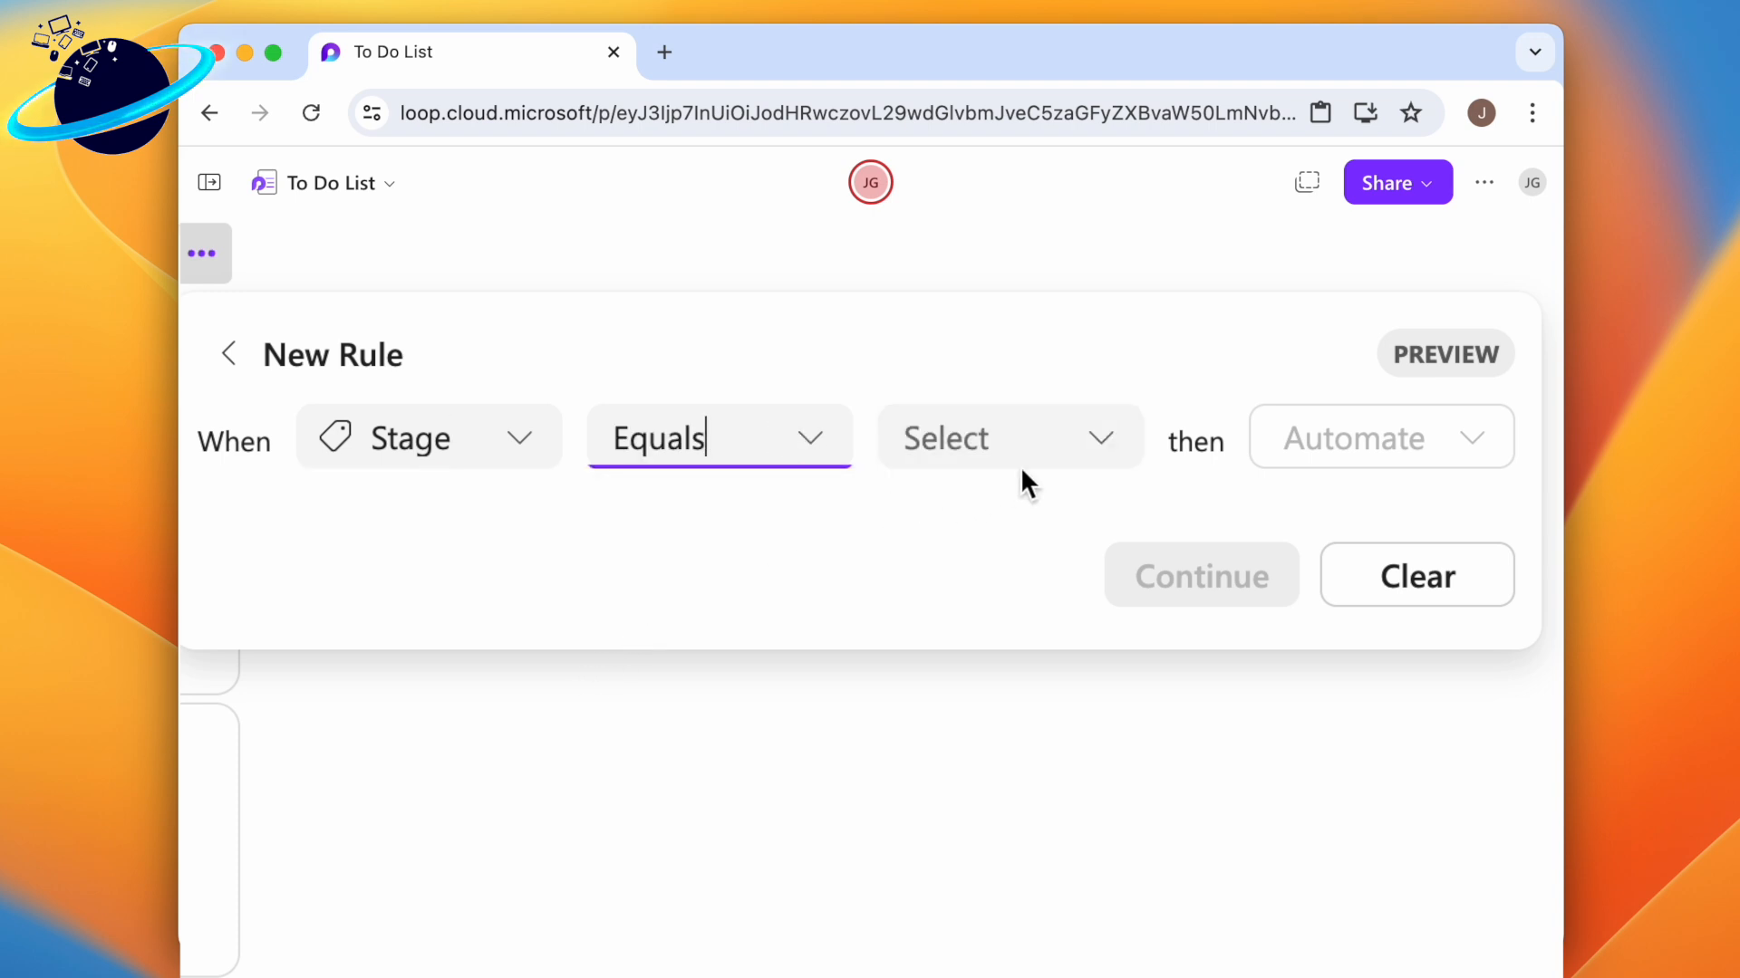
click(1008, 436)
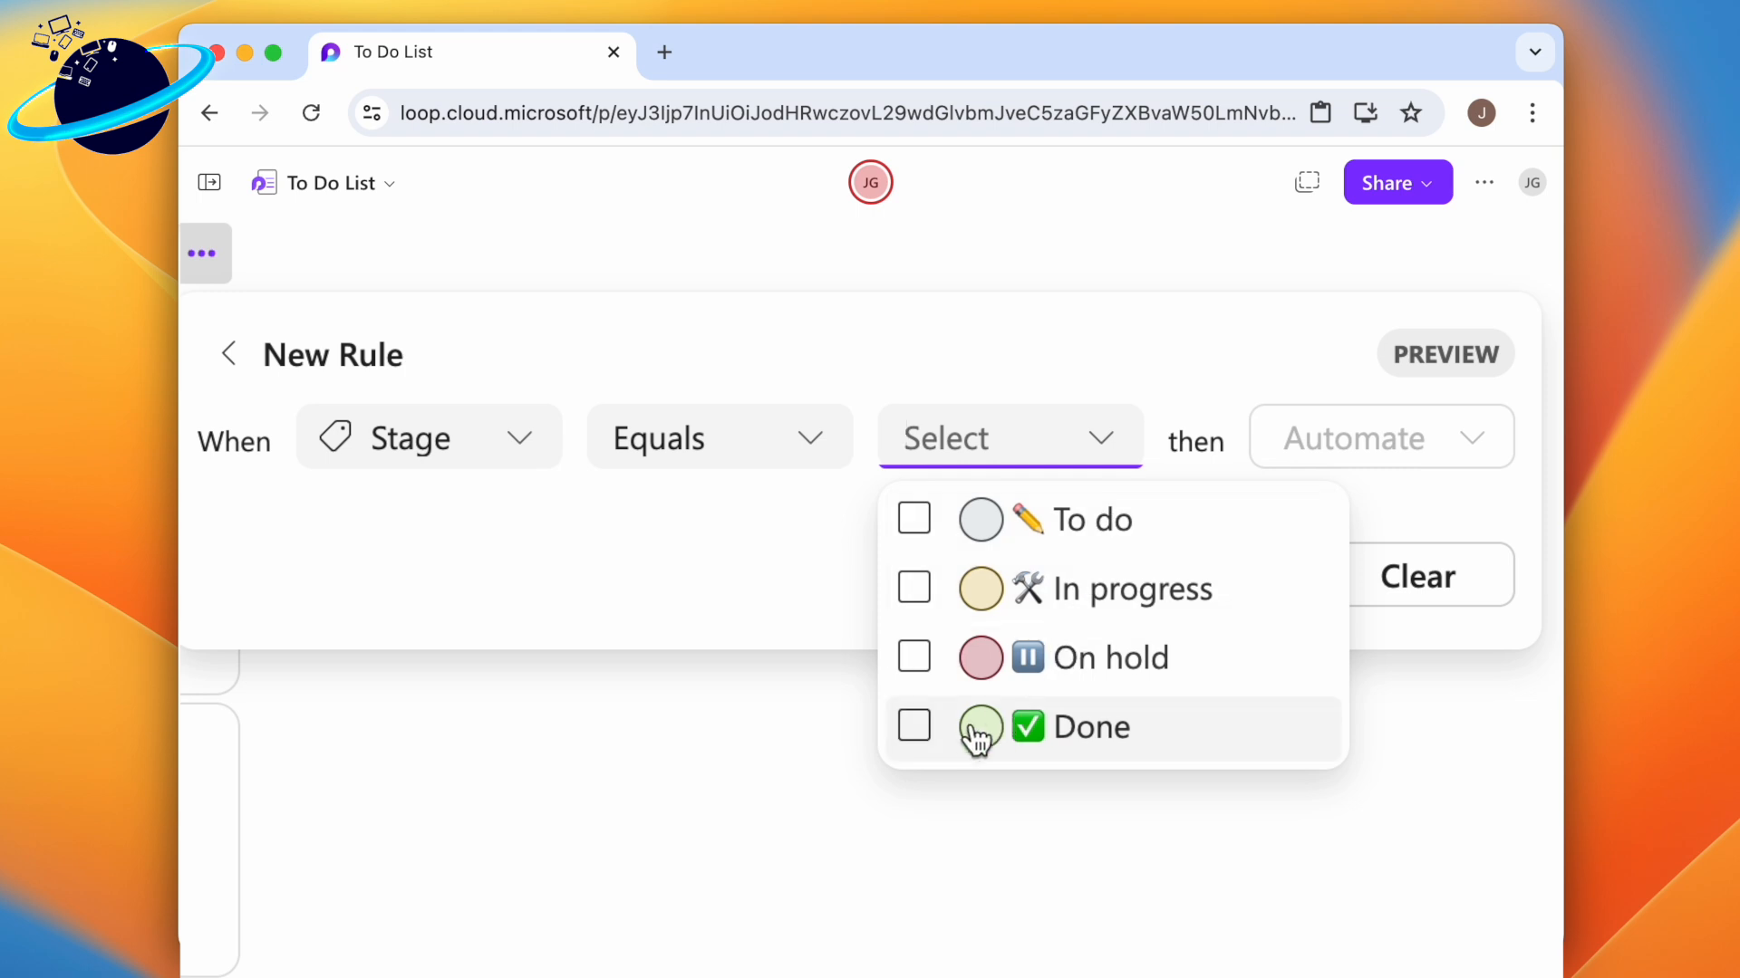
click(914, 726)
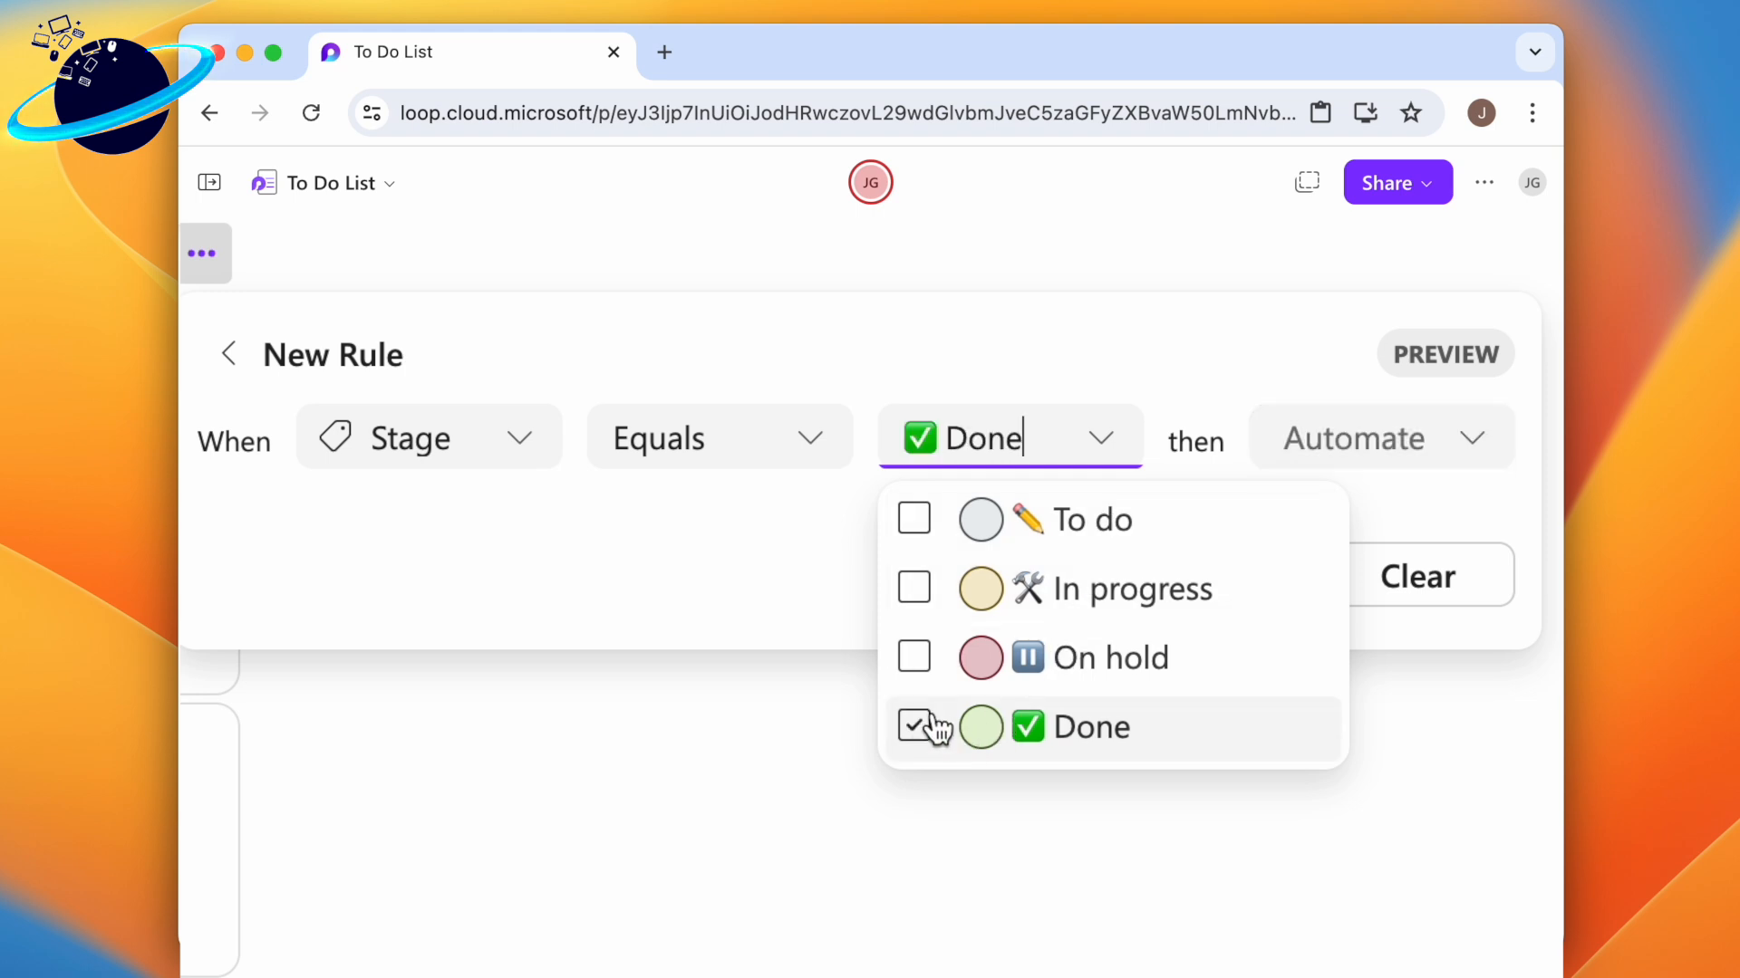
Step: Choose Send an email as the rule's automation action
click(1381, 436)
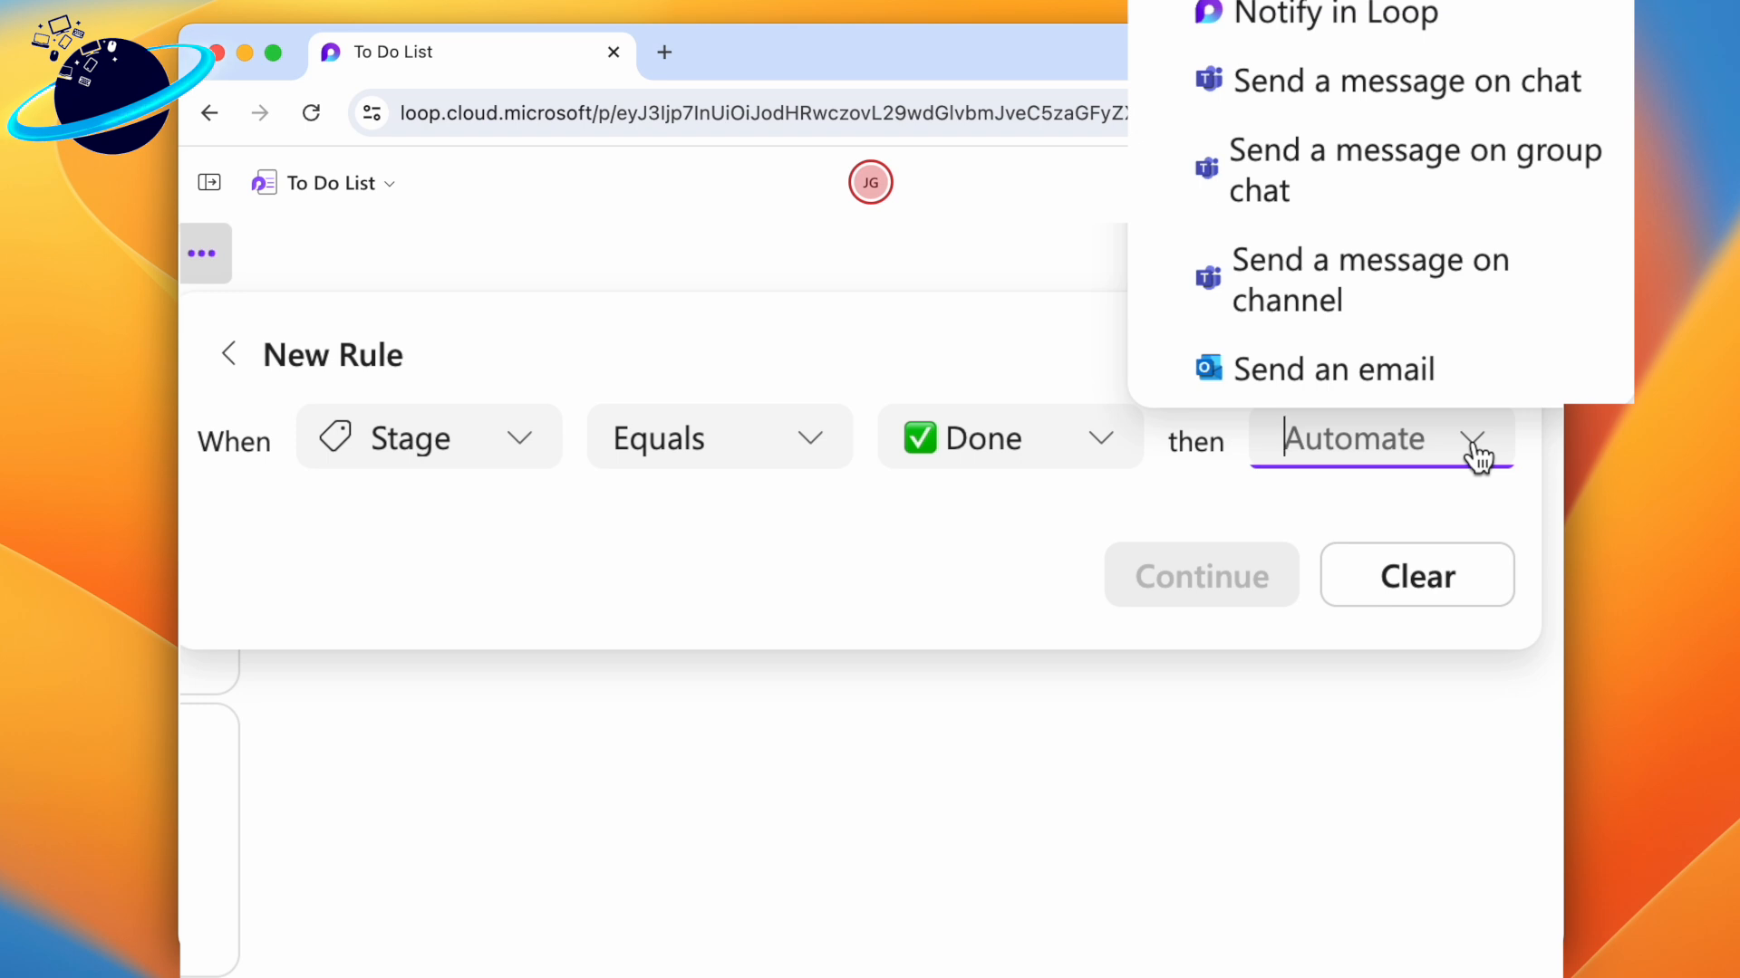
click(1336, 368)
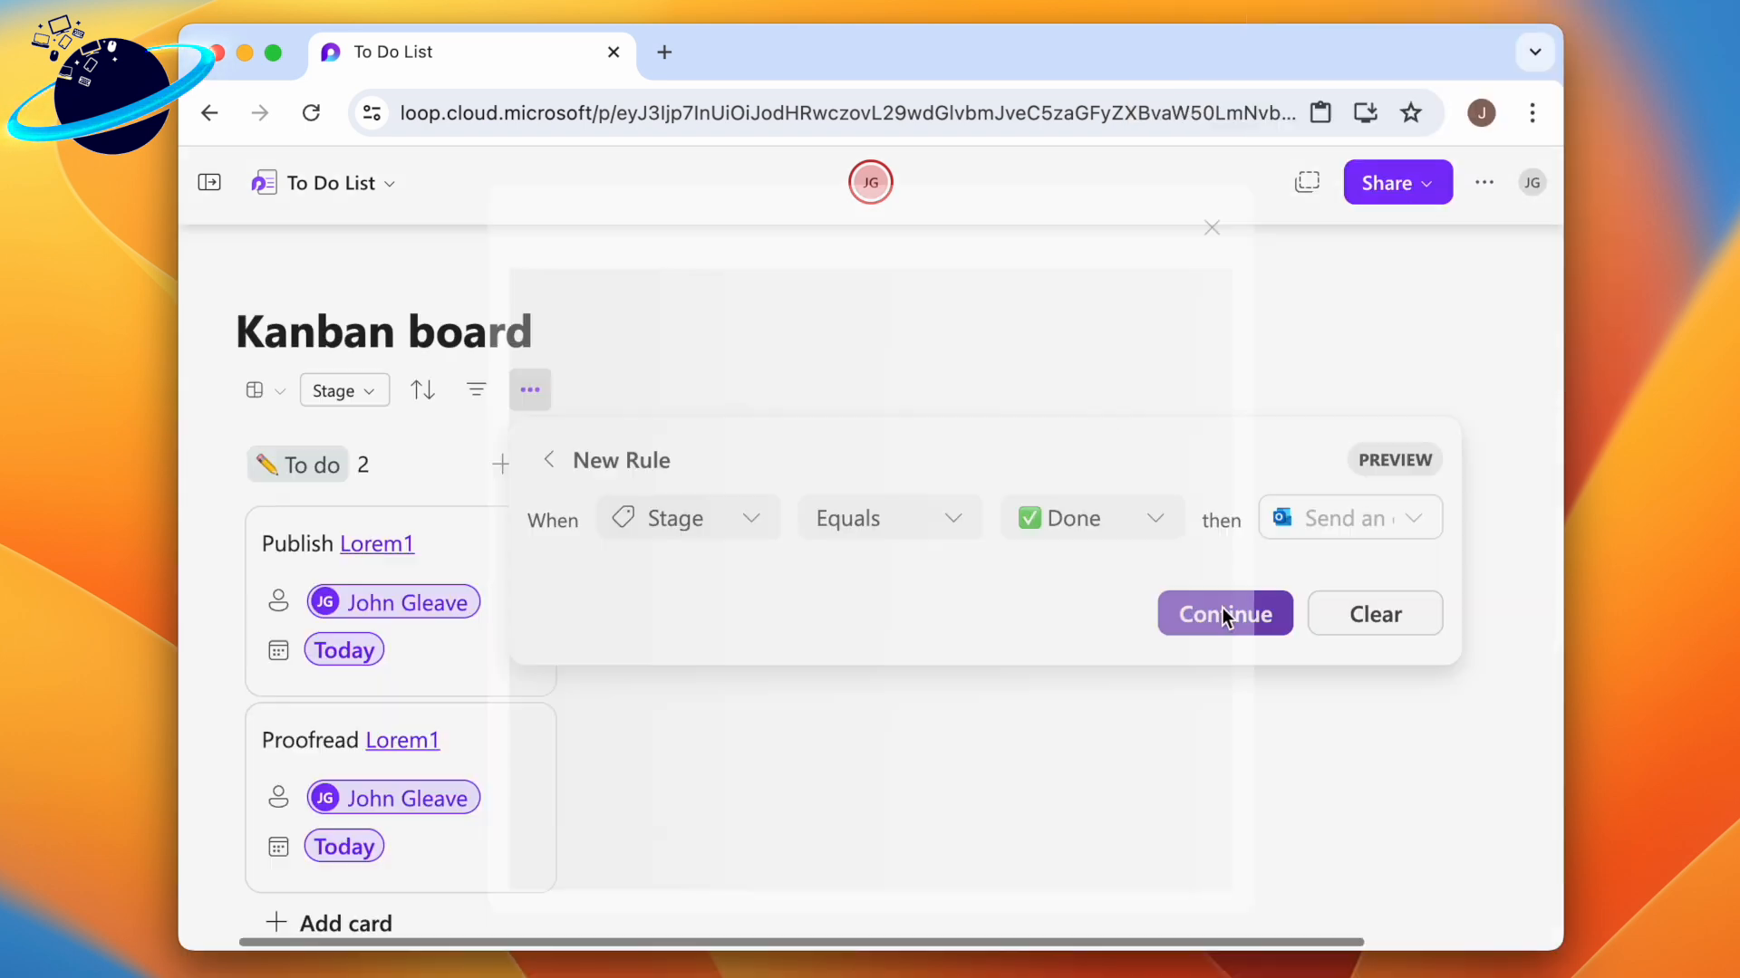
Step: Create the flow emailing John with subject 'Task Completed' after confirming the connected accounts
click(1223, 614)
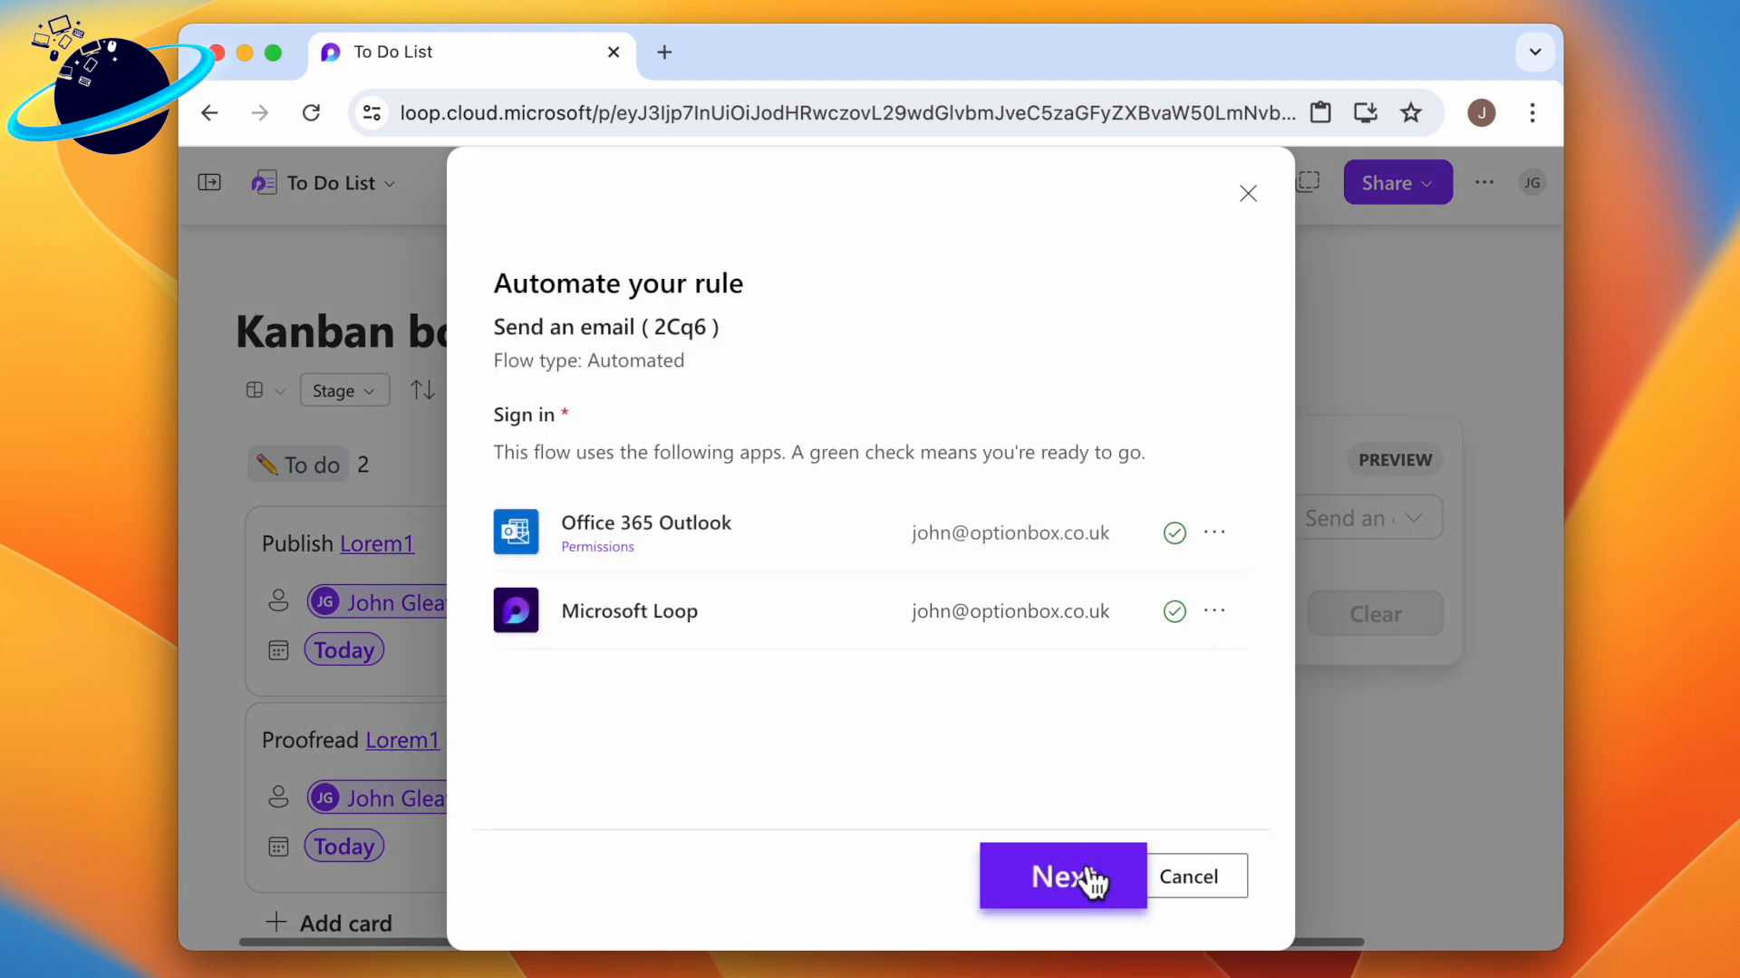
click(1060, 877)
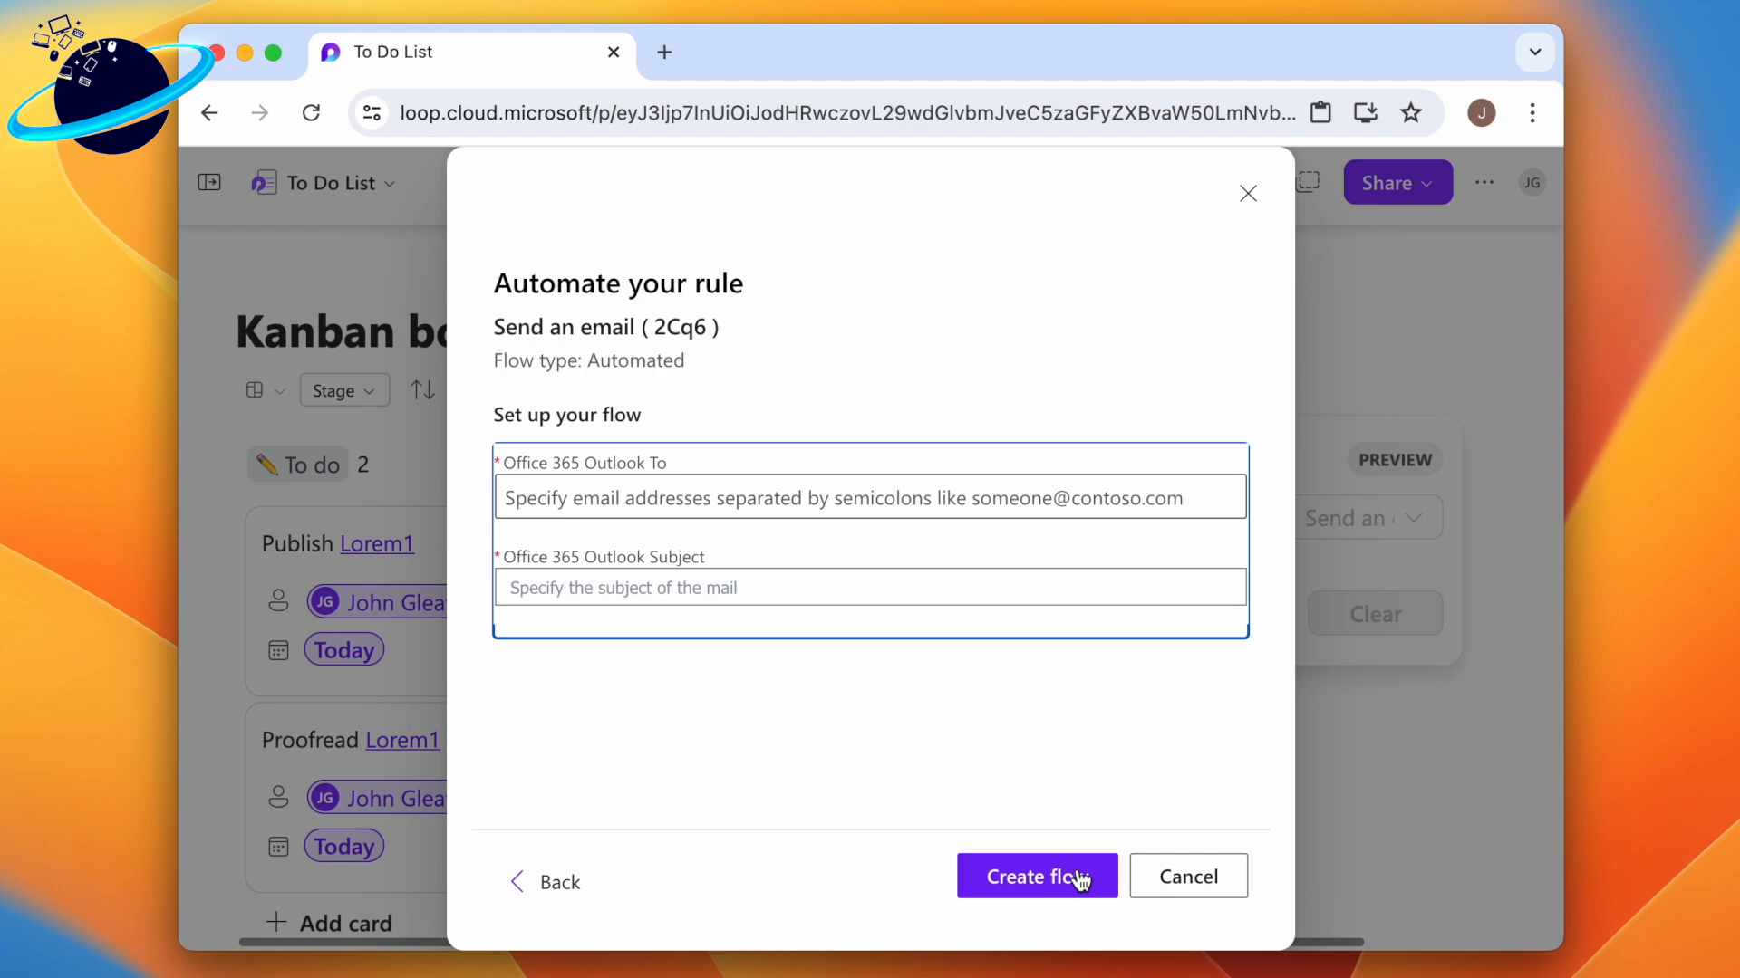
click(870, 499)
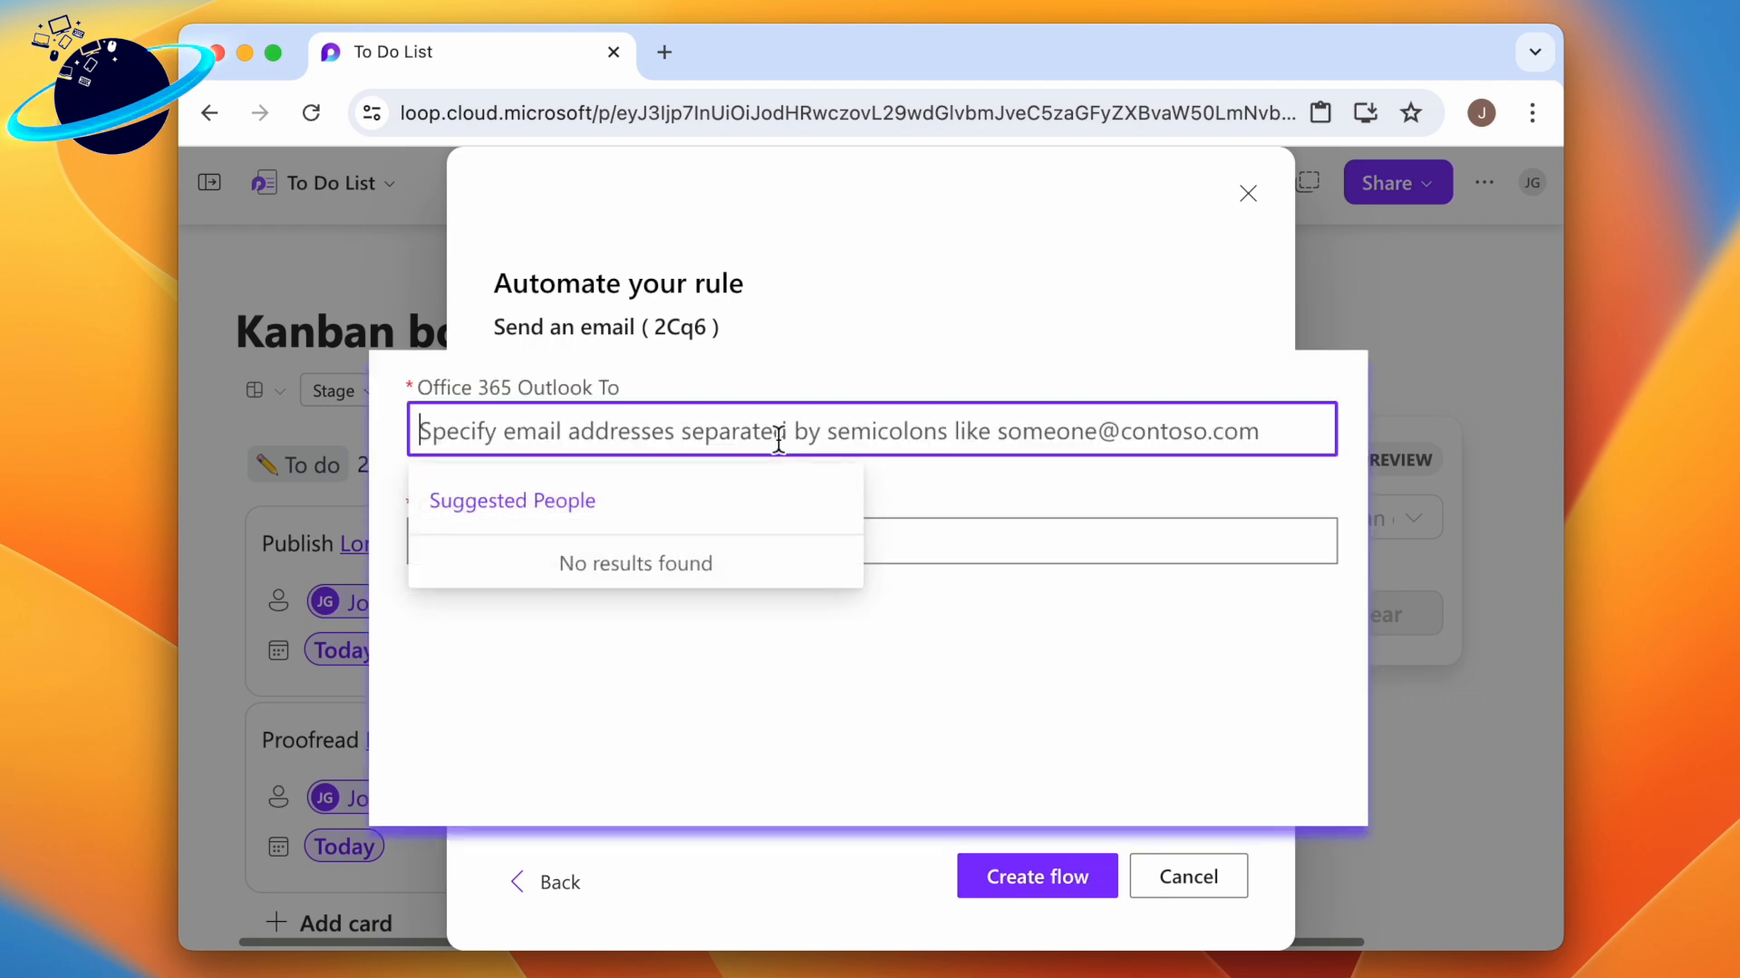
text(john)
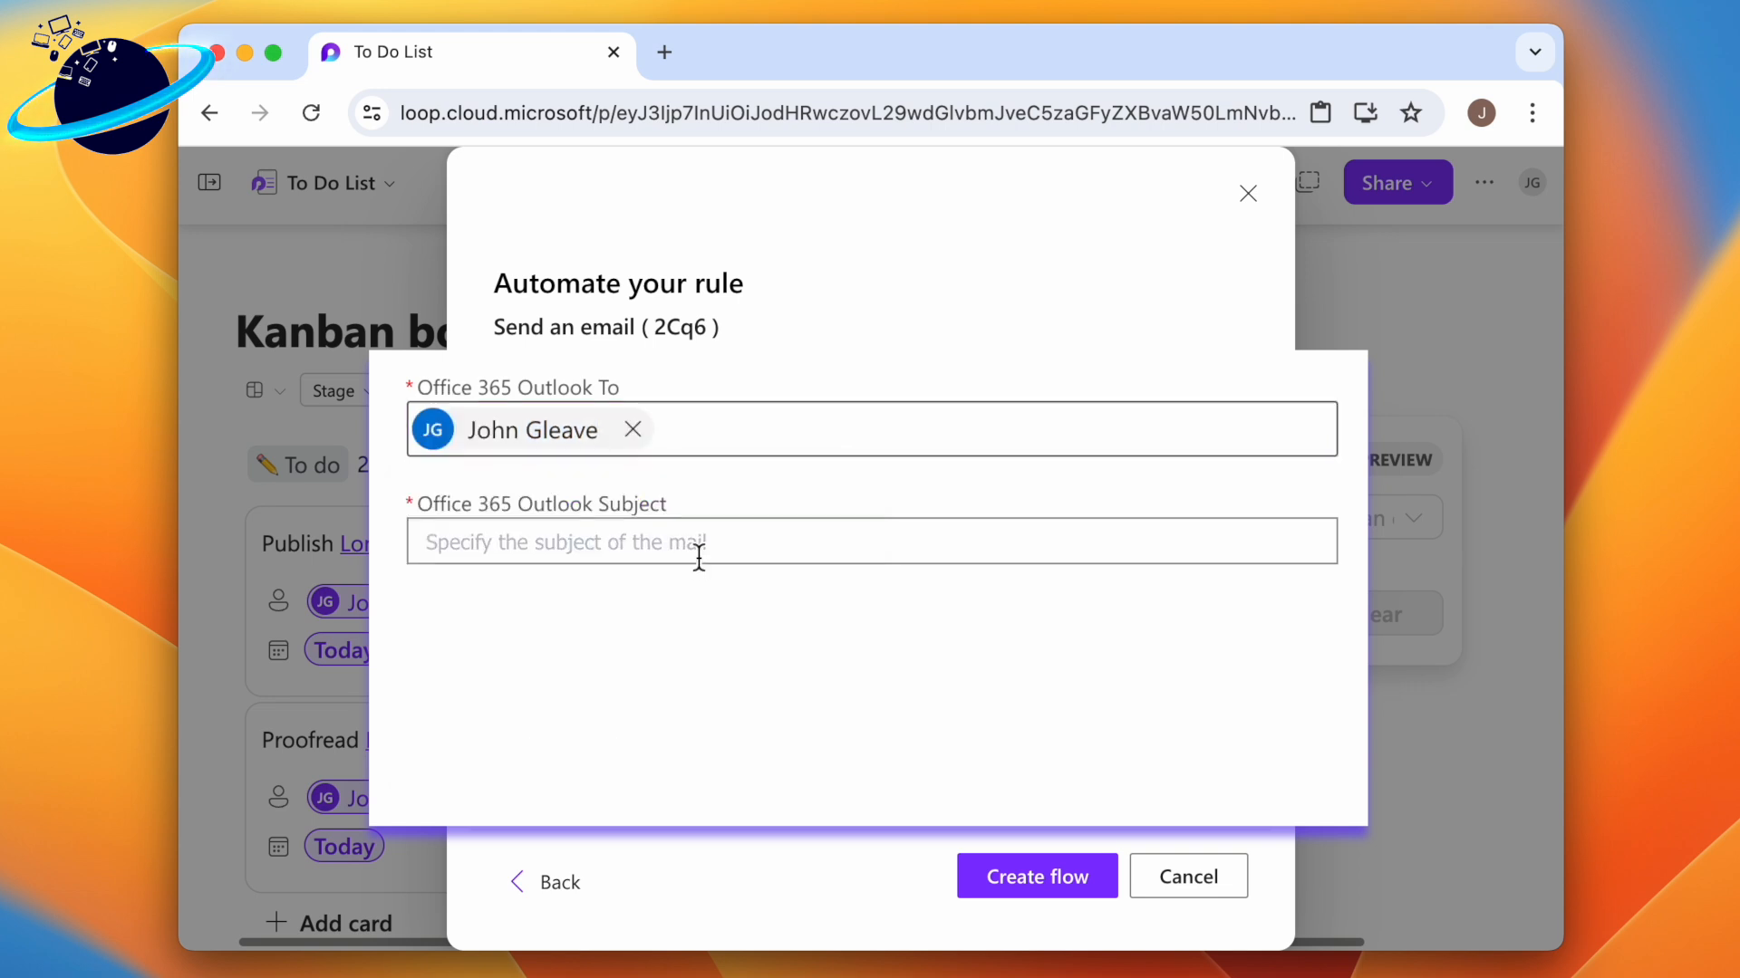
text(Task Completed)
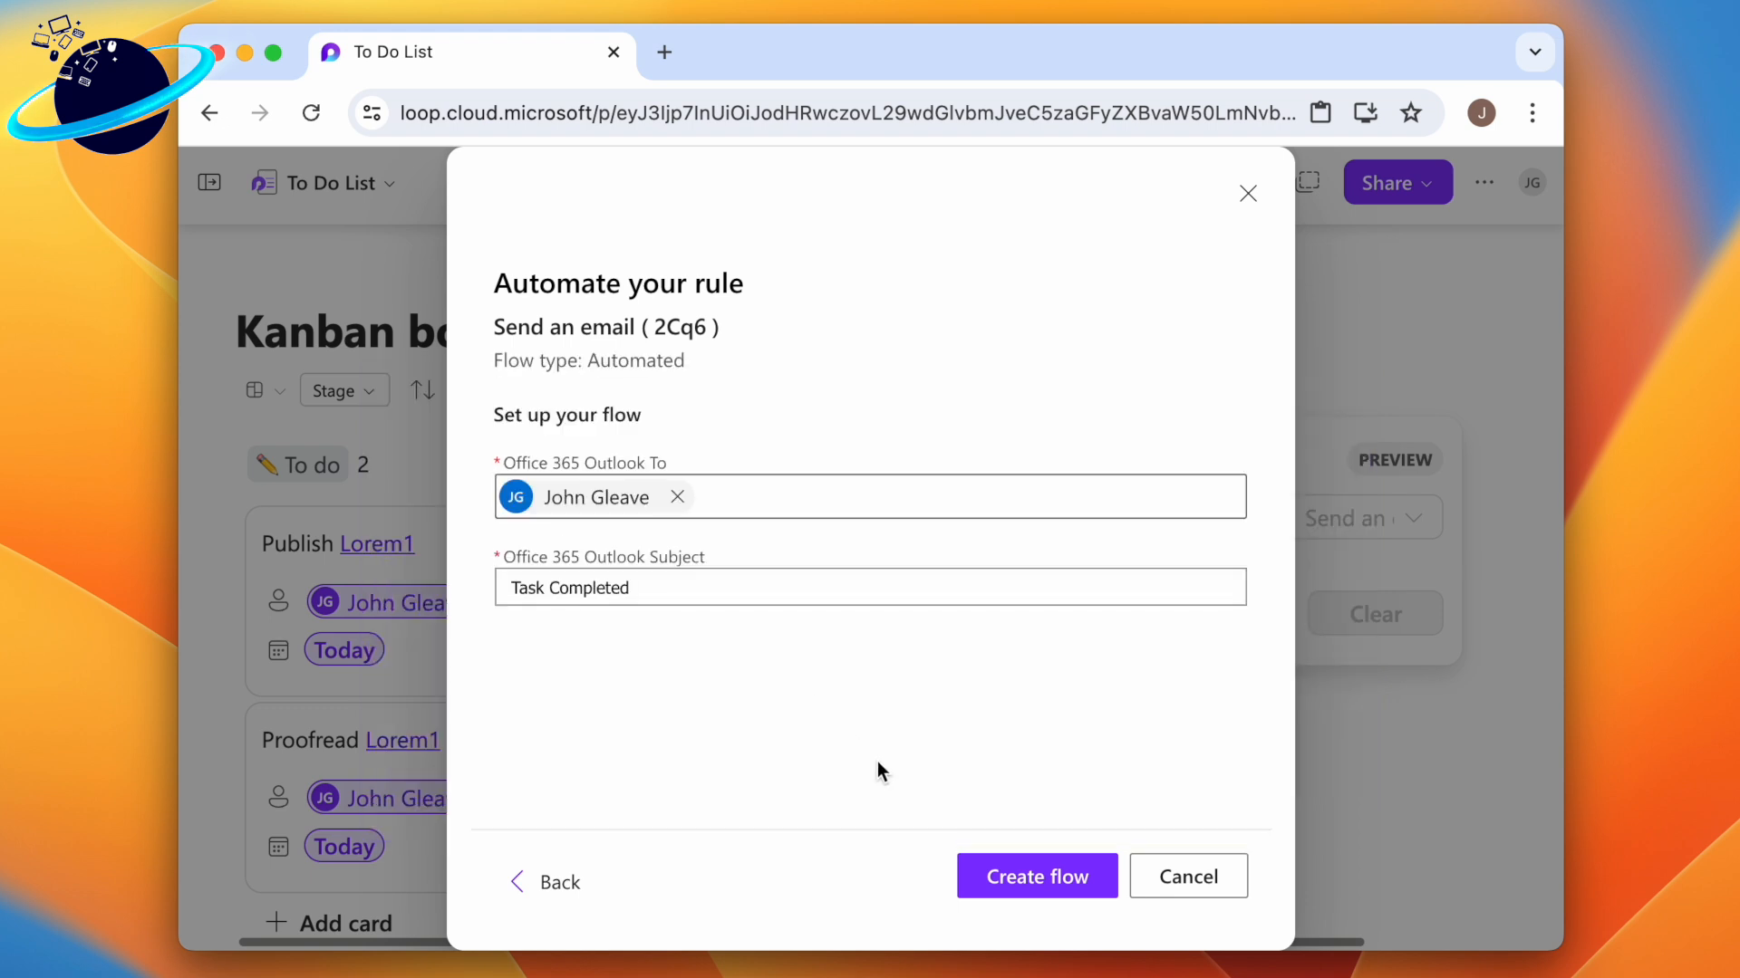
click(1034, 877)
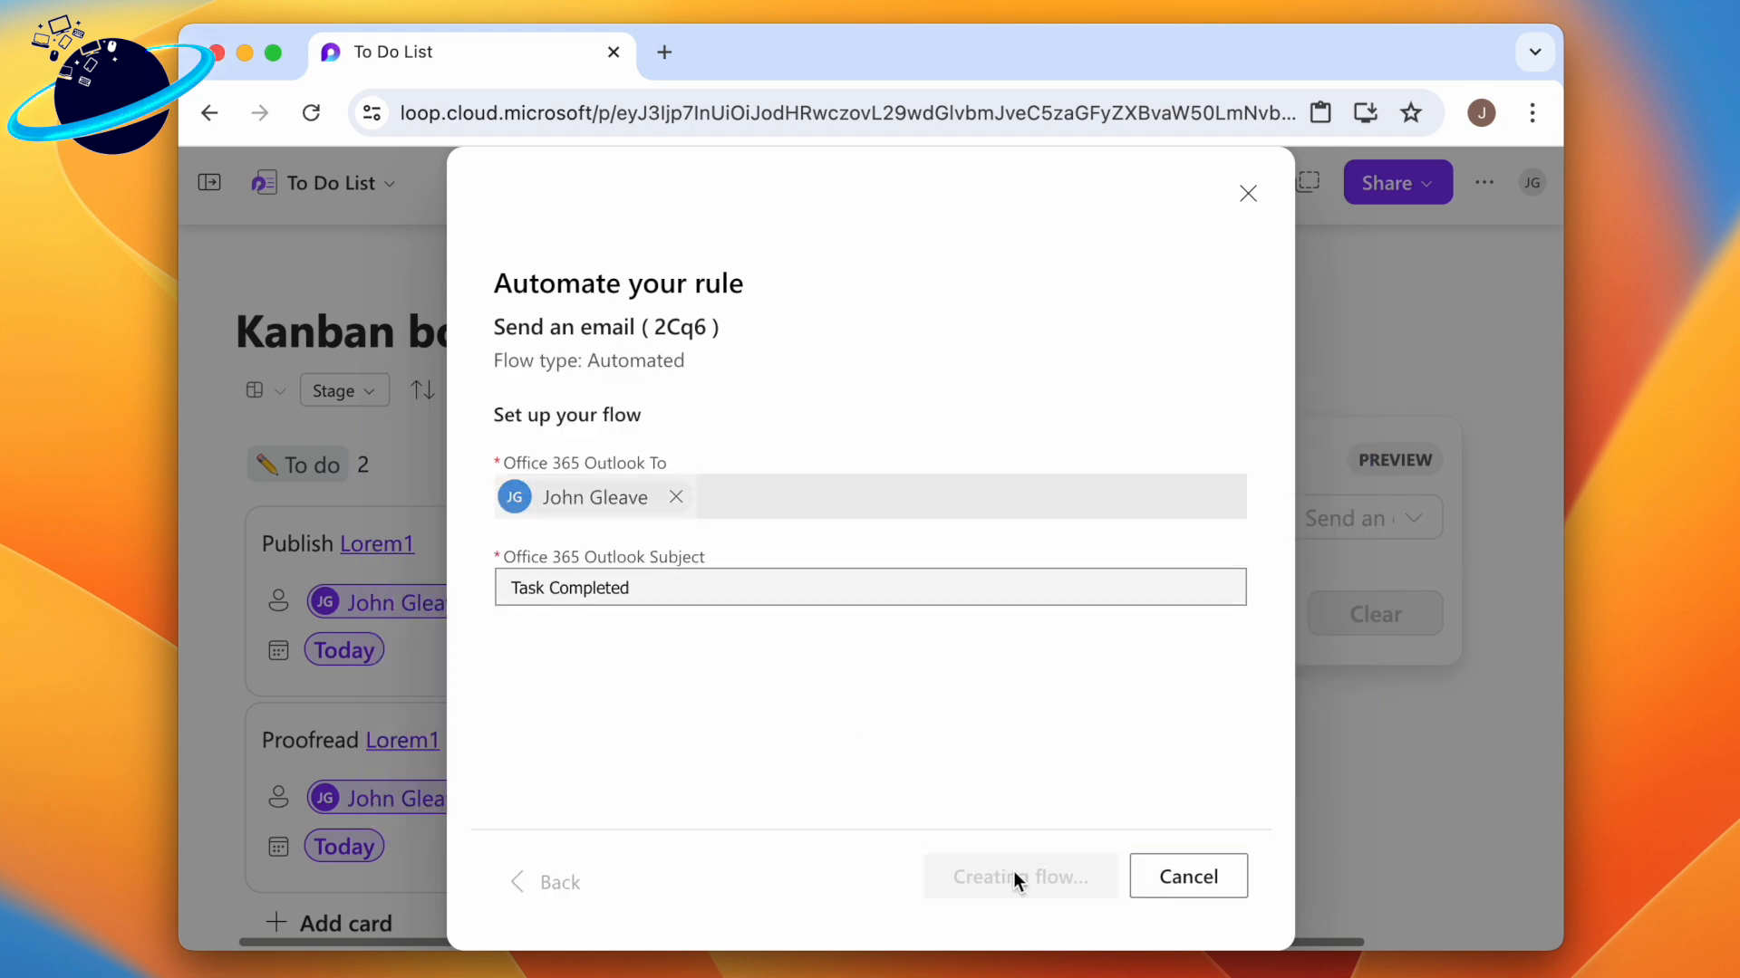
click(1017, 877)
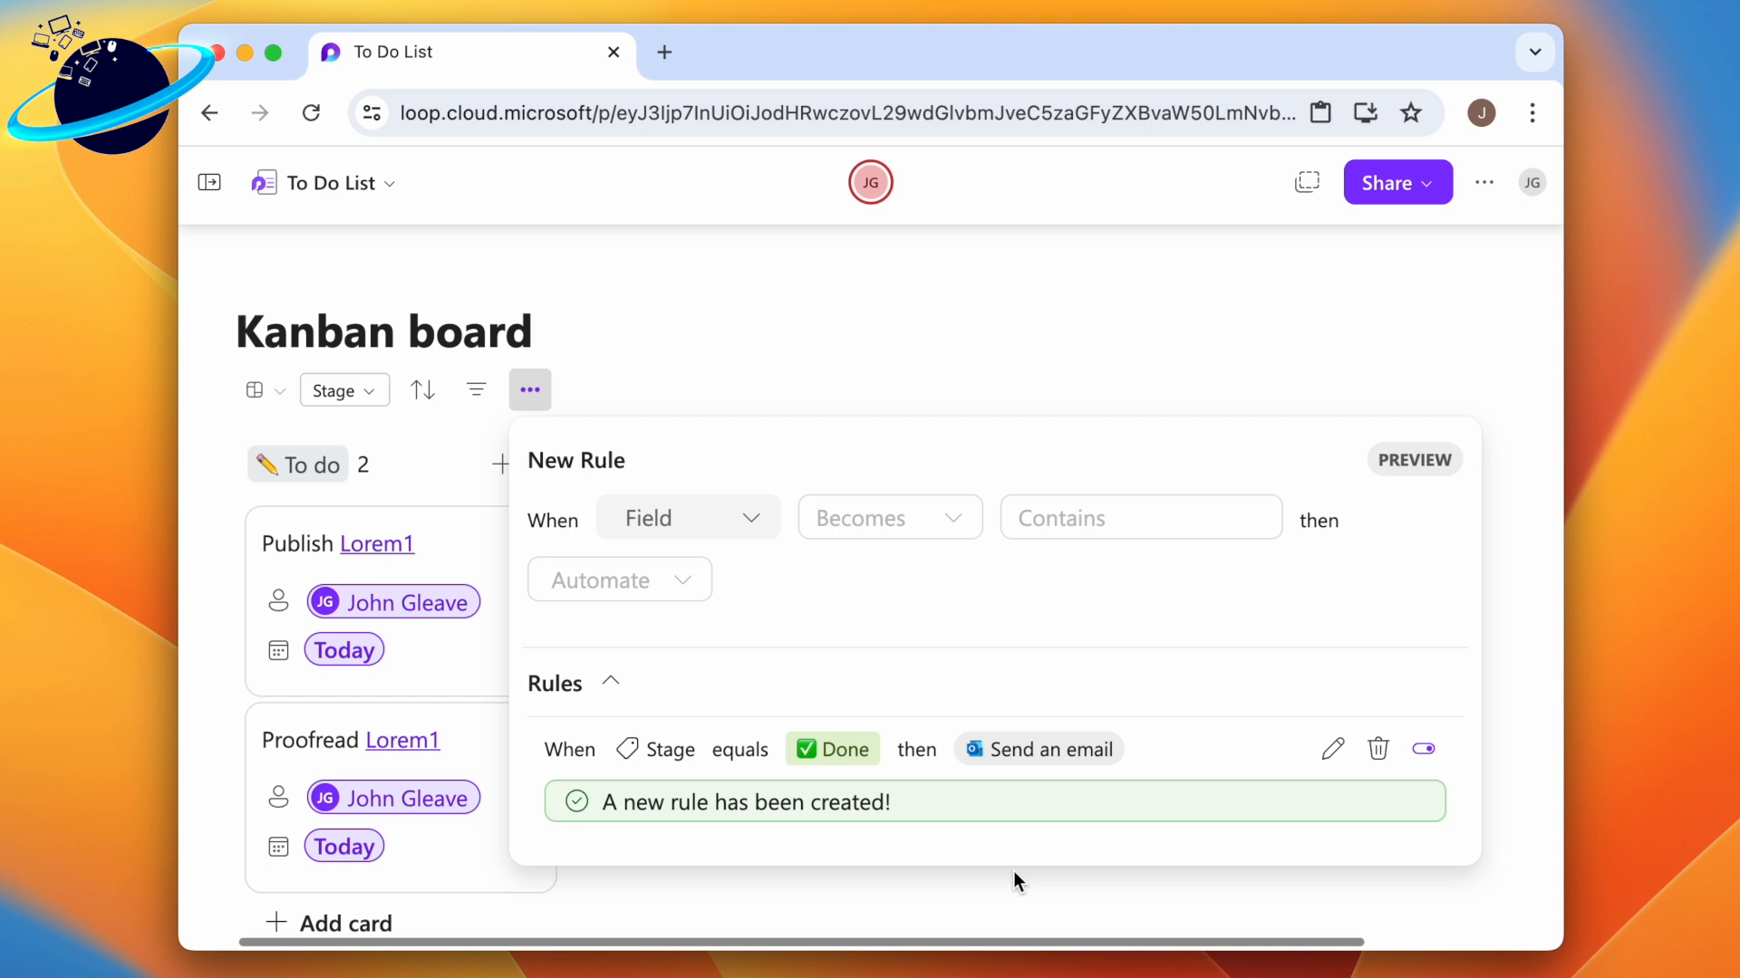
mouse_move(1314, 748)
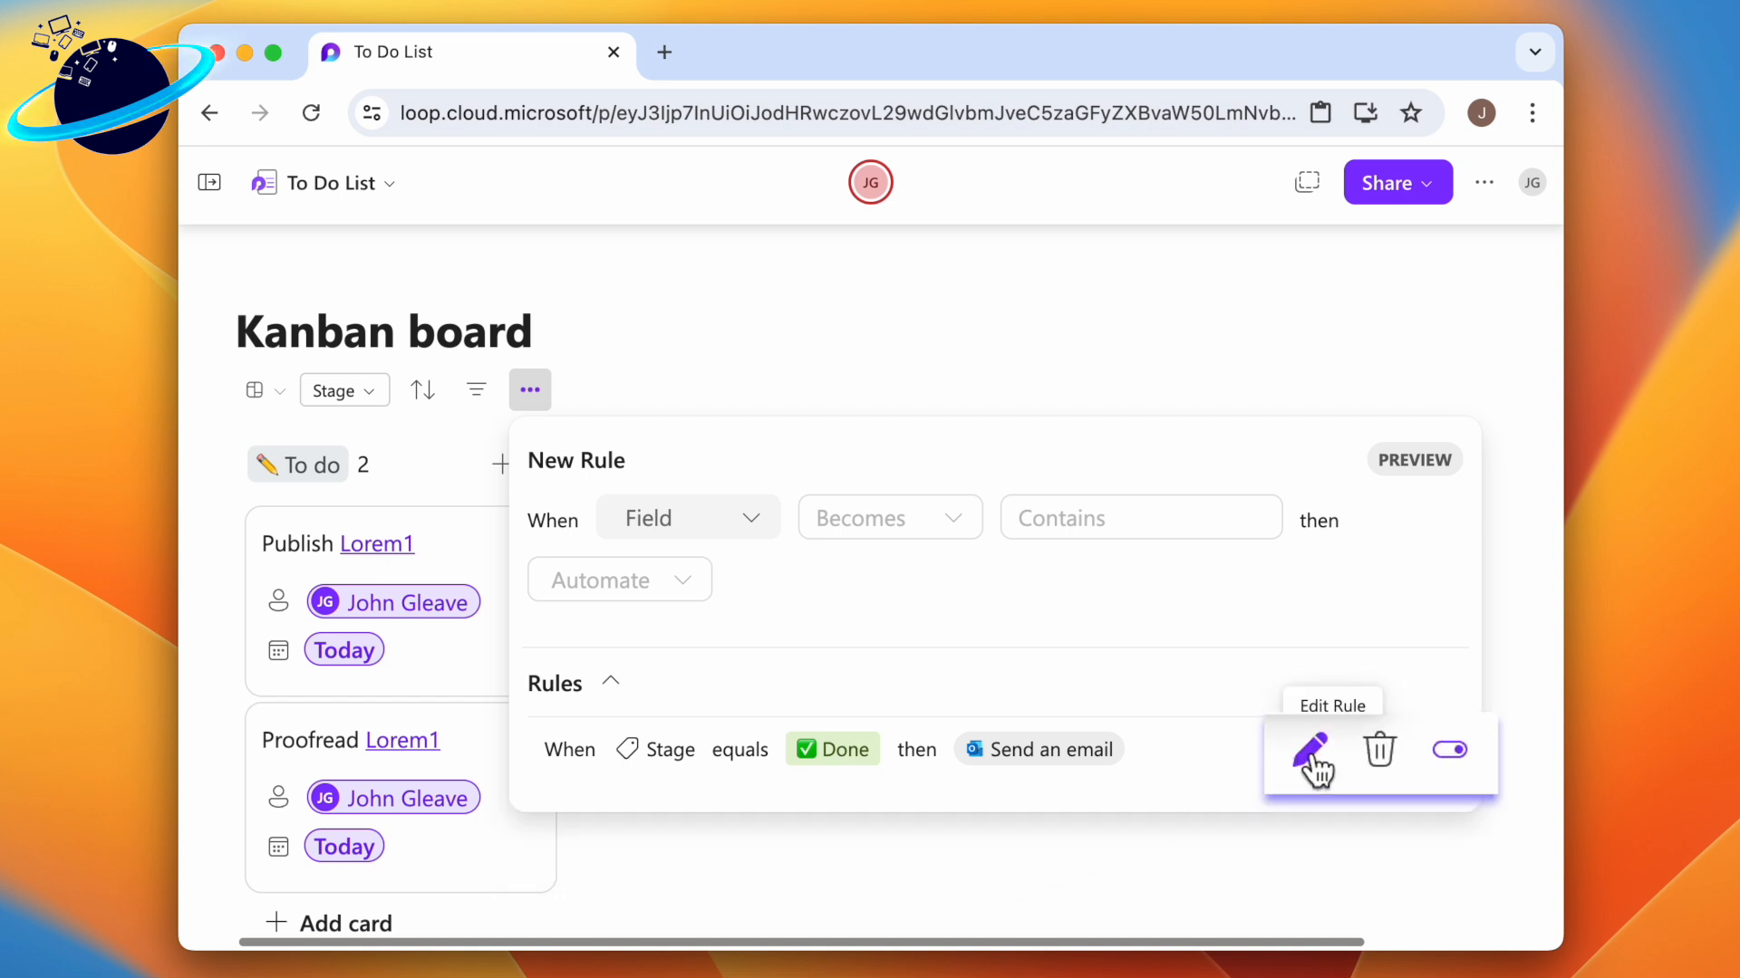
mouse_move(1379, 750)
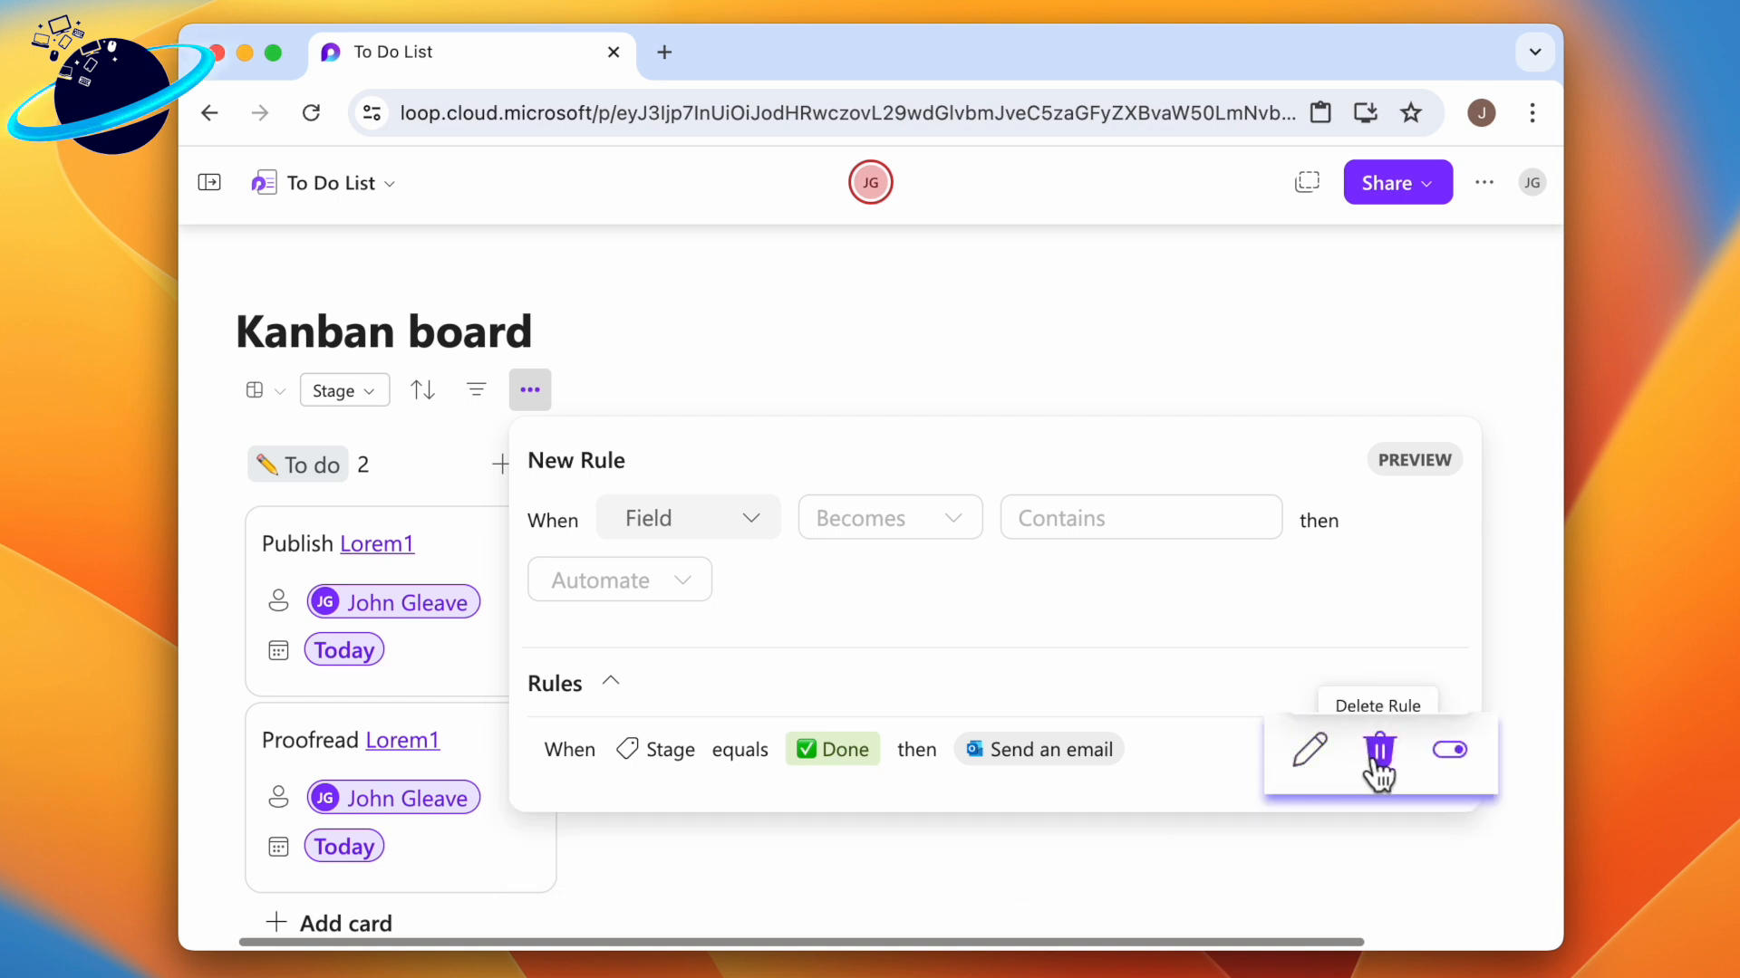
mouse_move(1449, 750)
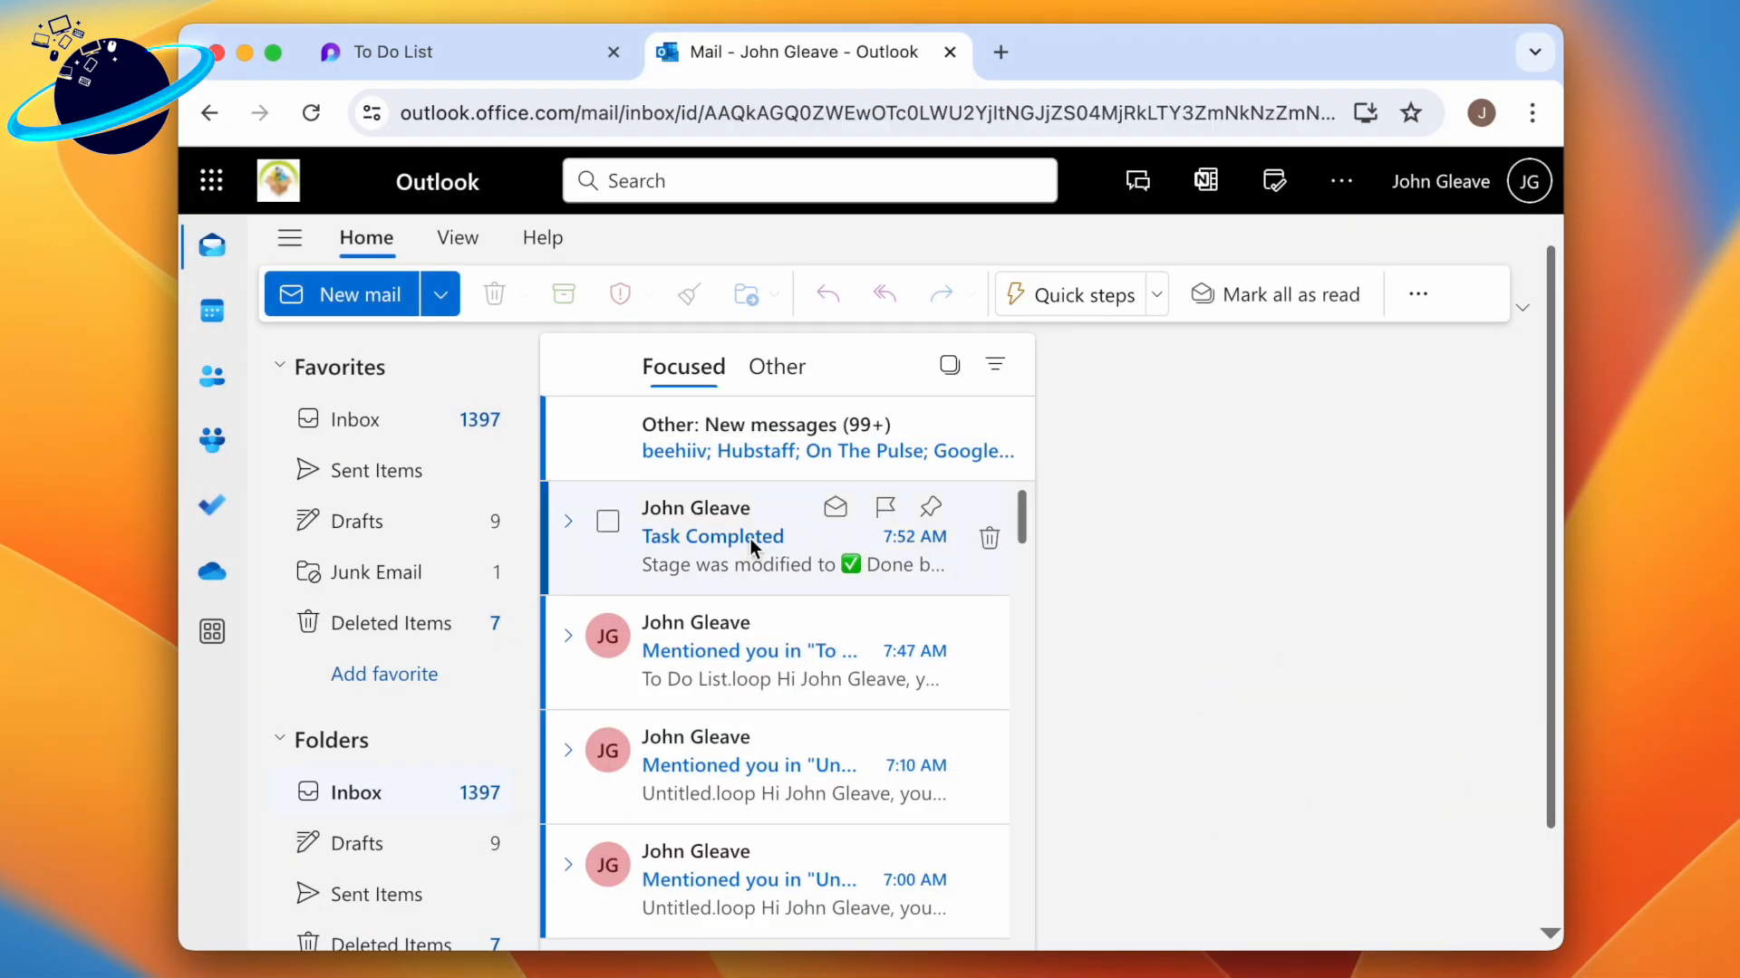
Step: View the Task Completed notification email in the Outlook inbox
click(712, 536)
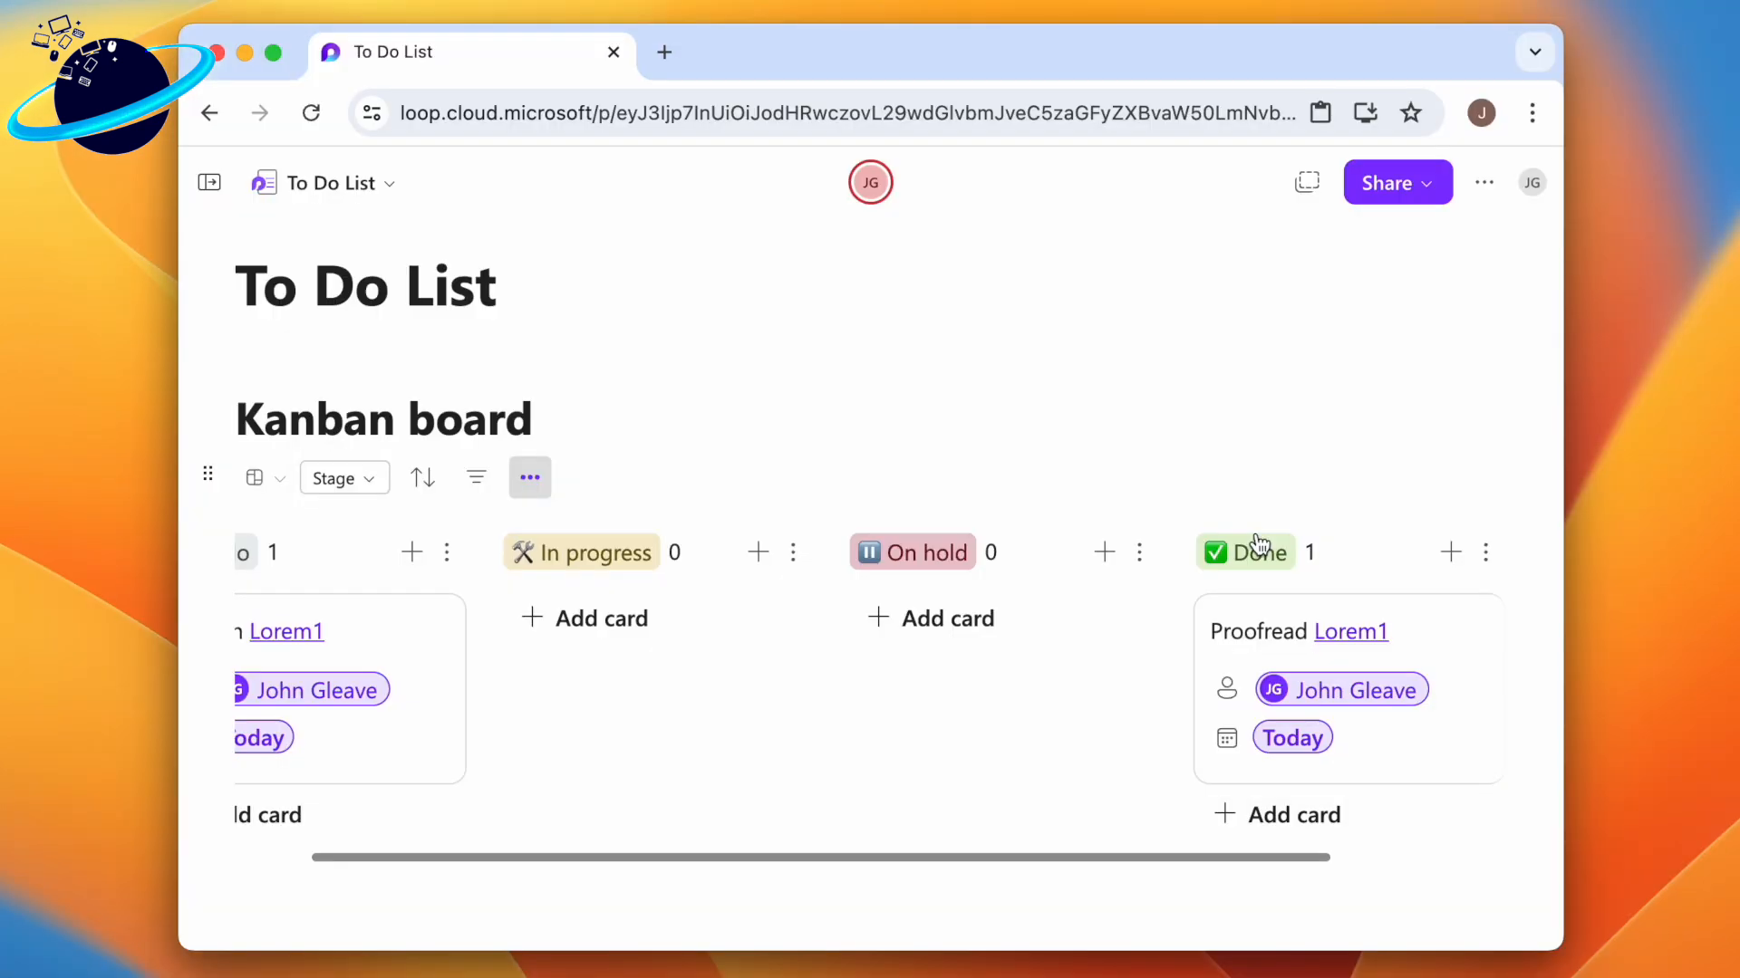
mouse_move(580, 488)
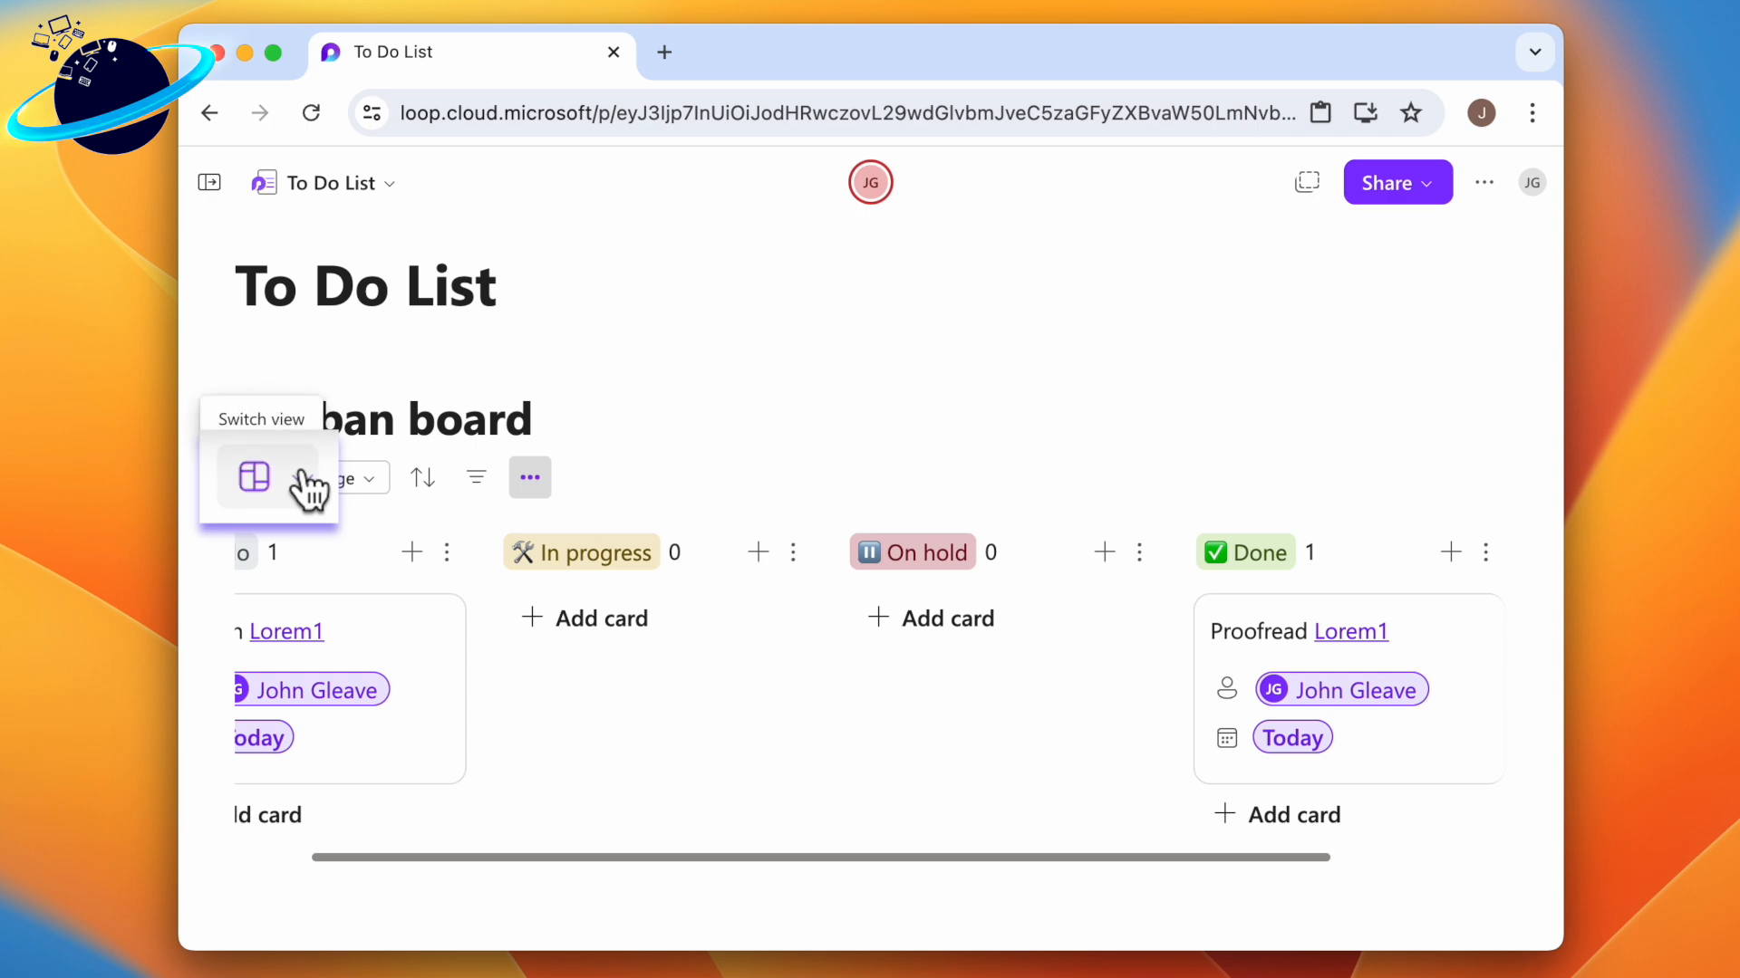
Step: Switch the board's view and select the Kanban table now shown as 'Component 1'
click(253, 477)
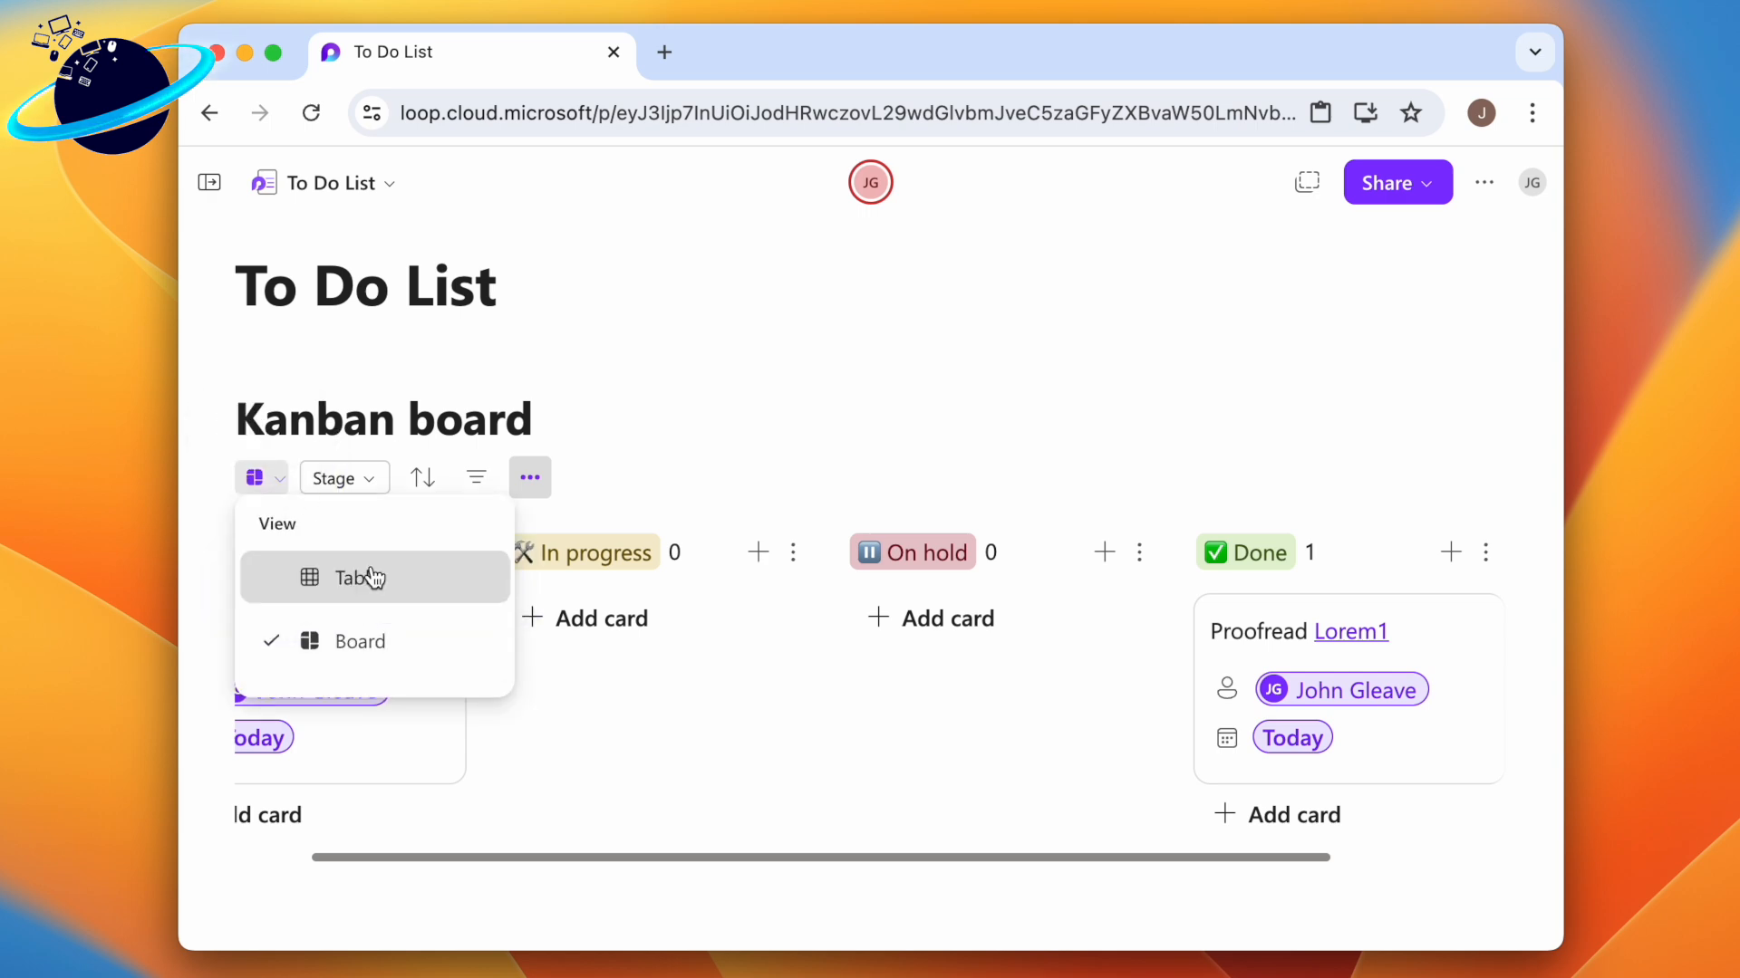
click(359, 577)
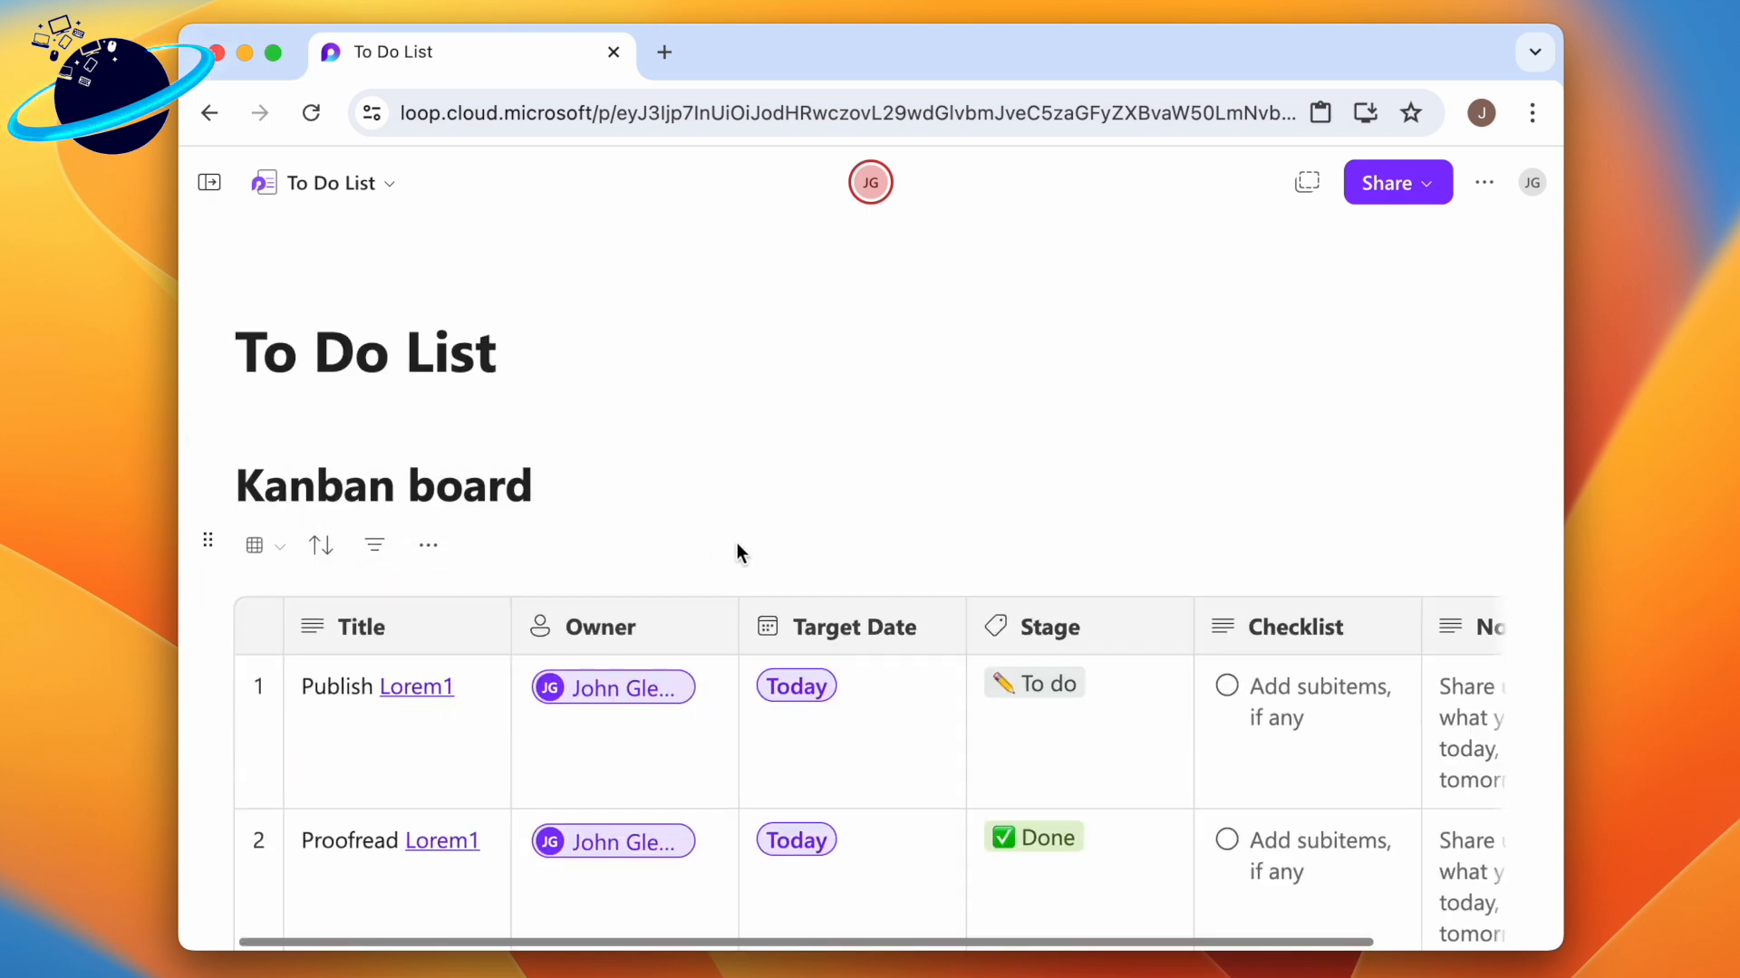
scroll(down, 3)
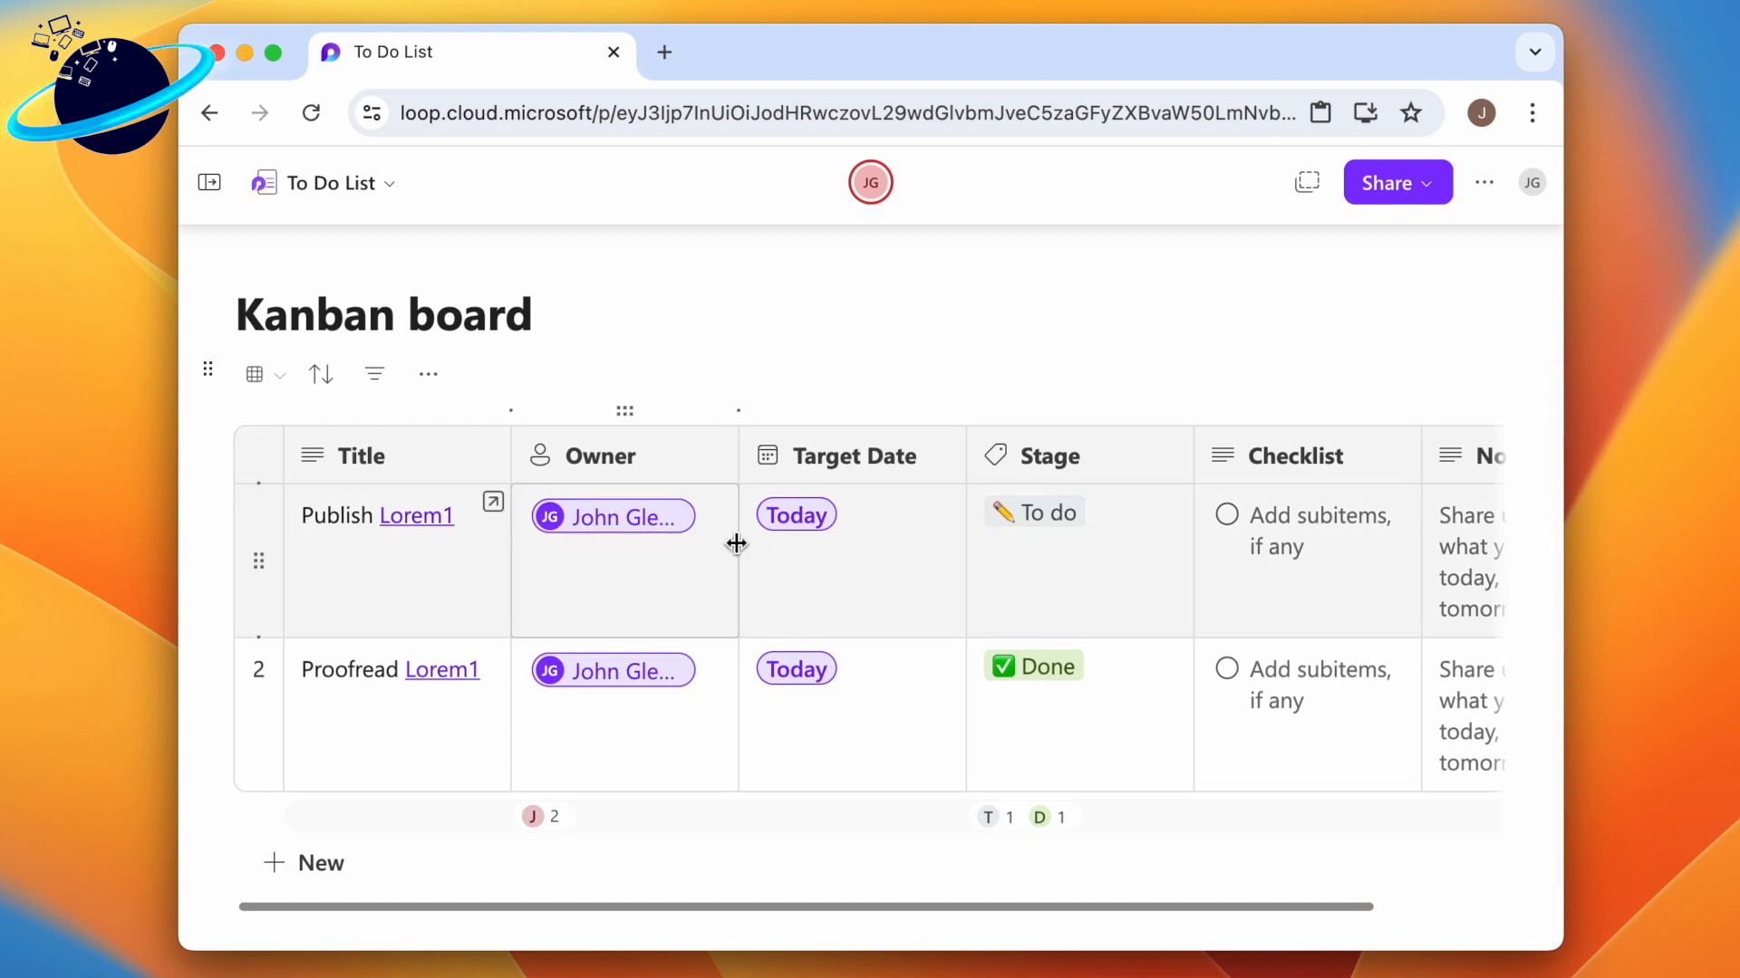
click(208, 373)
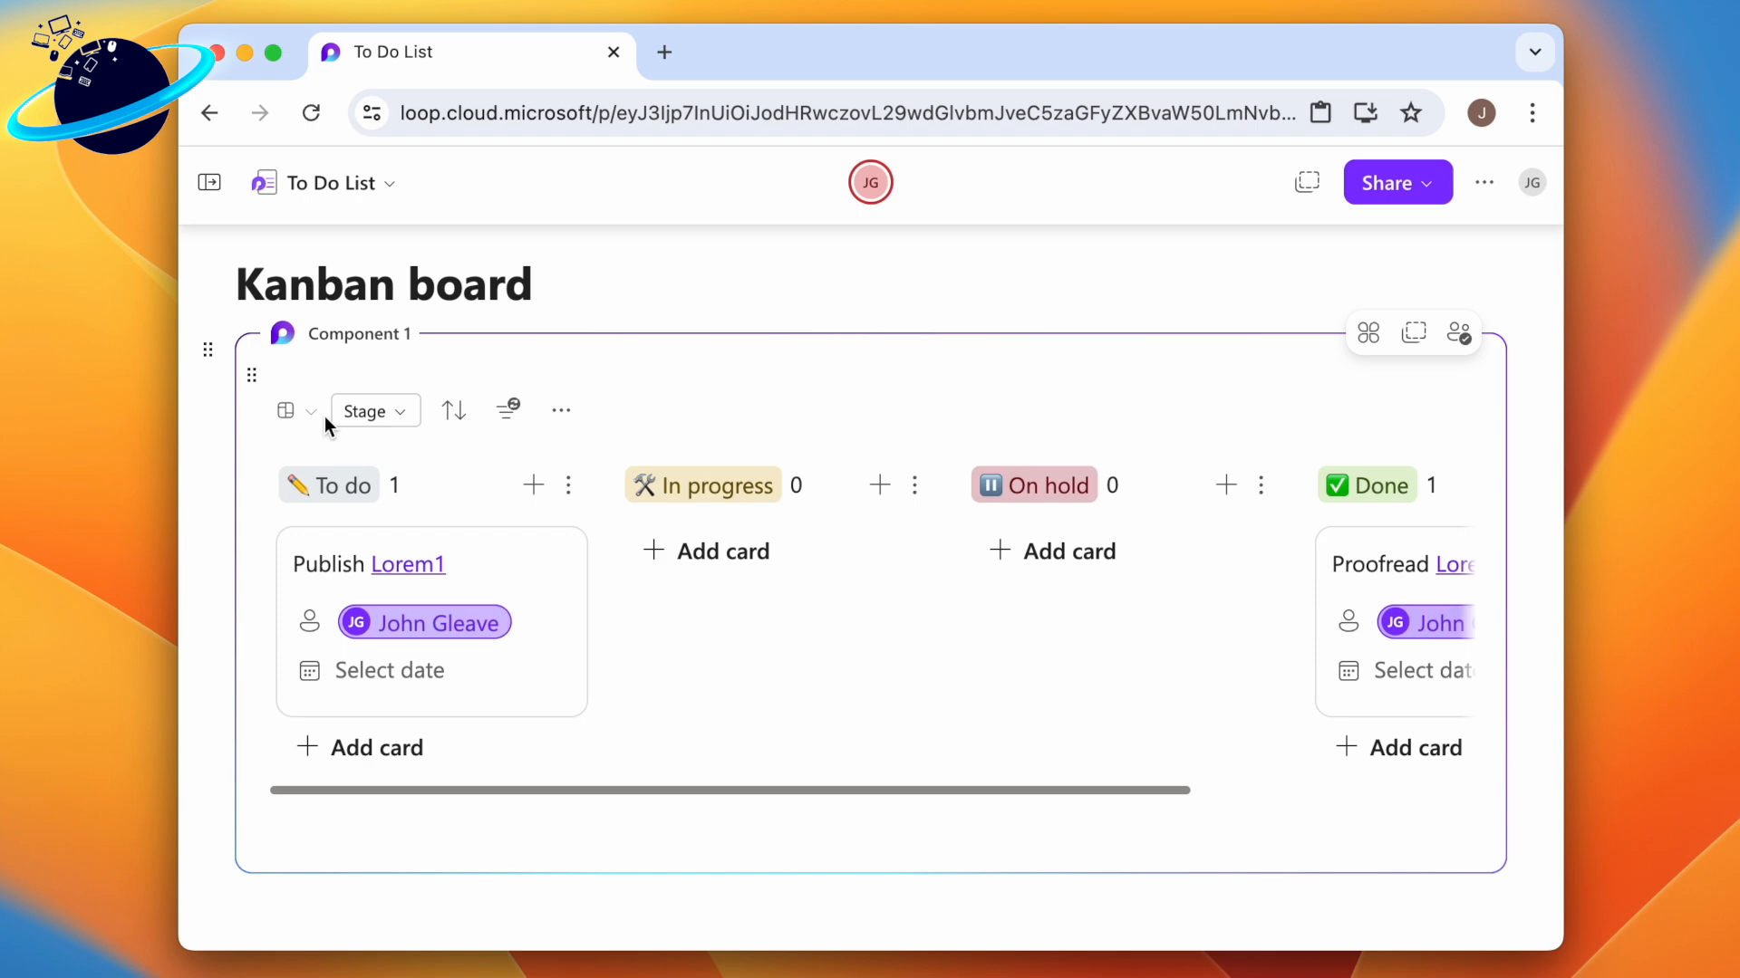
mouse_move(1413, 331)
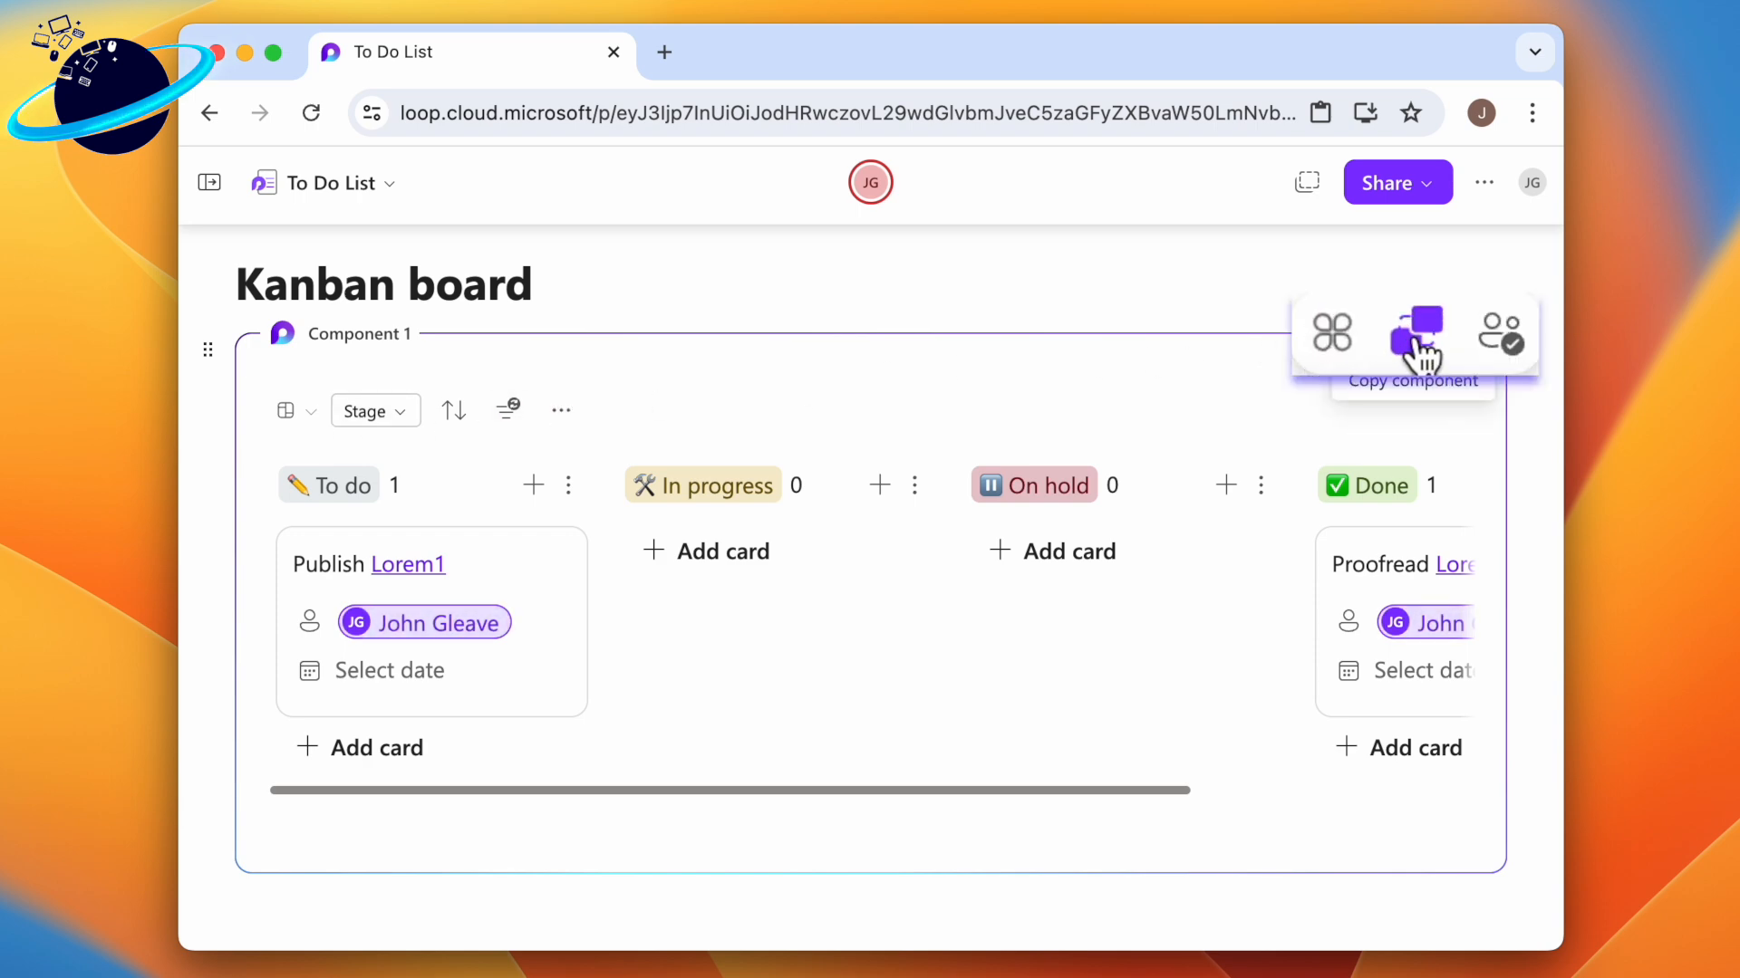
Step: Copy the component link and set it to Can edit for Optionbox Ltd
click(1412, 332)
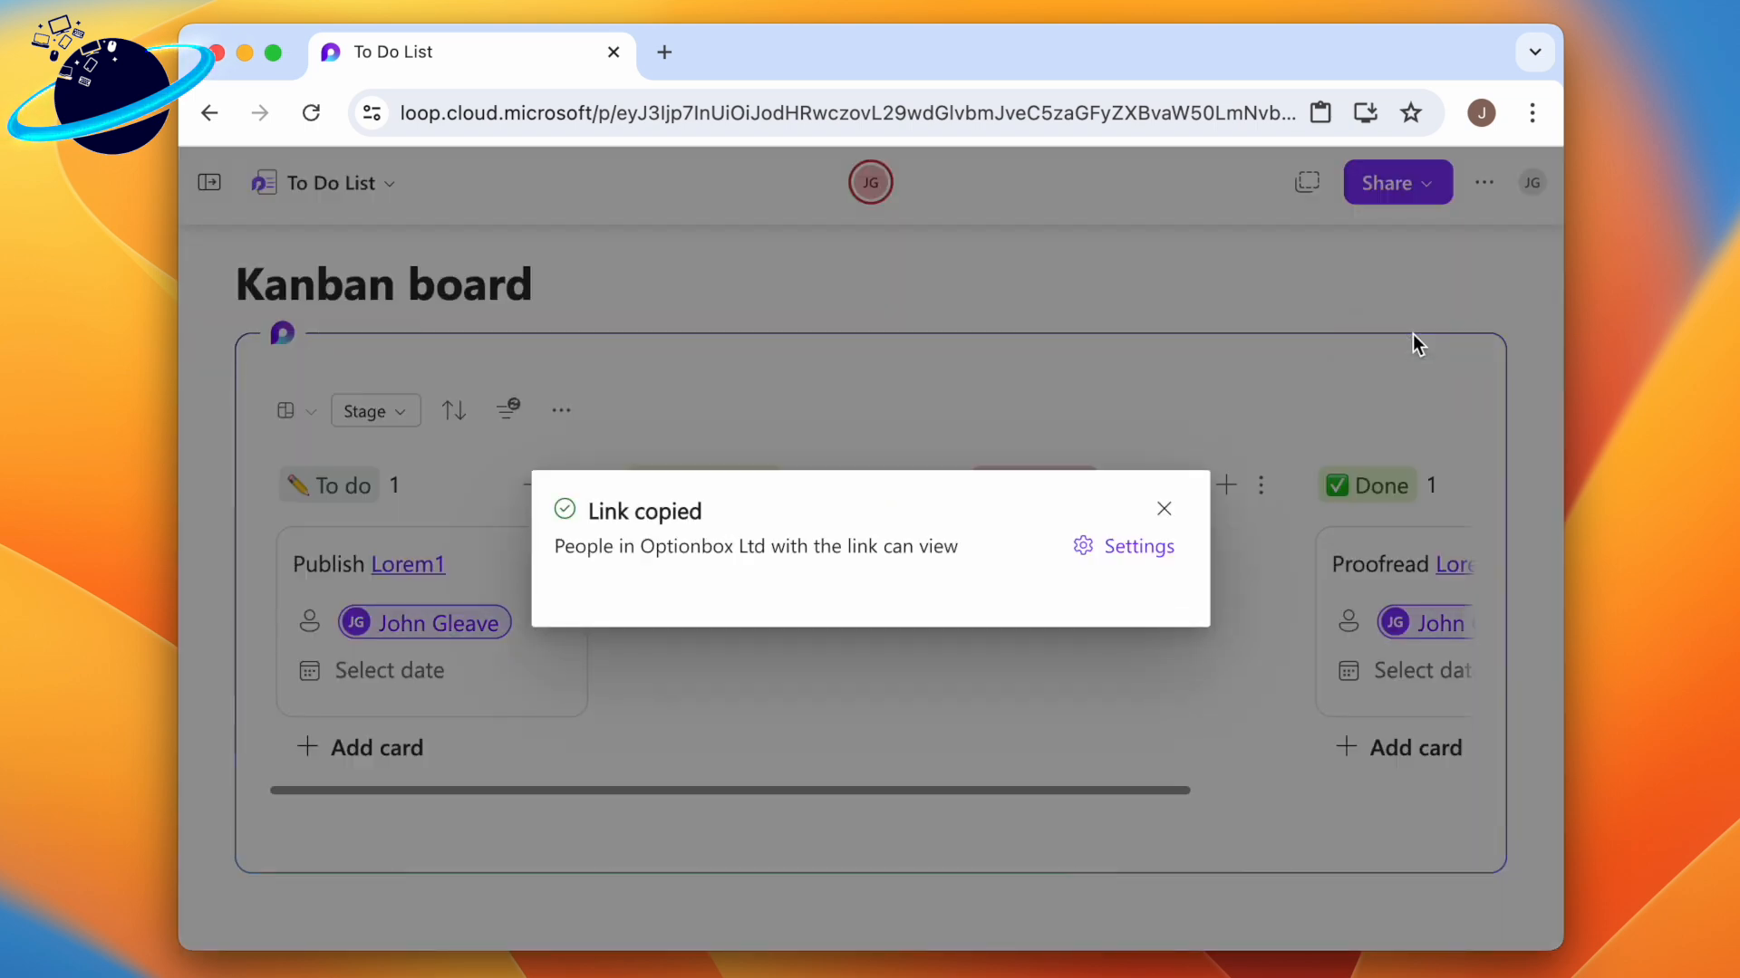
mouse_move(1136, 560)
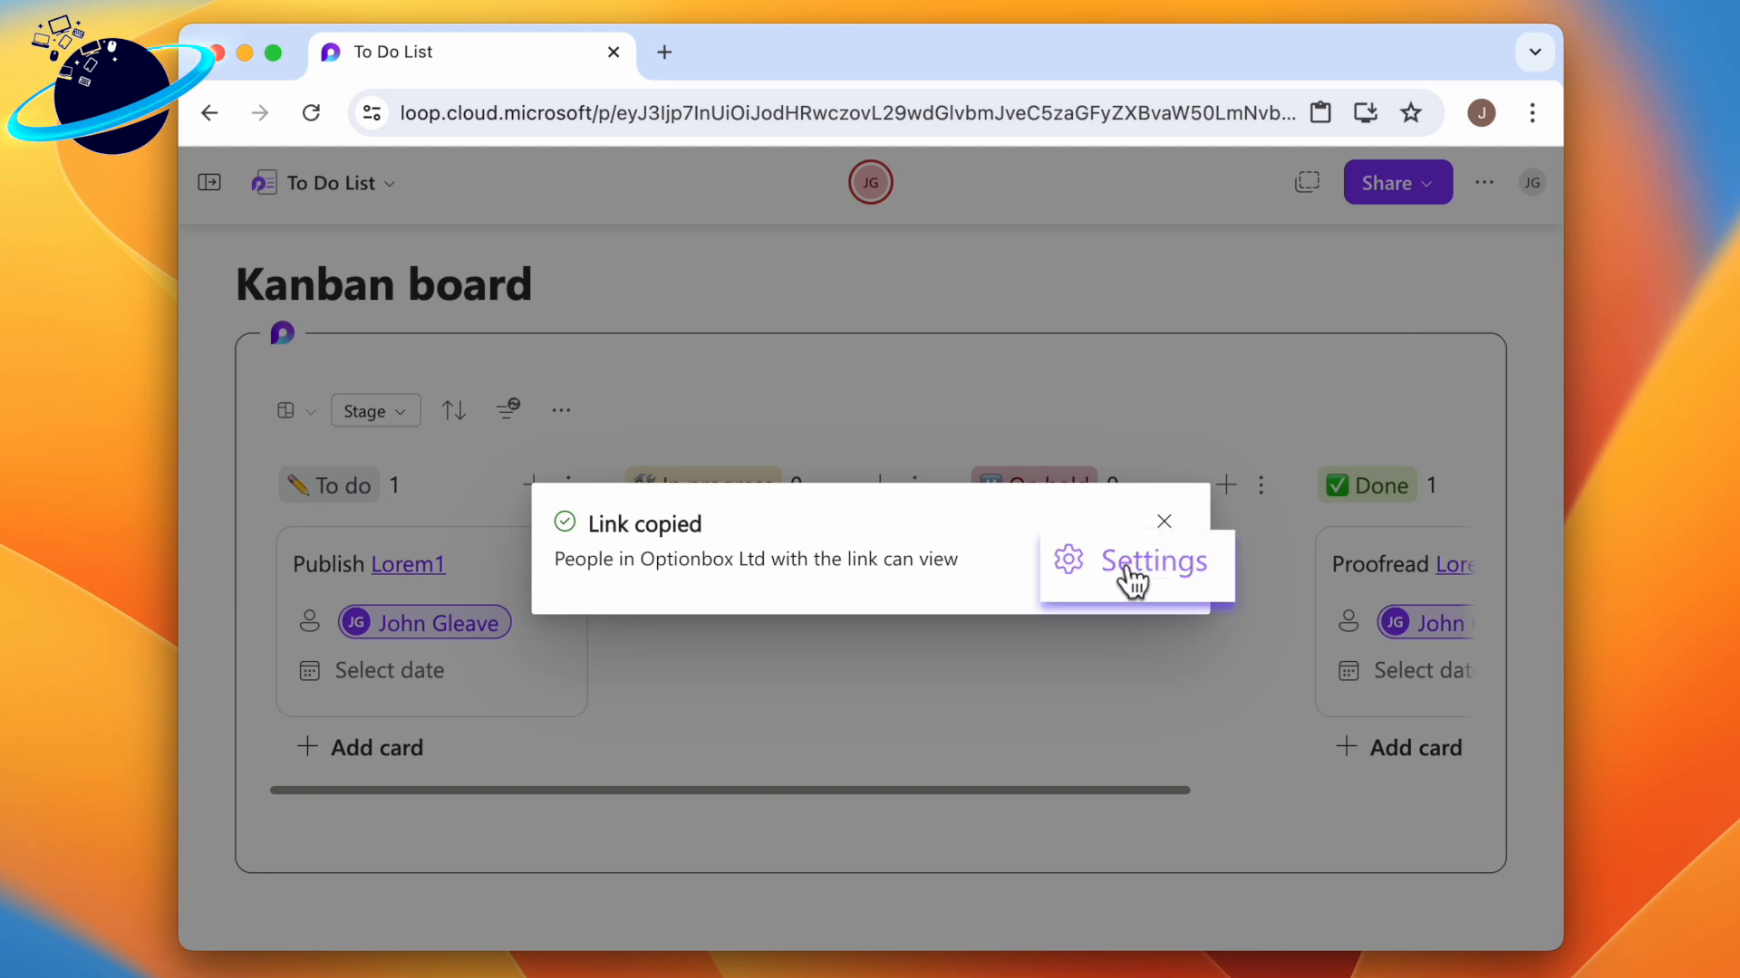
click(1130, 560)
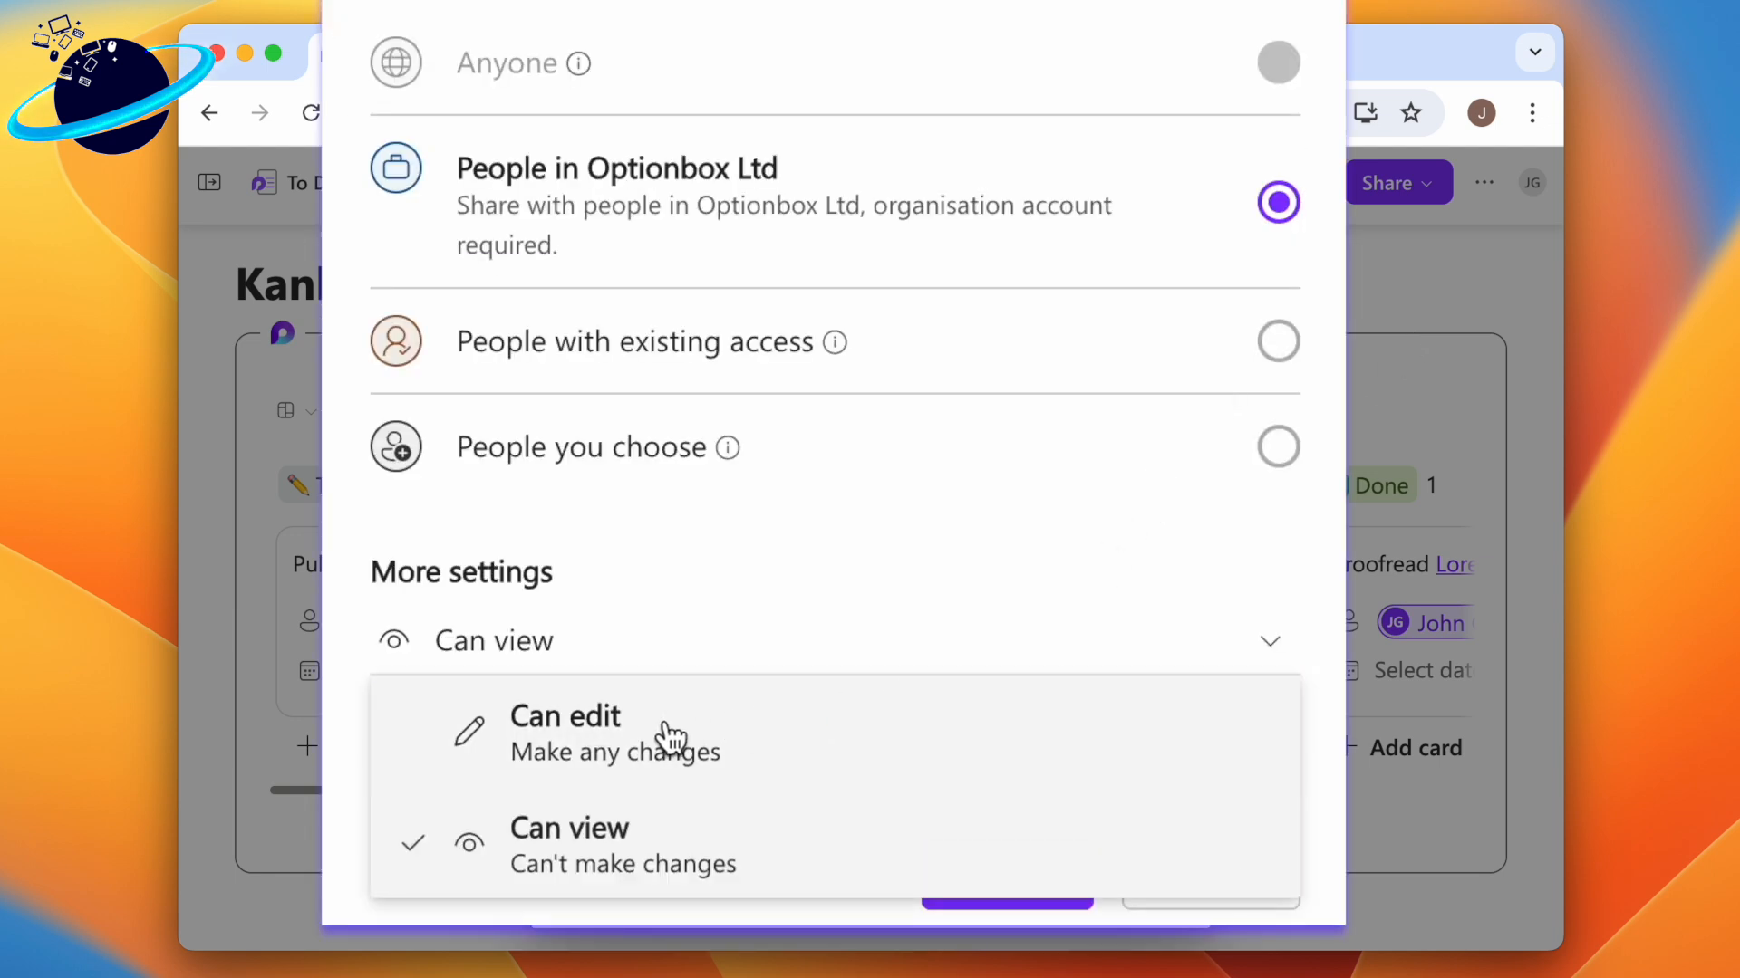
click(565, 716)
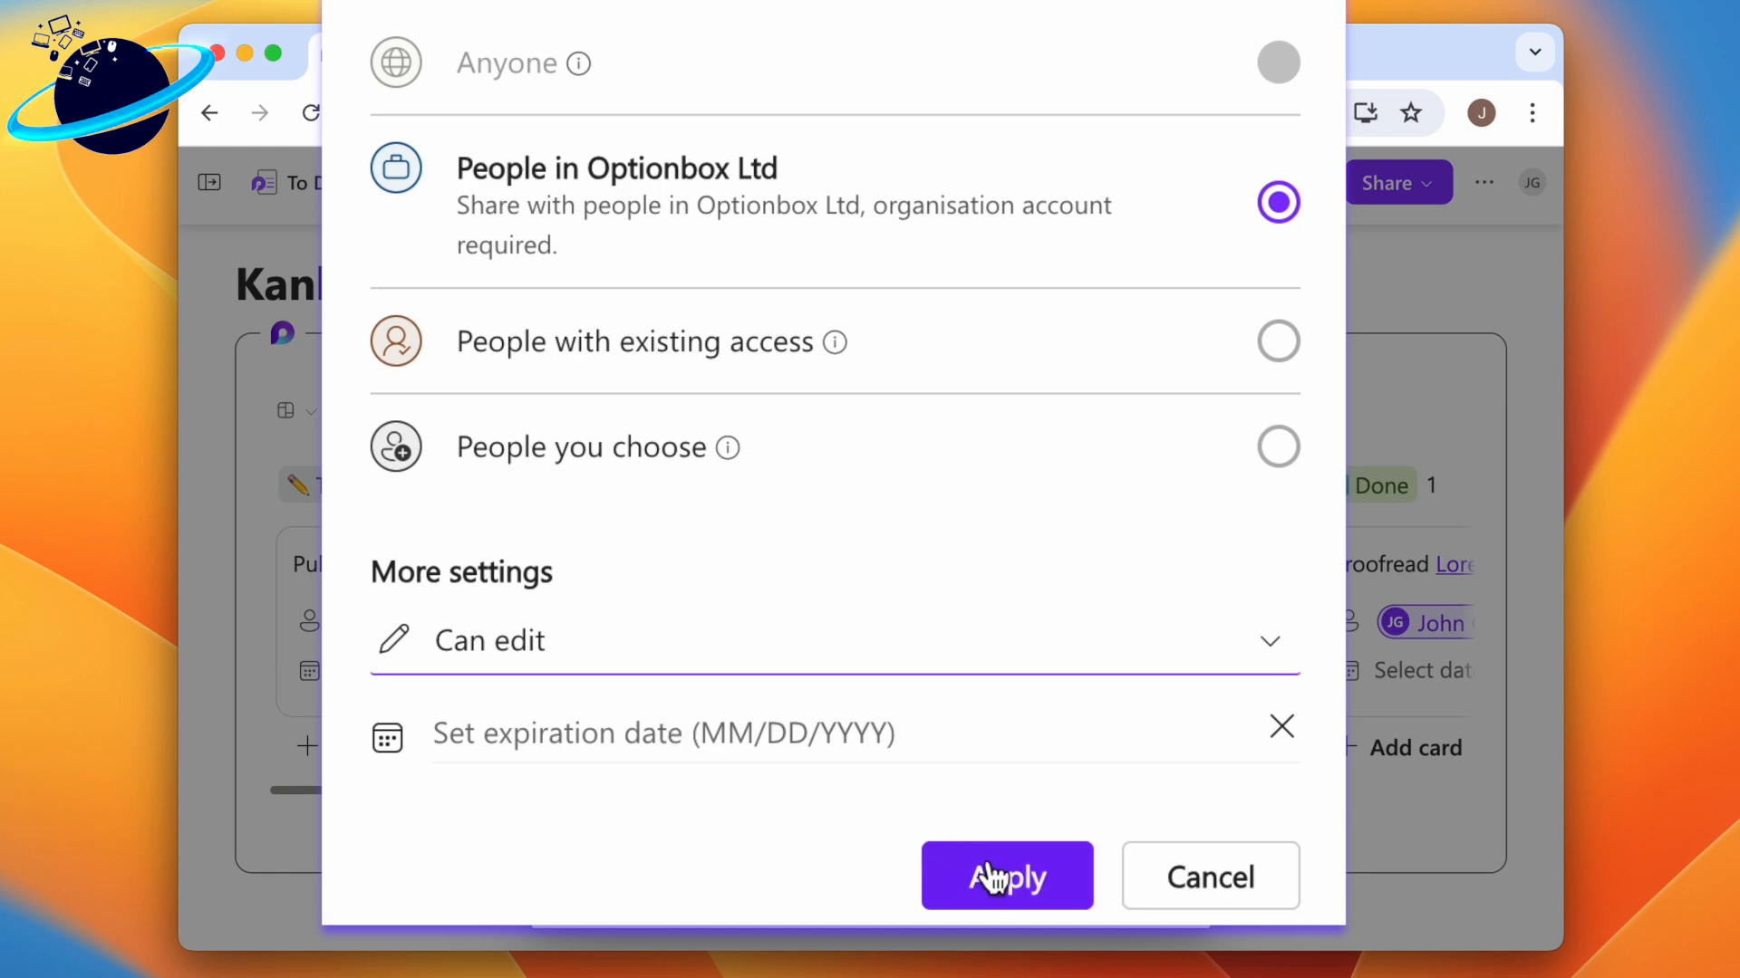
click(1004, 875)
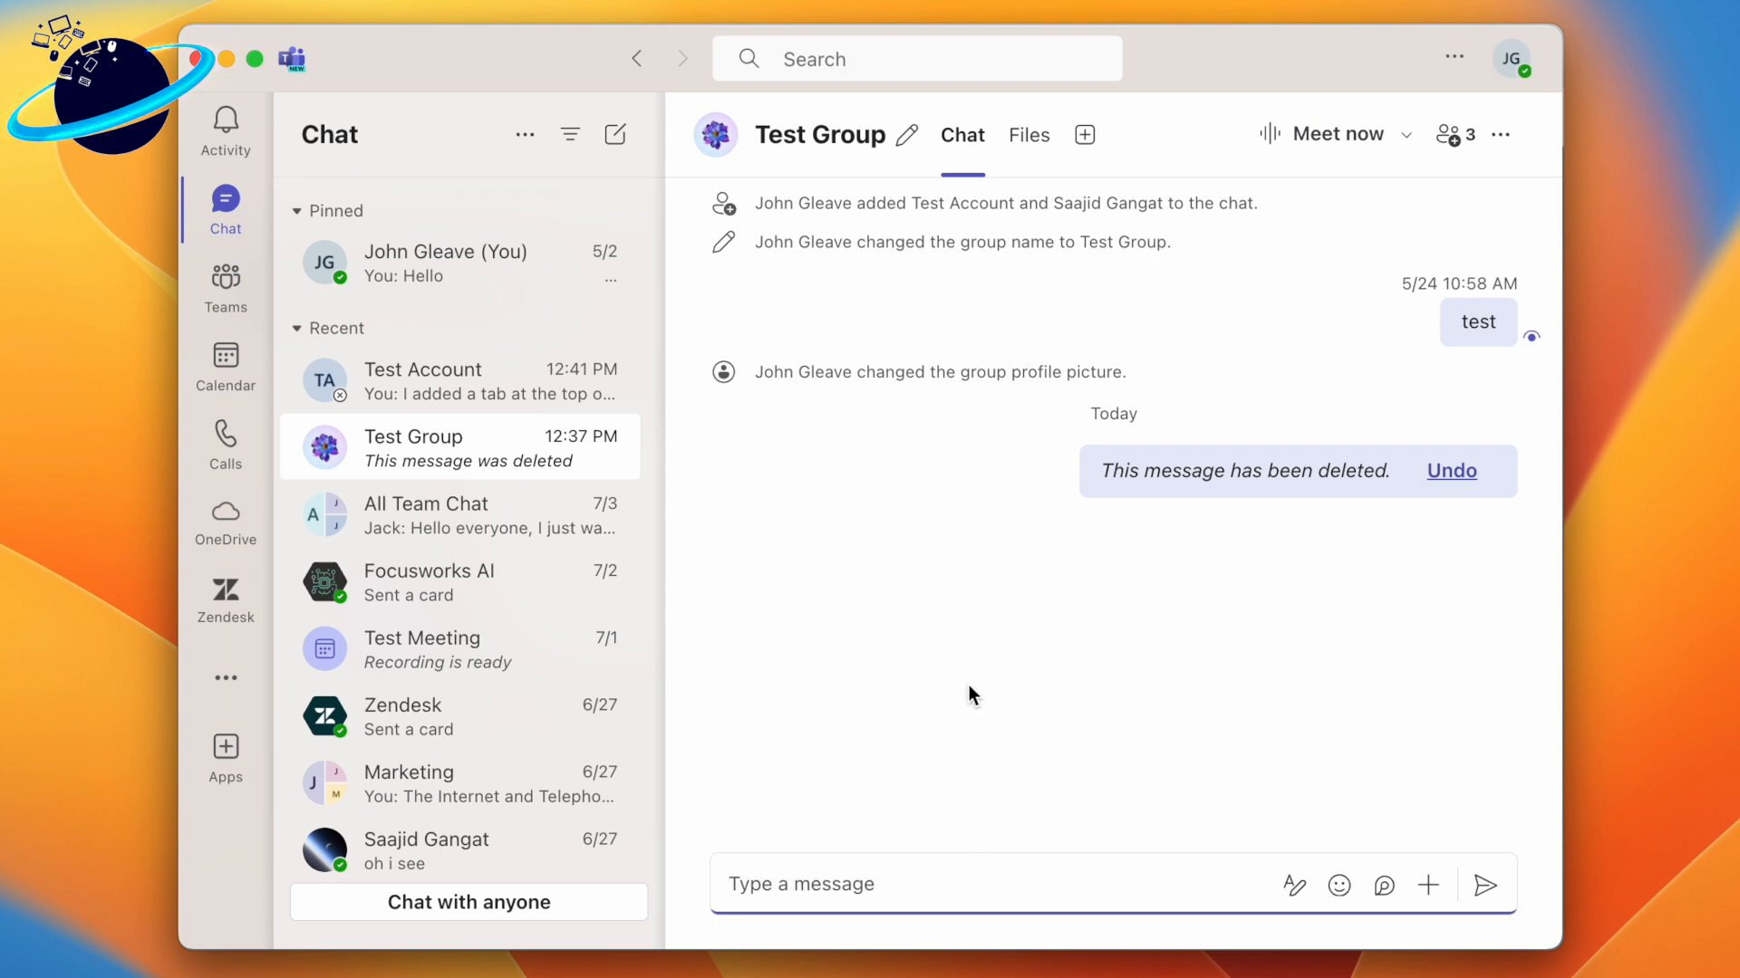
mouse_move(971, 623)
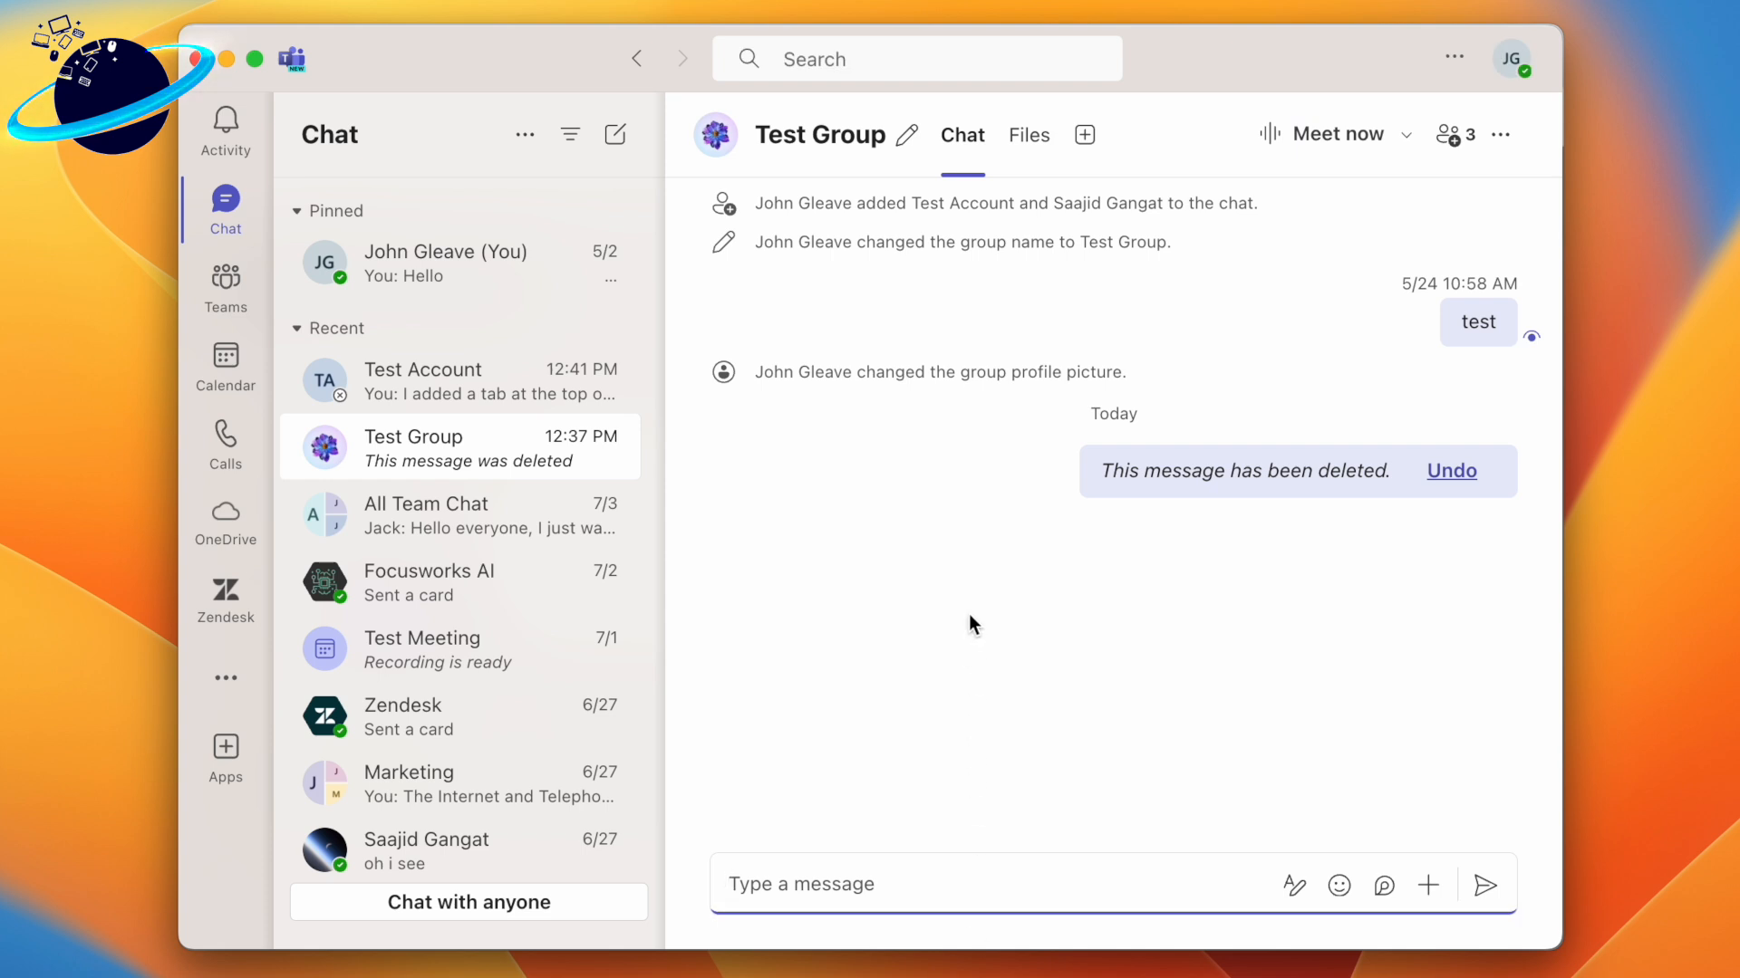
mouse_move(1010, 451)
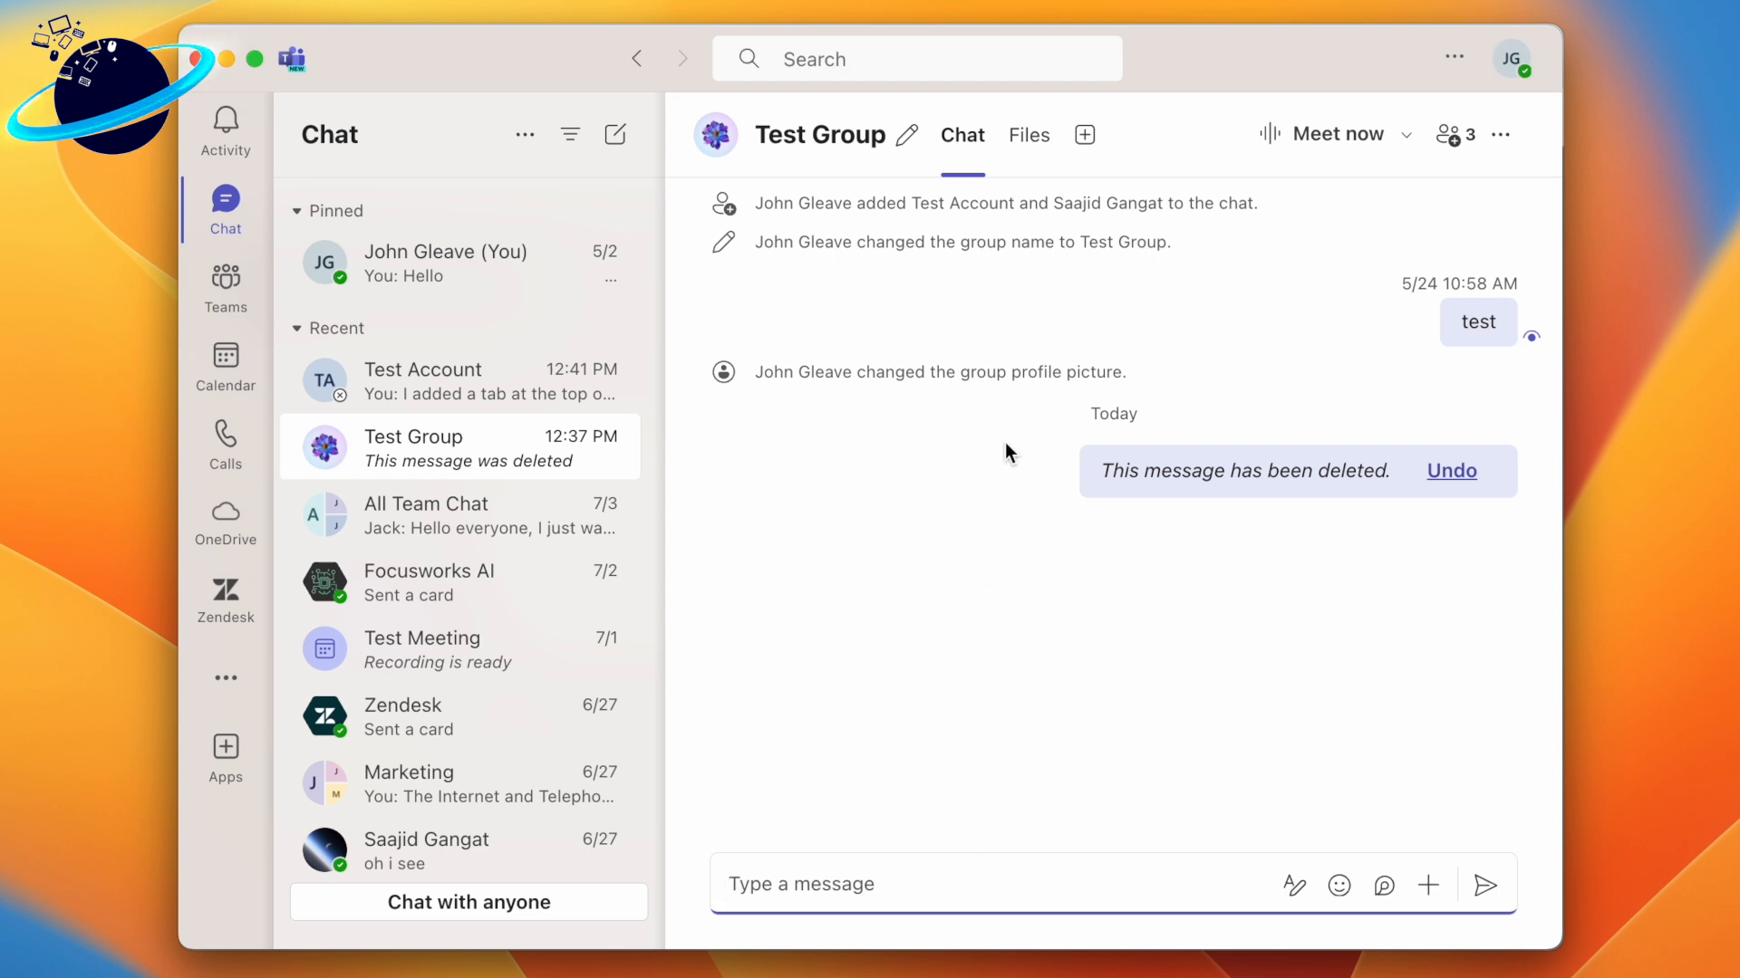
Step: Add a Whiteboard tab named 'To Do' to the Test Group chat and save it
click(1084, 134)
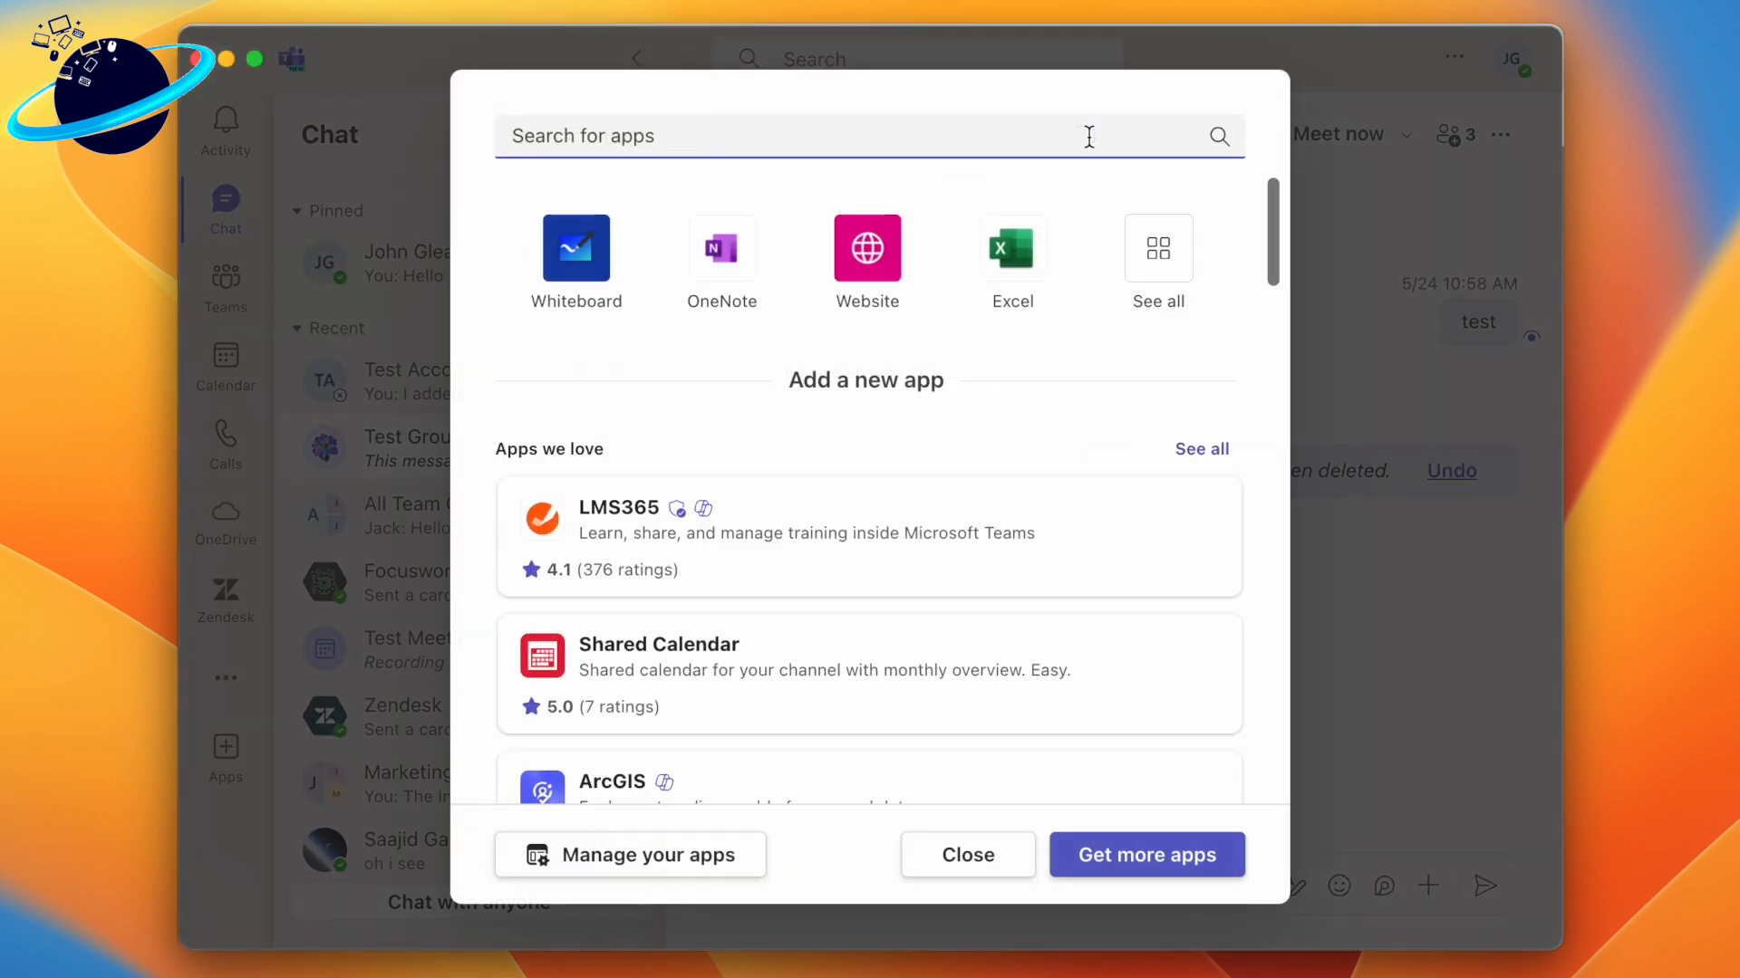
mouse_move(576, 239)
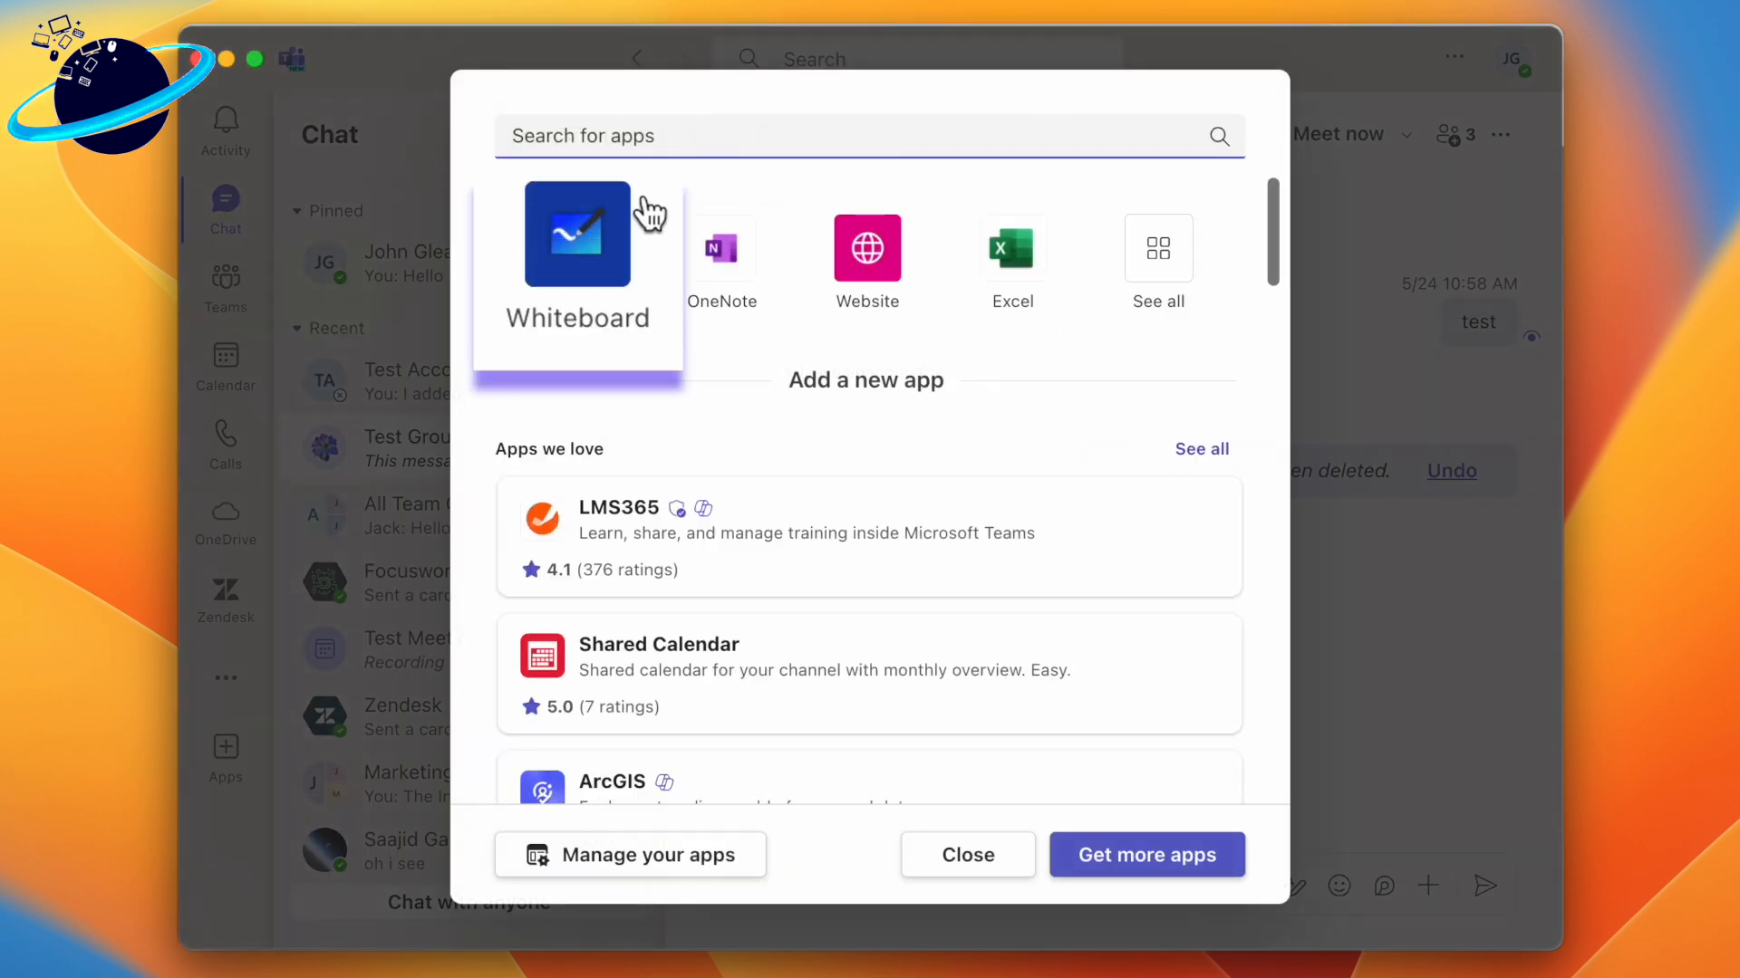
click(576, 233)
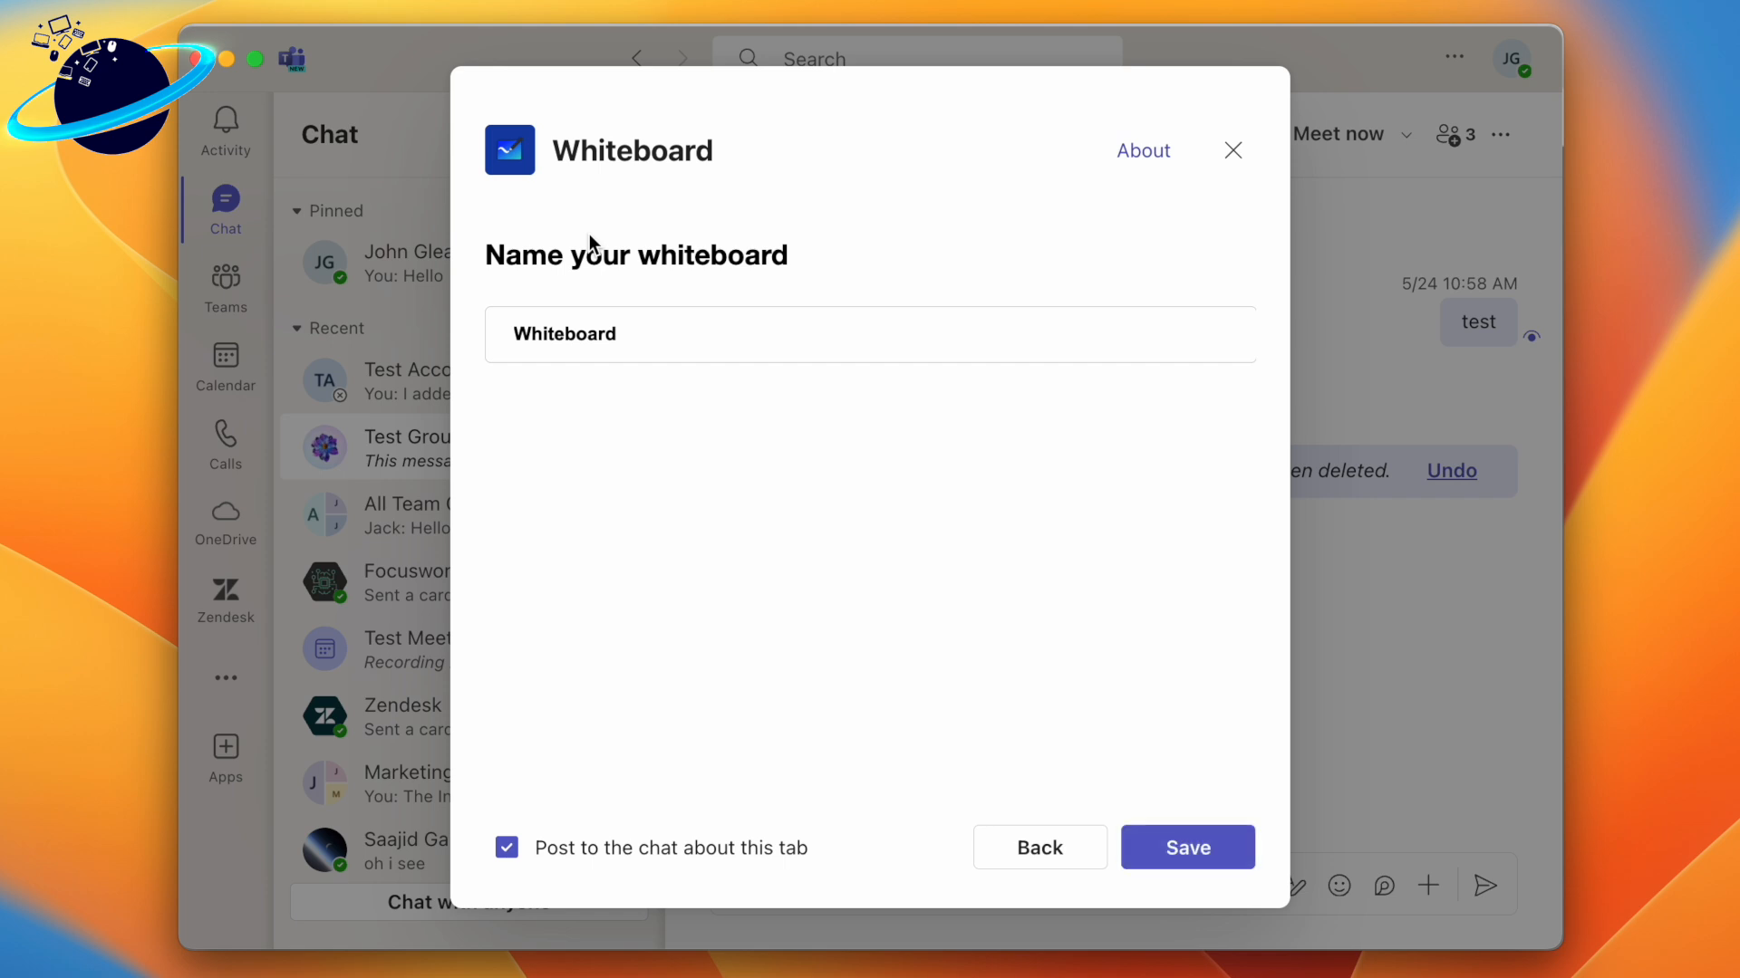
click(737, 333)
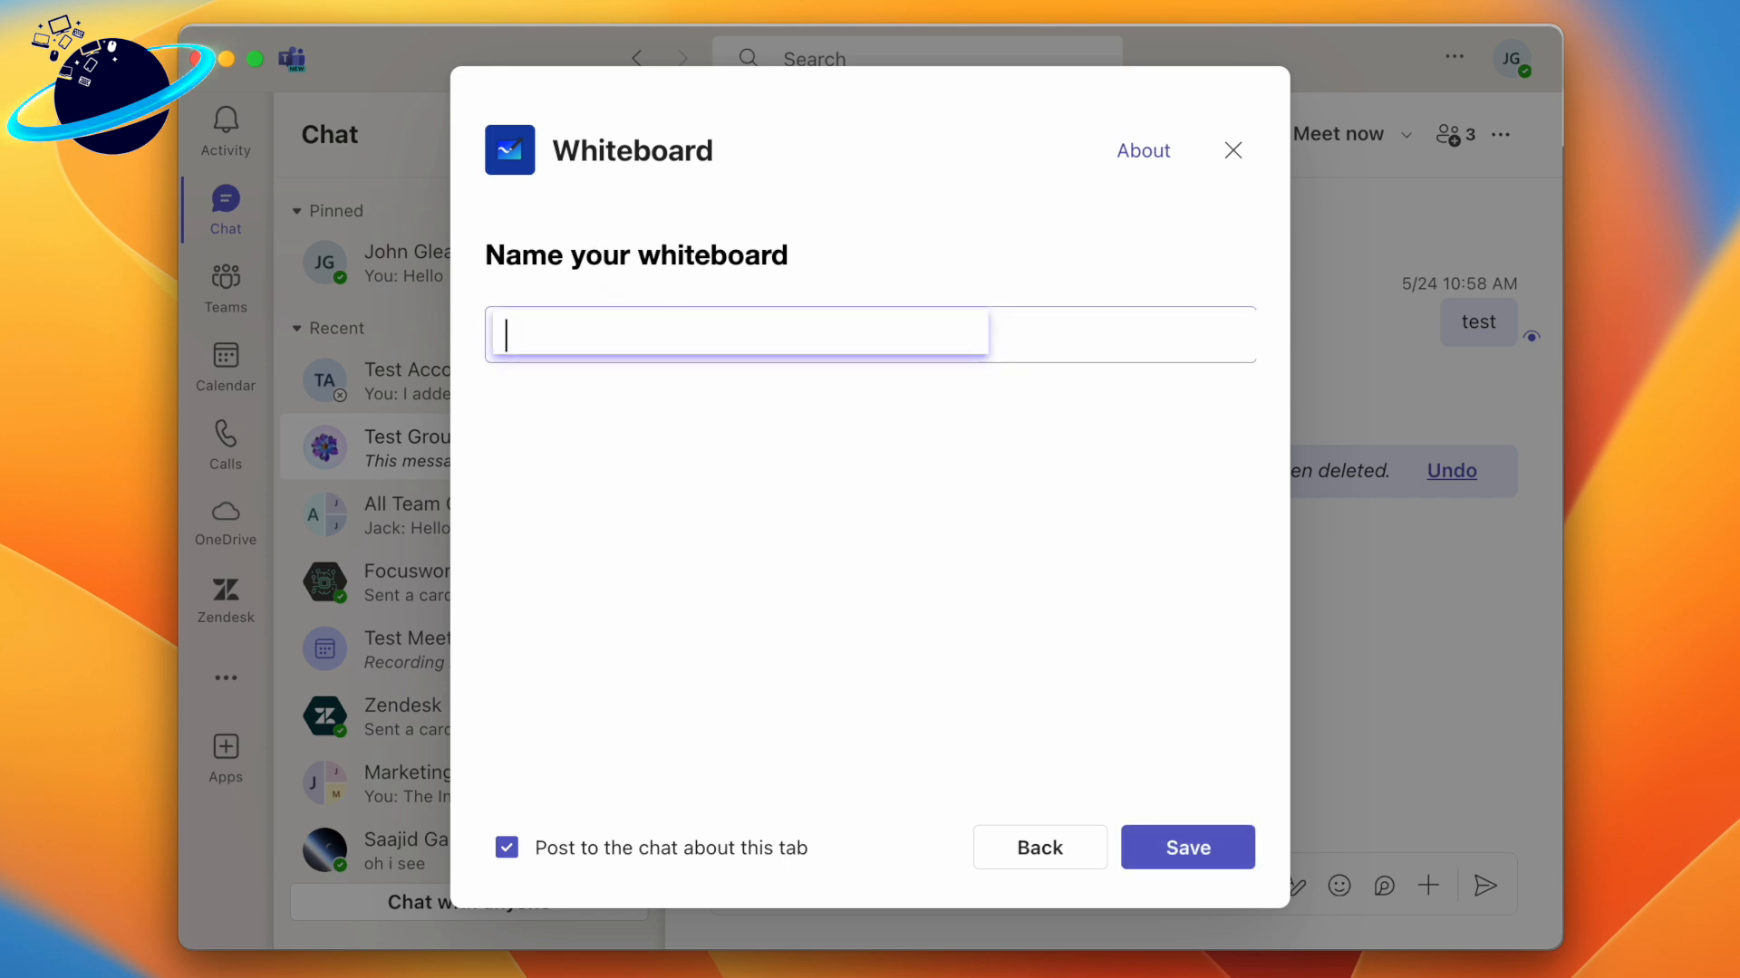
text(To Do)
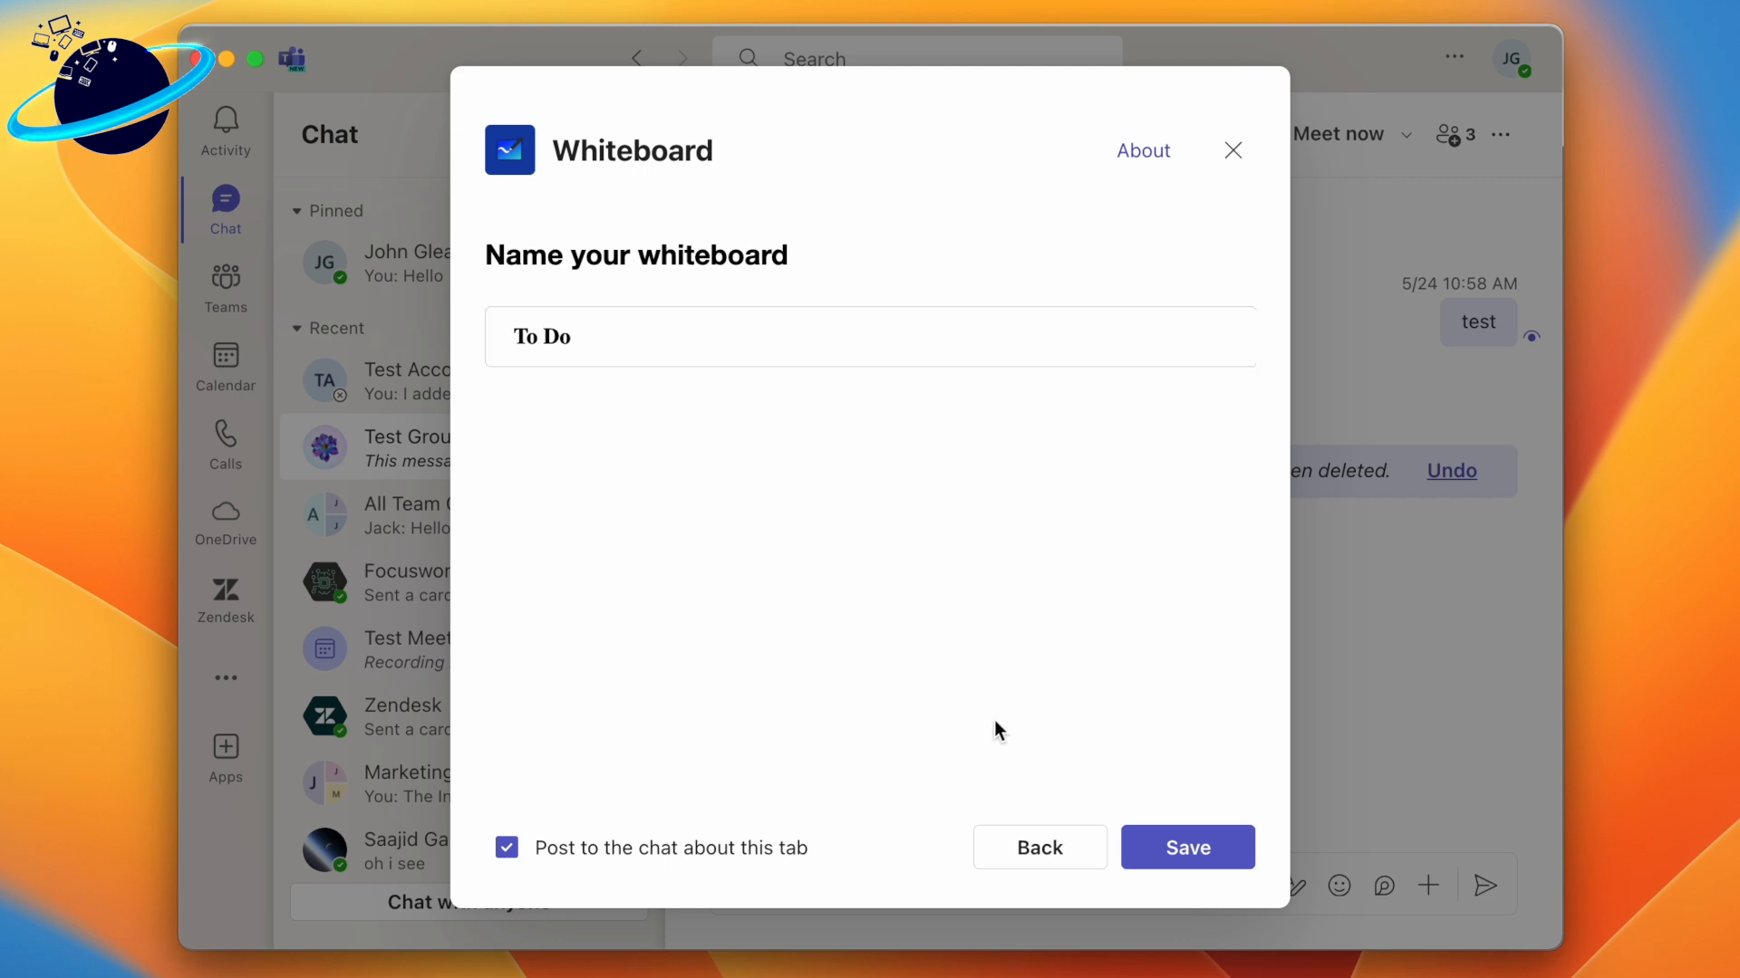
click(1185, 848)
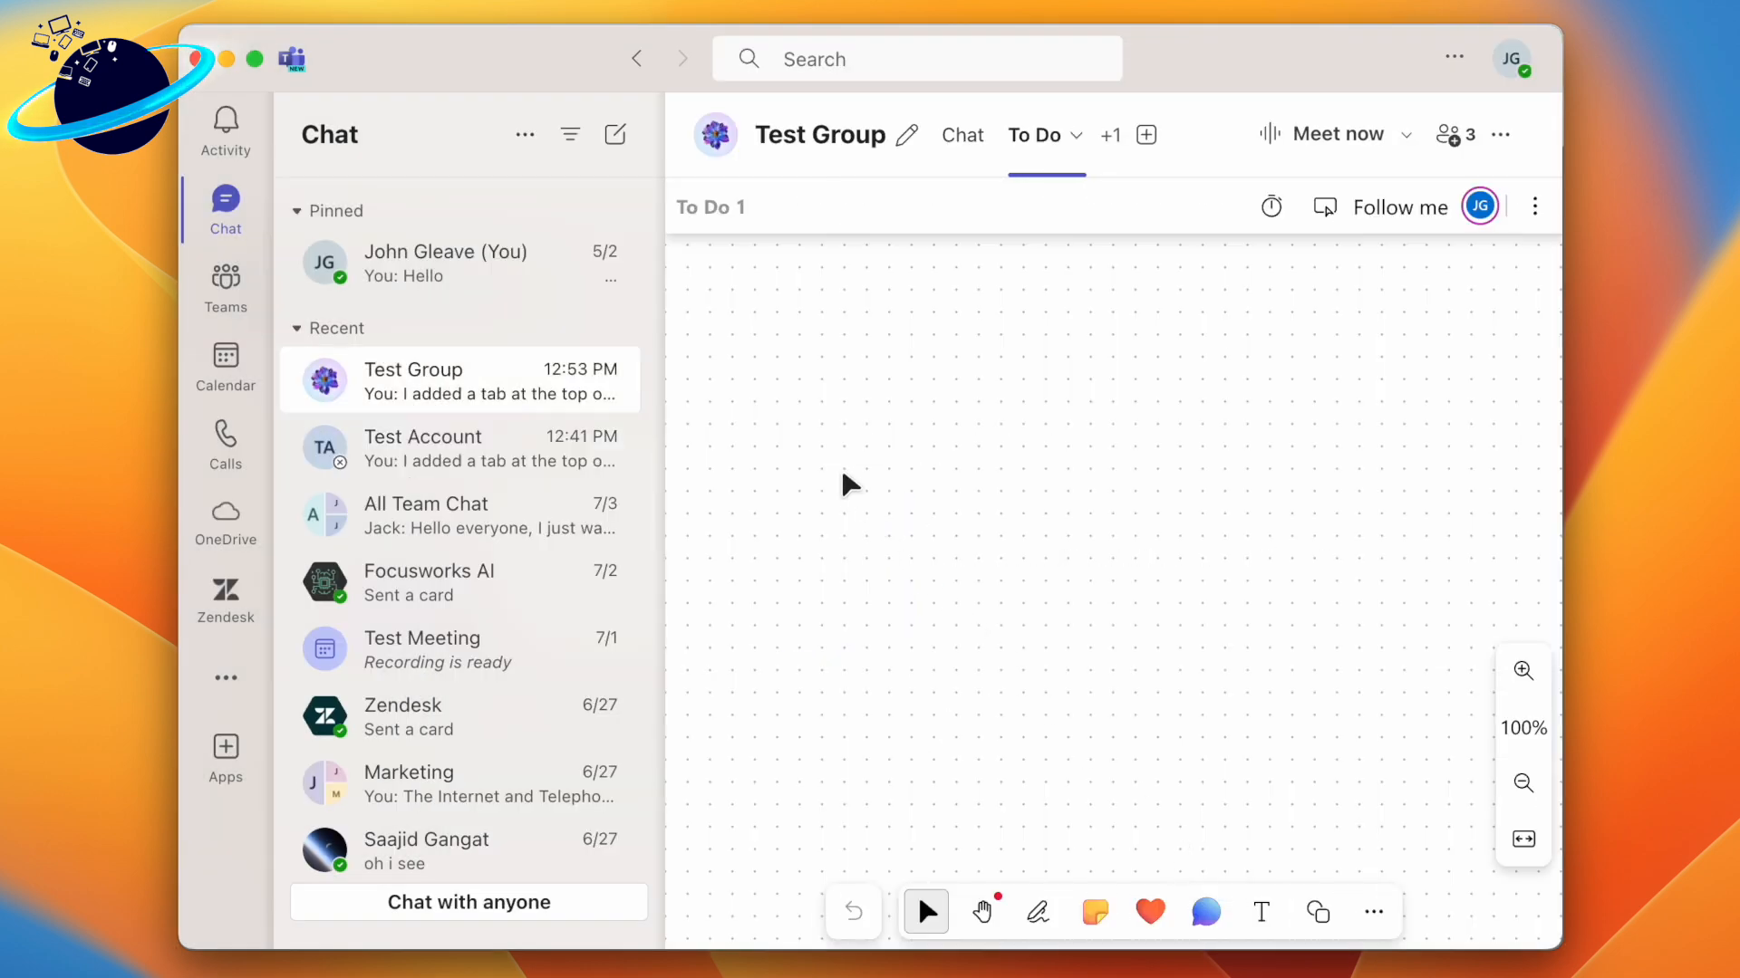
mouse_move(788, 384)
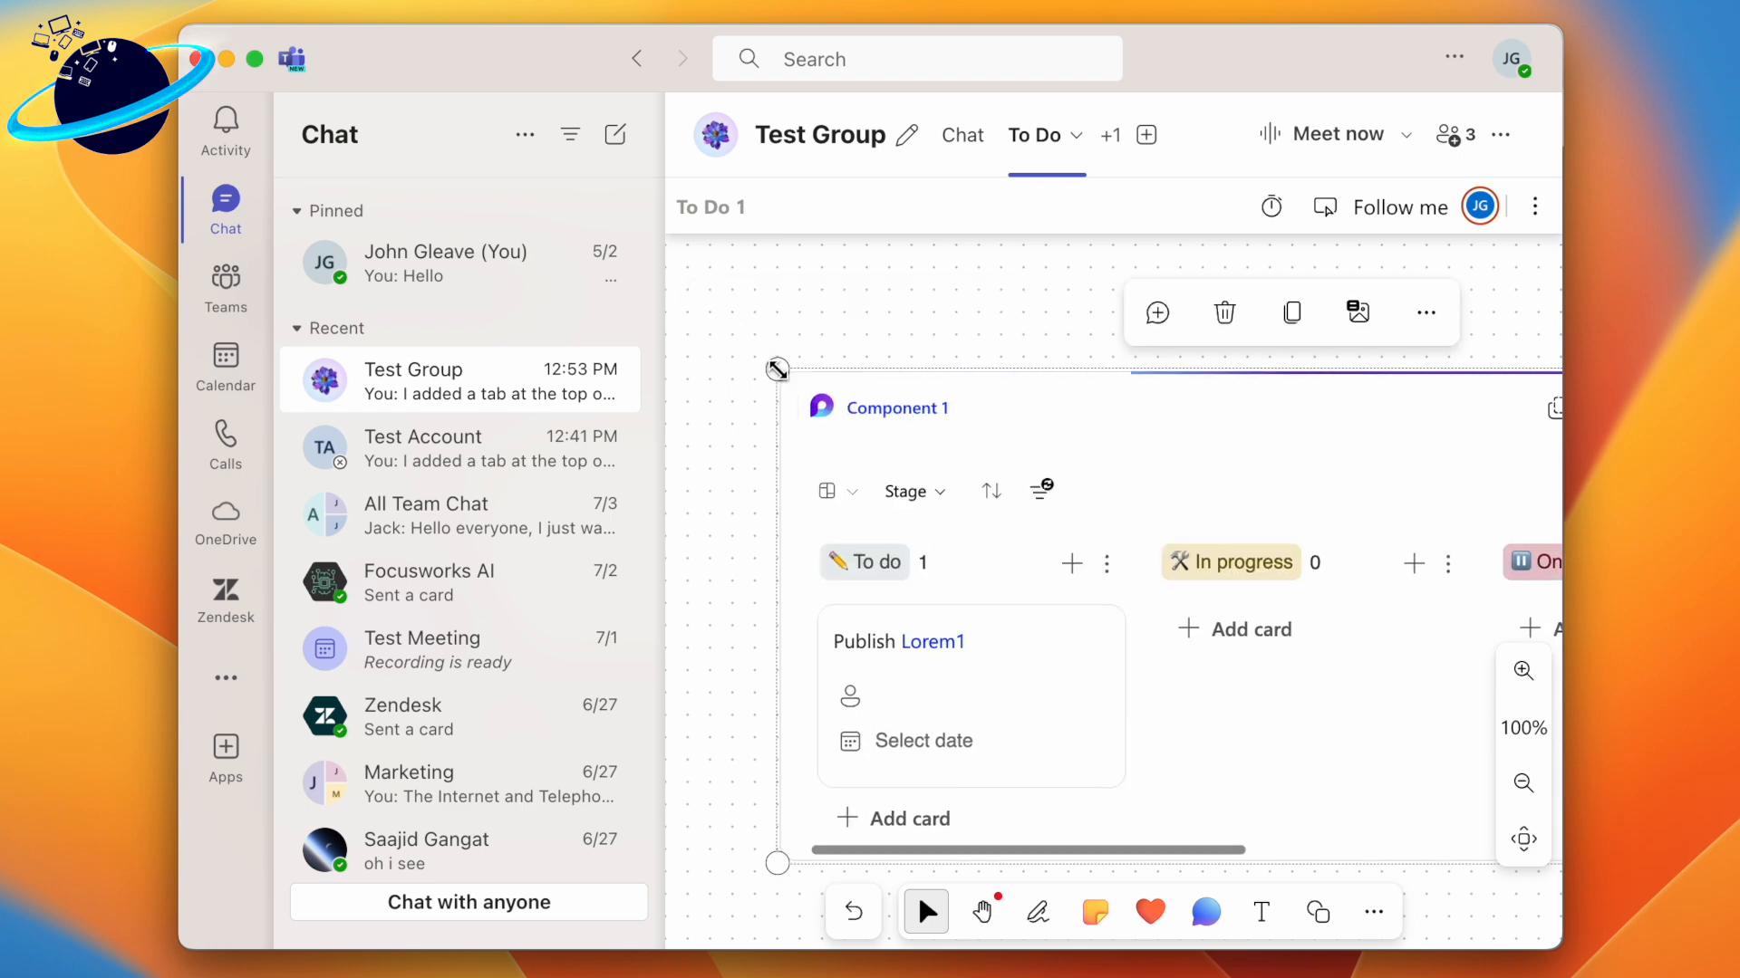
Step: Paste the copied Loop Kanban component onto the To Do whiteboard canvas
click(850, 695)
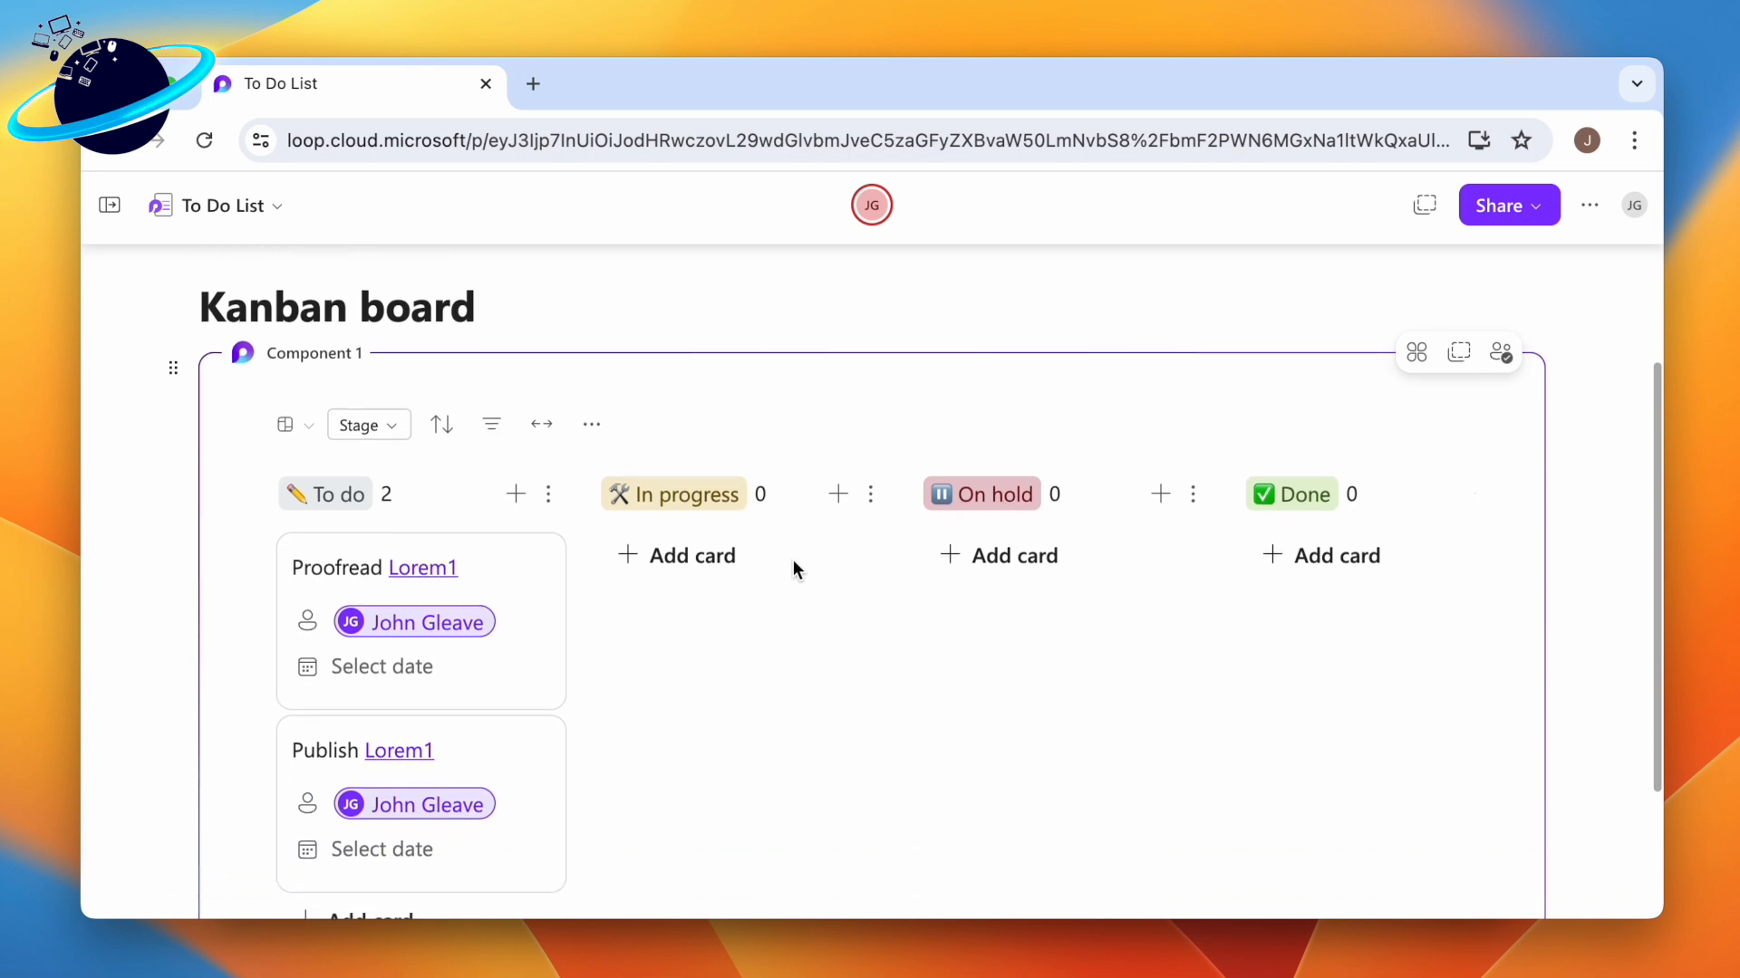
mouse_move(772, 625)
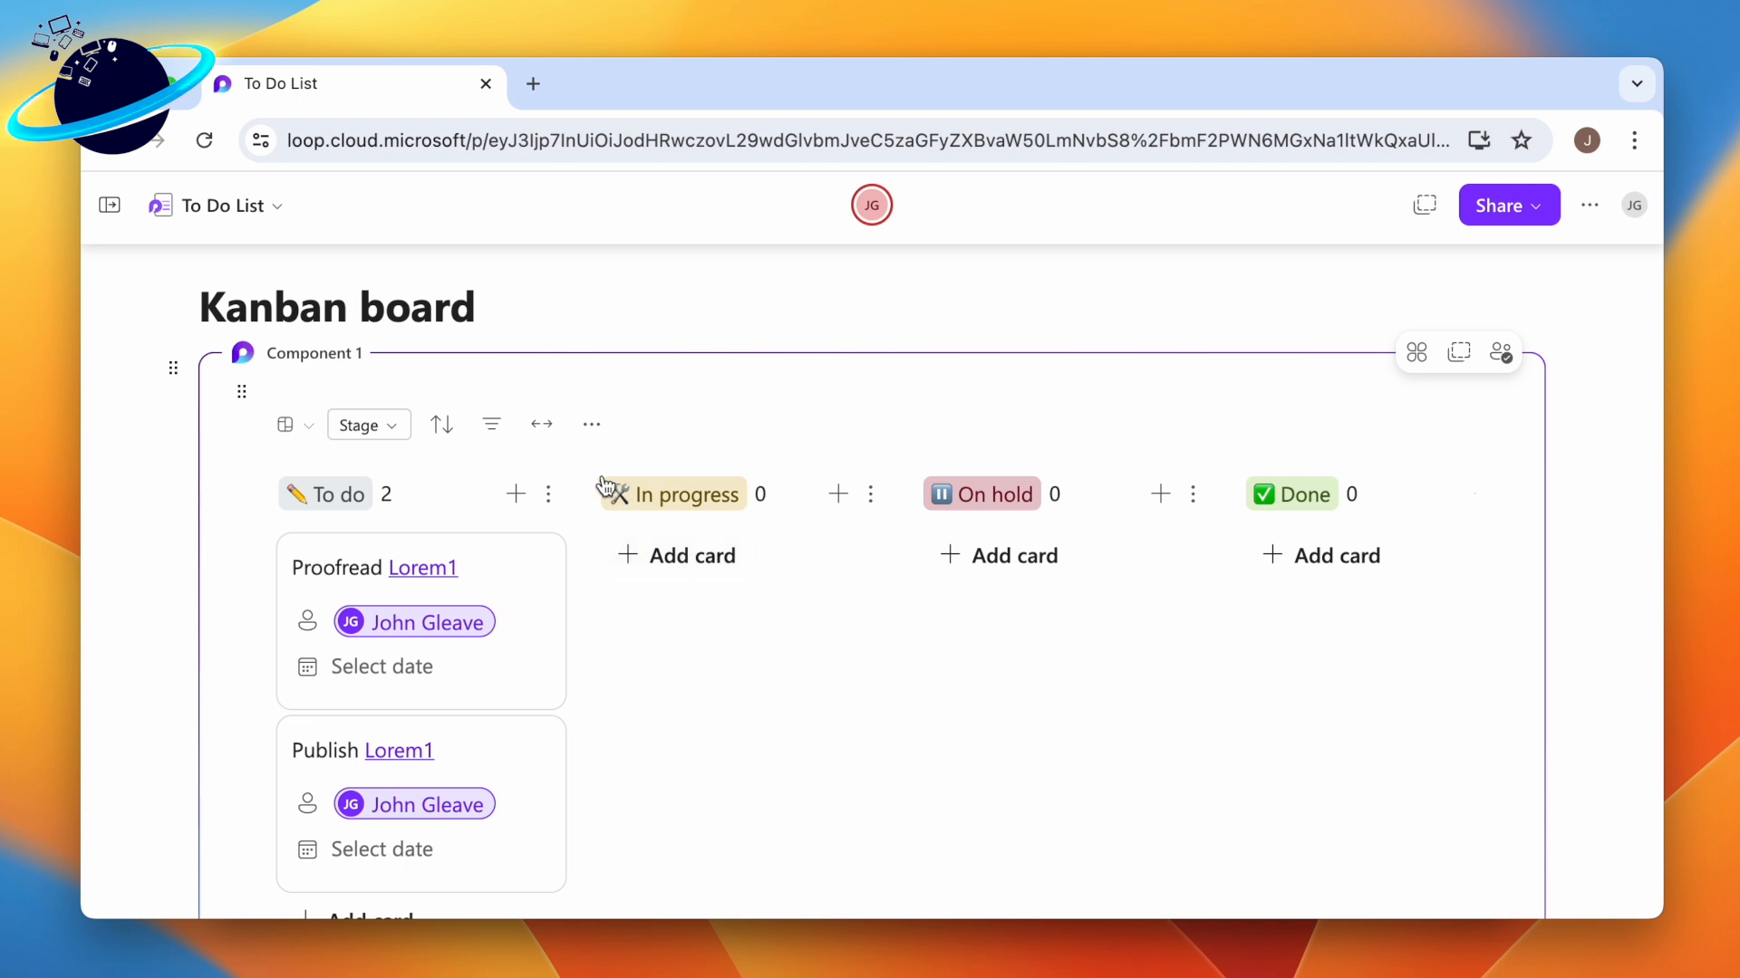
mouse_move(542, 424)
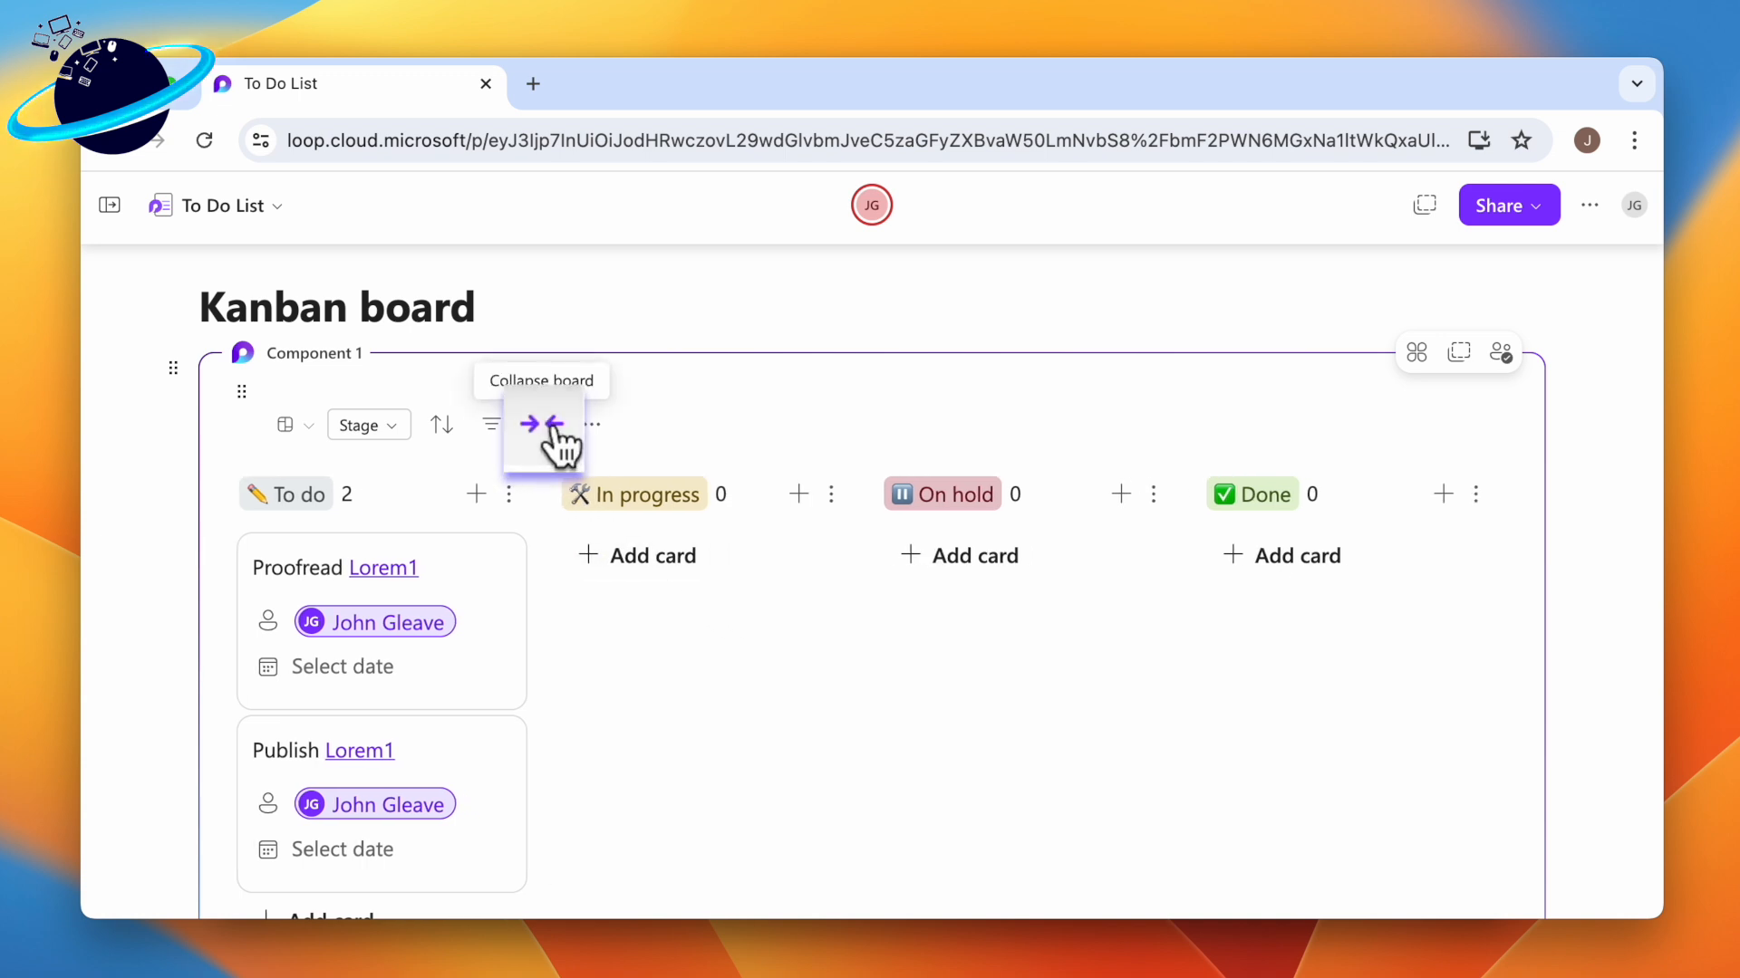
Step: Collapse the Kanban board to the narrow layout, then expand it back to wide
click(542, 424)
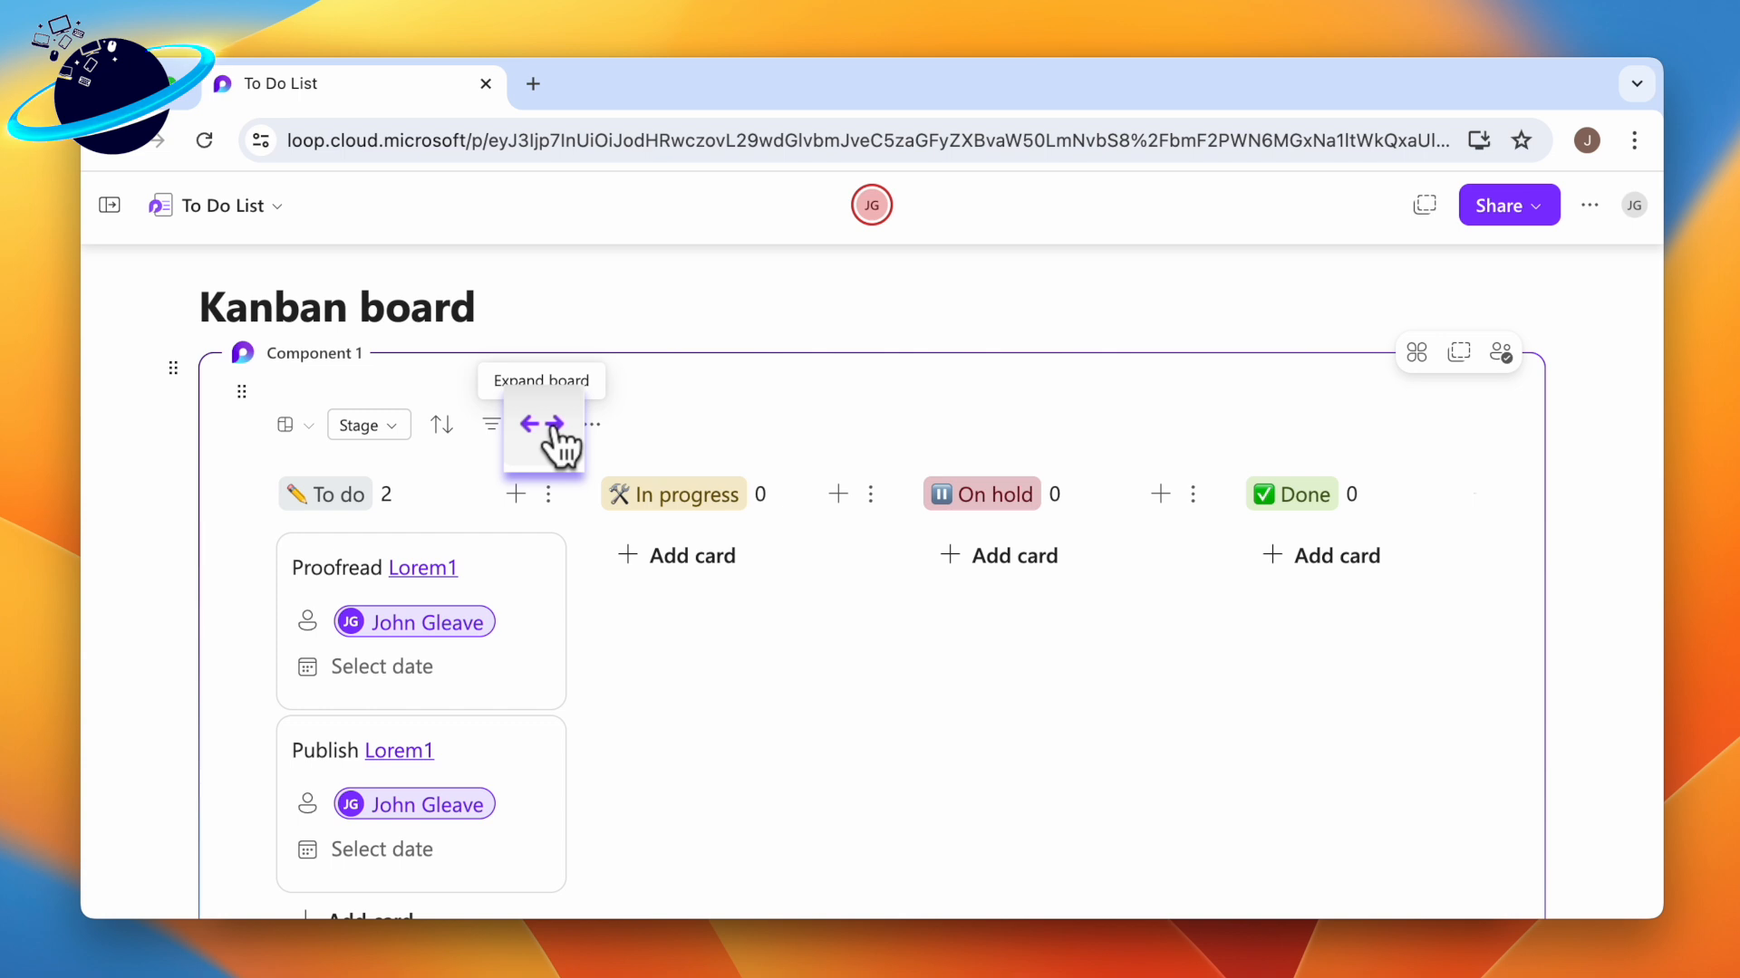
click(542, 424)
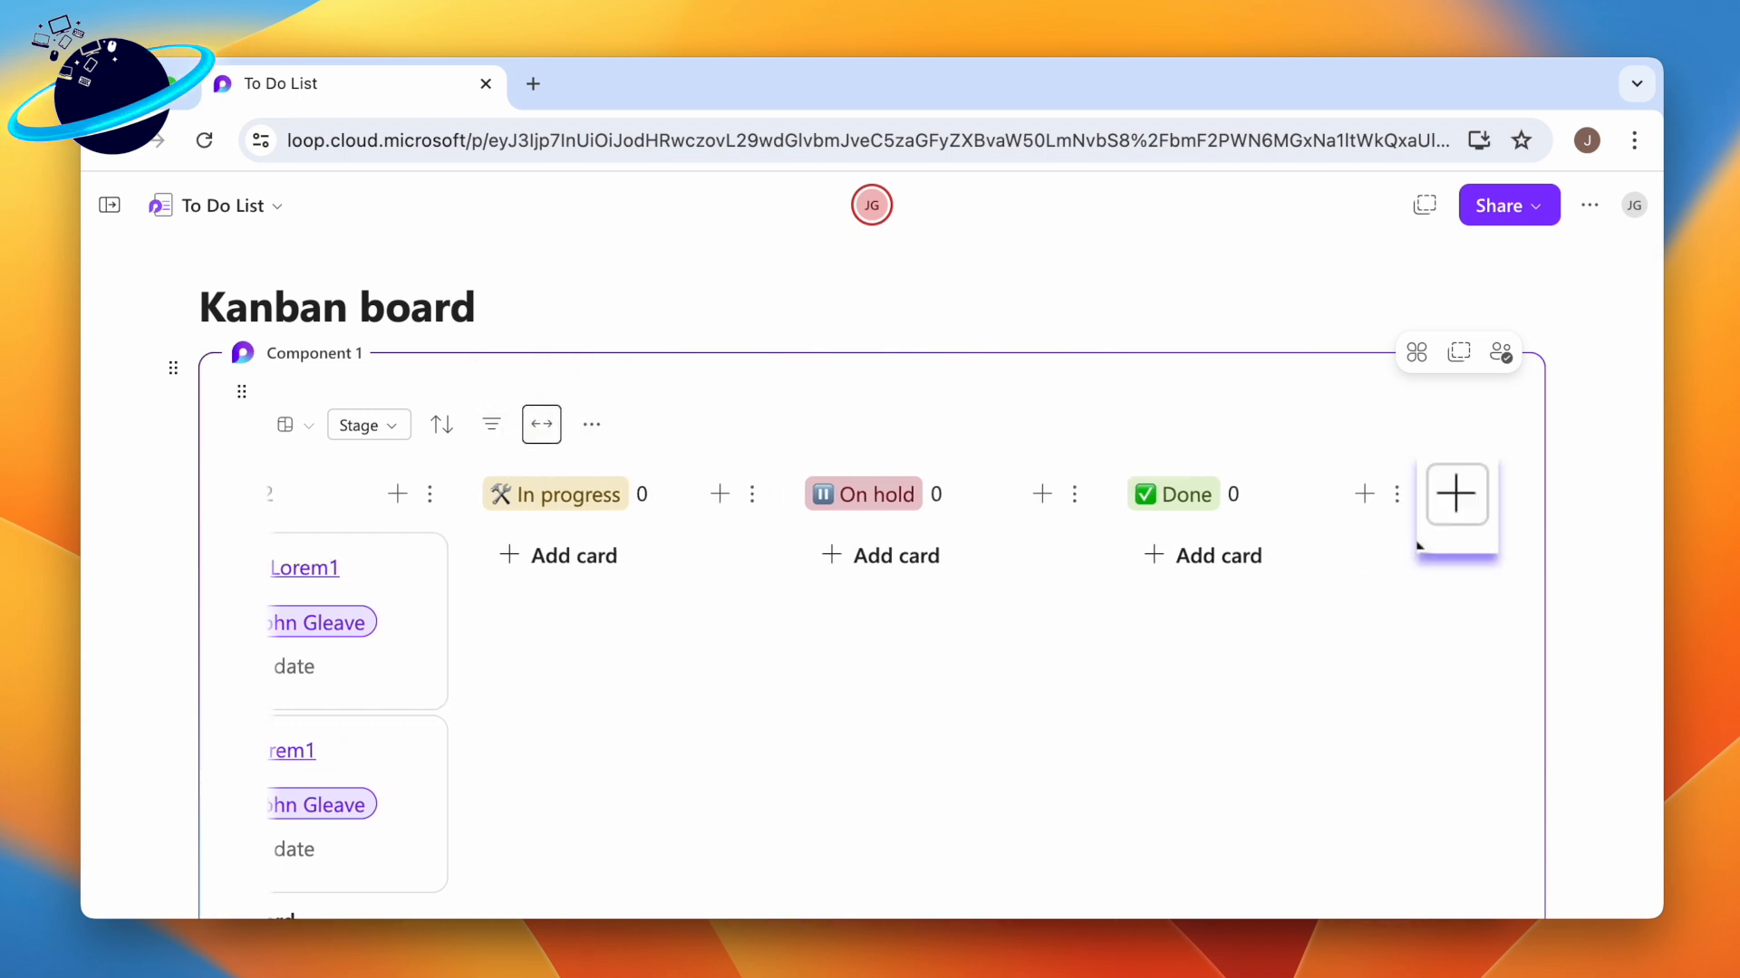
click(1457, 494)
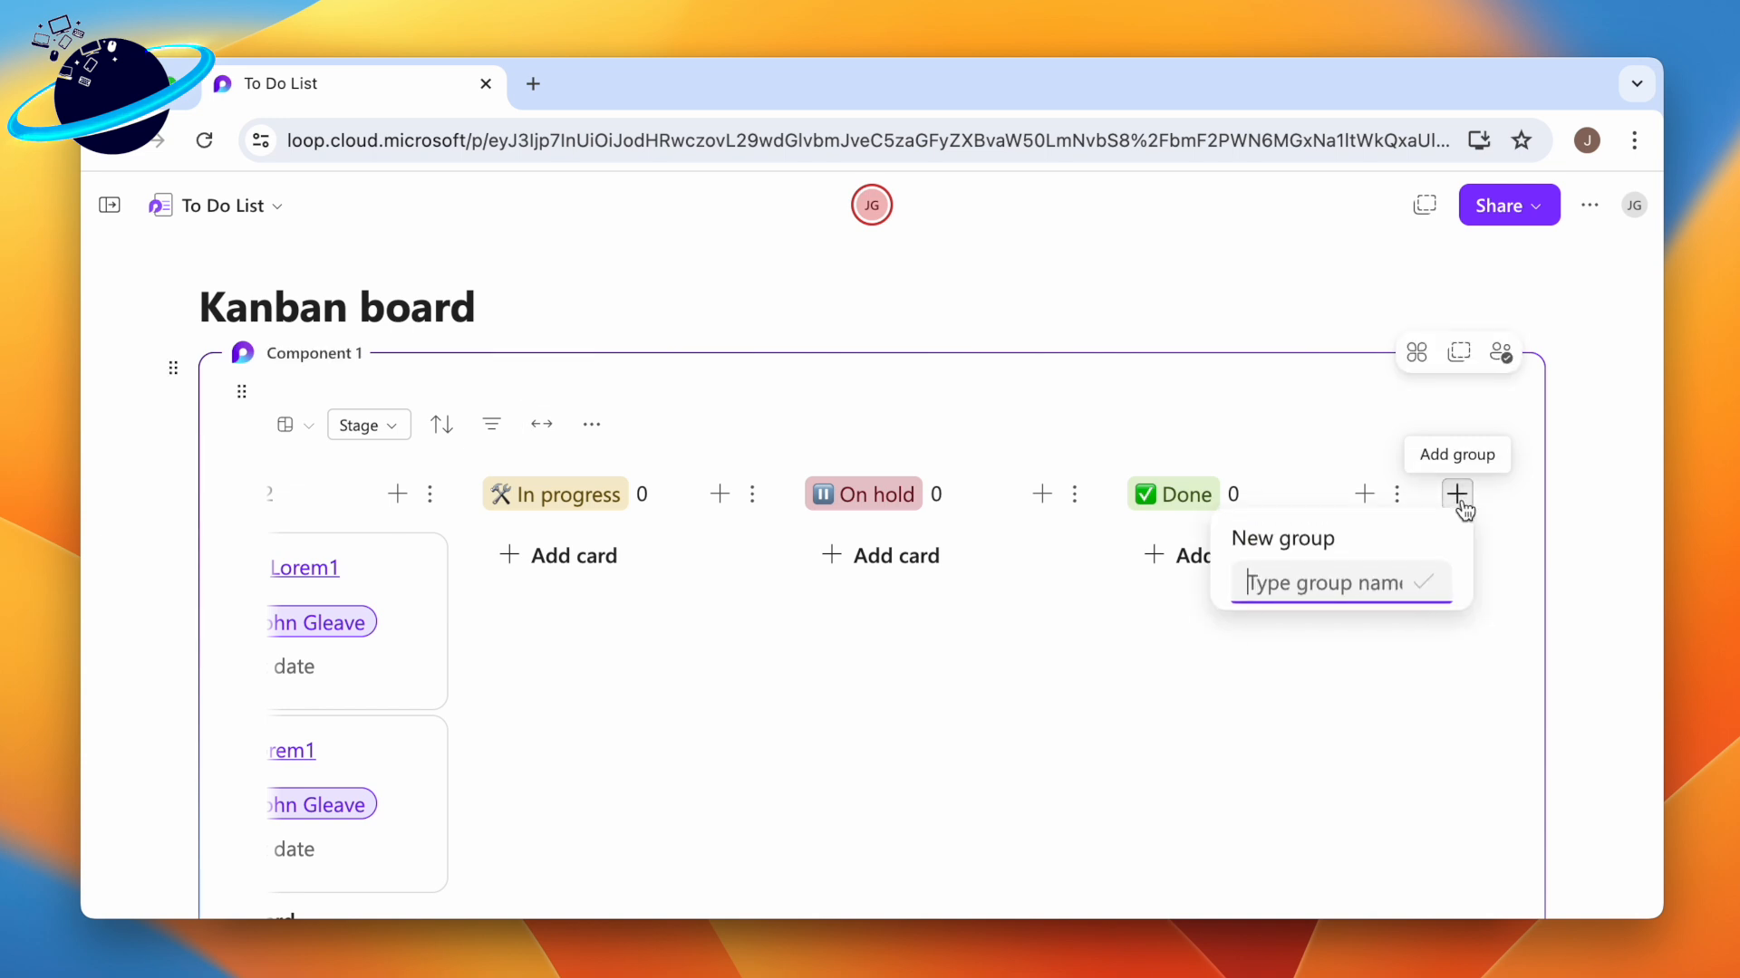
text(R)
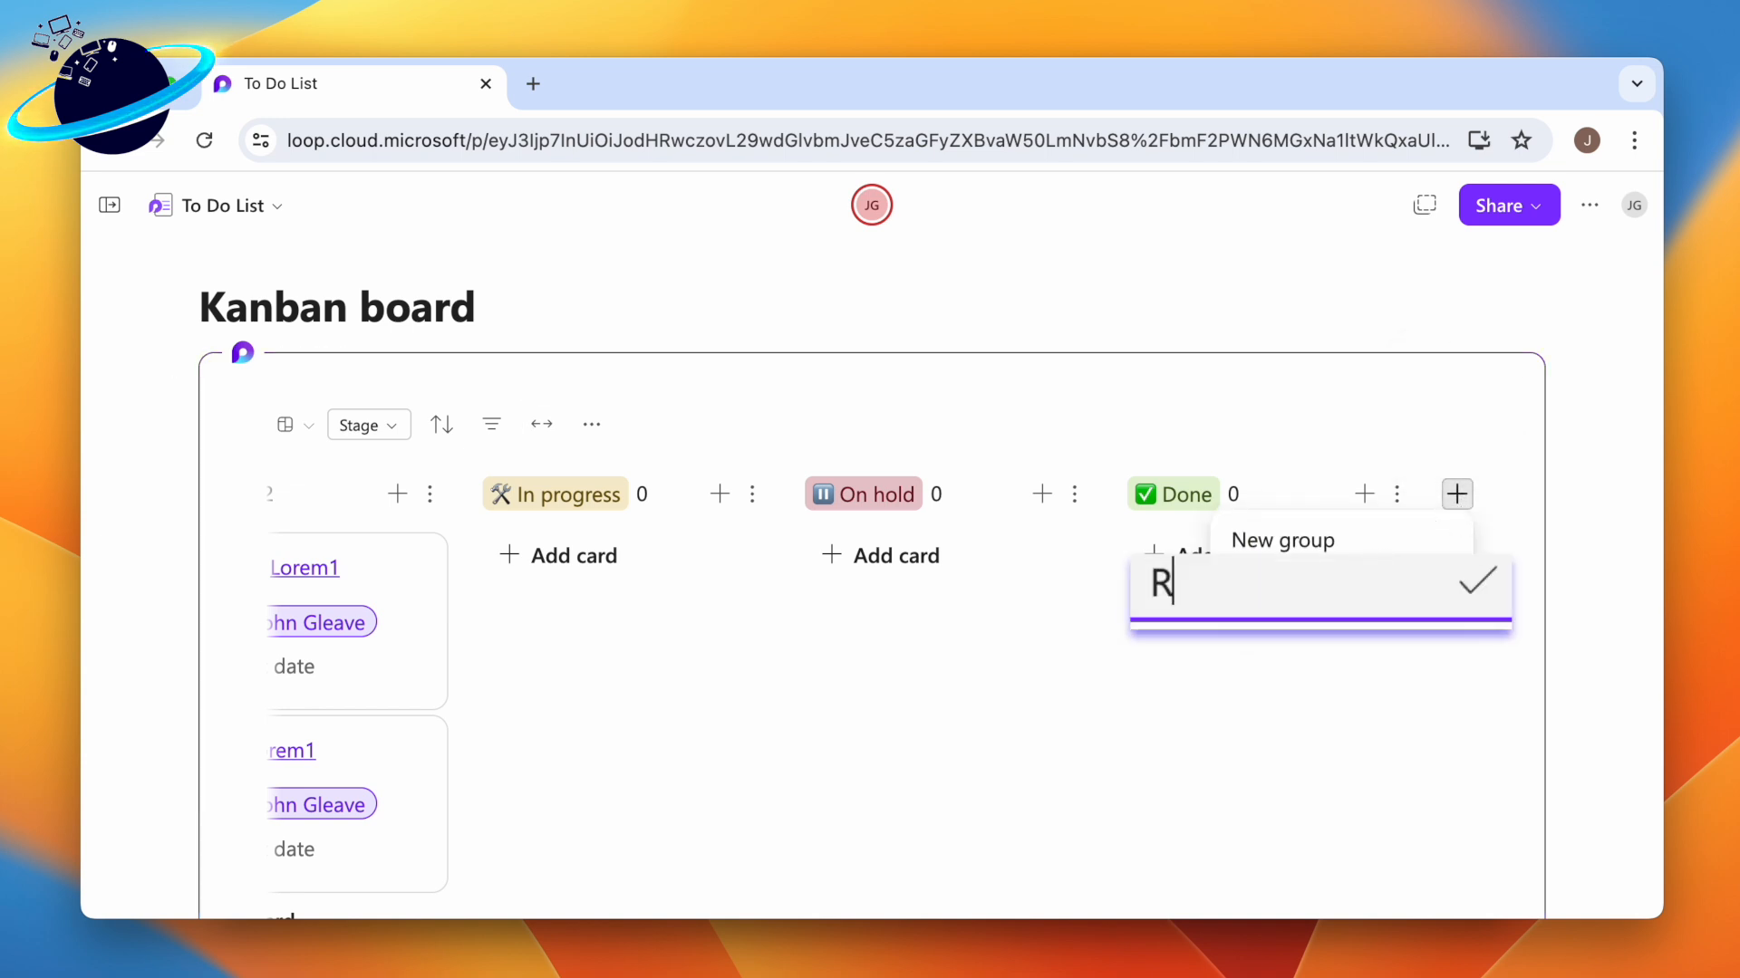
text(emove)
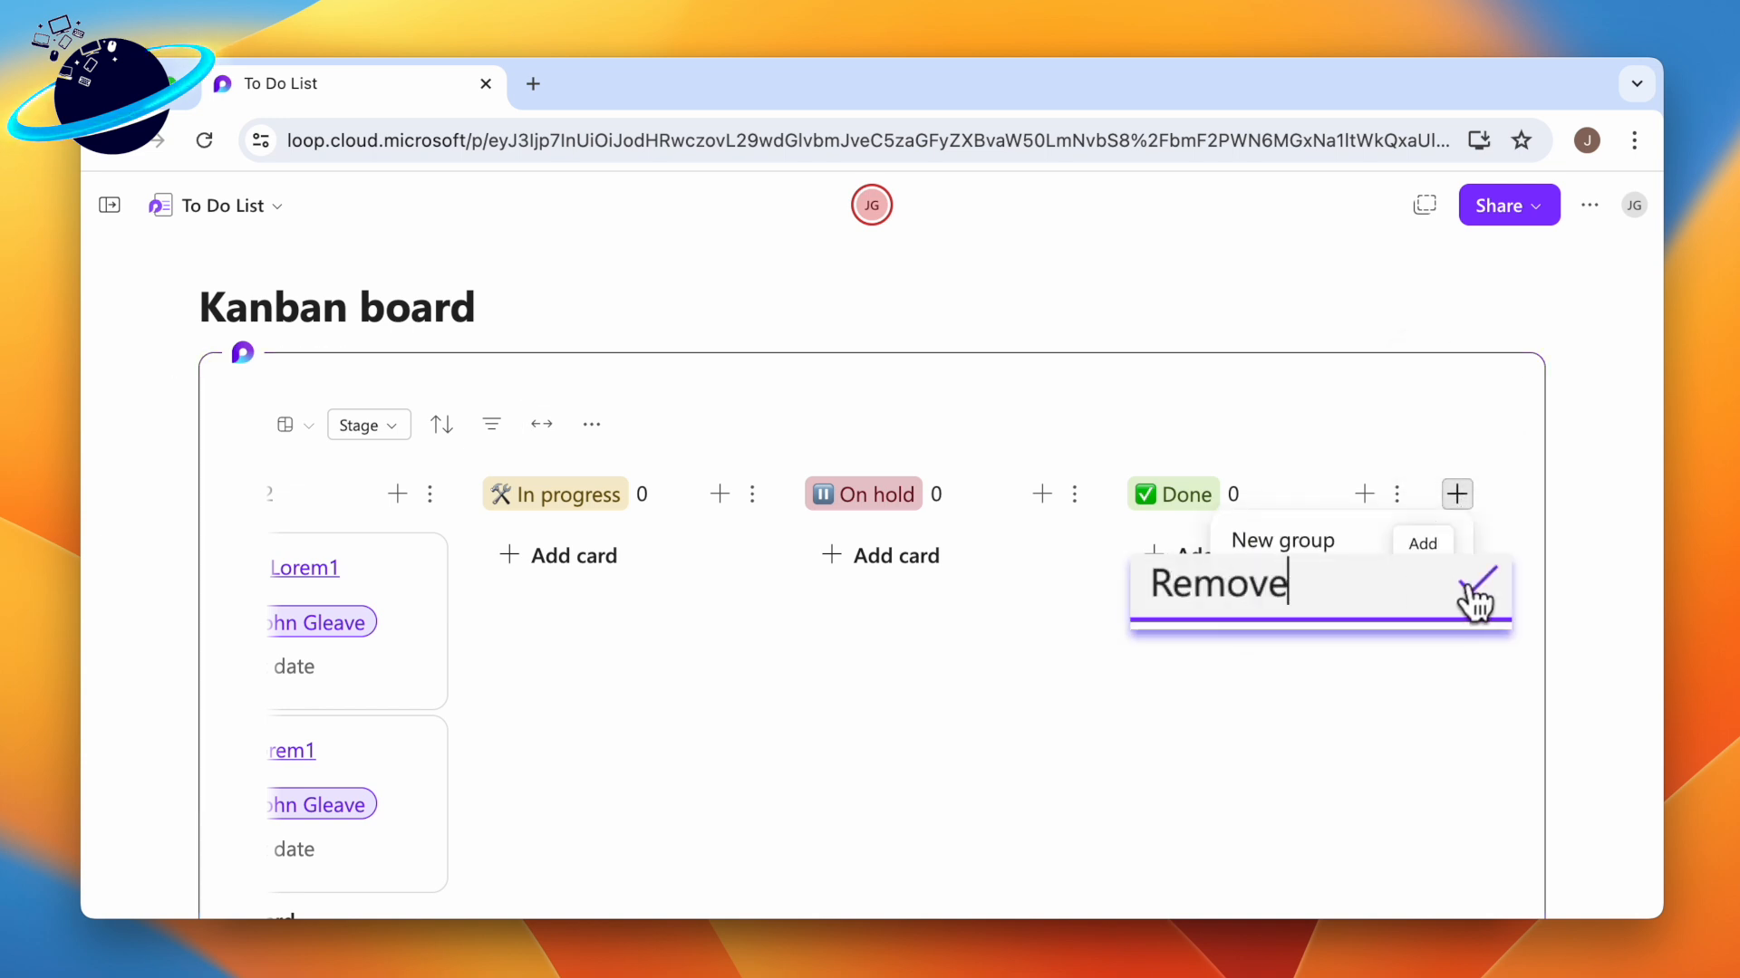
click(1477, 589)
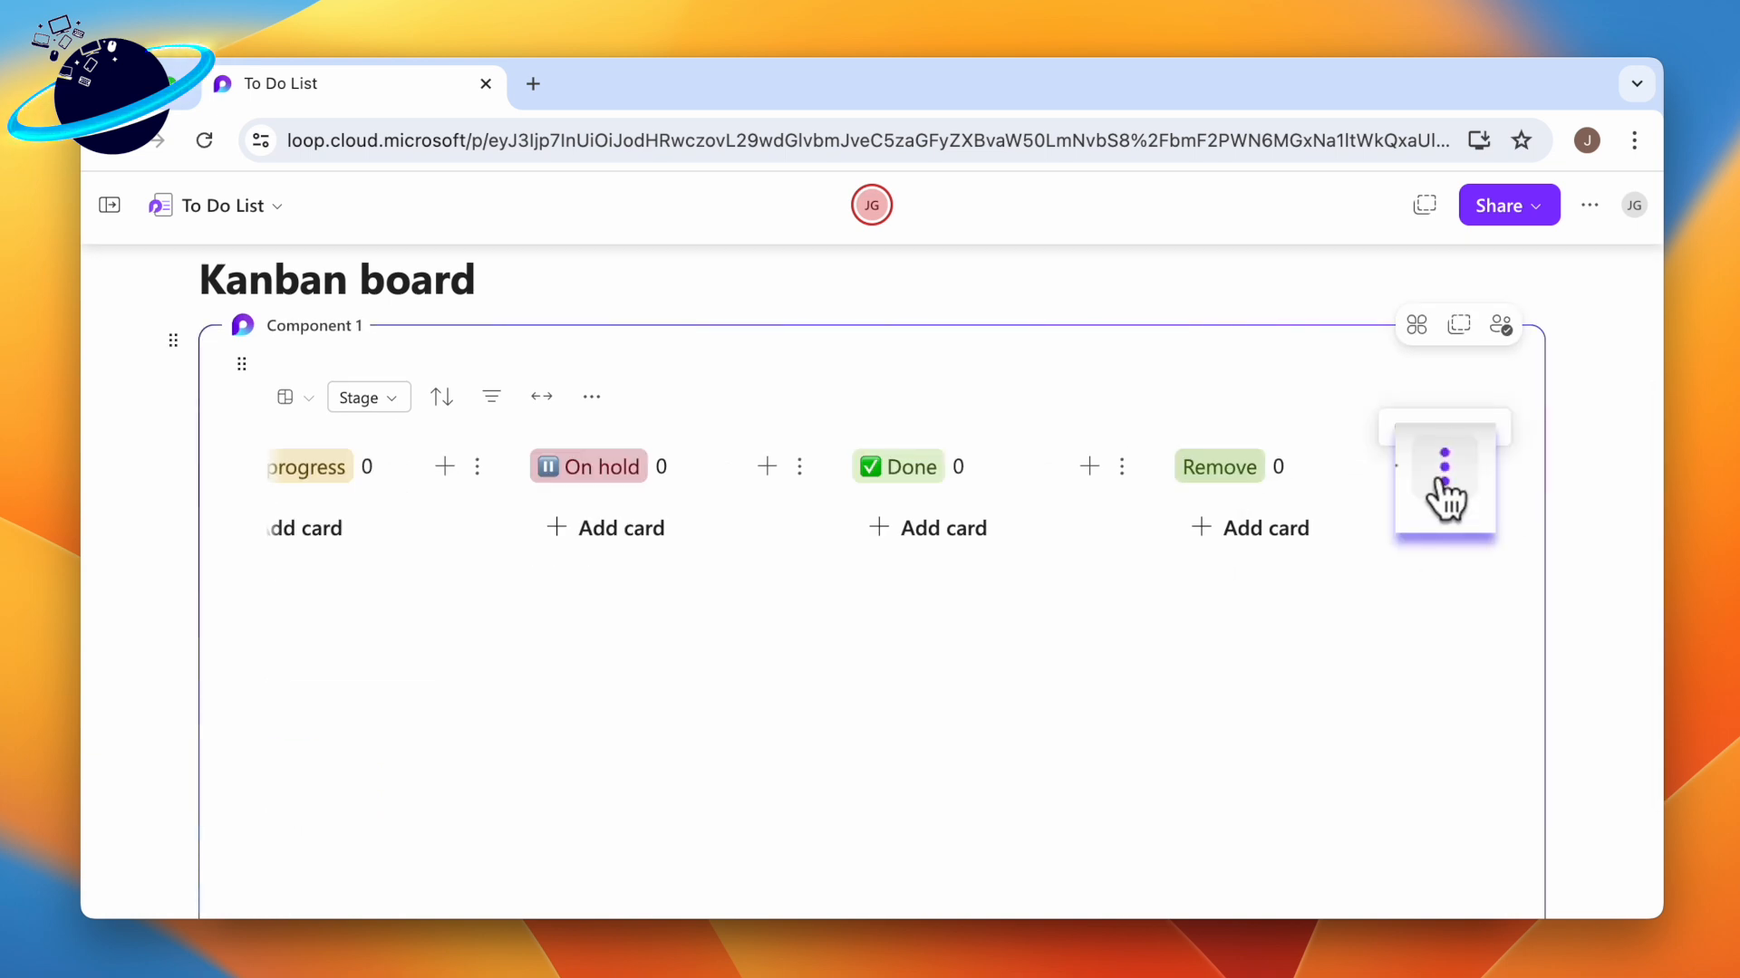
click(1444, 466)
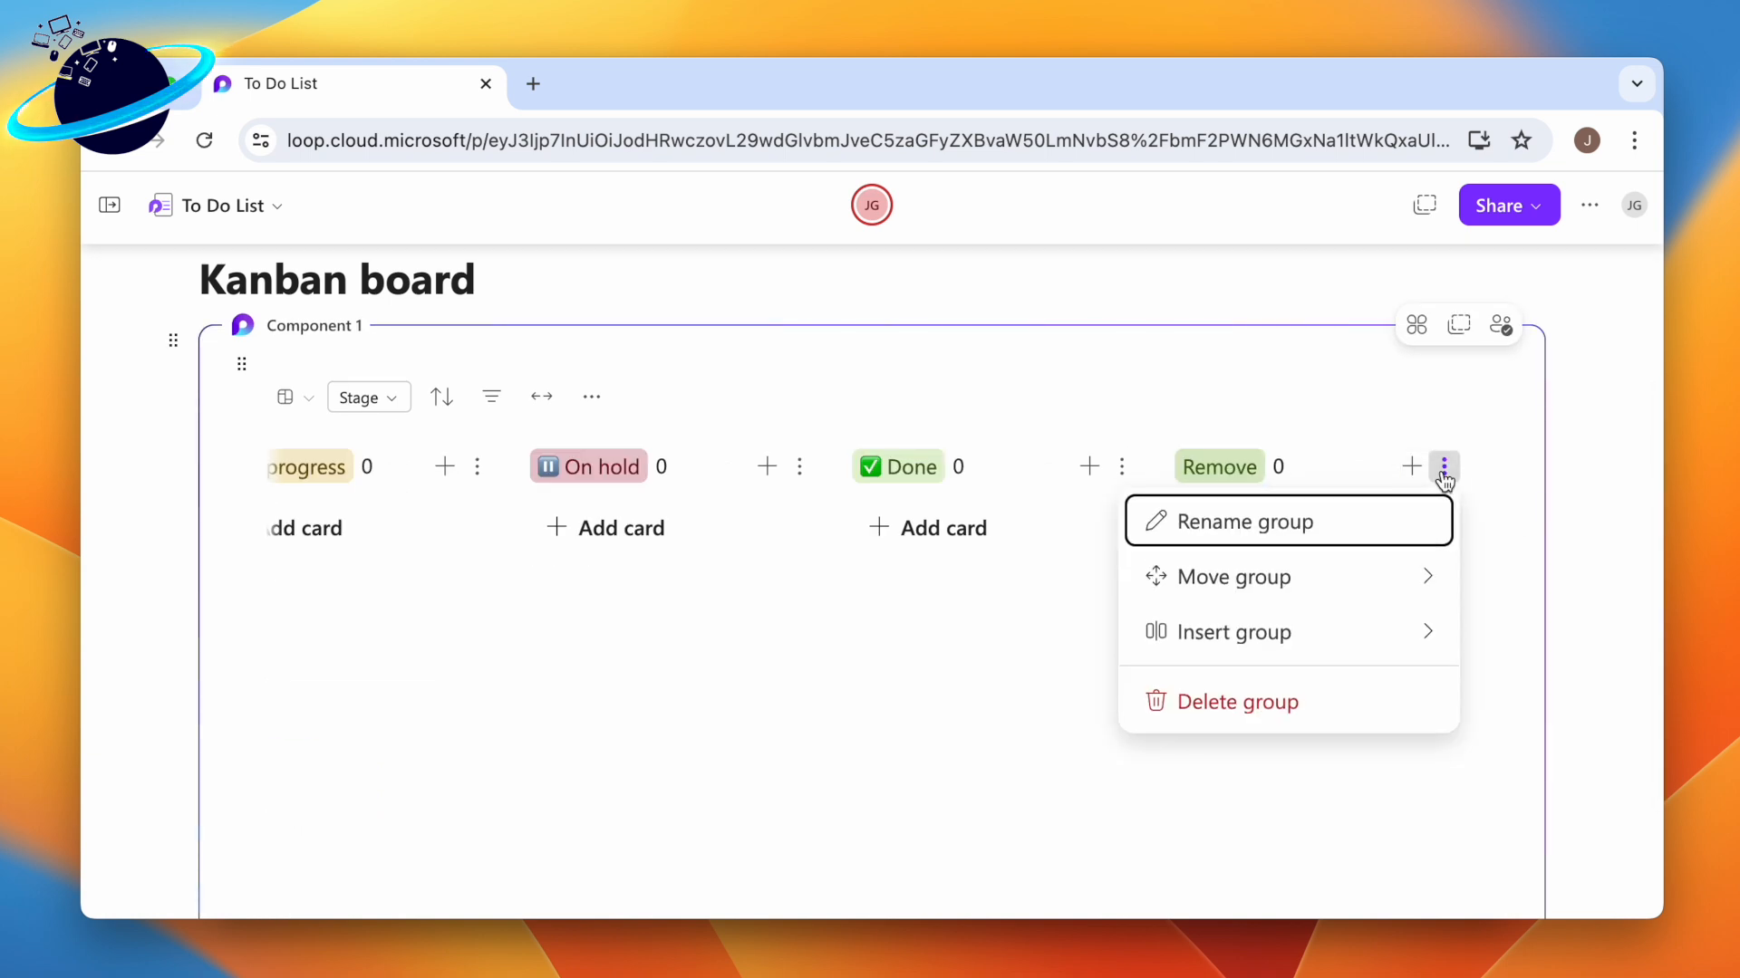
click(1234, 701)
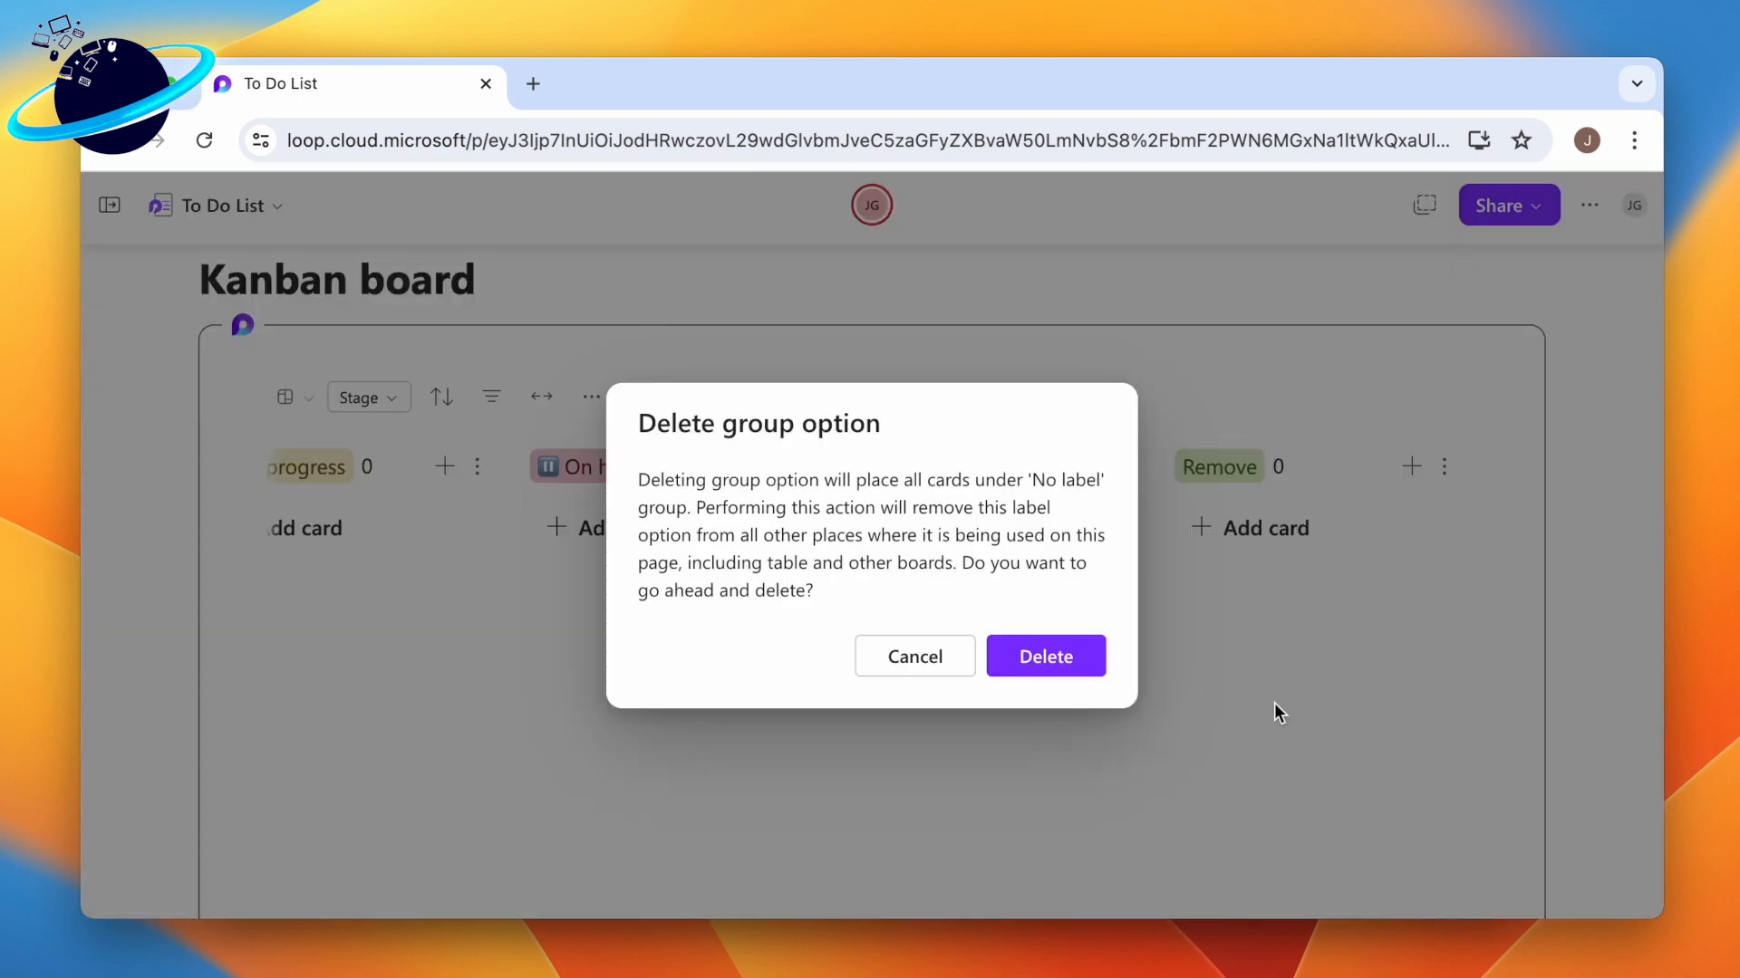
click(1043, 656)
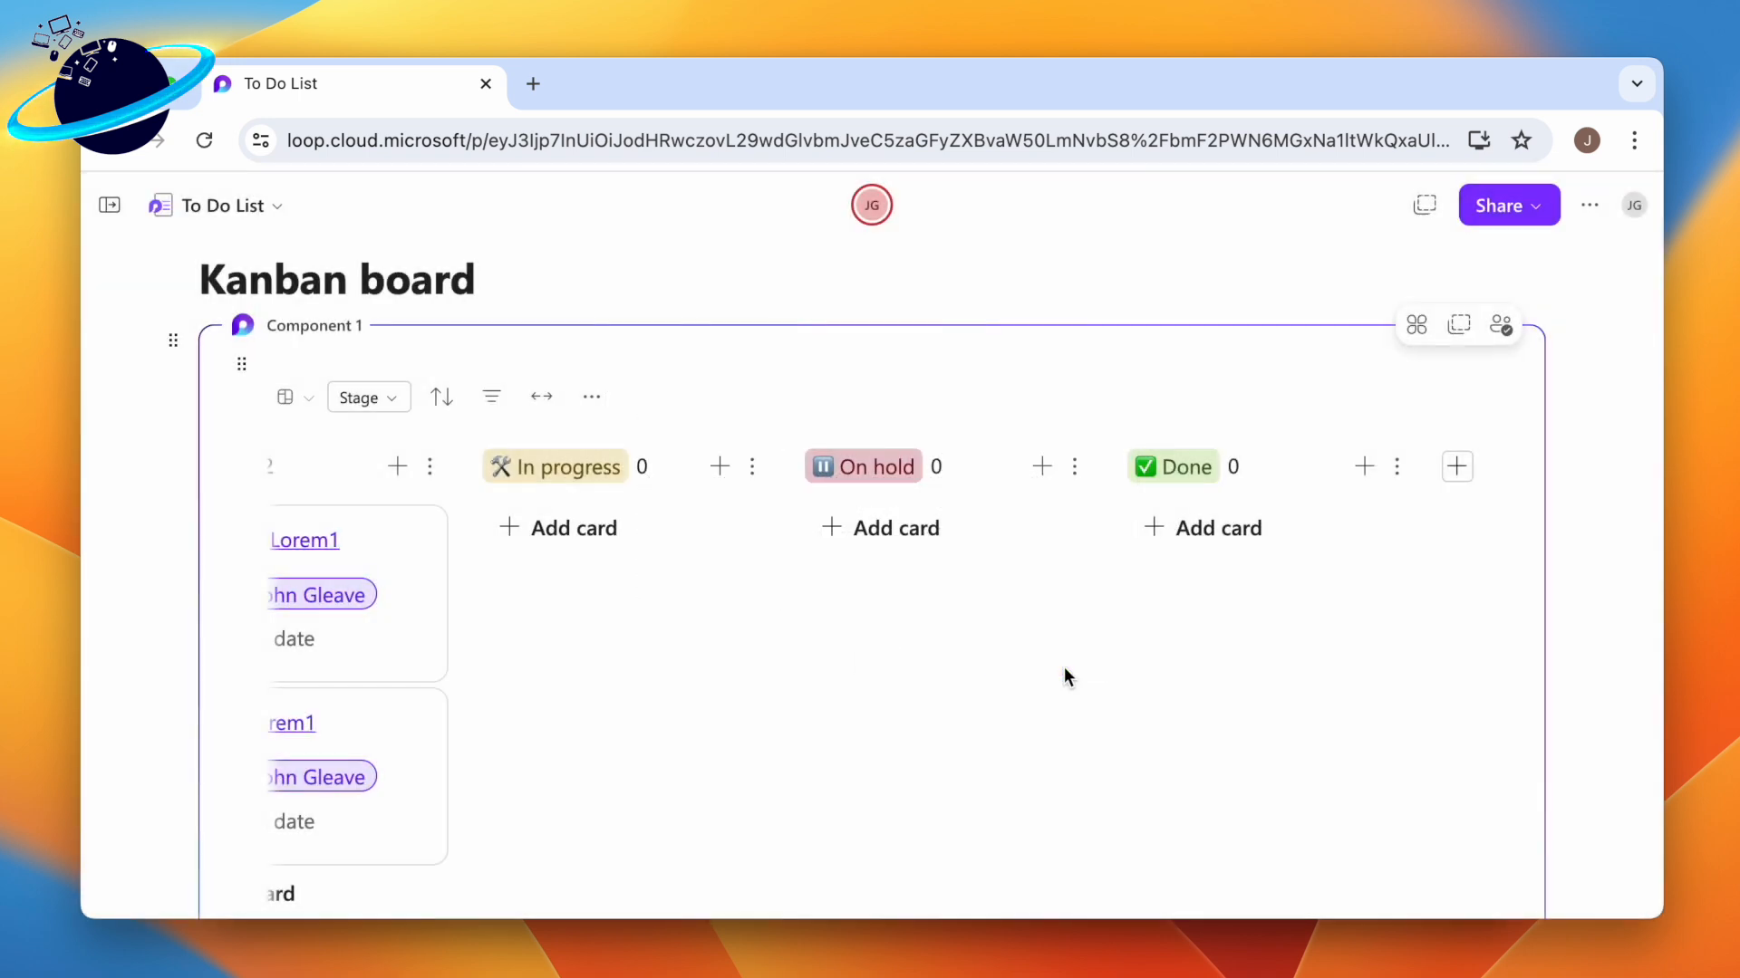
mouse_move(884, 476)
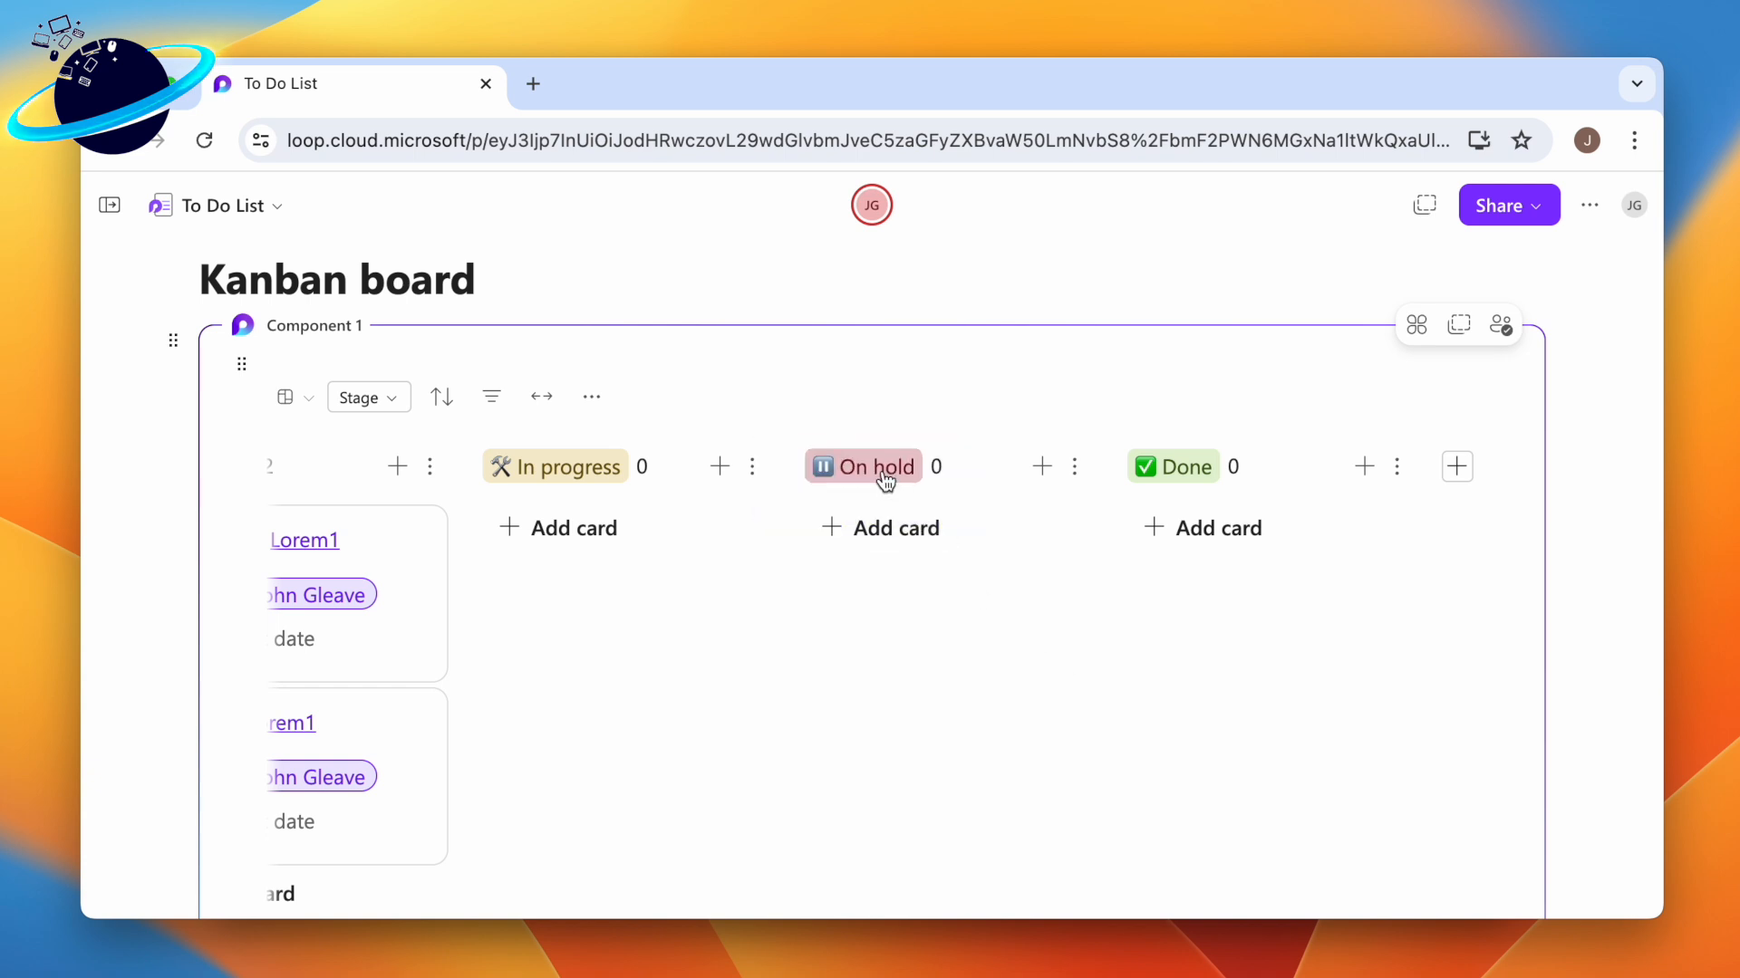
Step: Put the On hold column label into edit mode to rename it
click(862, 466)
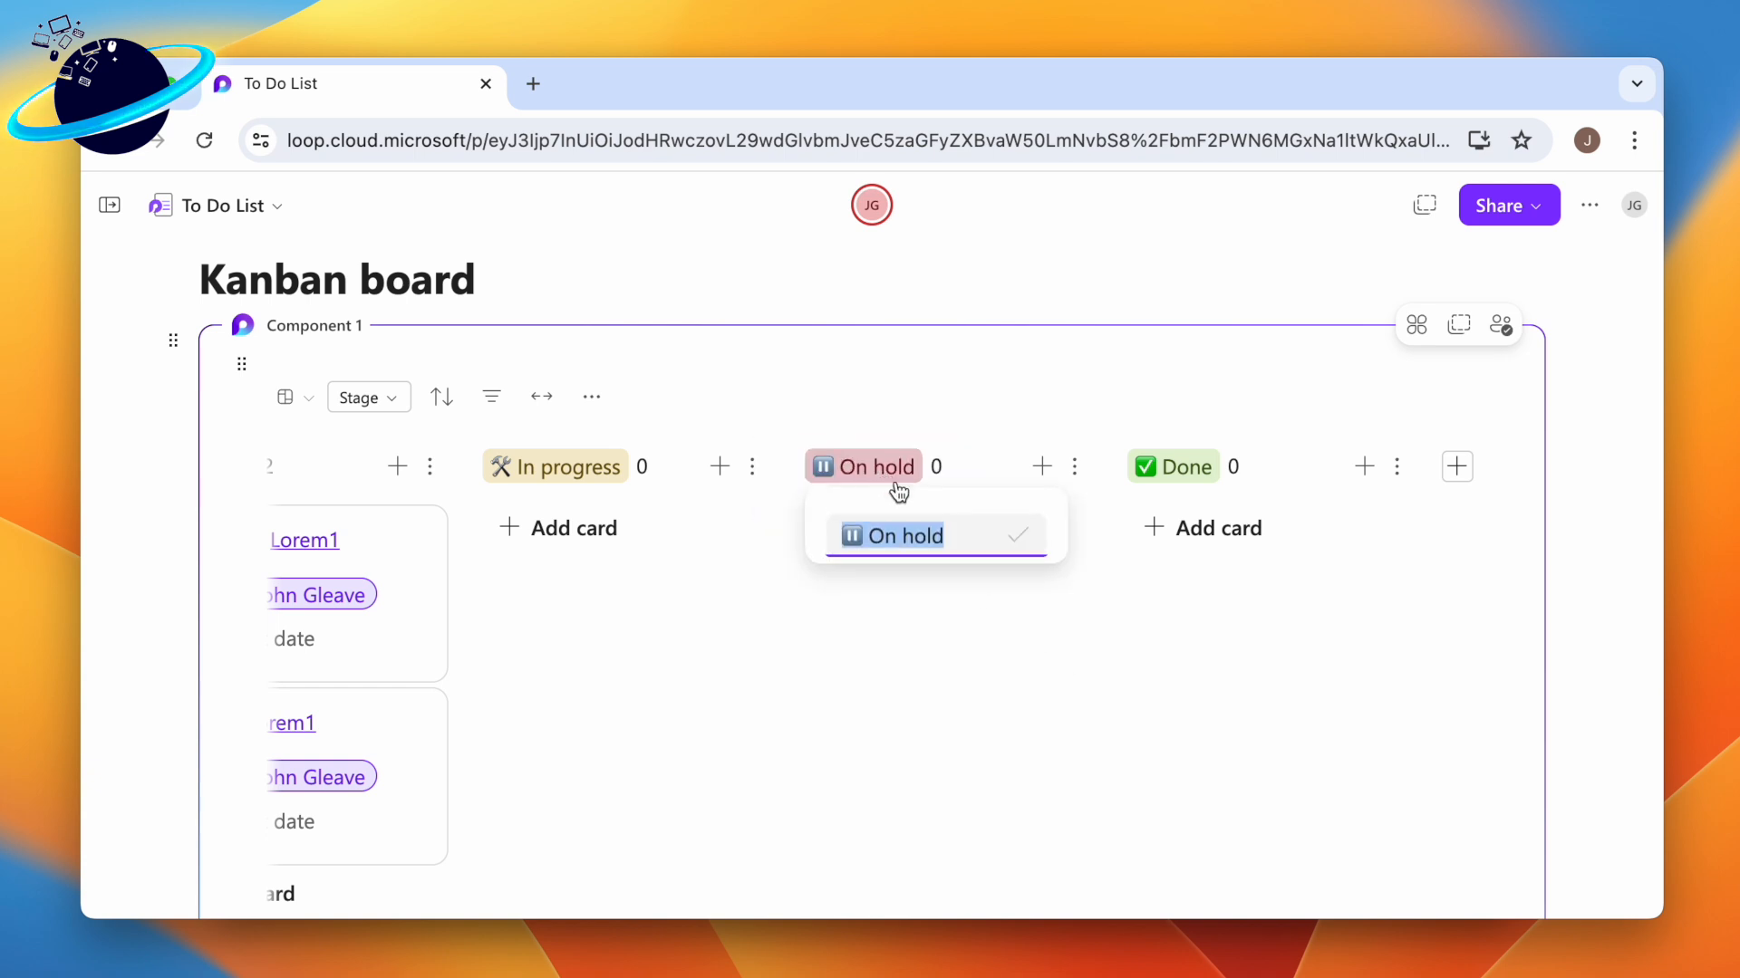